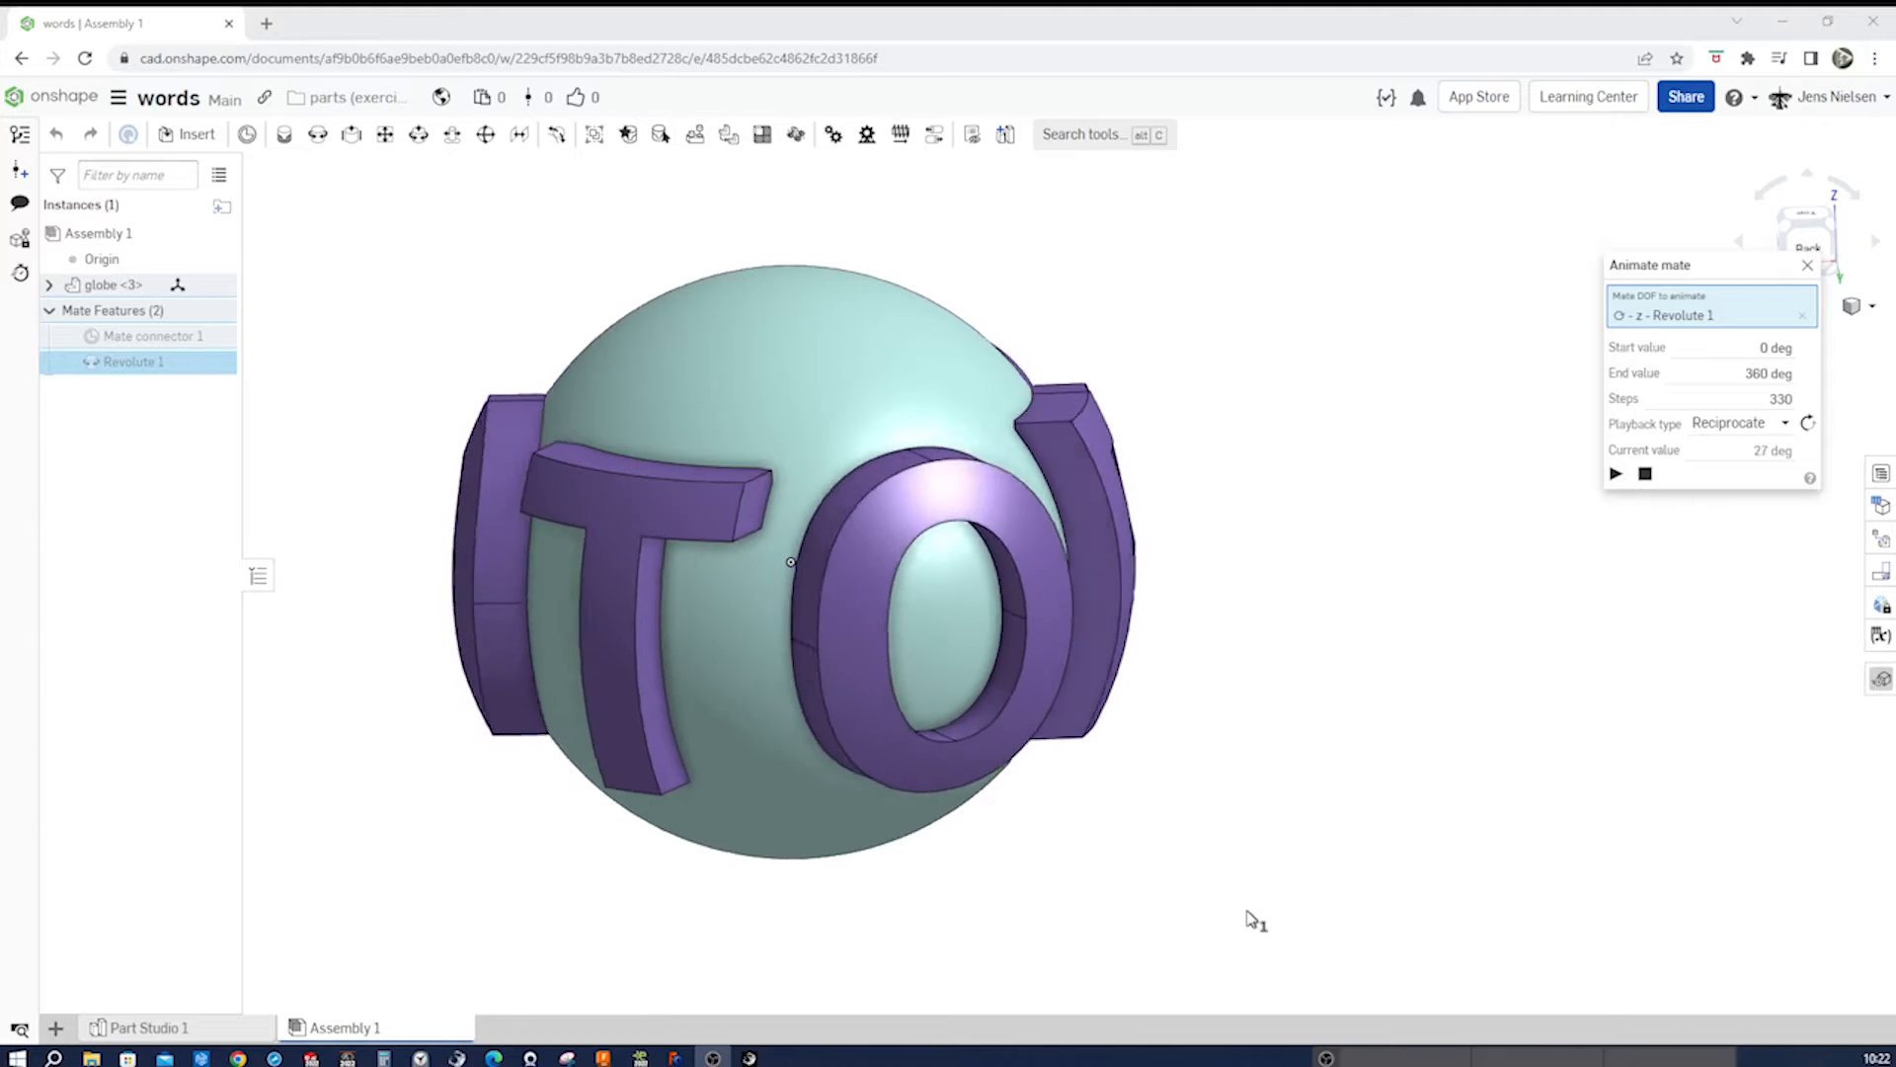
- Replay the globe's revolute-mate spin a few times, then stop the animation and close its dialog
{"action": "left_click", "coordinate": [1614, 472]}
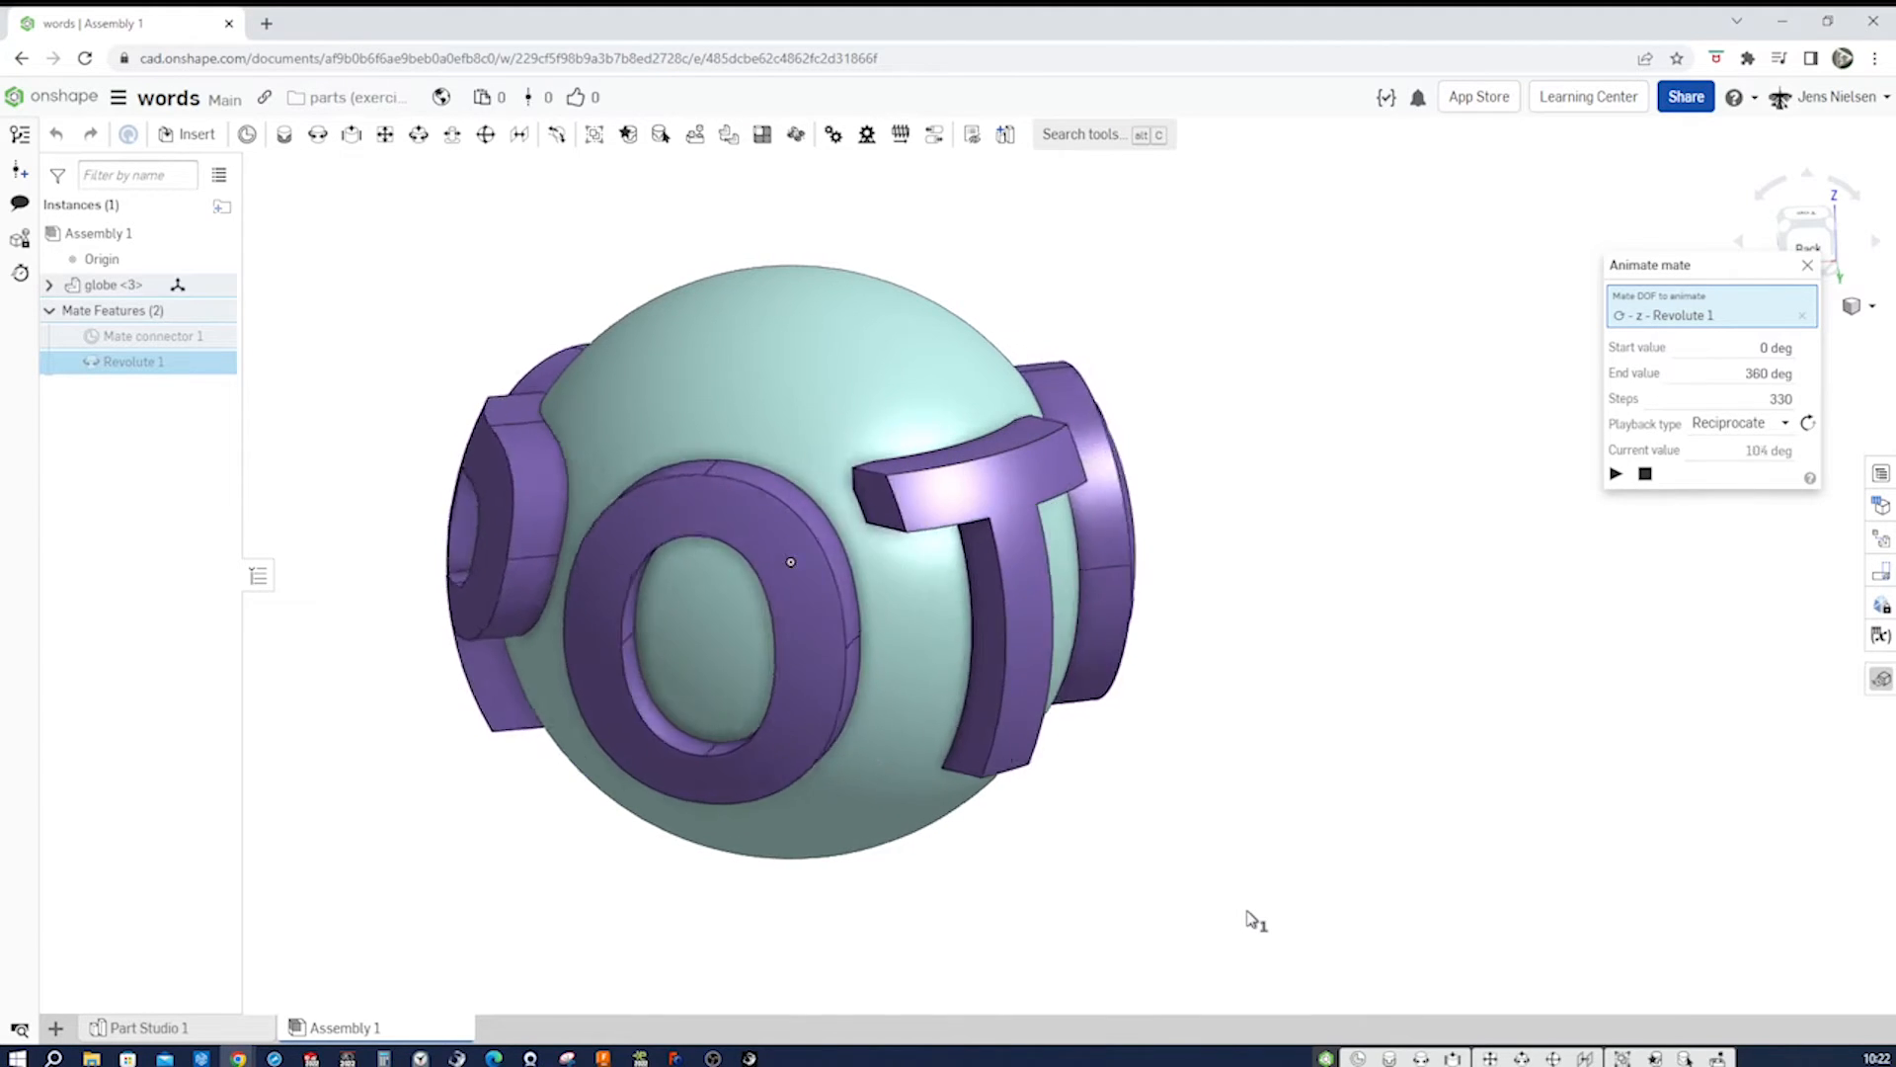
{"action": "left_click", "coordinate": [1616, 472]}
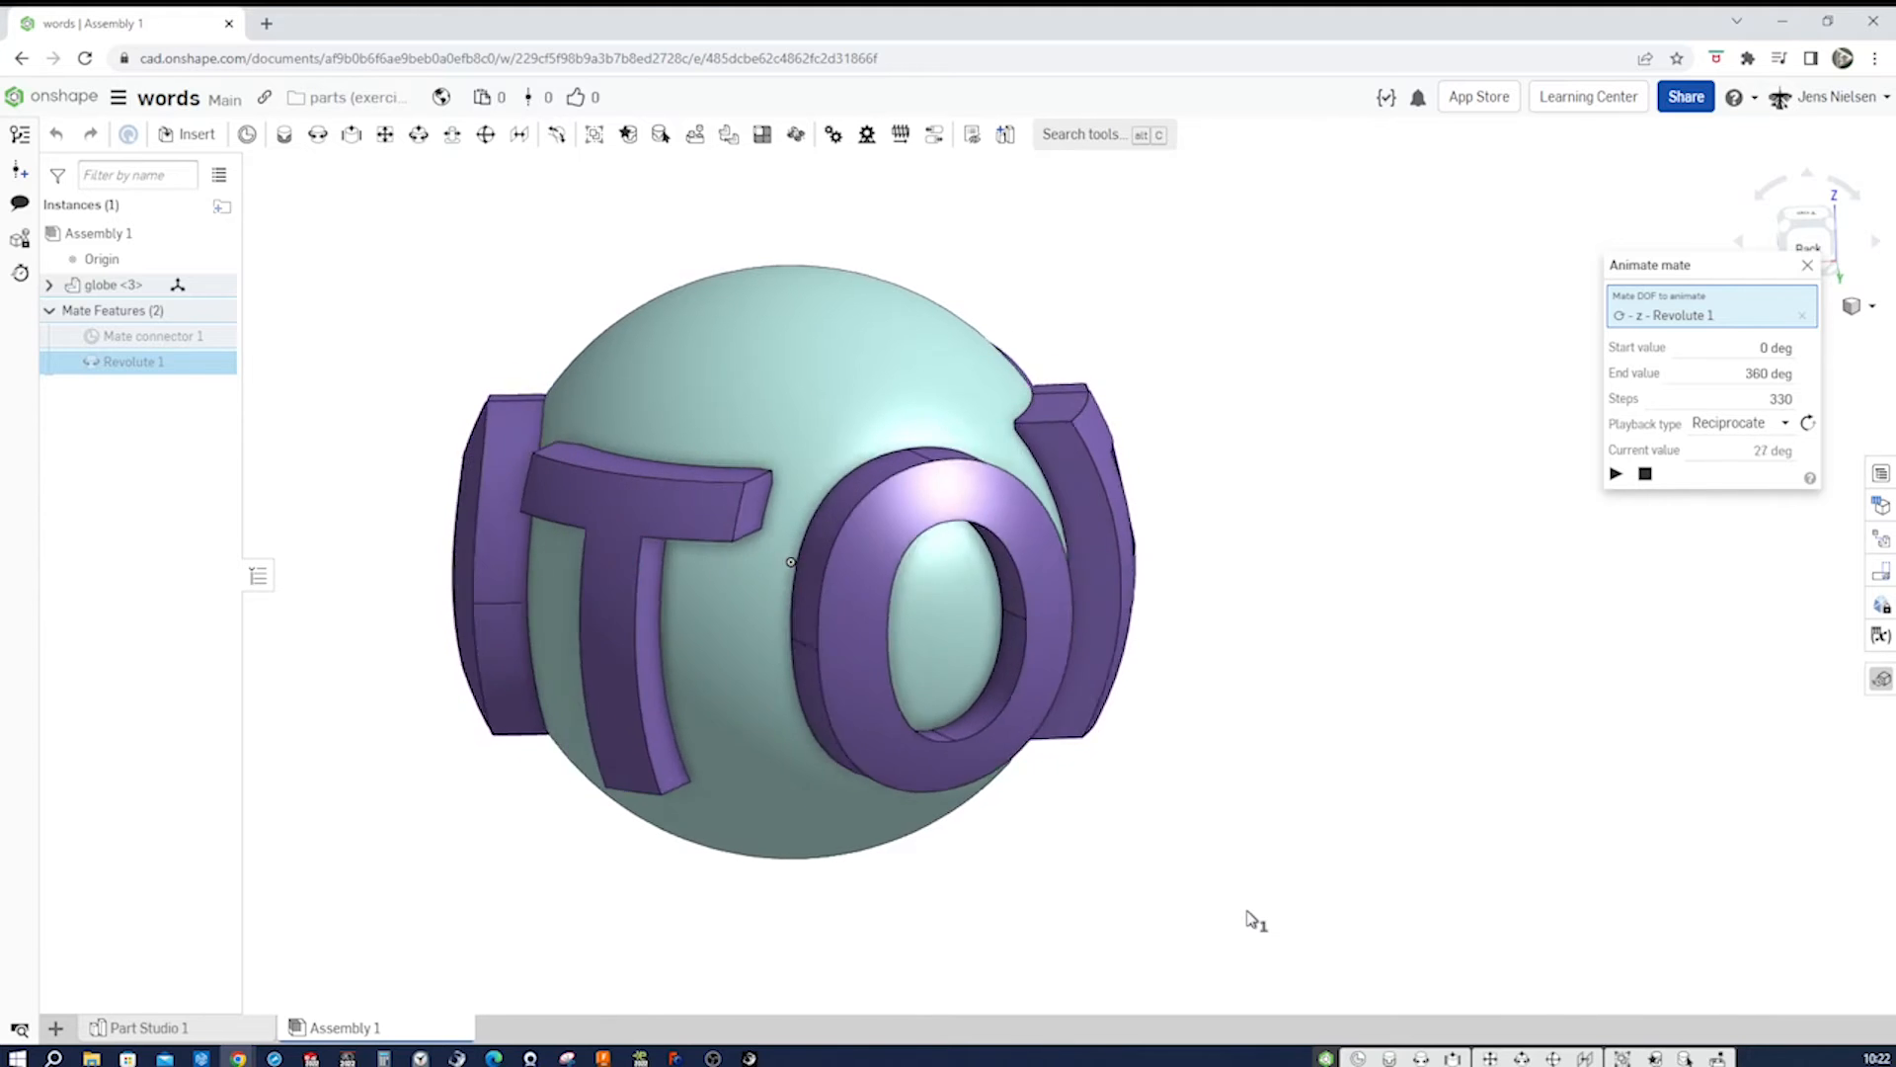
{"action": "left_click", "coordinate": [1614, 472]}
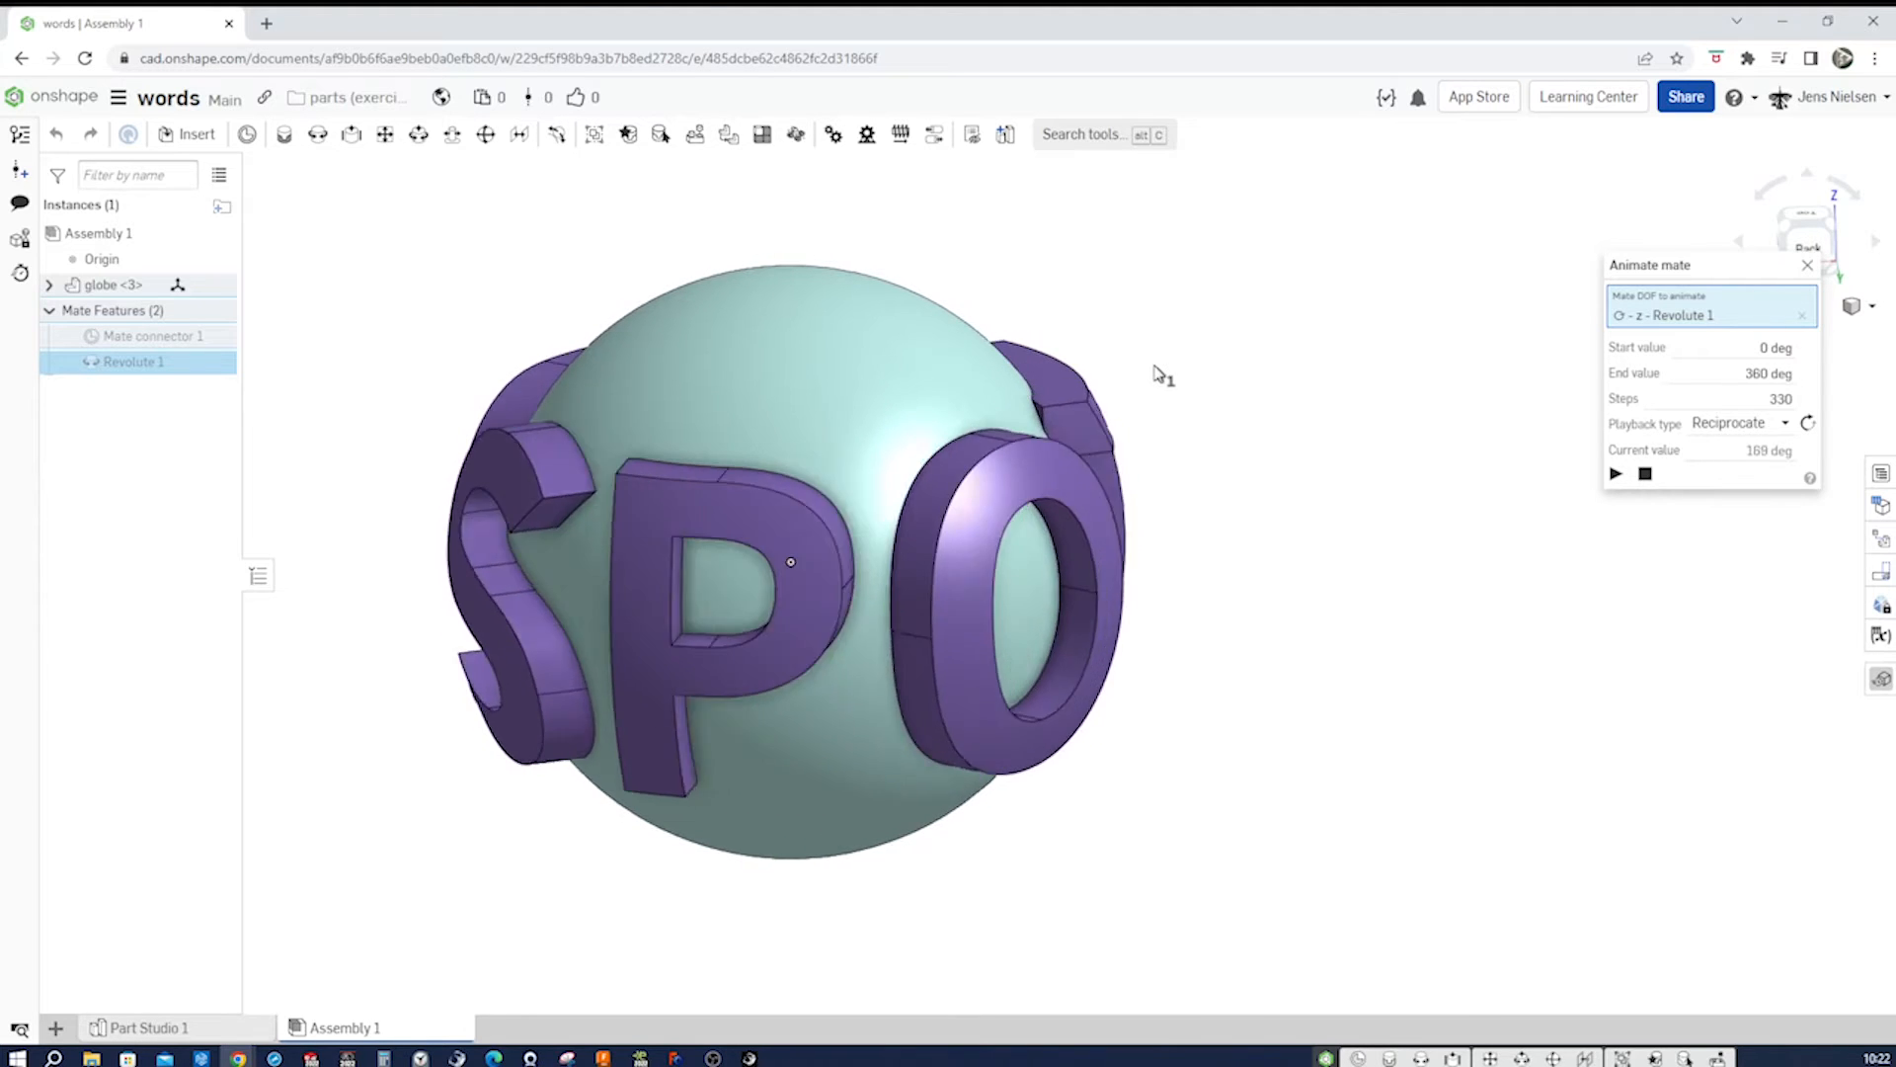
{"action": "left_click", "coordinate": [1613, 472]}
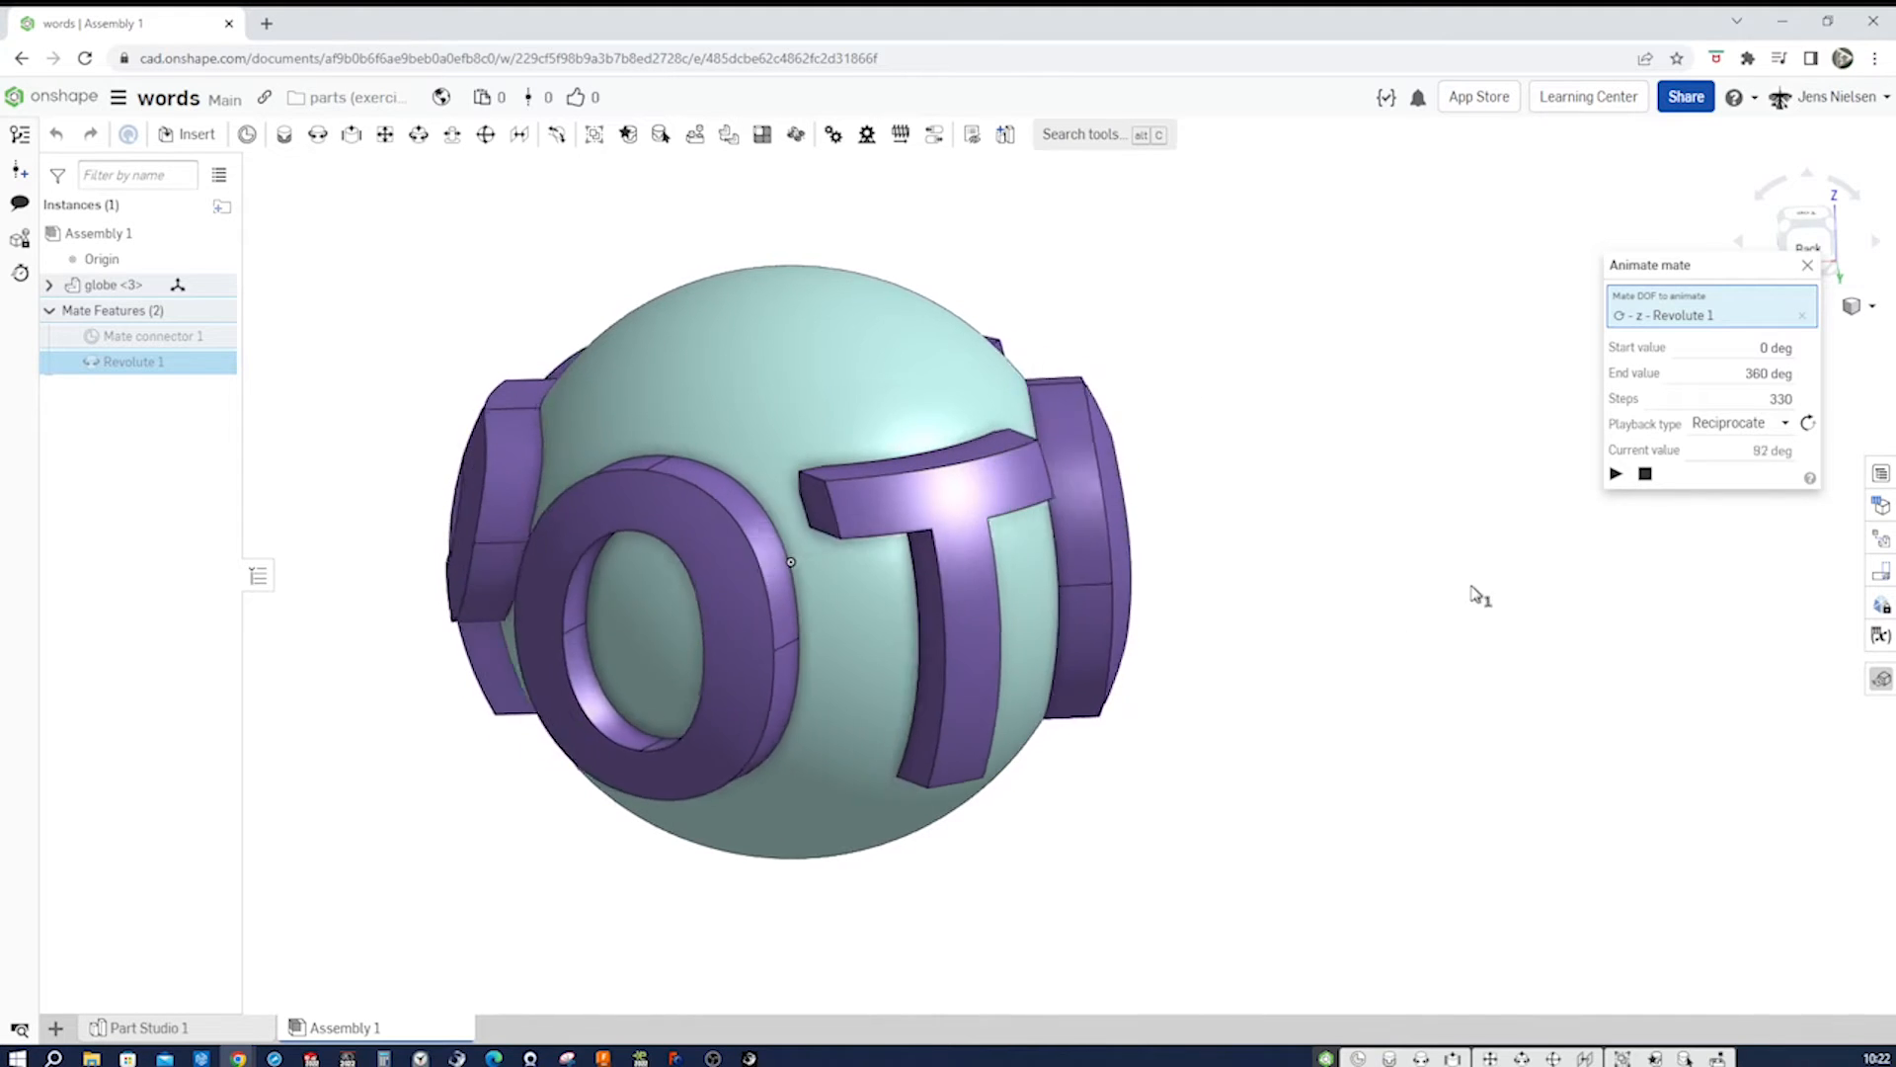
{"action": "left_click", "coordinate": [1614, 472]}
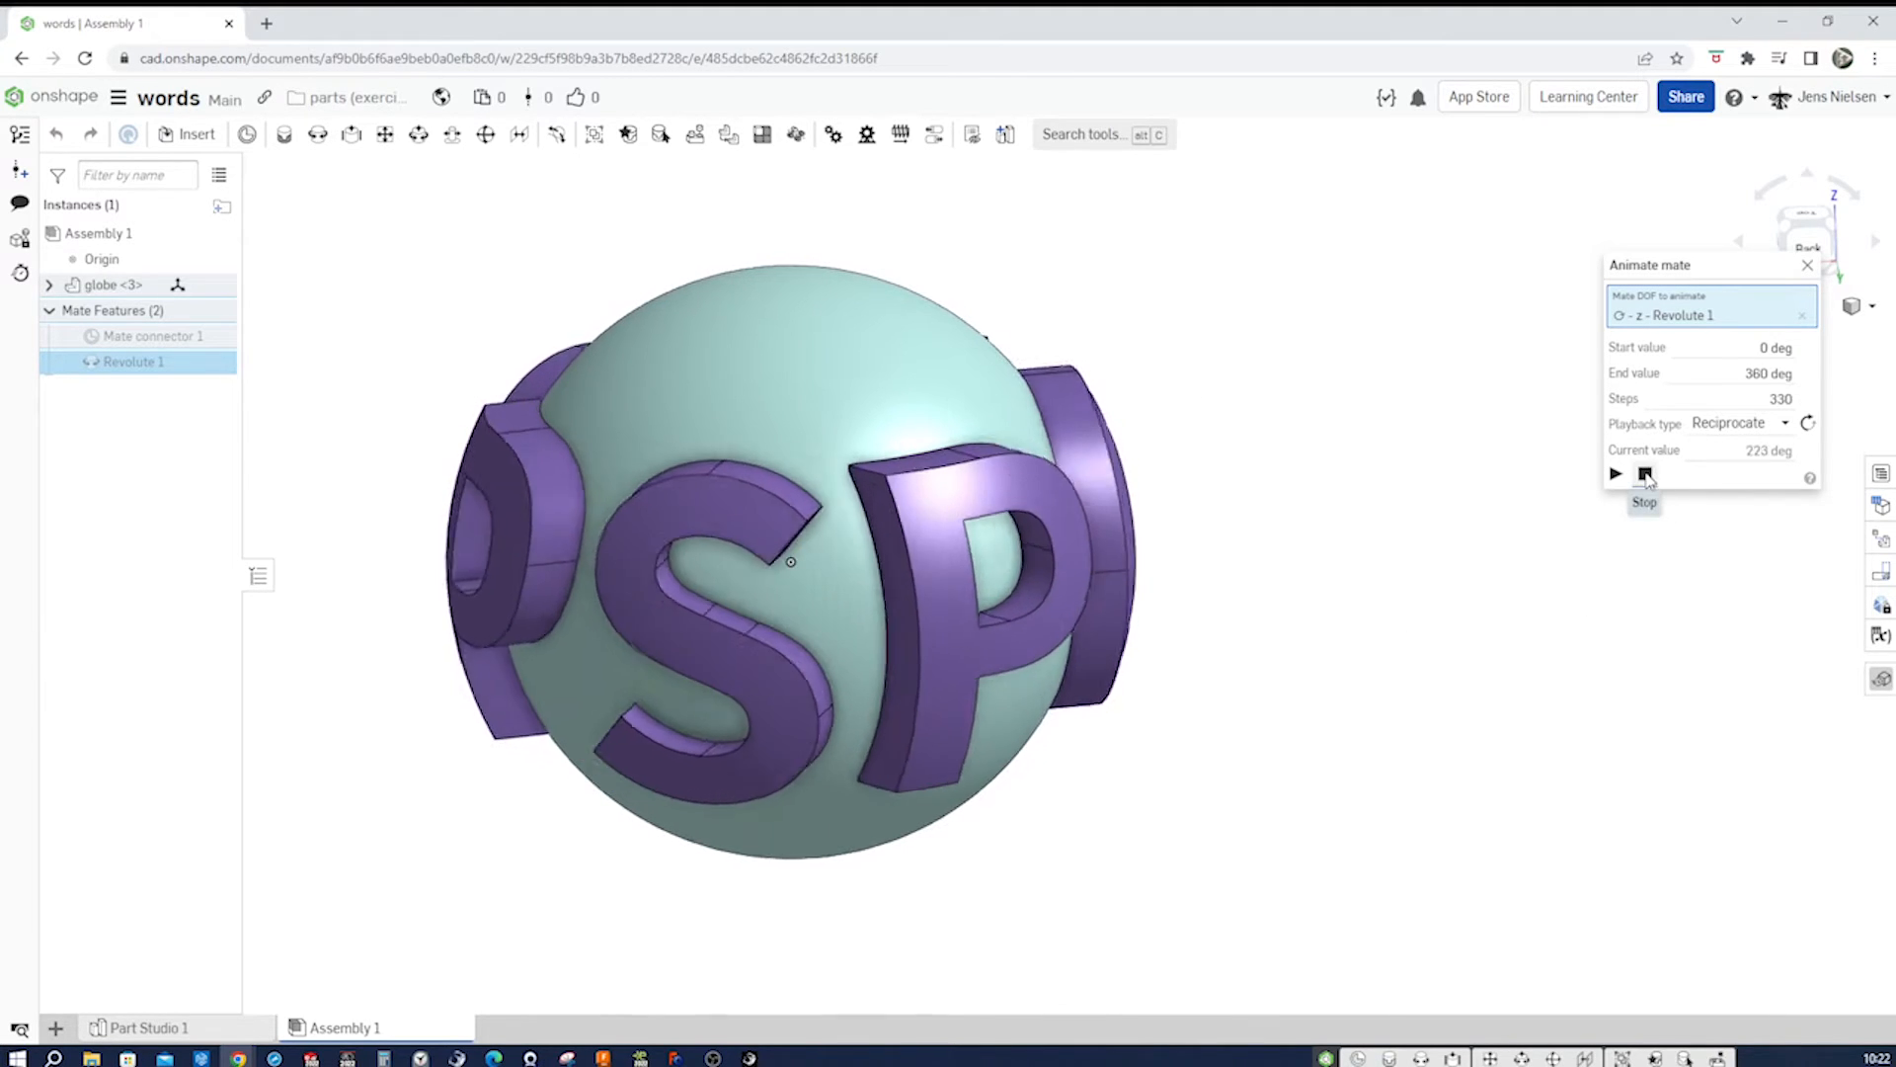
{"action": "left_click", "coordinate": [1808, 264]}
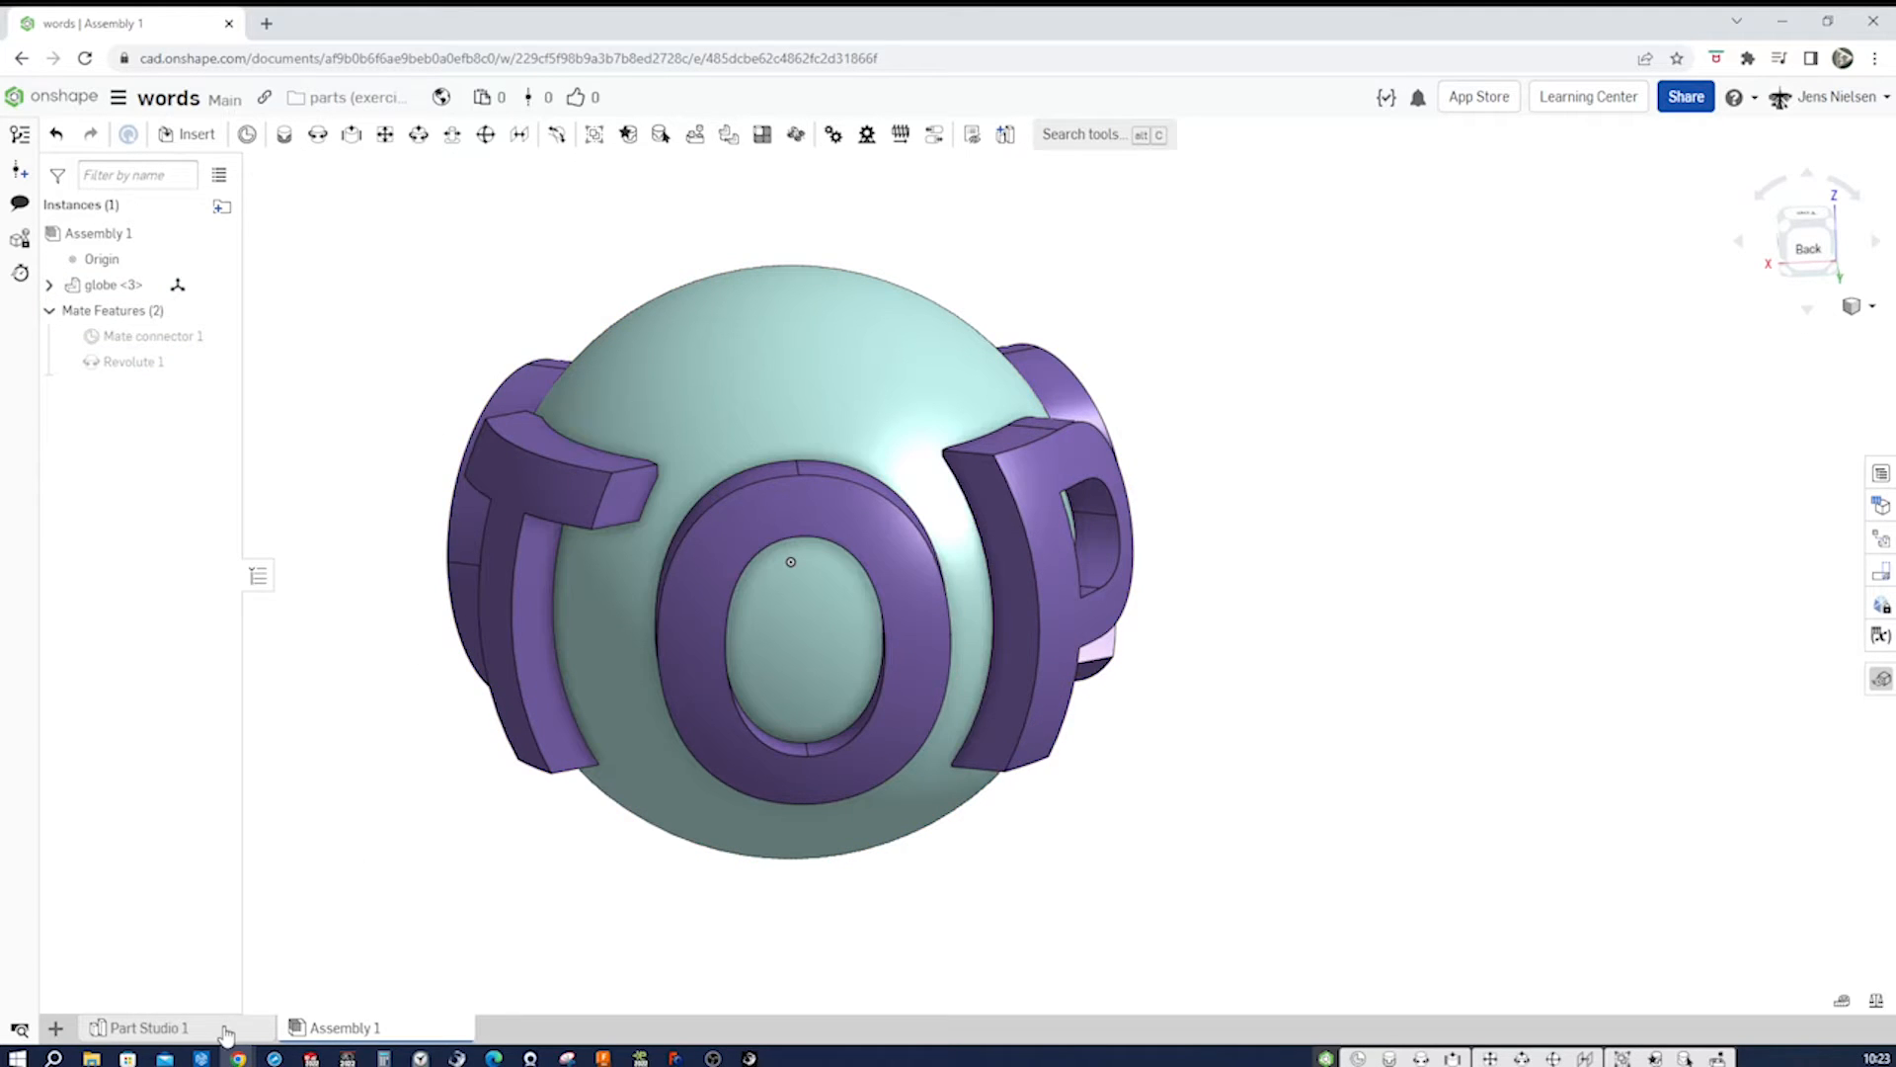
- Review Revolve 1 and Surface Text 1 in the globe's Part Studio 1 feature list
{"action": "left_click", "coordinate": [148, 1027]}
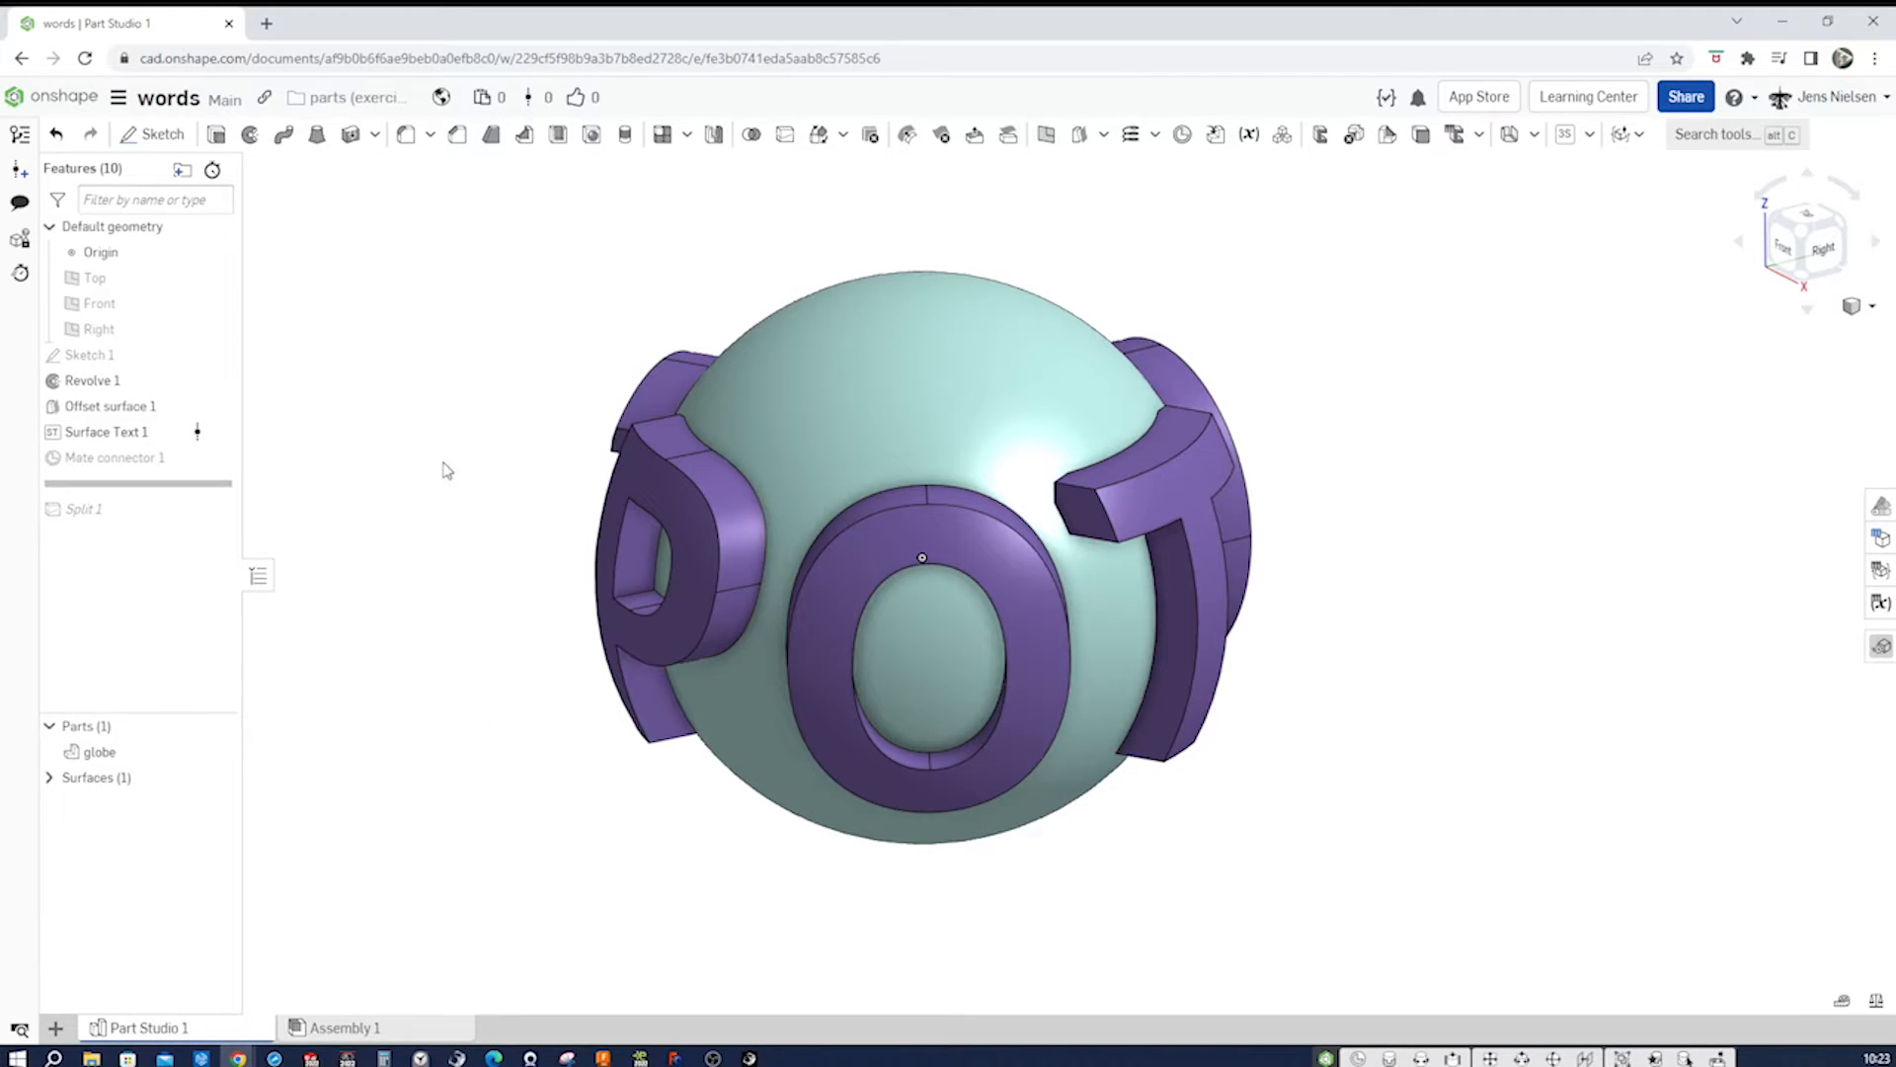
{"action": "mouse_move", "coordinate": [391, 376]}
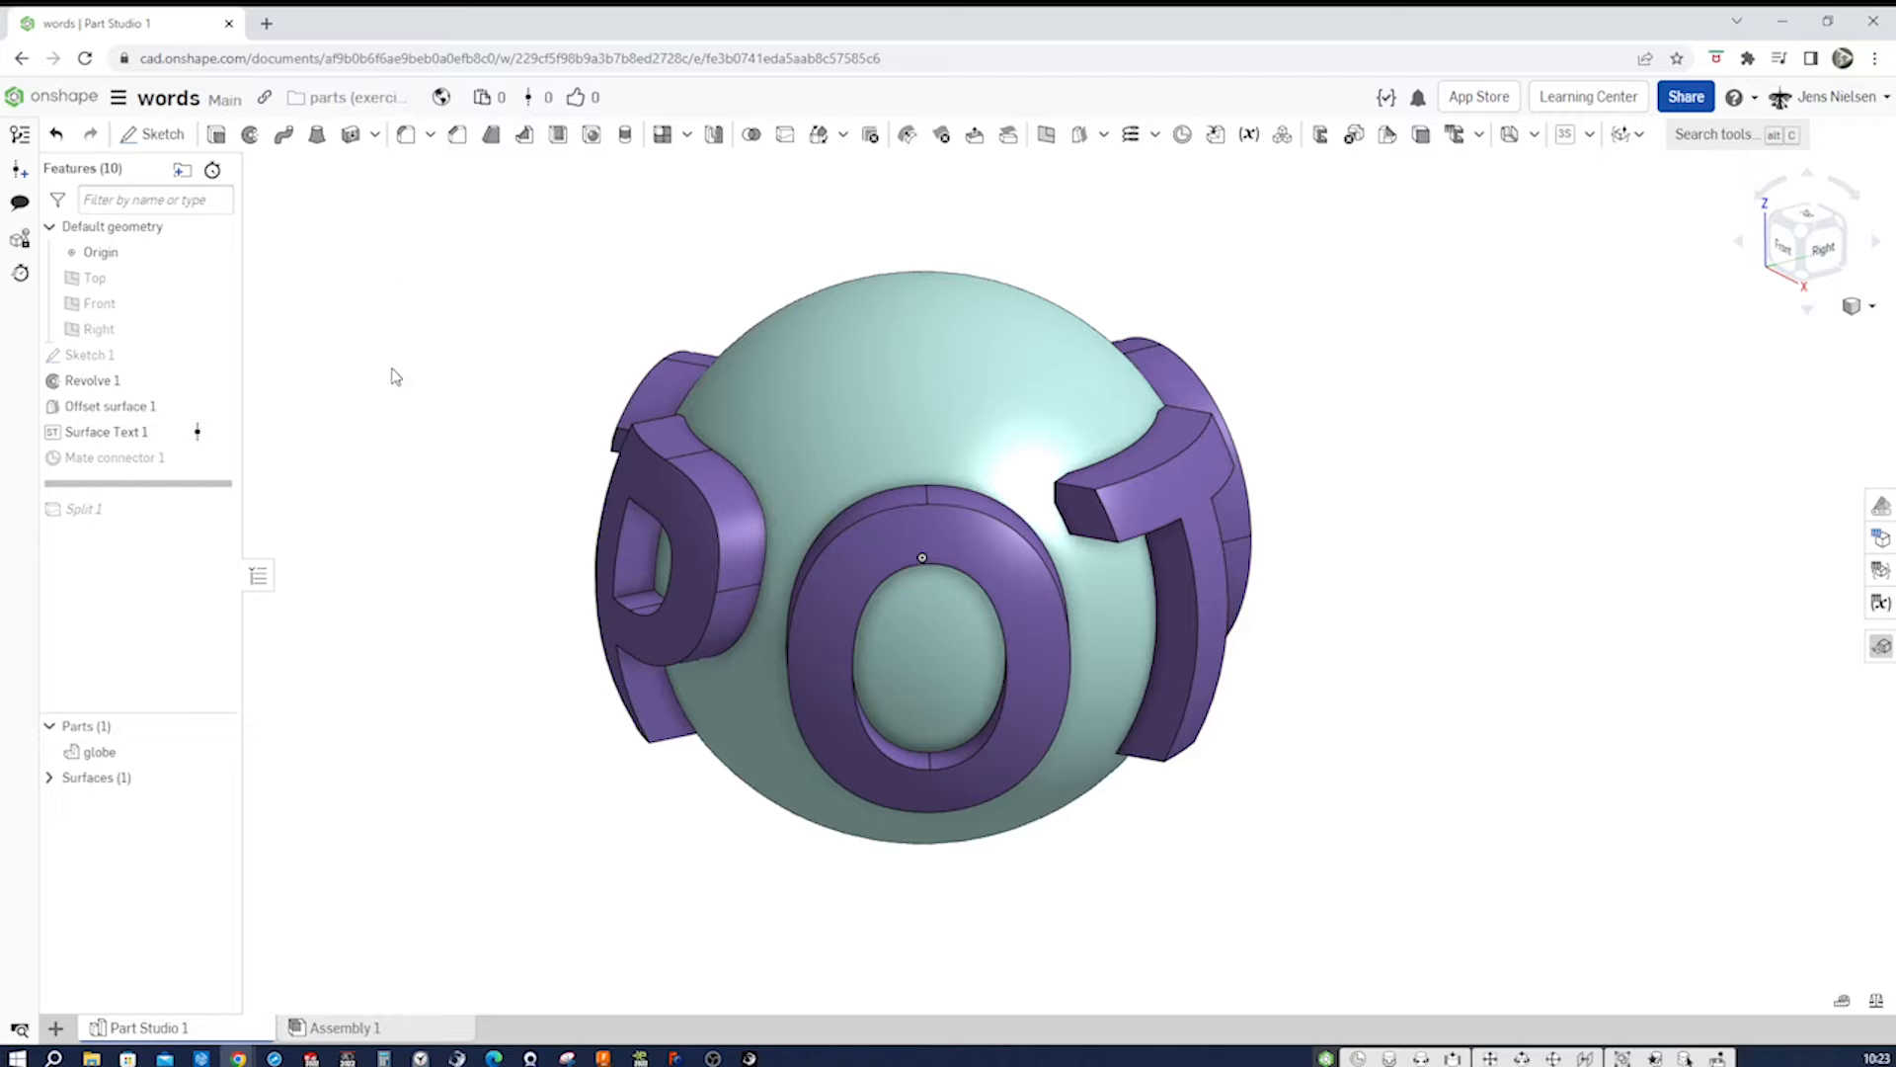
{"action": "left_click", "coordinate": [89, 354]}
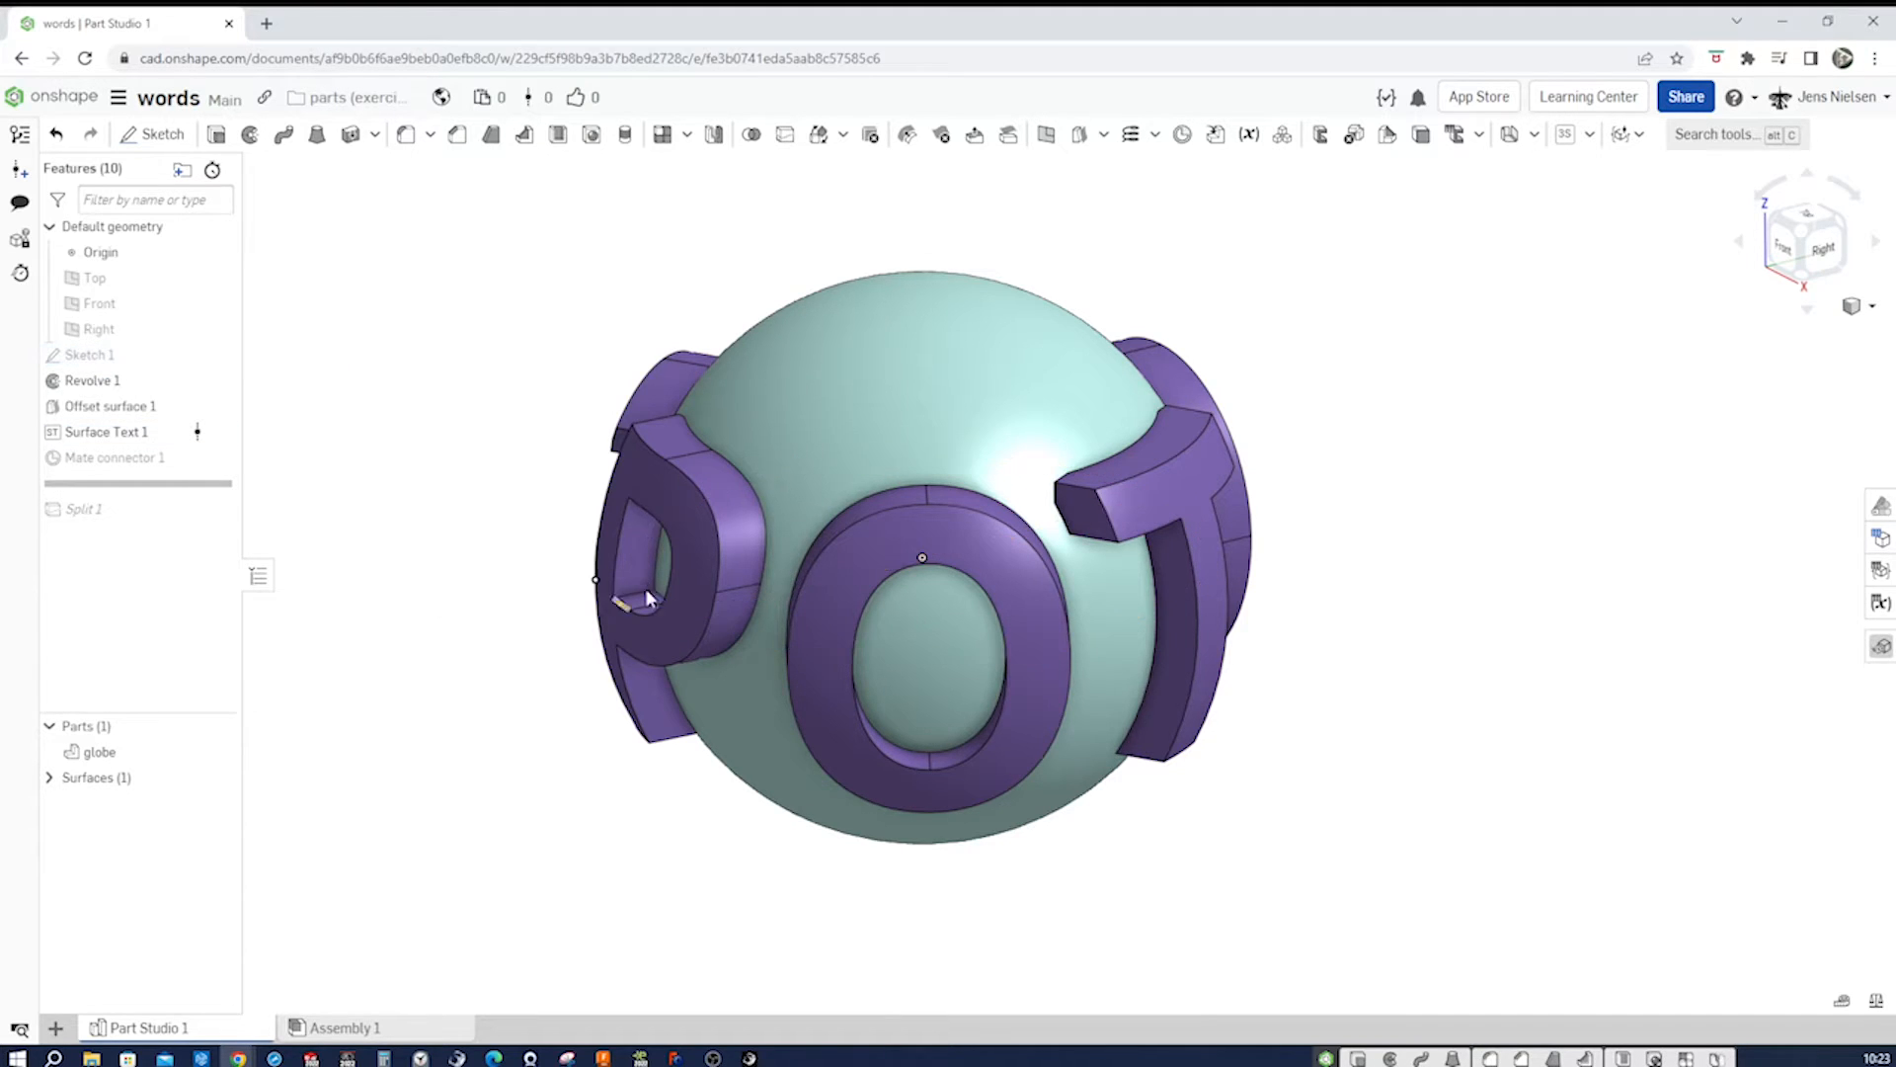
{"action": "left_click", "coordinate": [91, 379]}
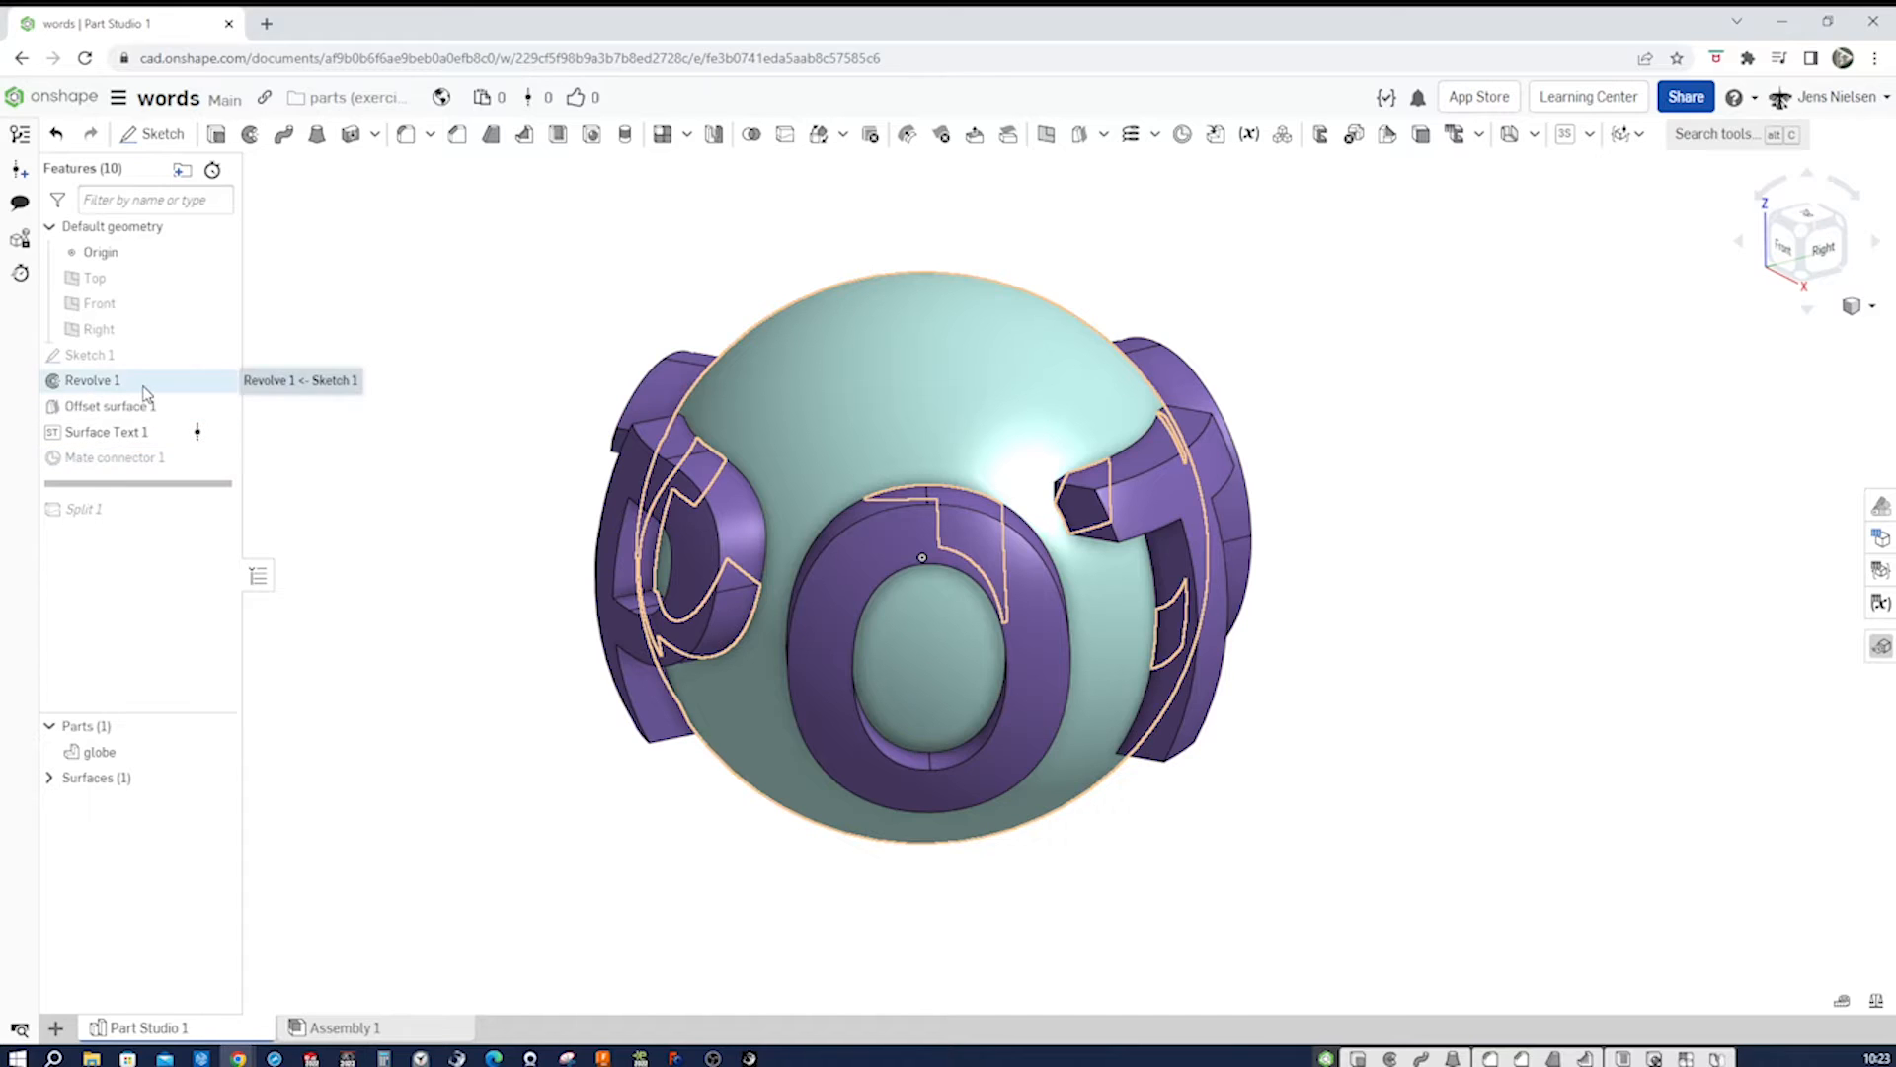
{"action": "left_click", "coordinate": [273, 417]}
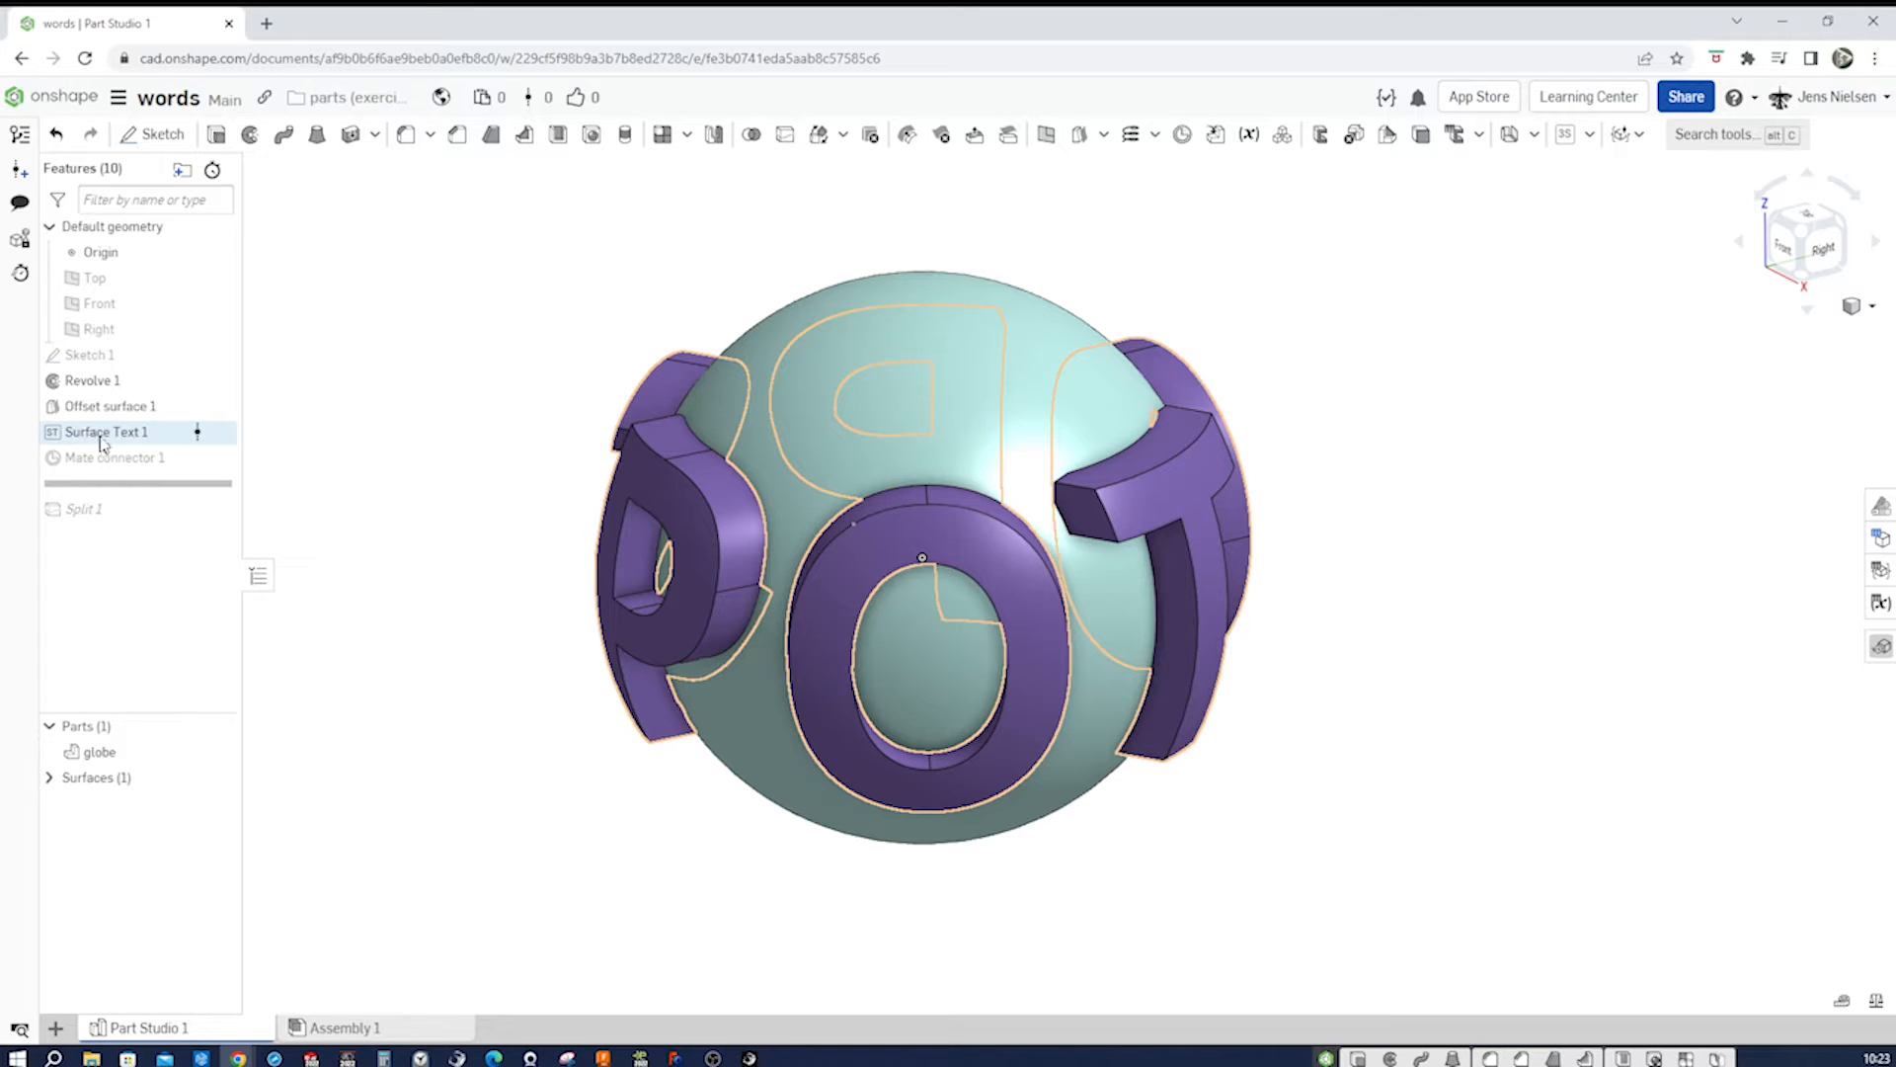
{"action": "left_click", "coordinate": [363, 357]}
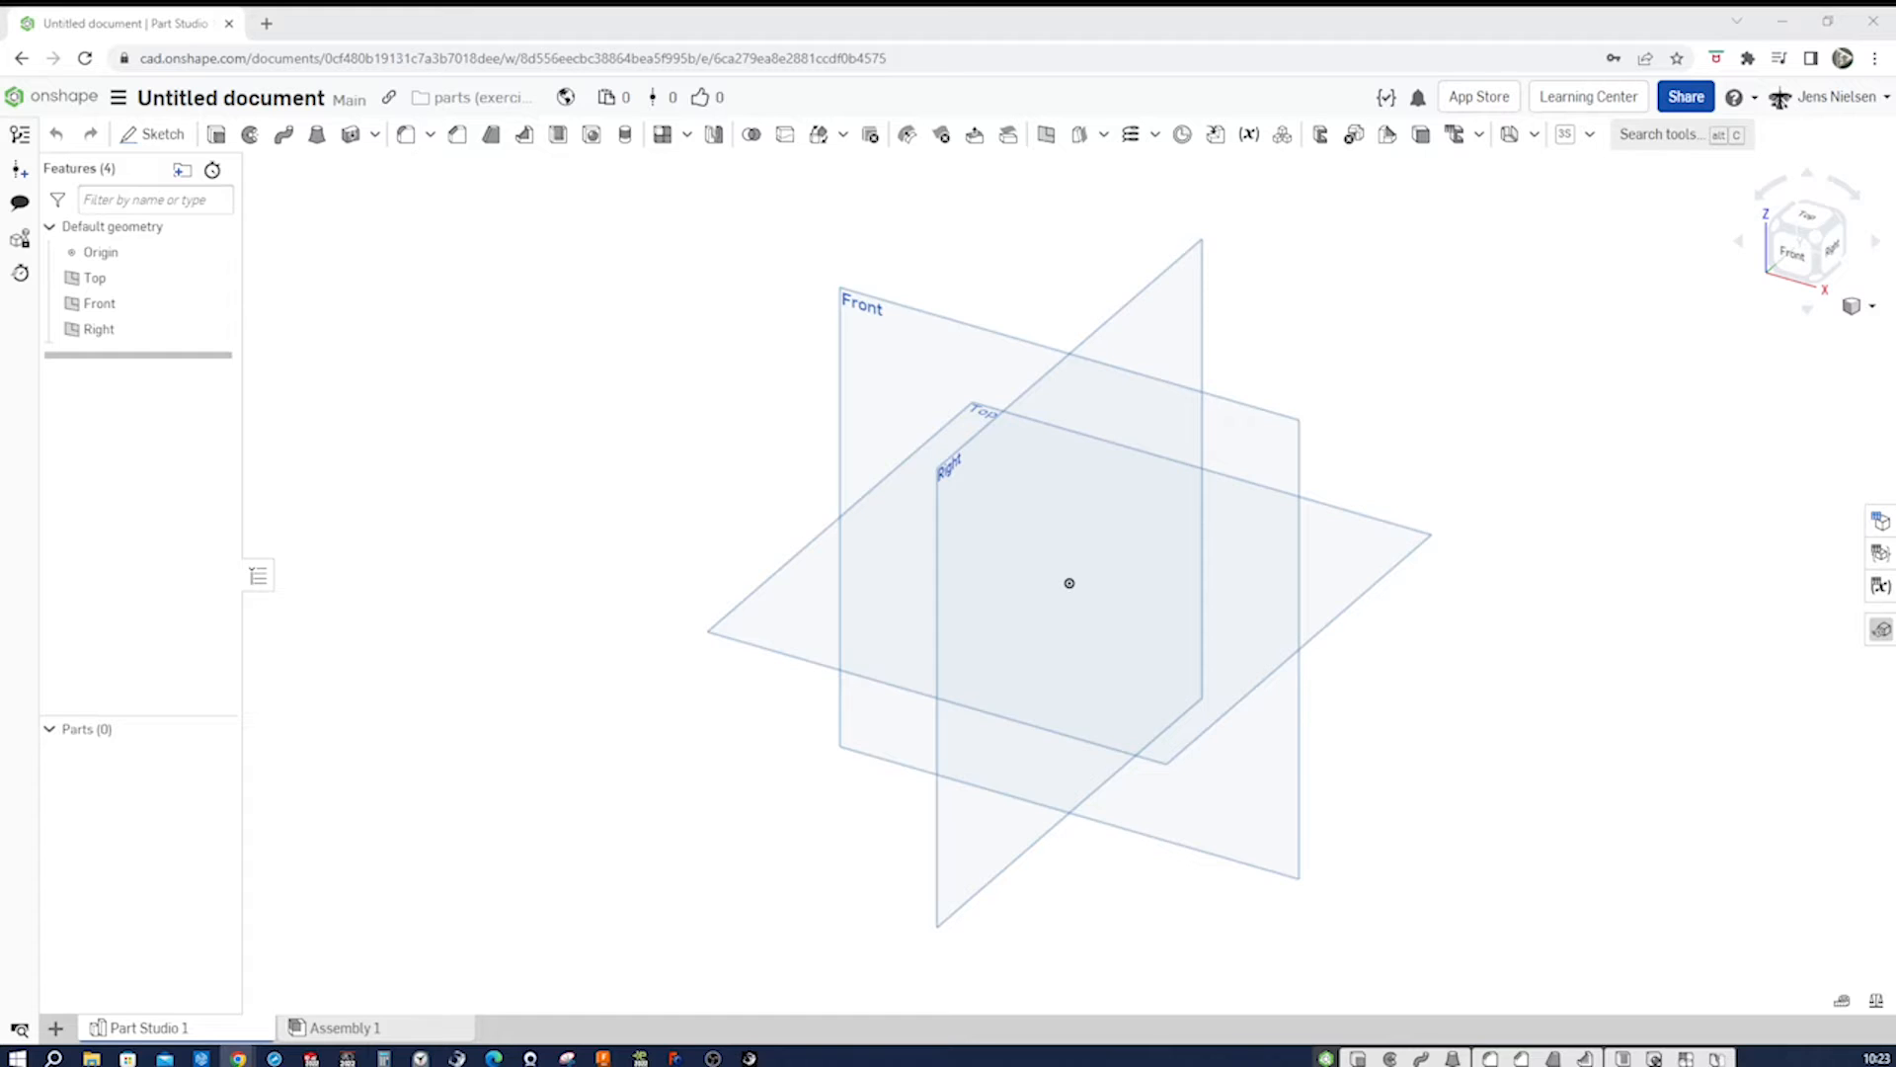
{"action": "mouse_move", "coordinate": [1545, 506]}
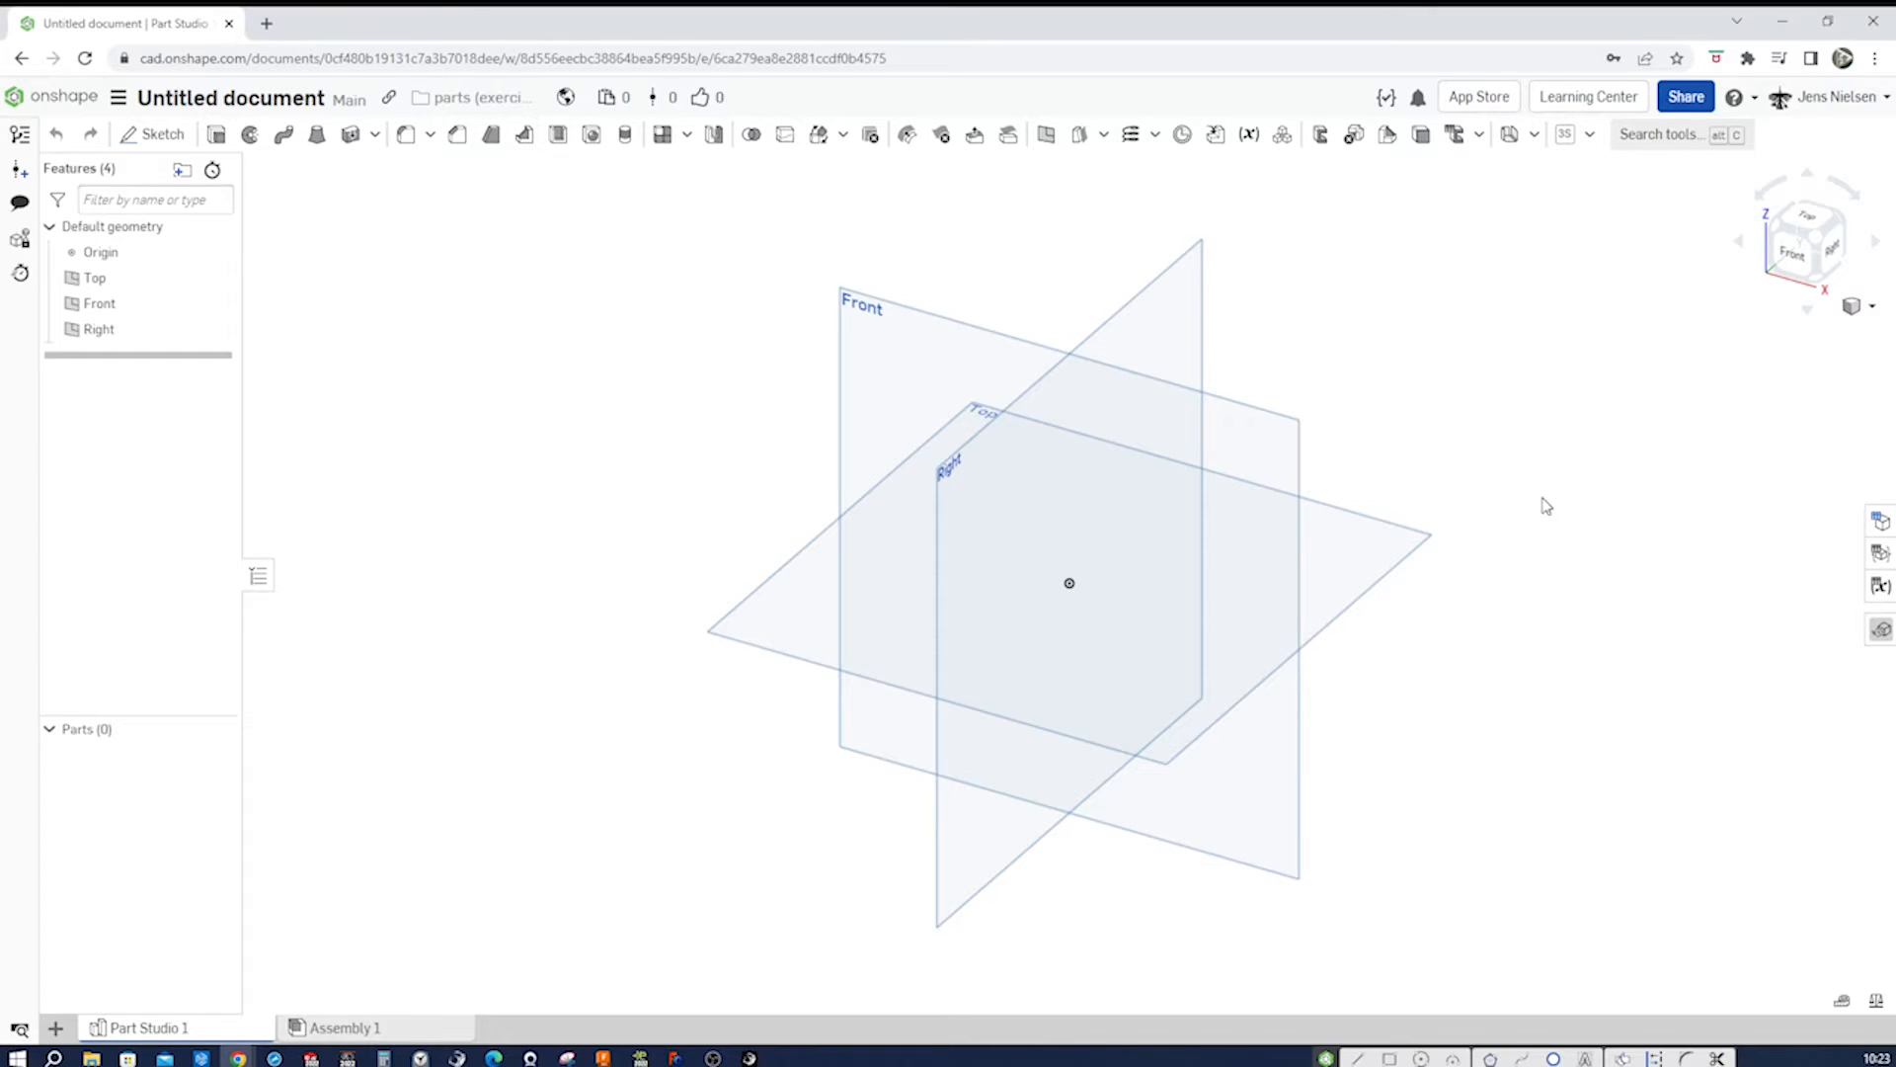
- Begin a new sketch on the Top plane of the empty document
{"action": "left_click", "coordinate": [154, 134]}
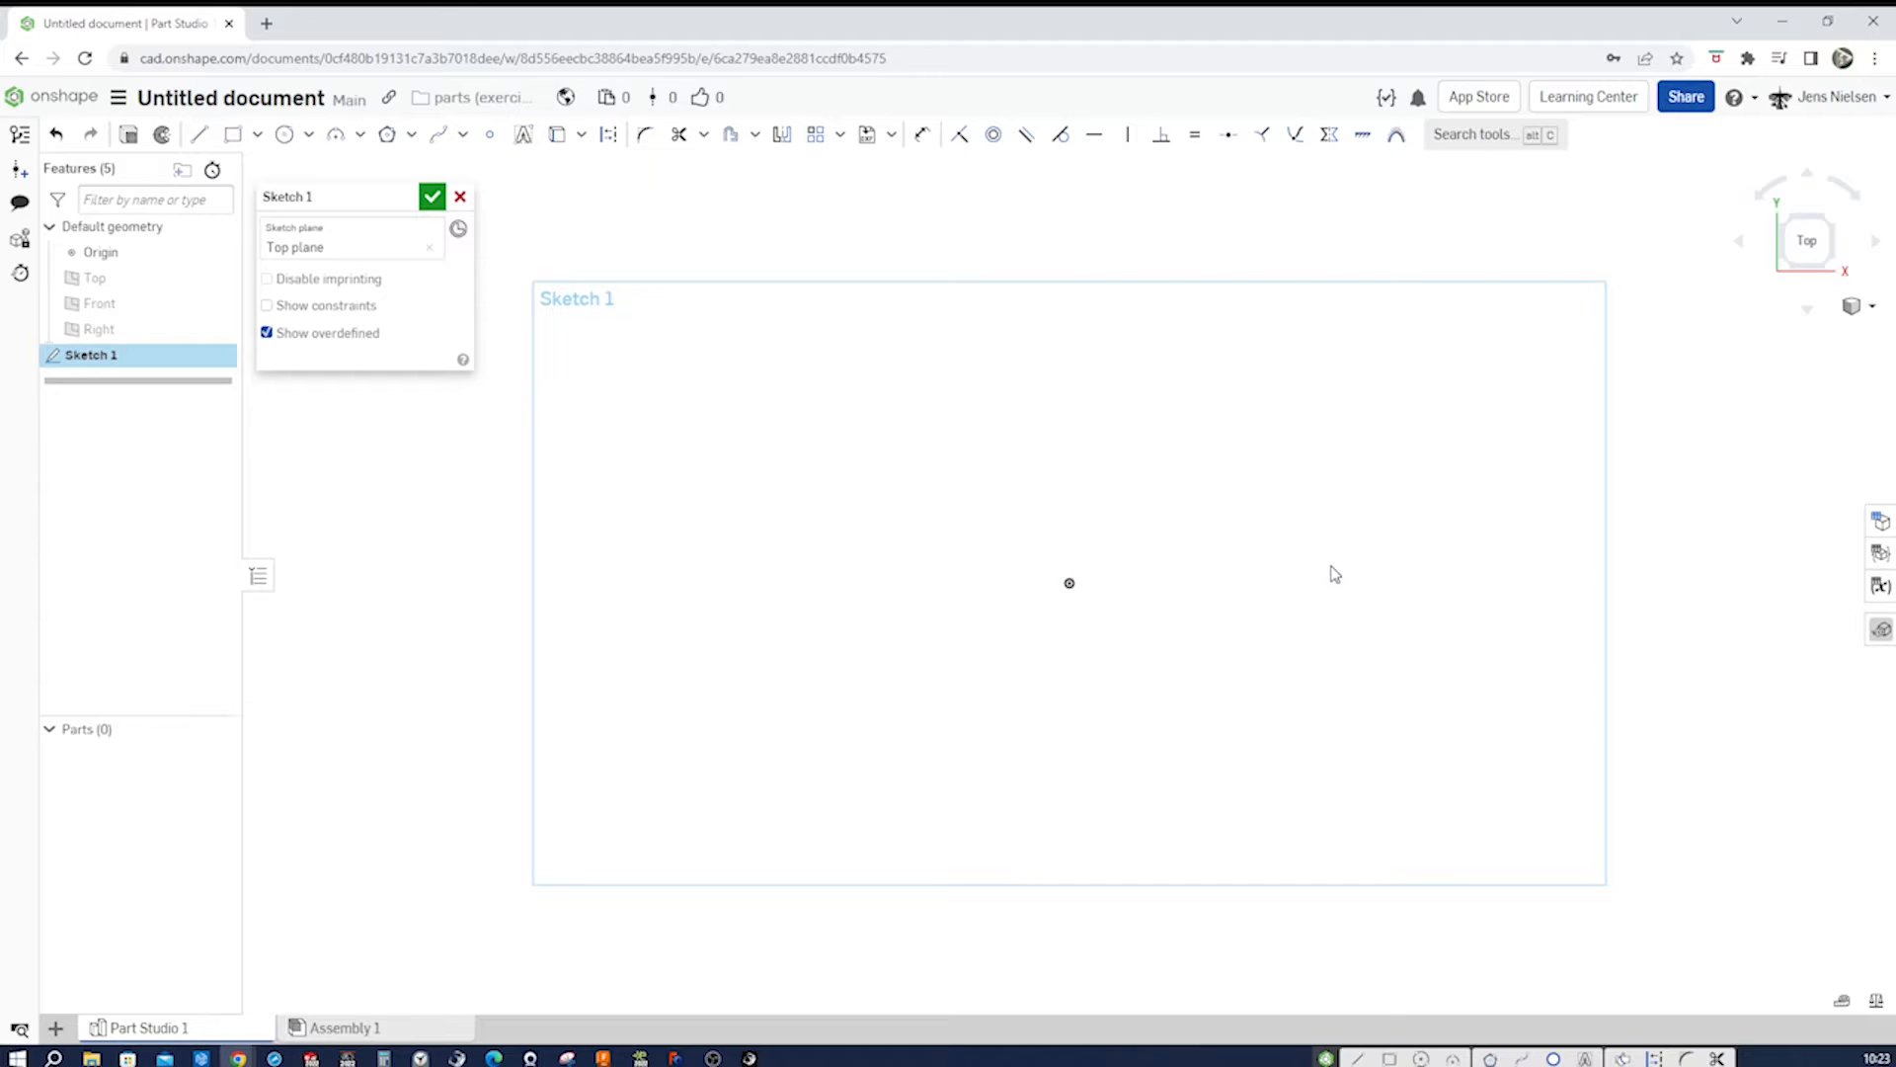
- Sketch a 222 mm circle on the origin with a vertical line through its centre and confirm it
{"action": "right_click", "coordinate": [1336, 573]}
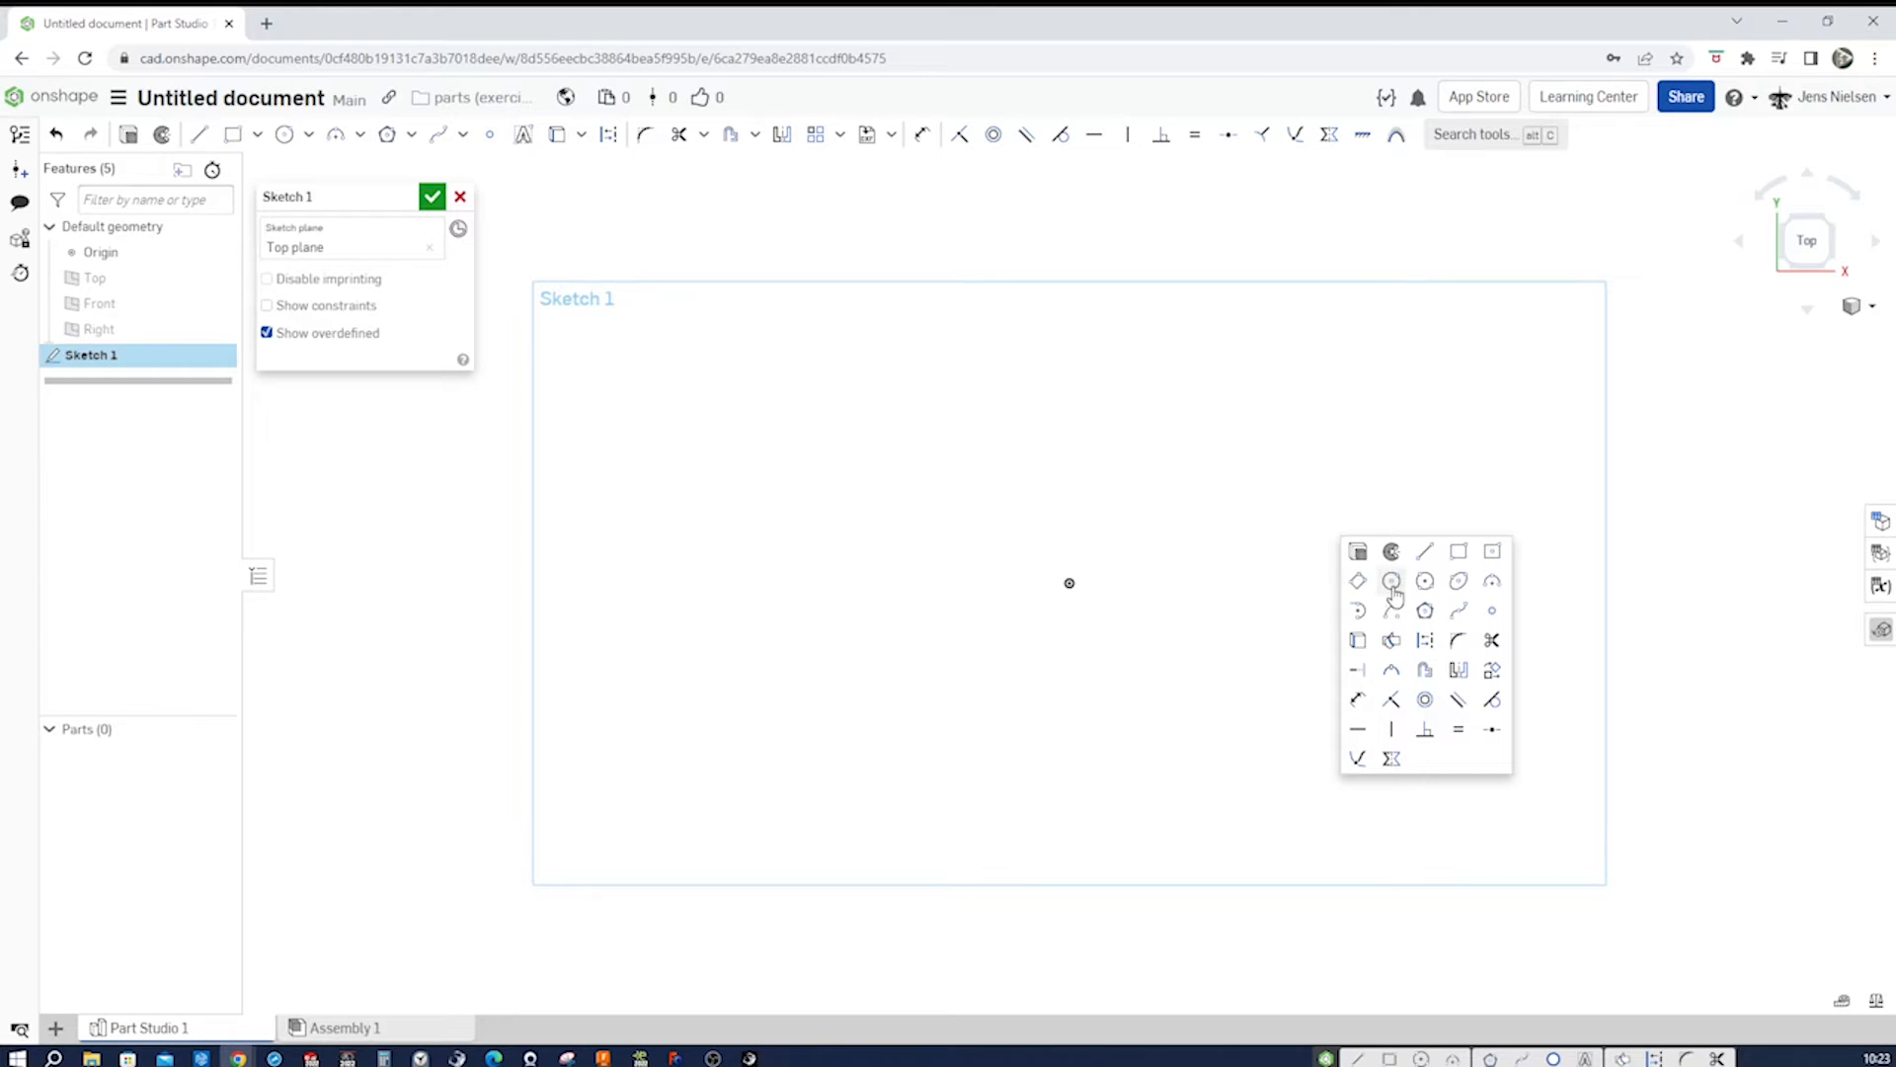
{"action": "left_click", "coordinate": [1391, 581]}
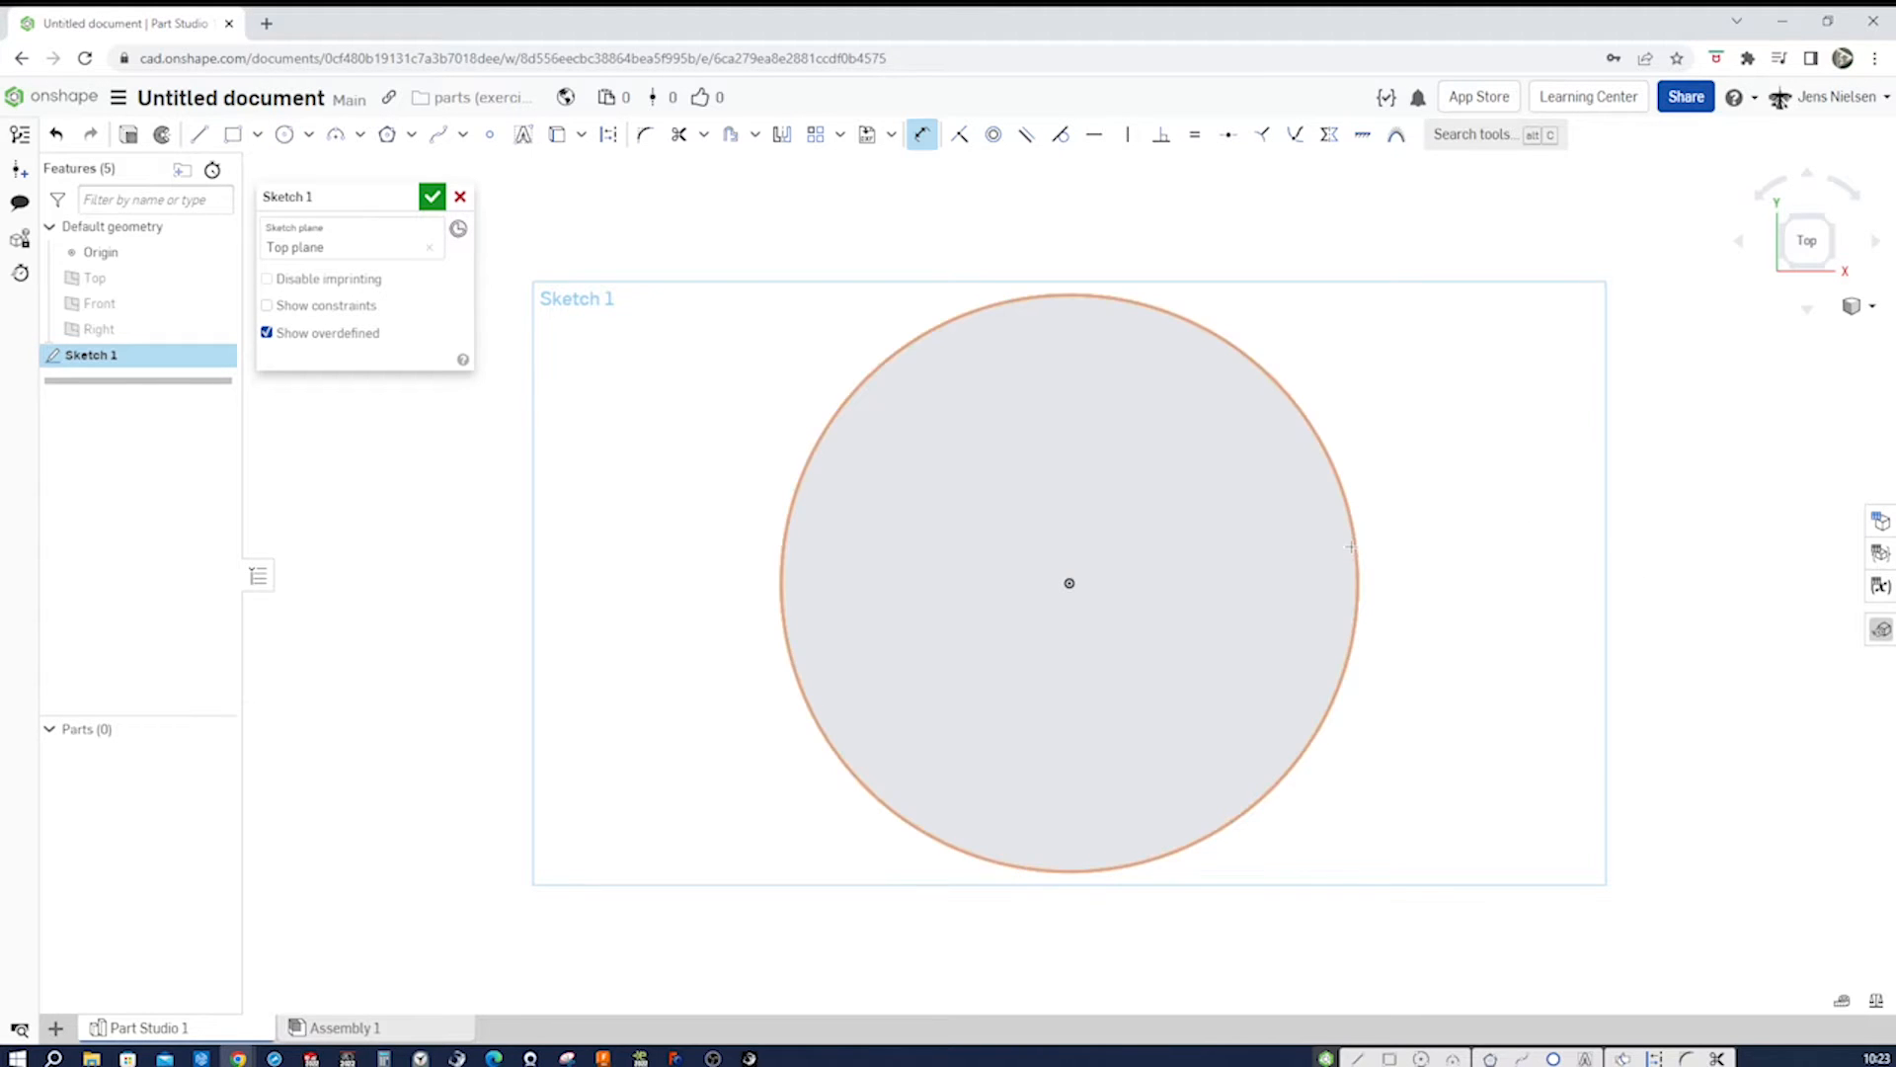
{"action": "left_click", "coordinate": [1352, 549]}
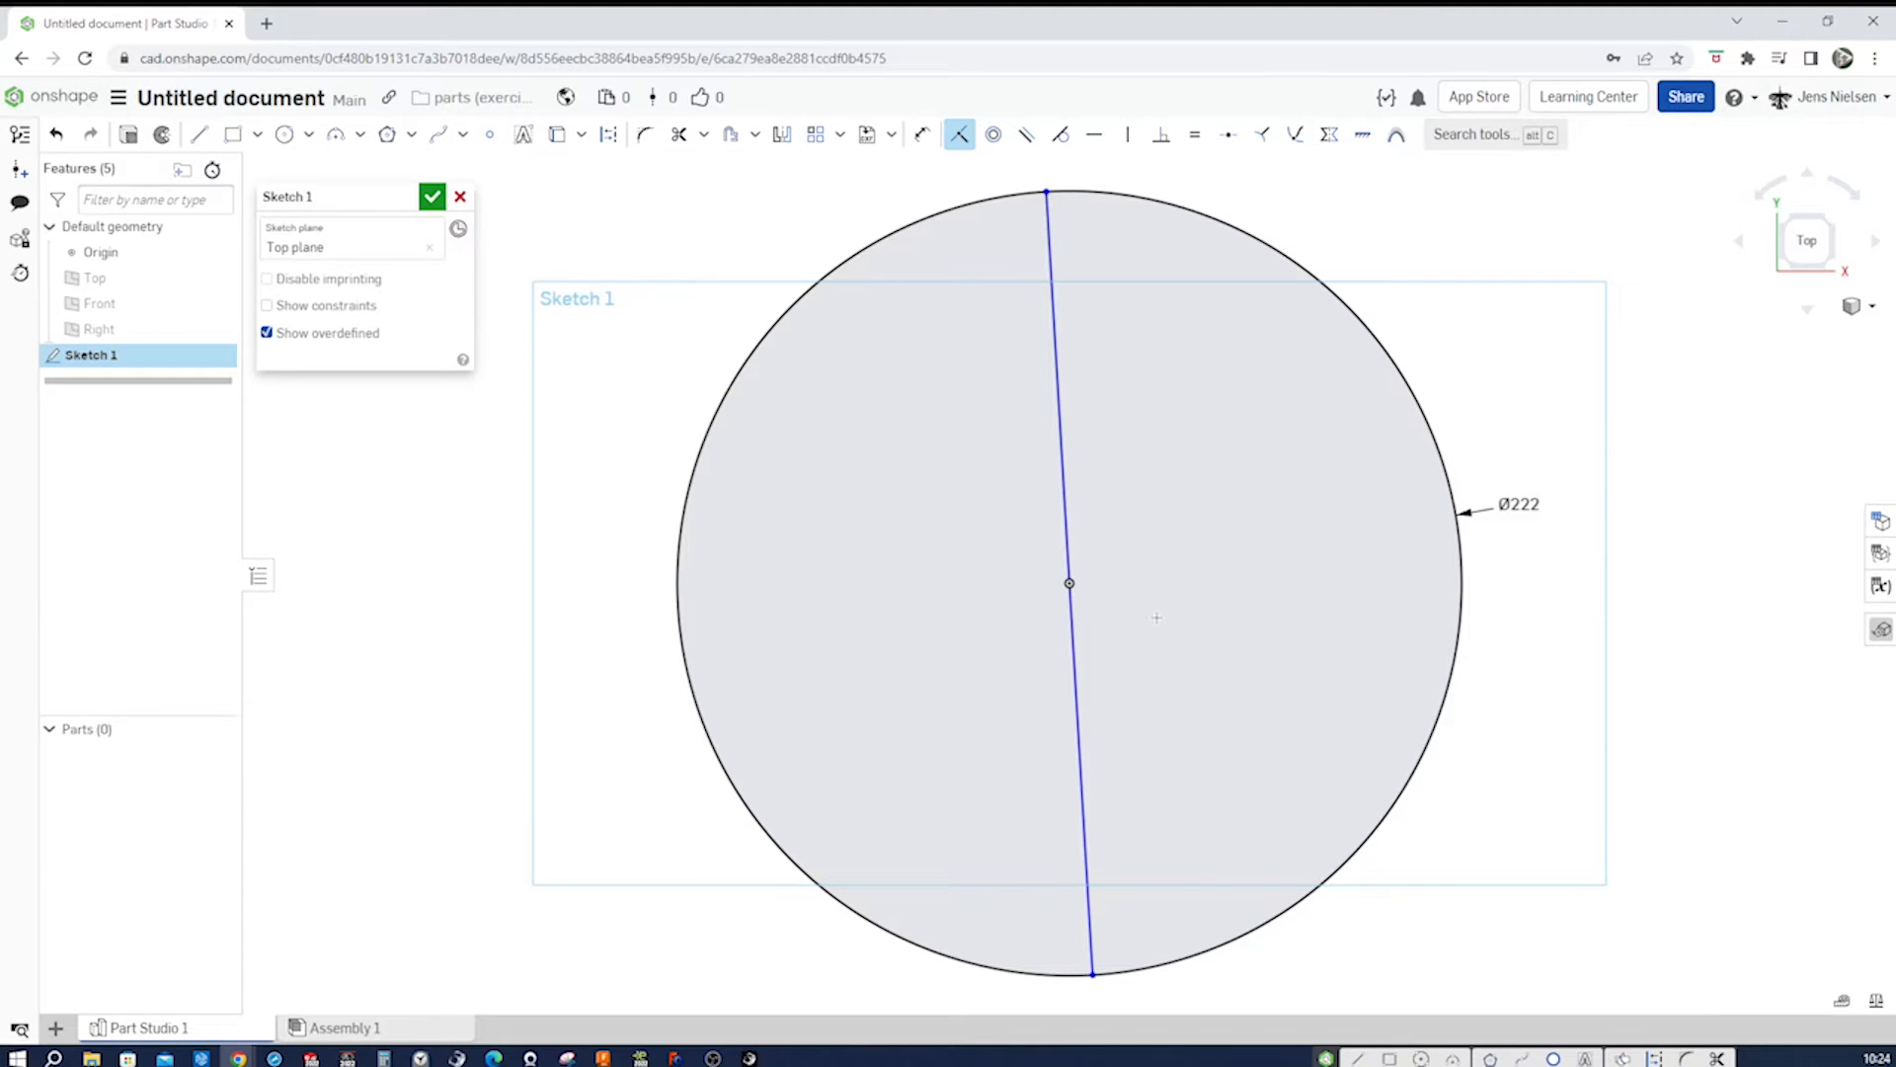
{"action": "left_click", "coordinate": [1124, 134]}
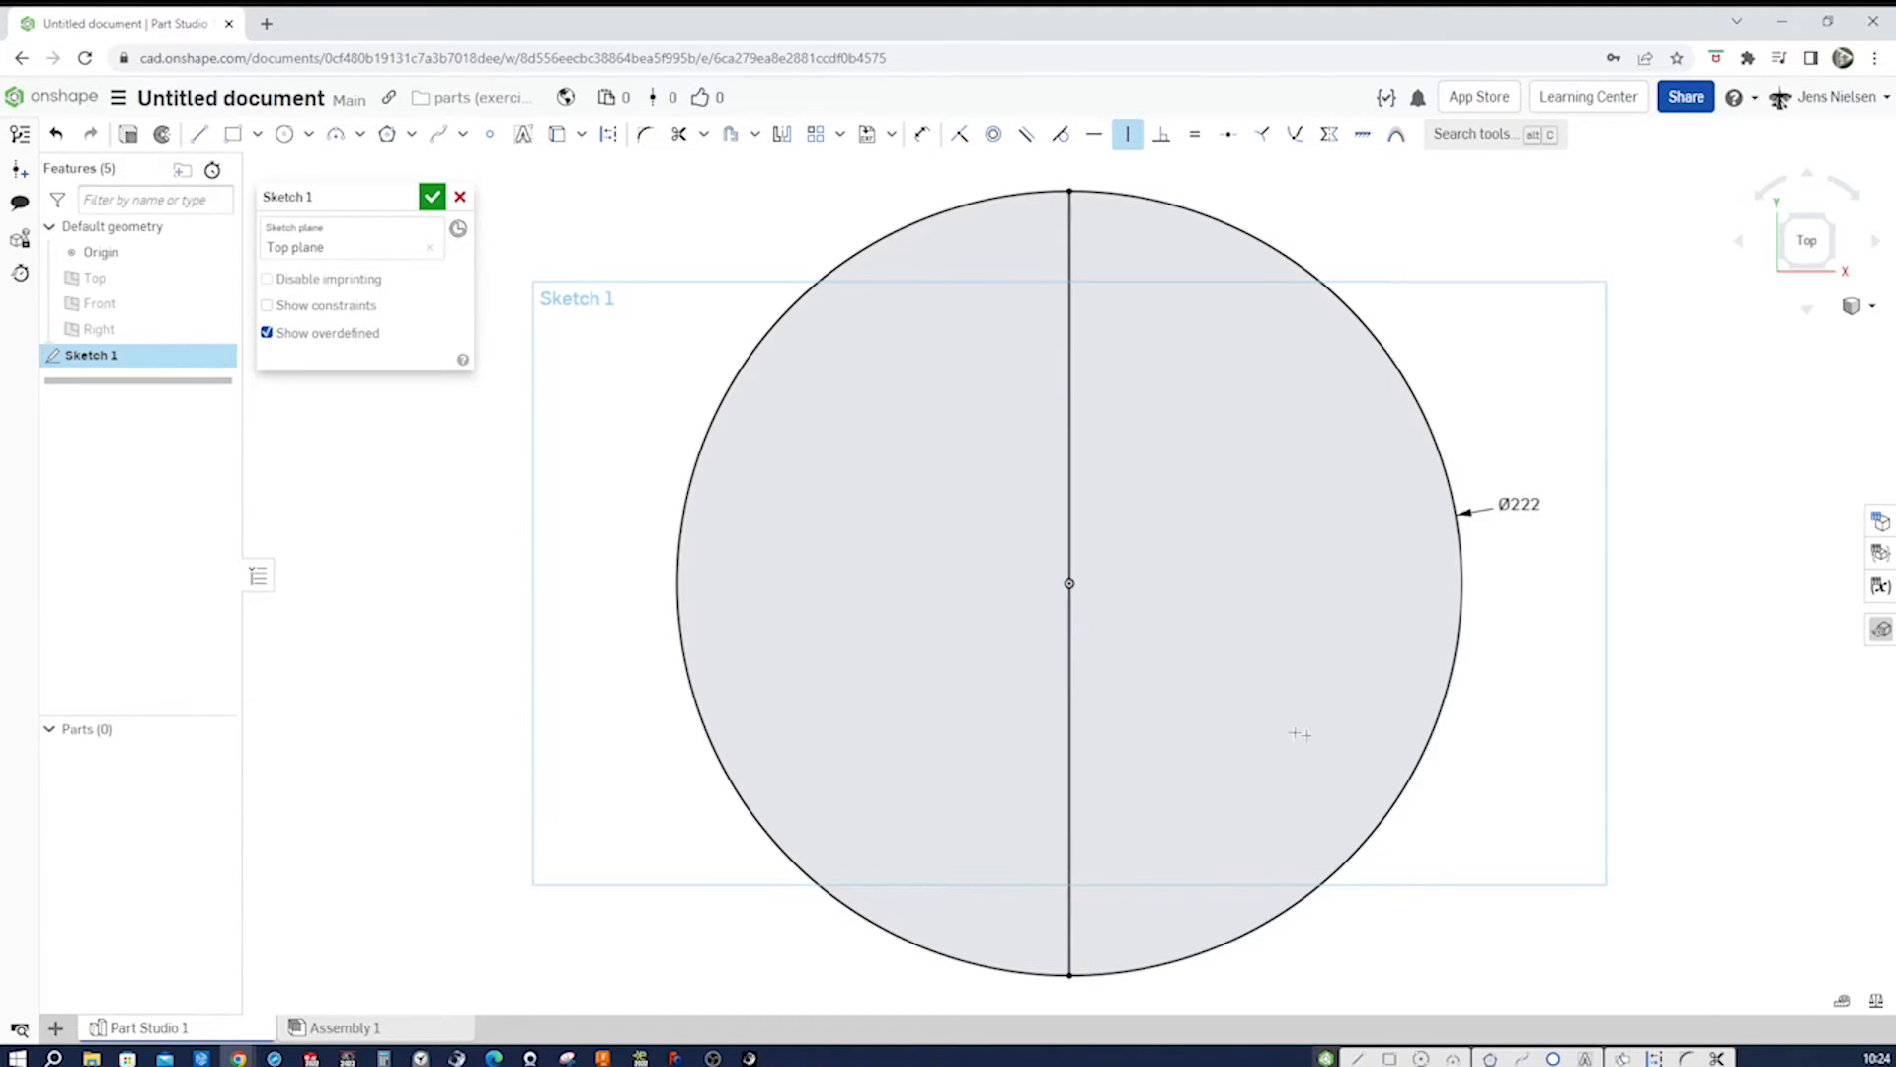
{"action": "mouse_move", "coordinate": [1612, 774]}
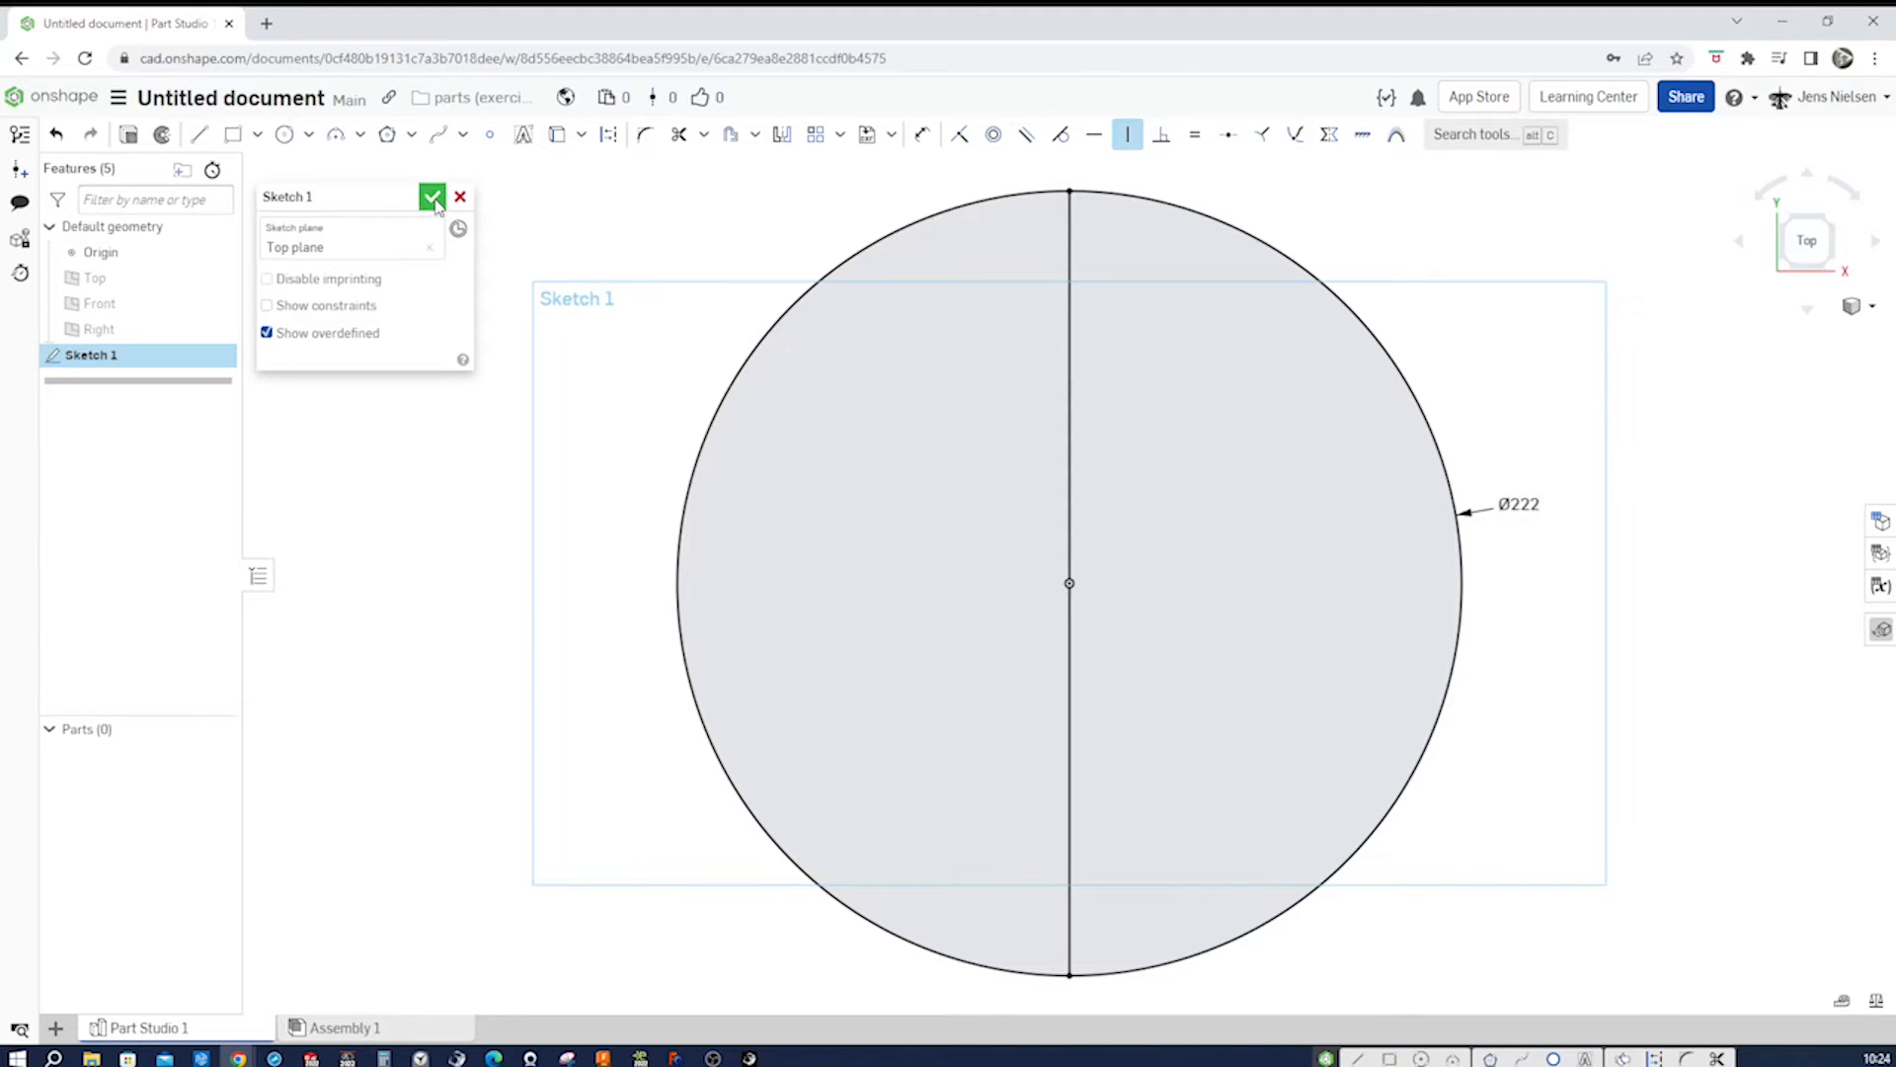
{"action": "left_click", "coordinate": [432, 196]}
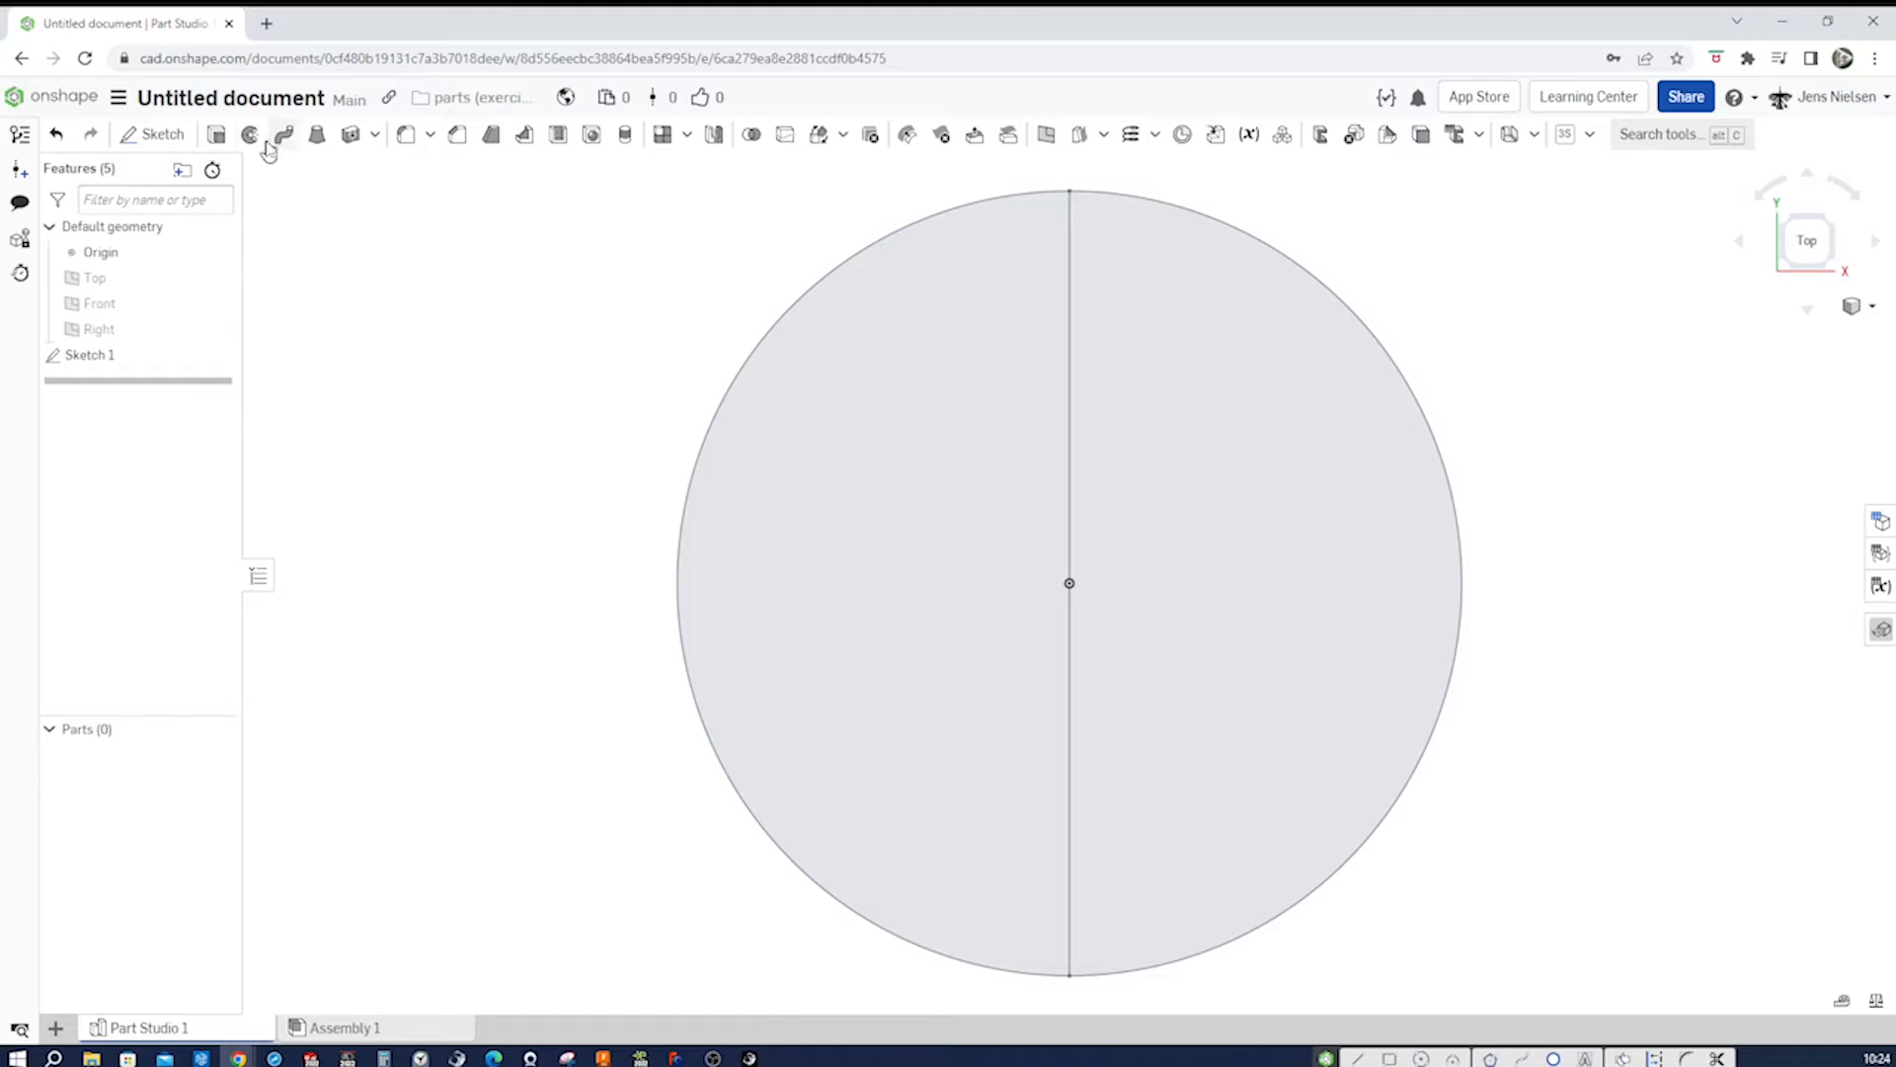
- Revolve the circle fully about its vertical line into a solid sphere, Part 1
{"action": "left_click", "coordinate": [269, 134]}
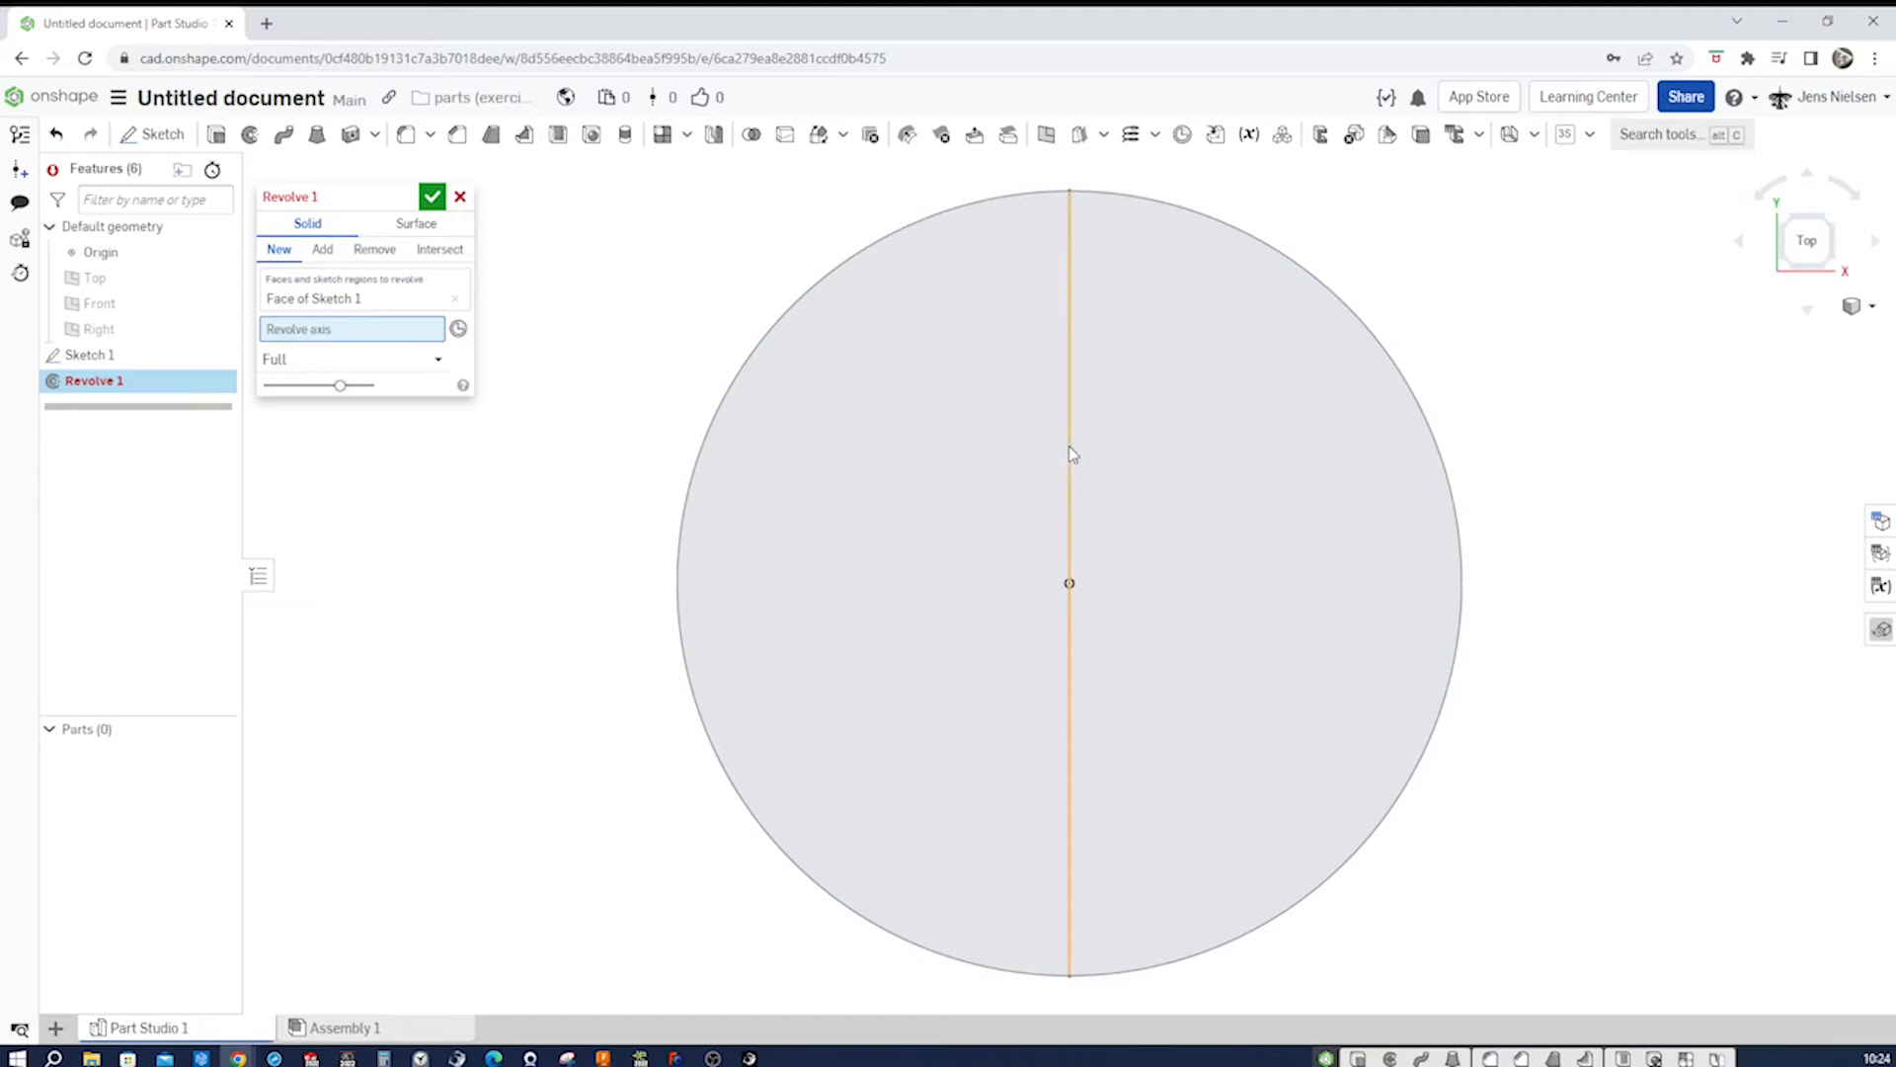
{"action": "left_click", "coordinate": [433, 196]}
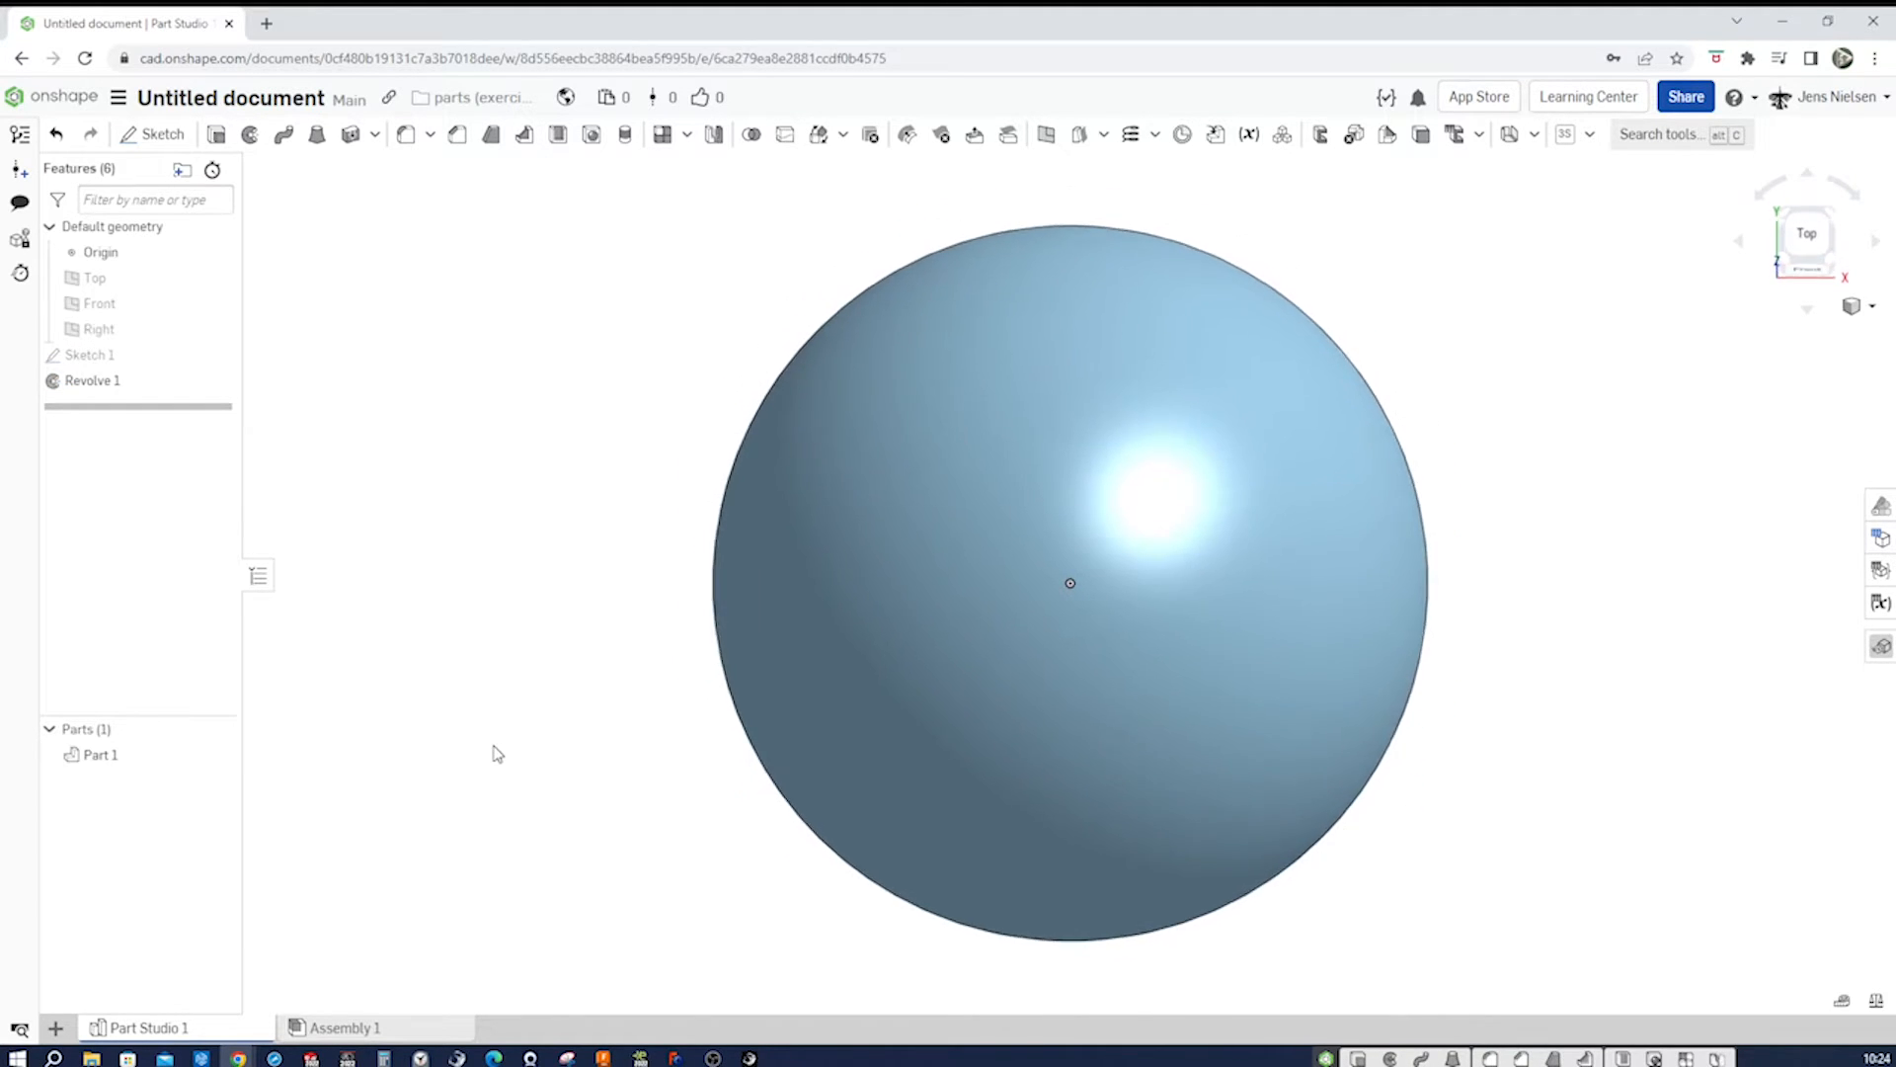
- Rename Part 1 to globe
{"action": "right_click", "coordinate": [101, 754]}
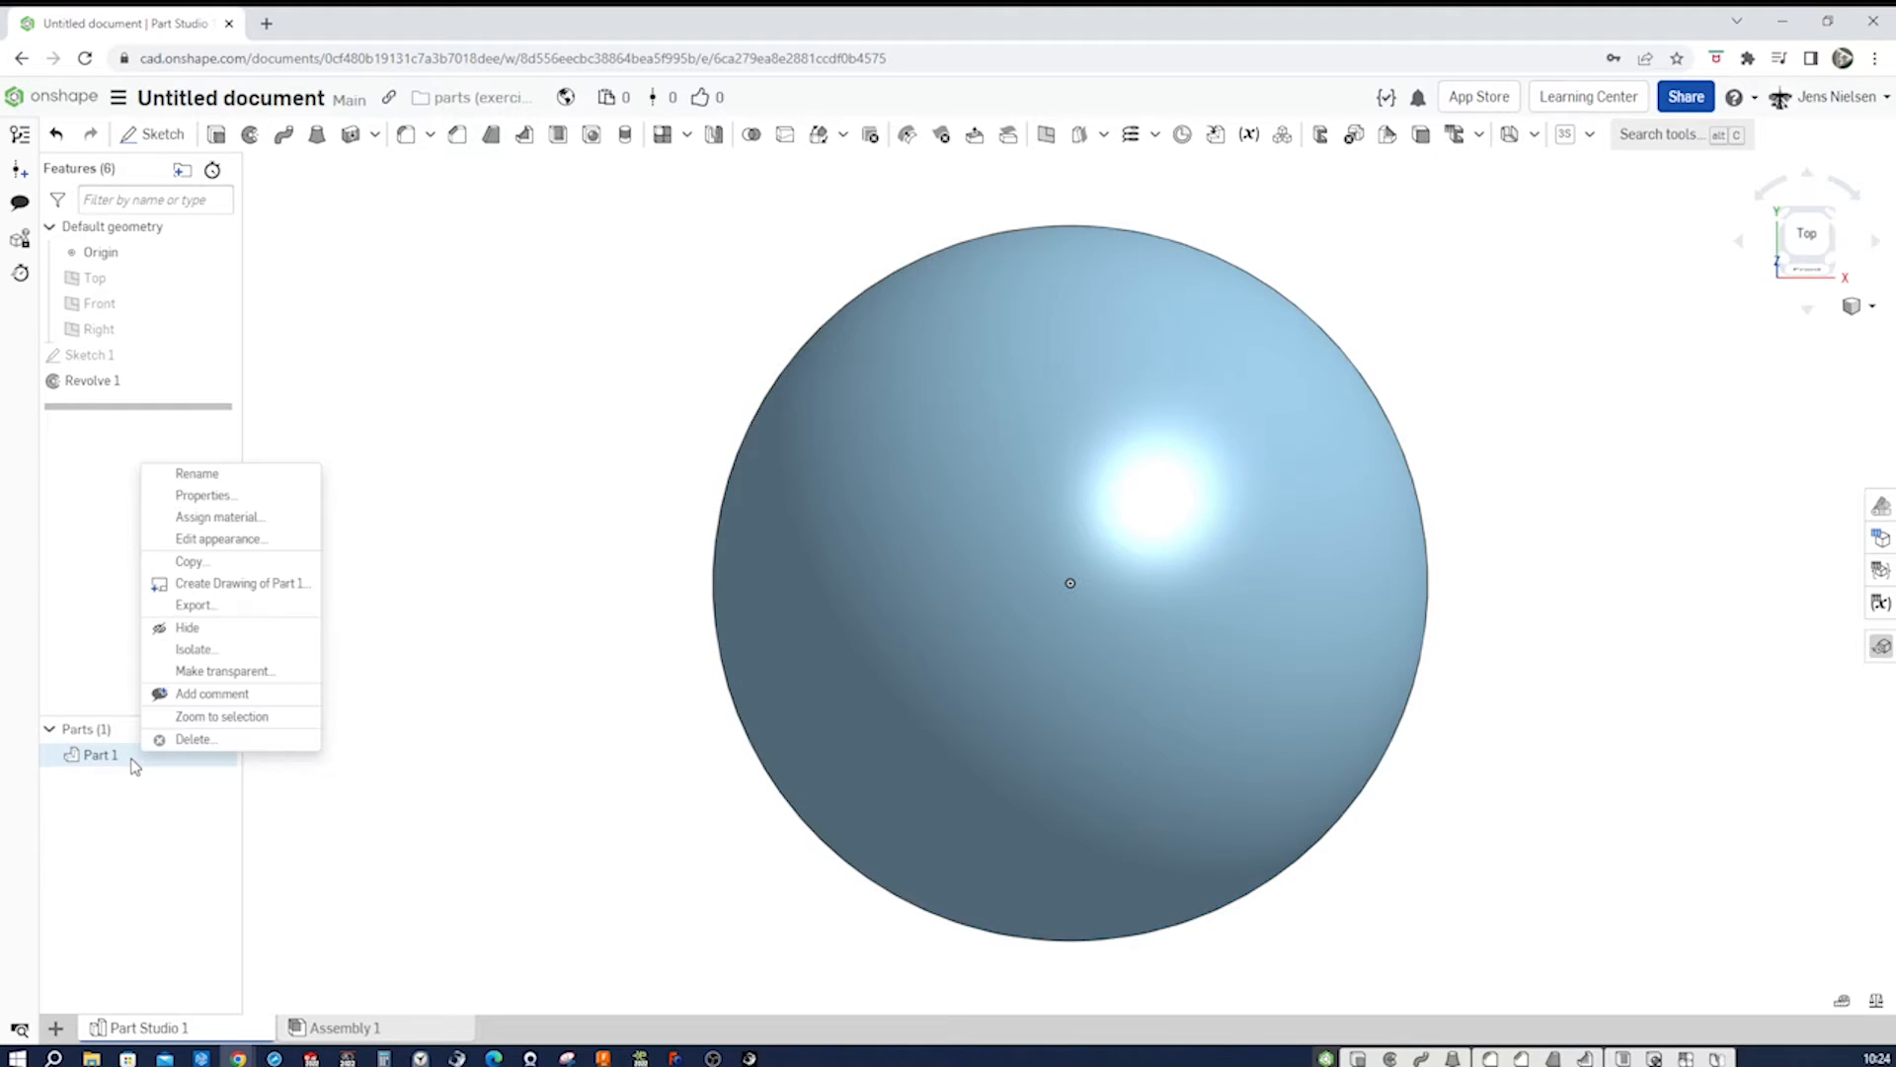
{"action": "left_click", "coordinate": [196, 472]}
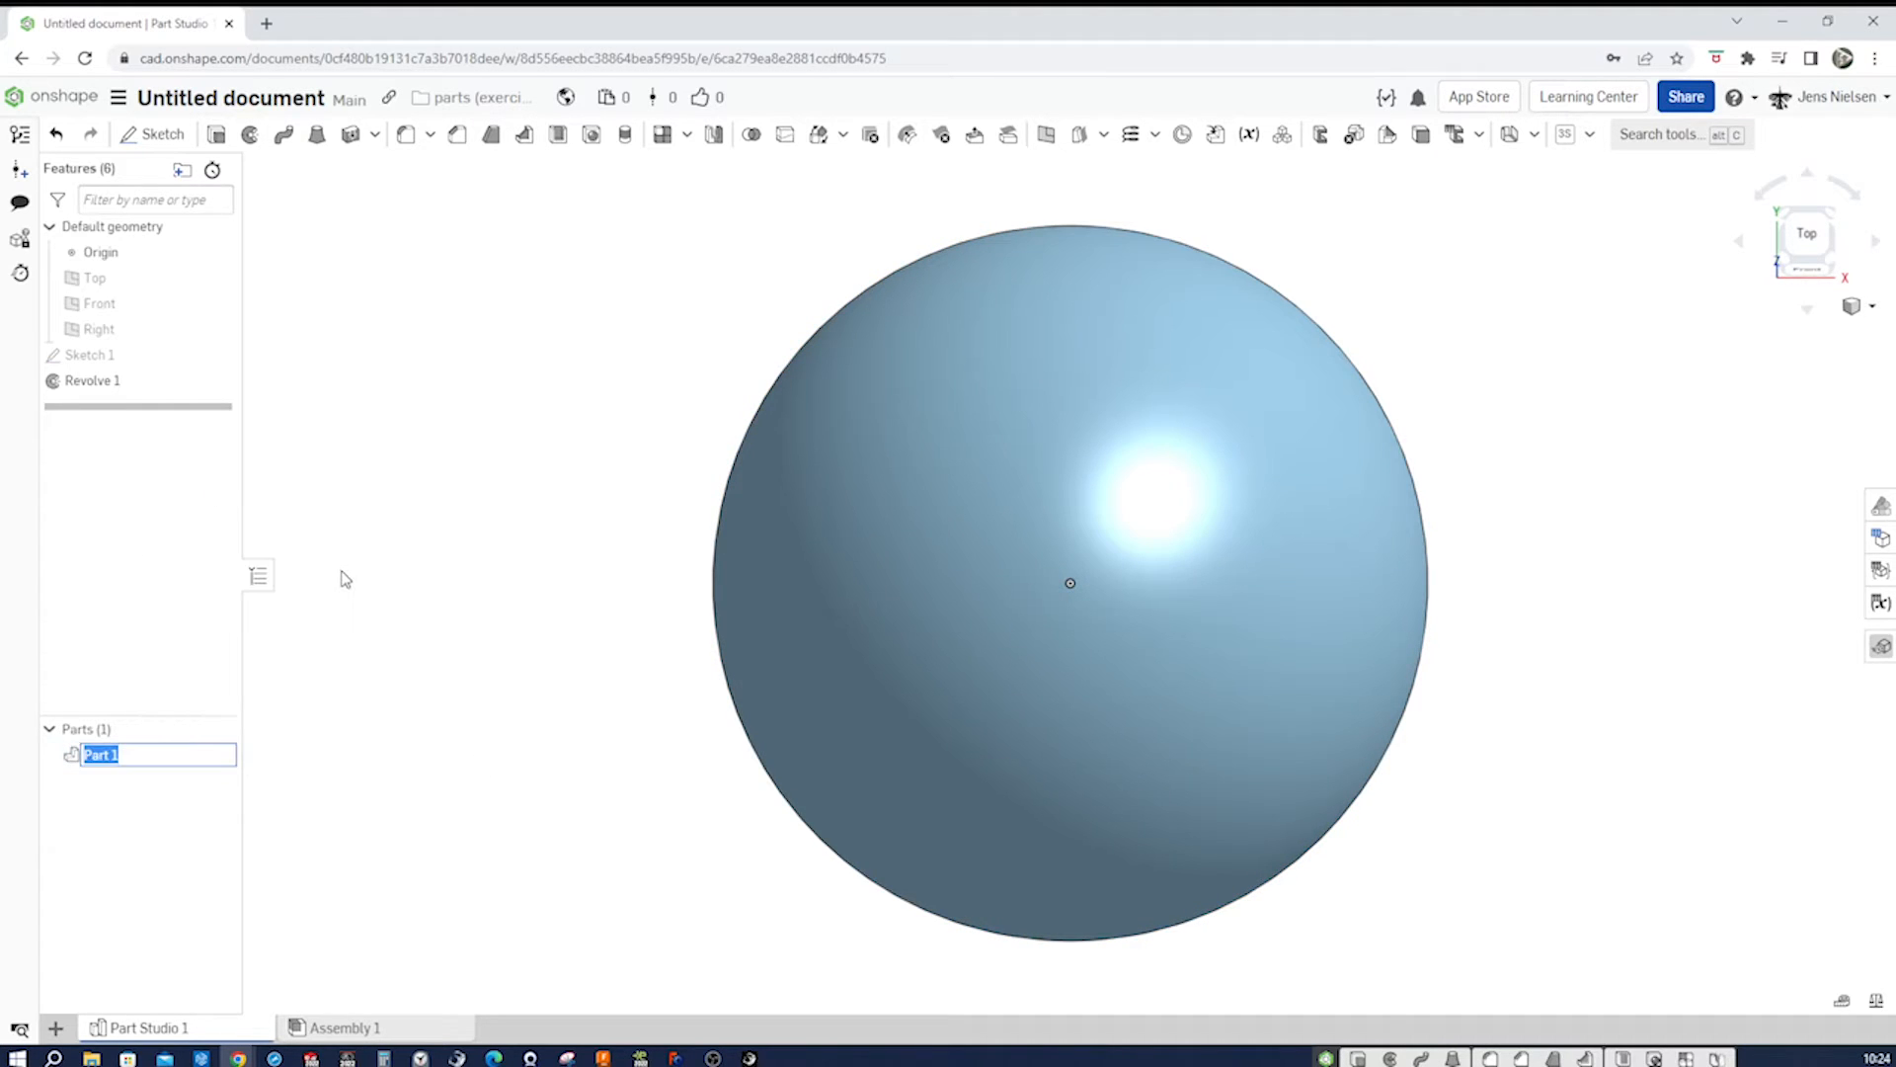
{"action": "type", "text": "globe"}
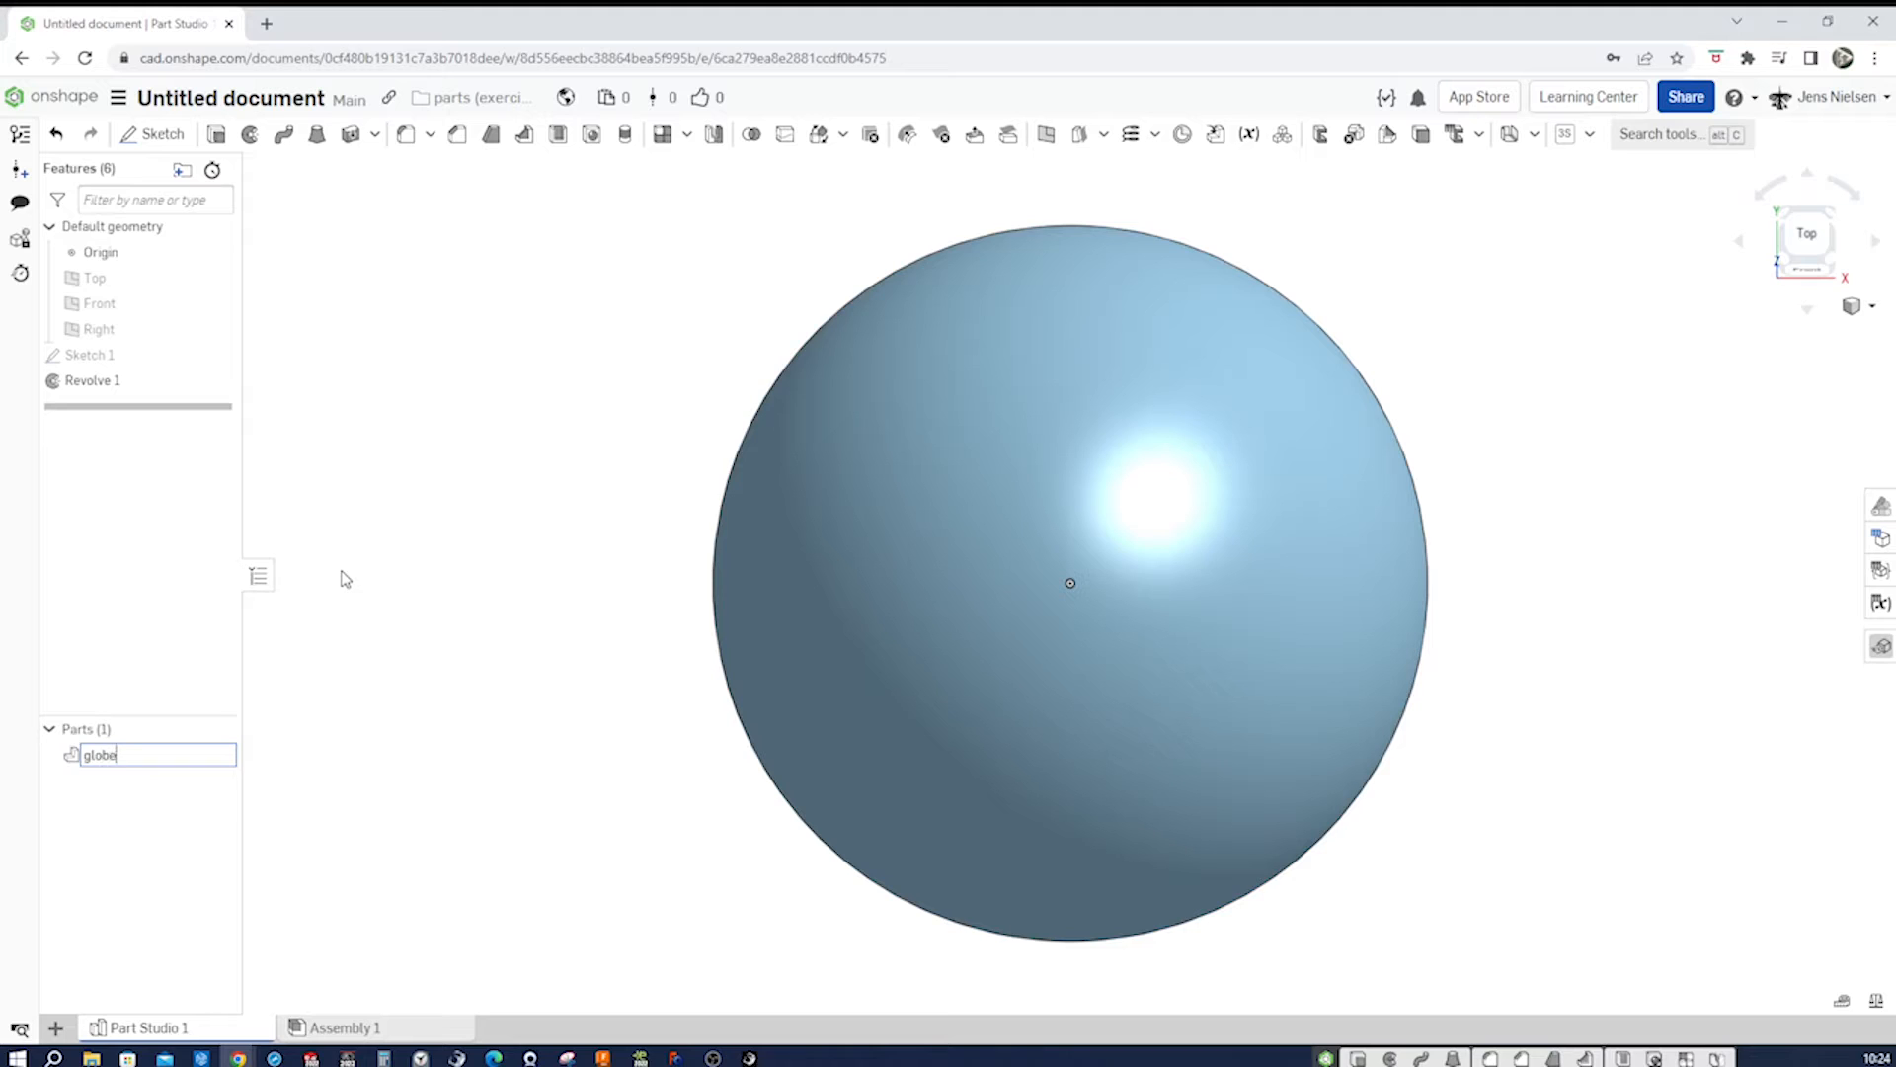
{"action": "key", "text": "Return"}
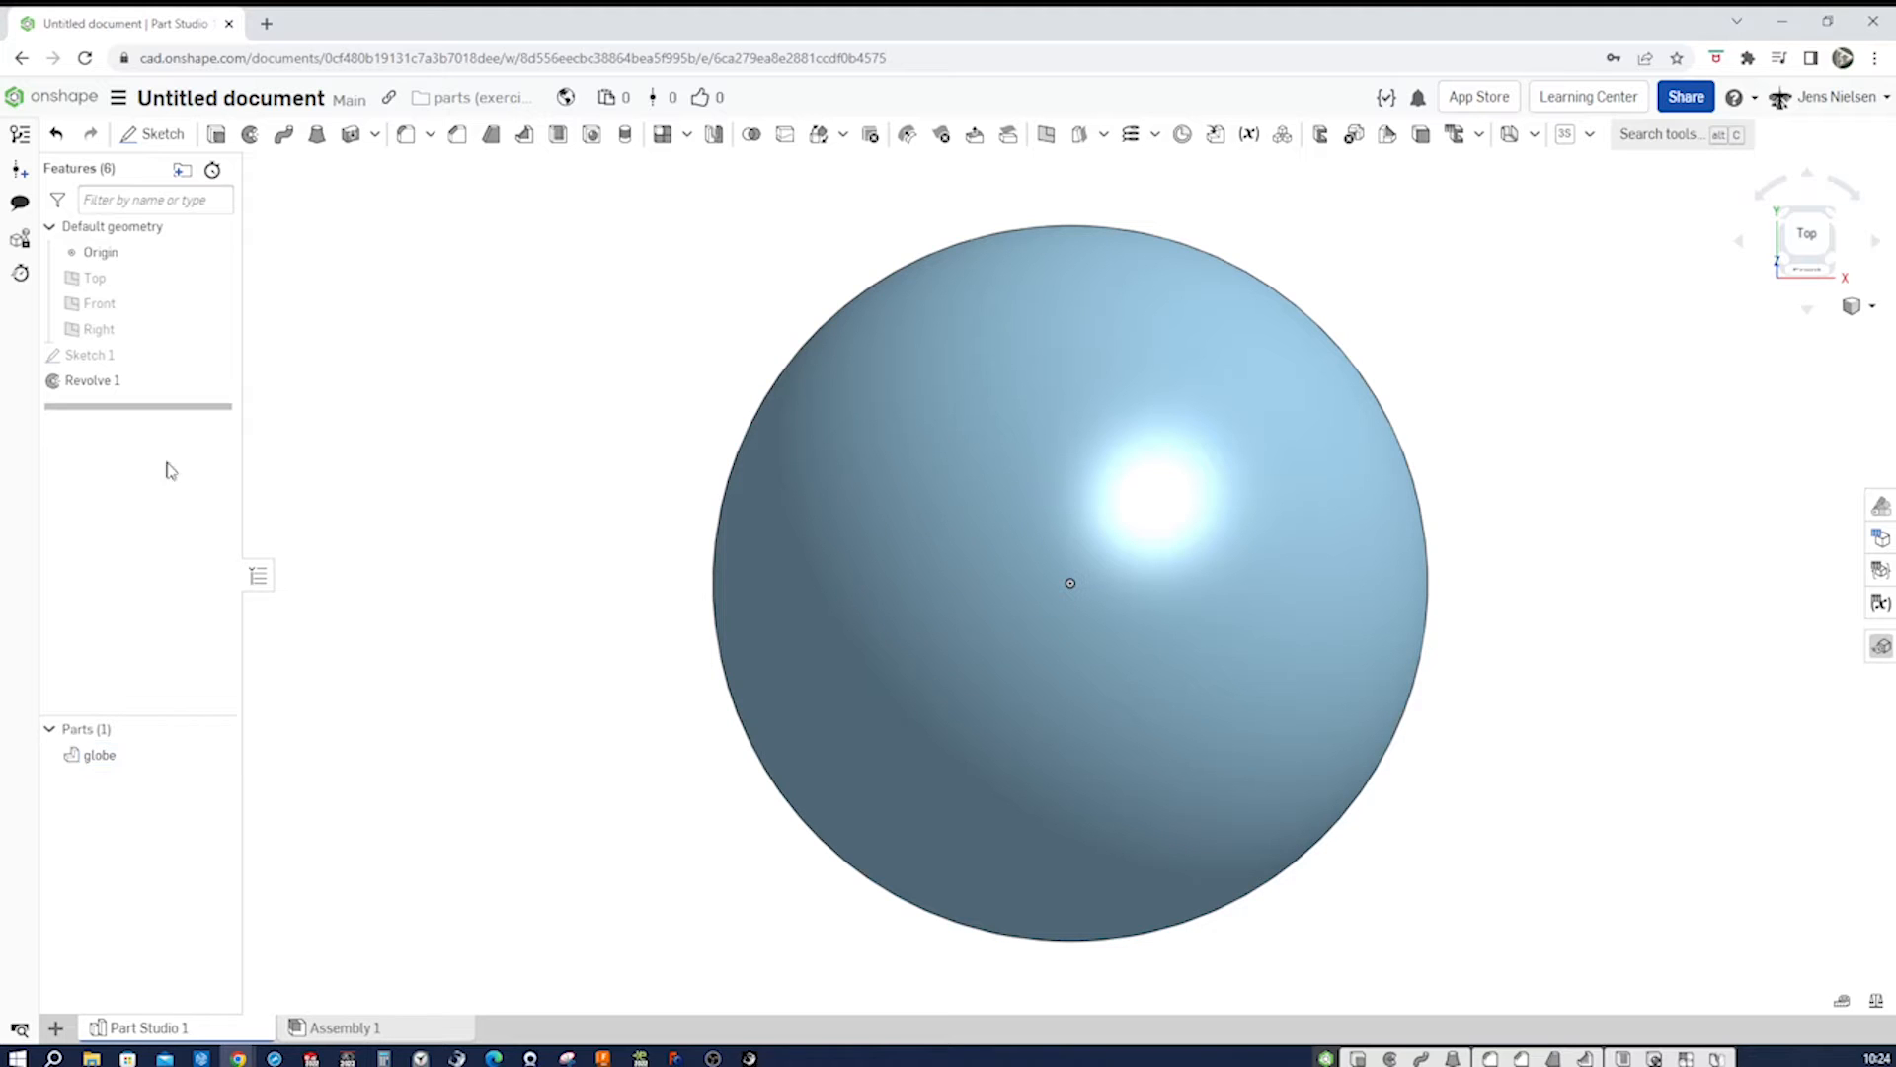
- Set the globe's appearance to the pale blue swatch C2D6EC and confirm
{"action": "right_click", "coordinate": [101, 754]}
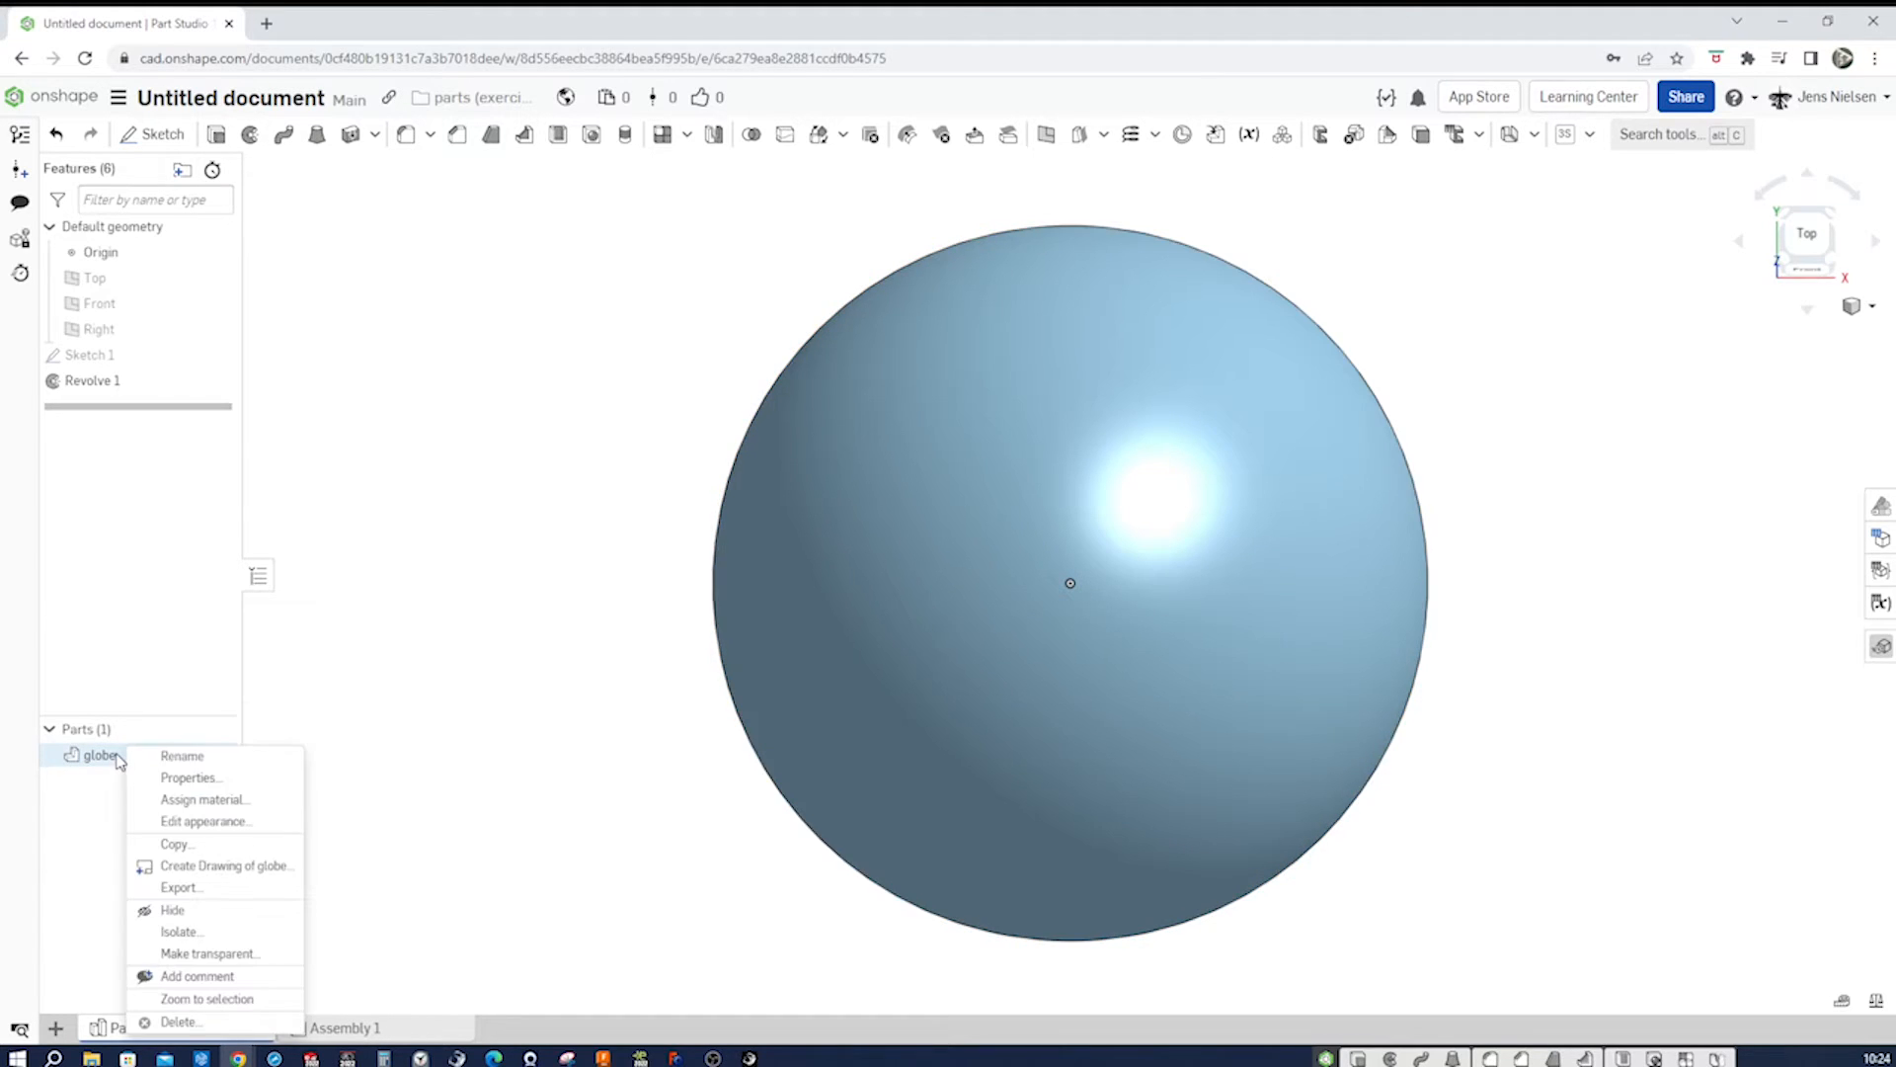
{"action": "left_click", "coordinate": [205, 822]}
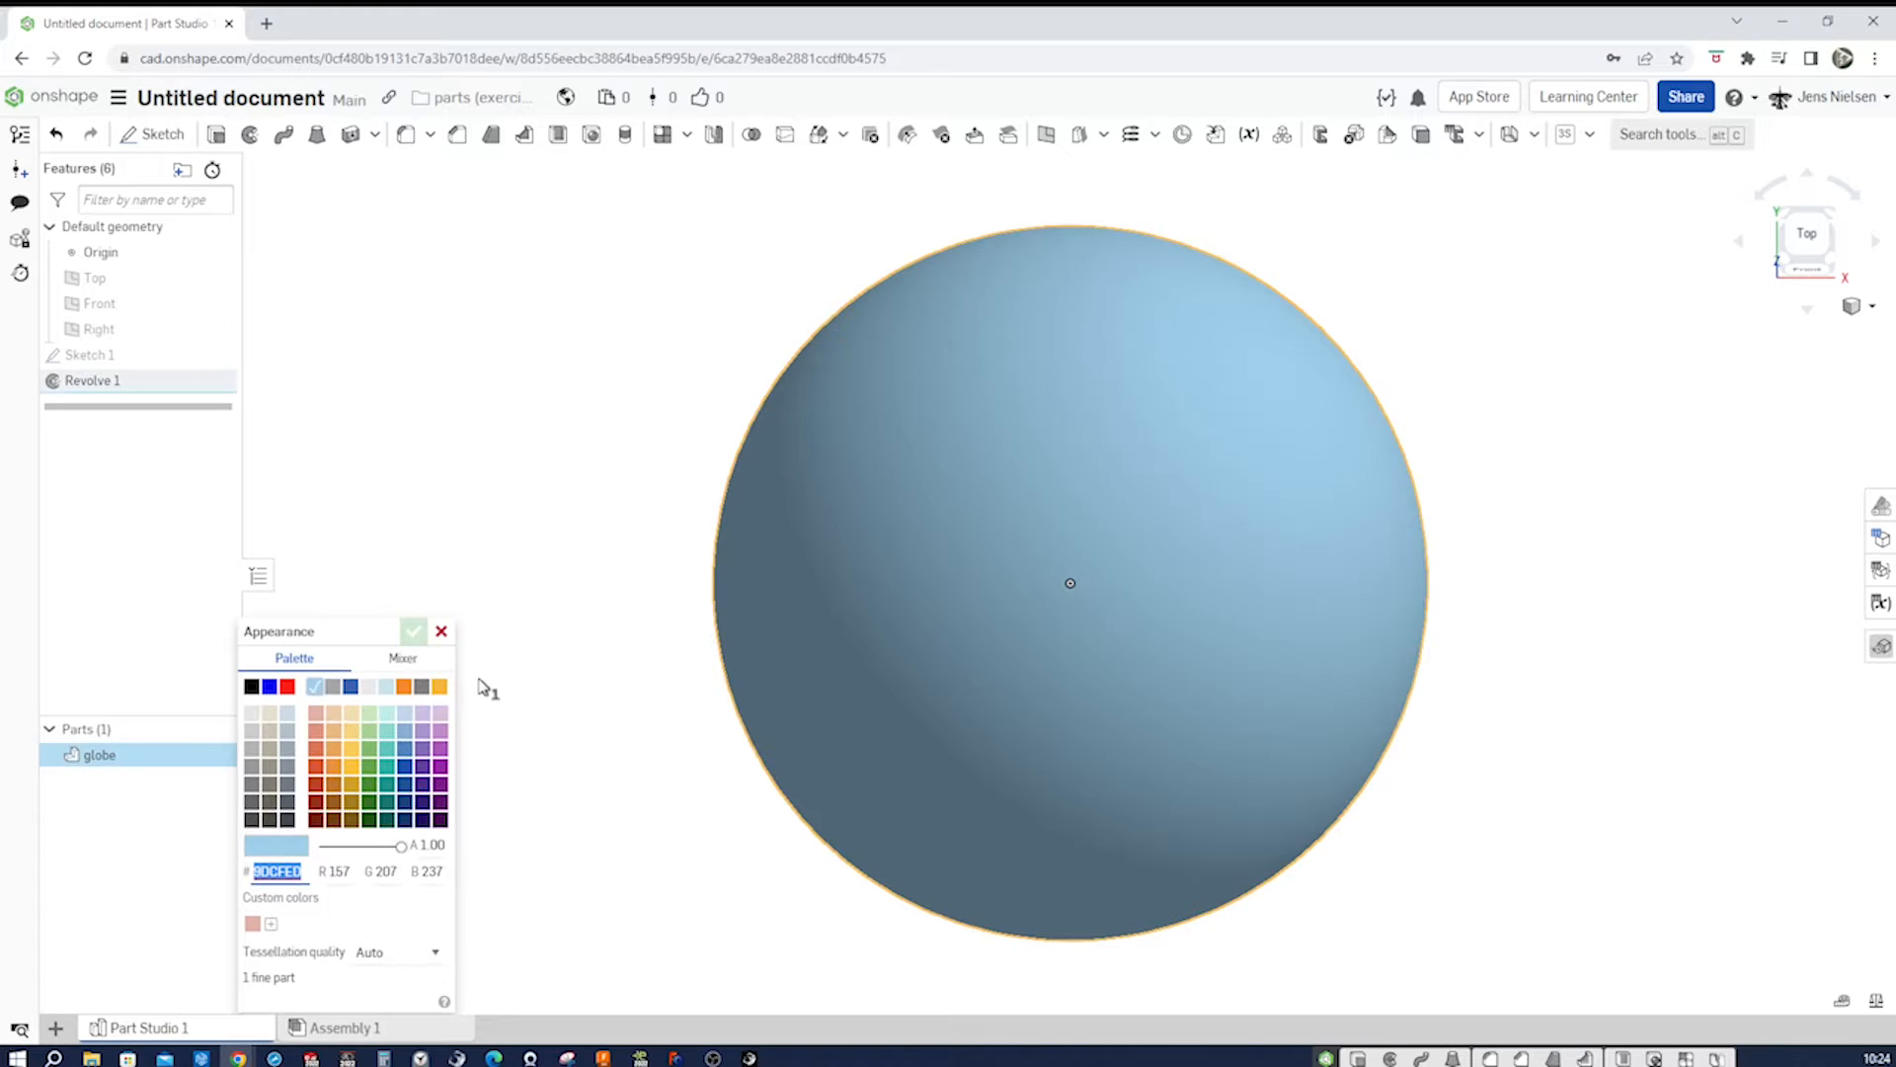
{"action": "left_click", "coordinate": [387, 714]}
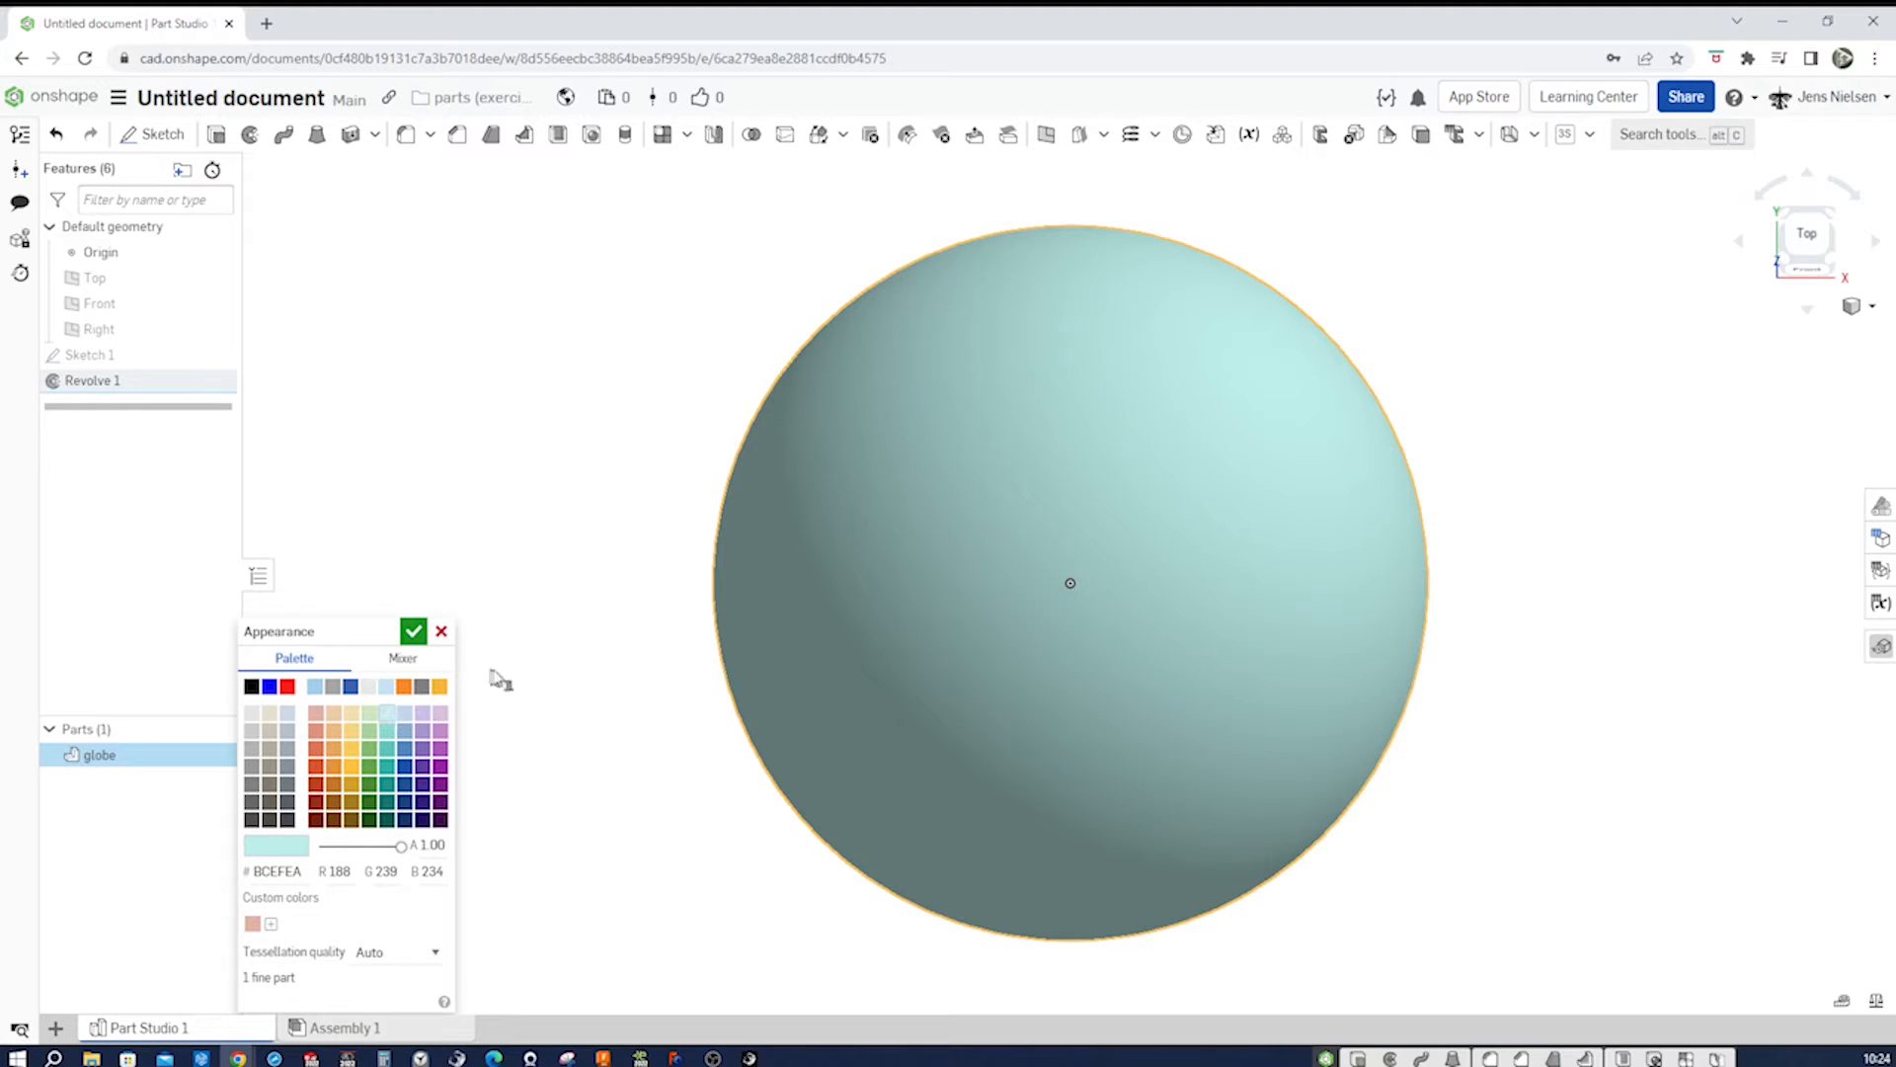
{"action": "left_click", "coordinate": [405, 714]}
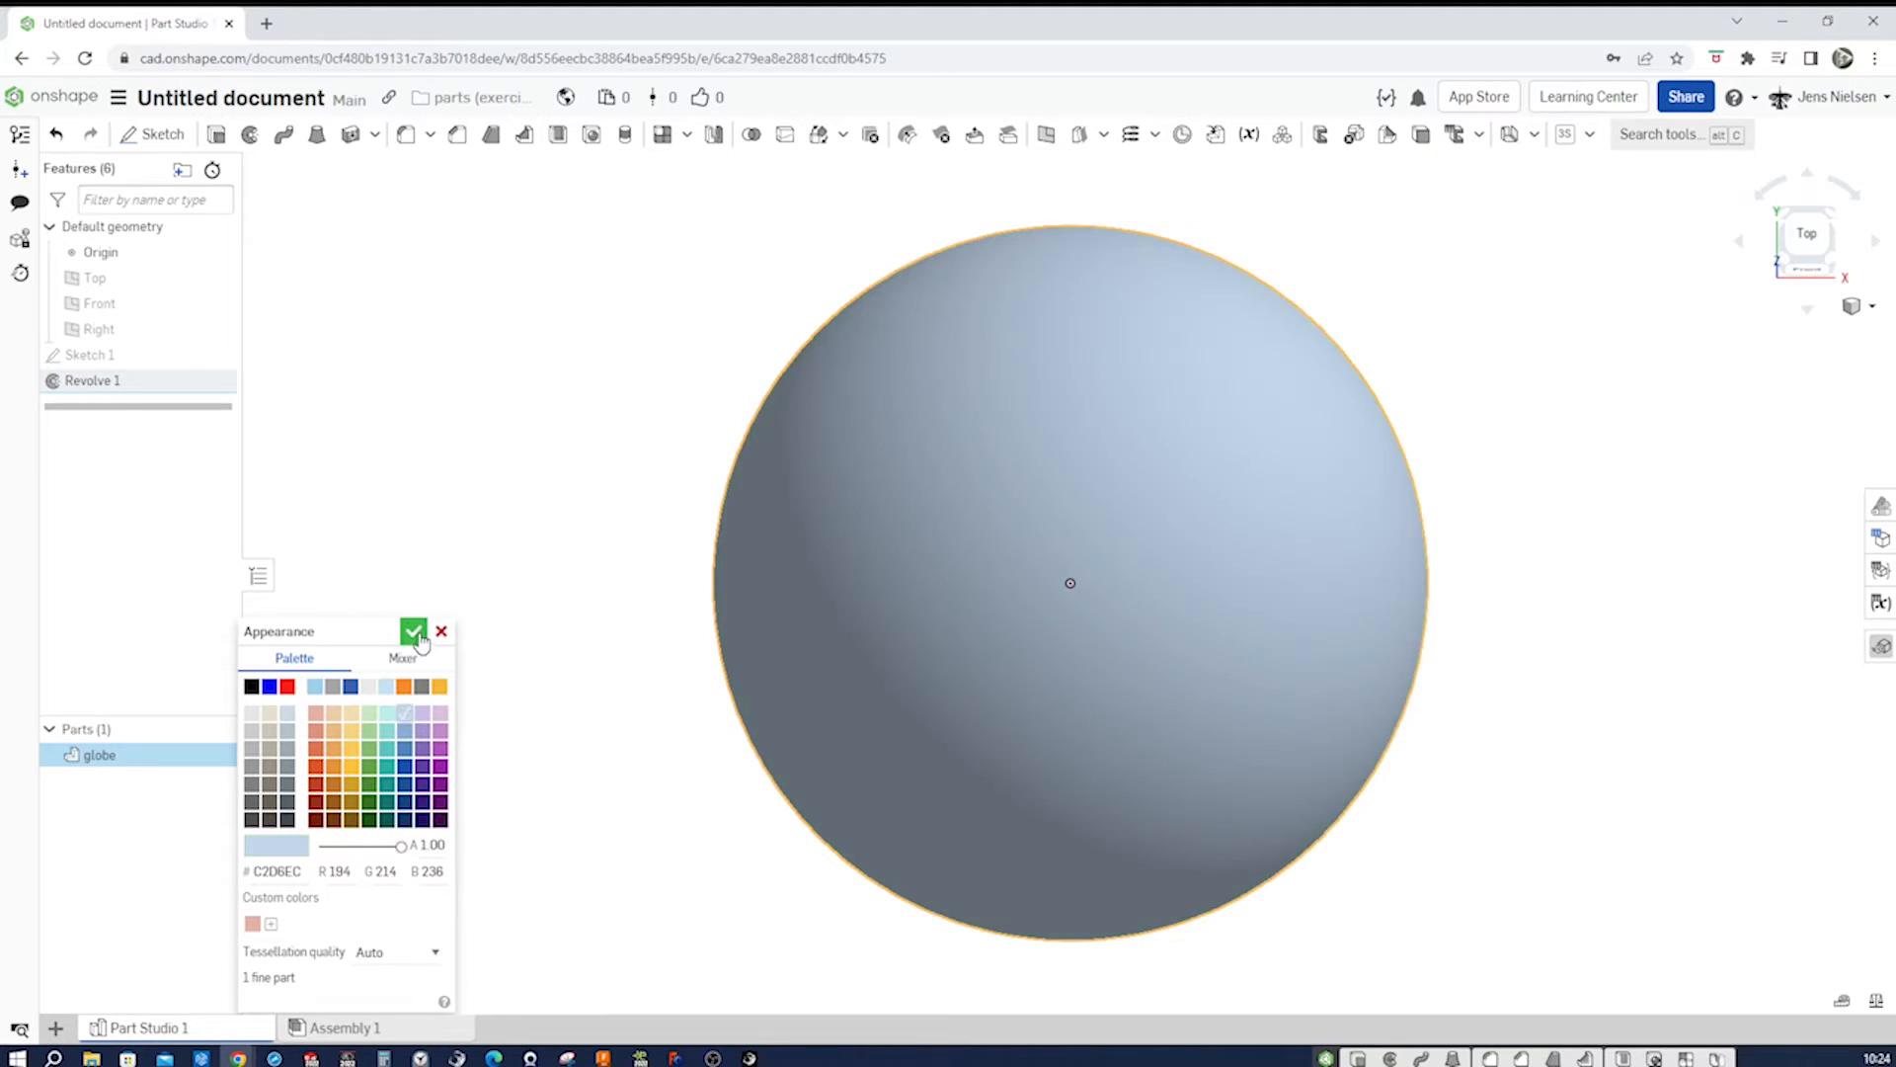
{"action": "left_click", "coordinate": [413, 632]}
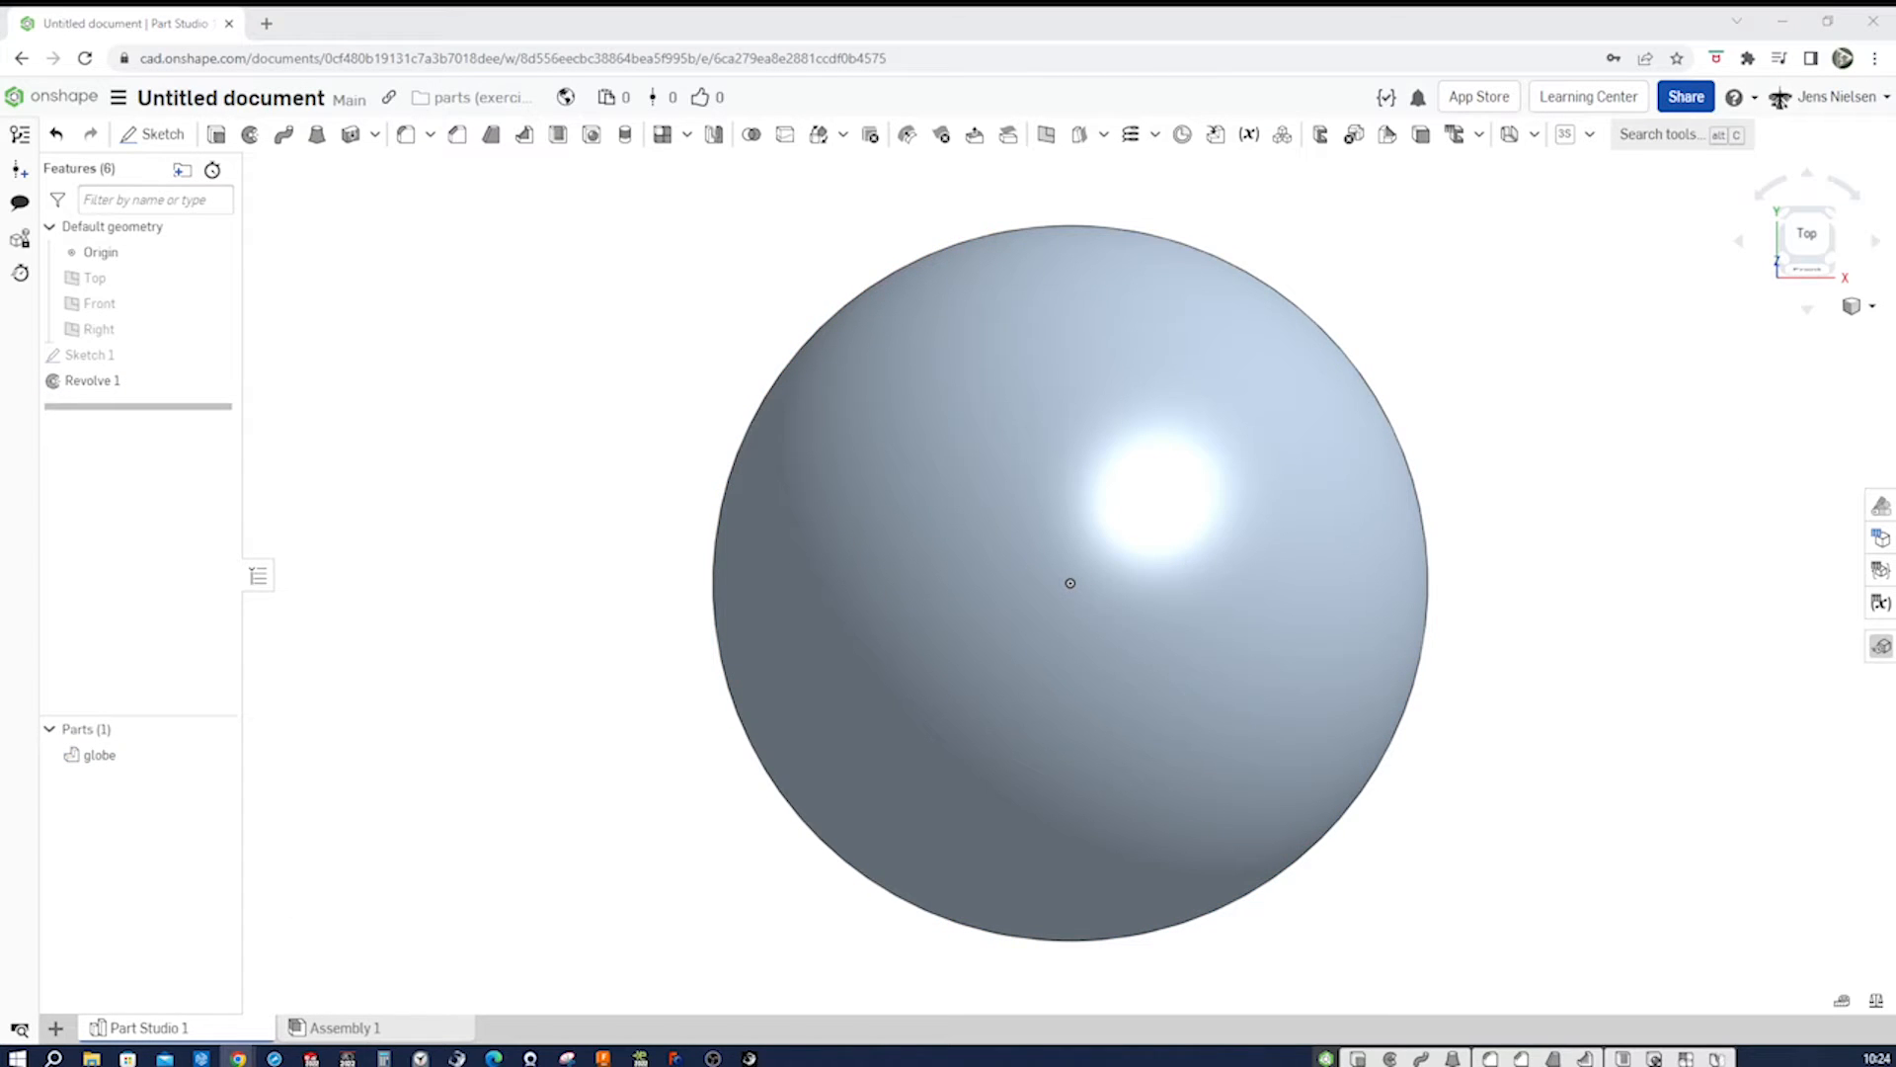
{"action": "mouse_move", "coordinate": [1511, 350]}
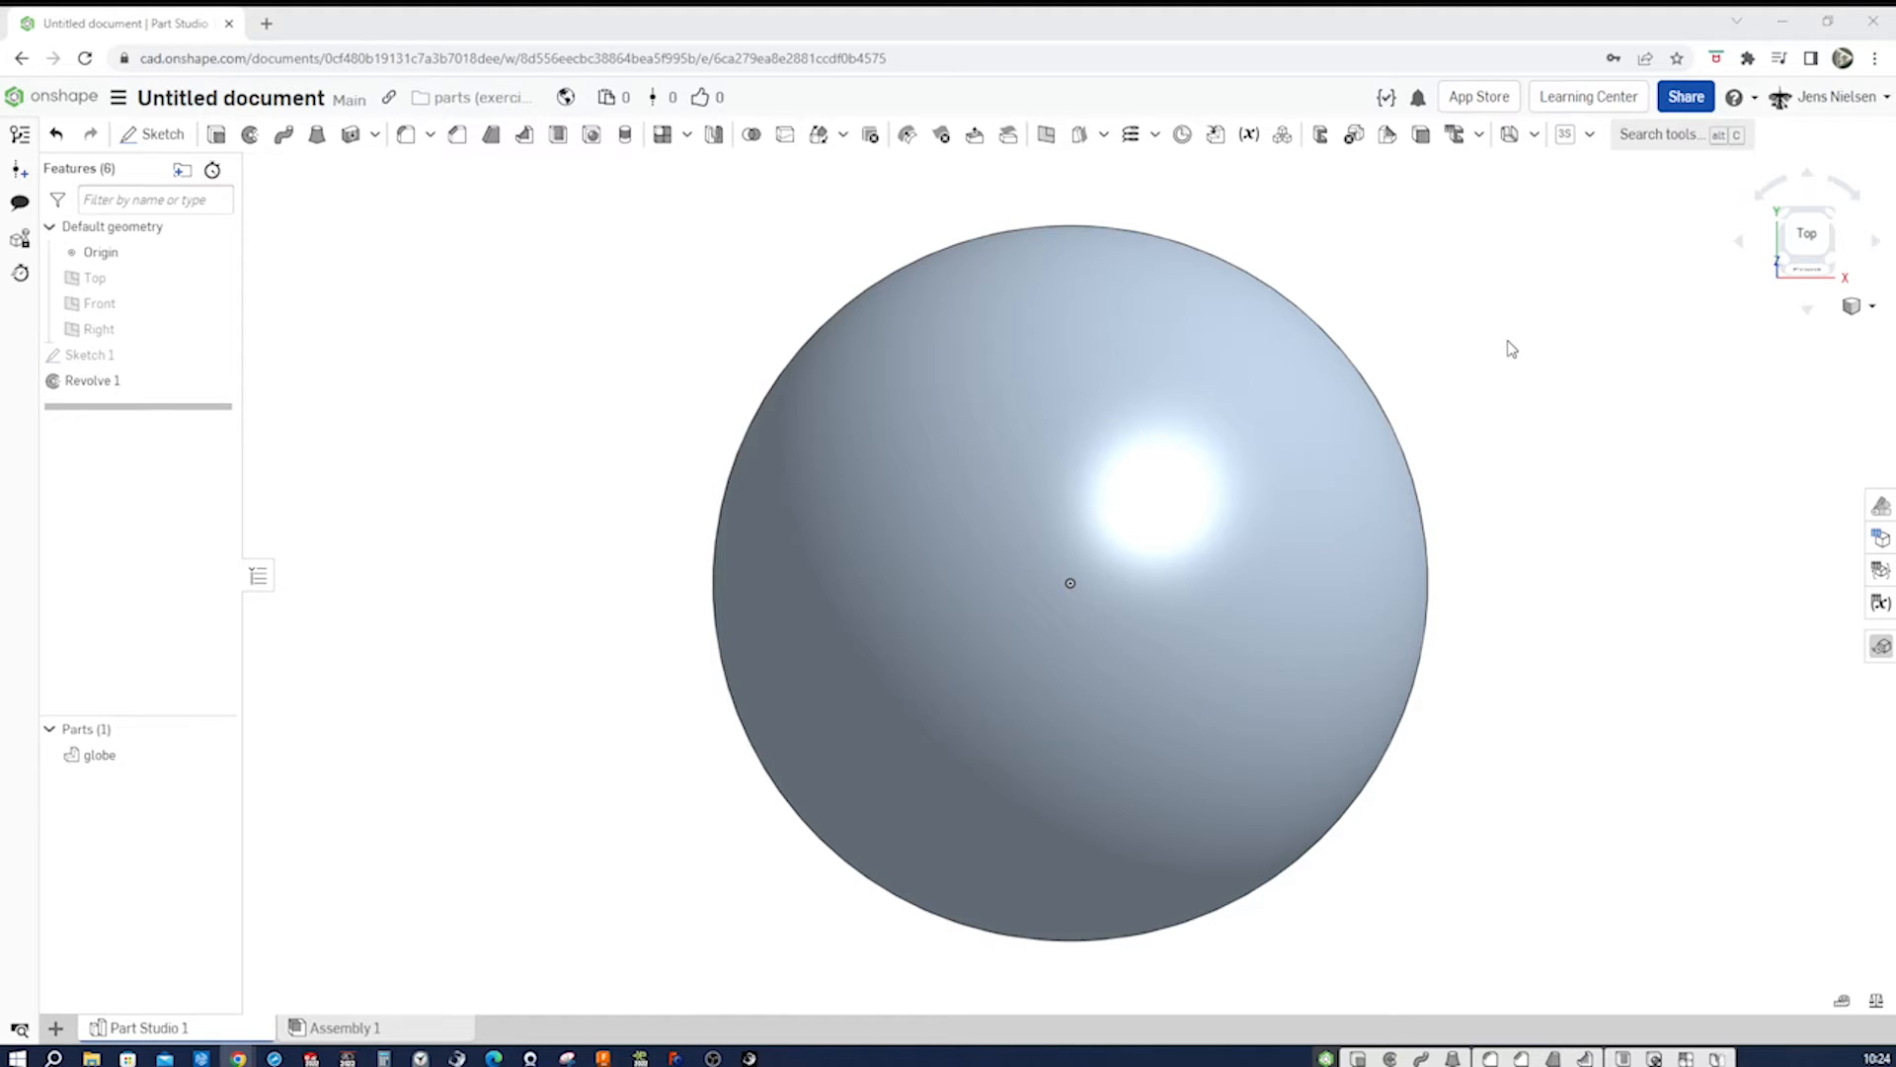
{"action": "mouse_move", "coordinate": [1549, 235]}
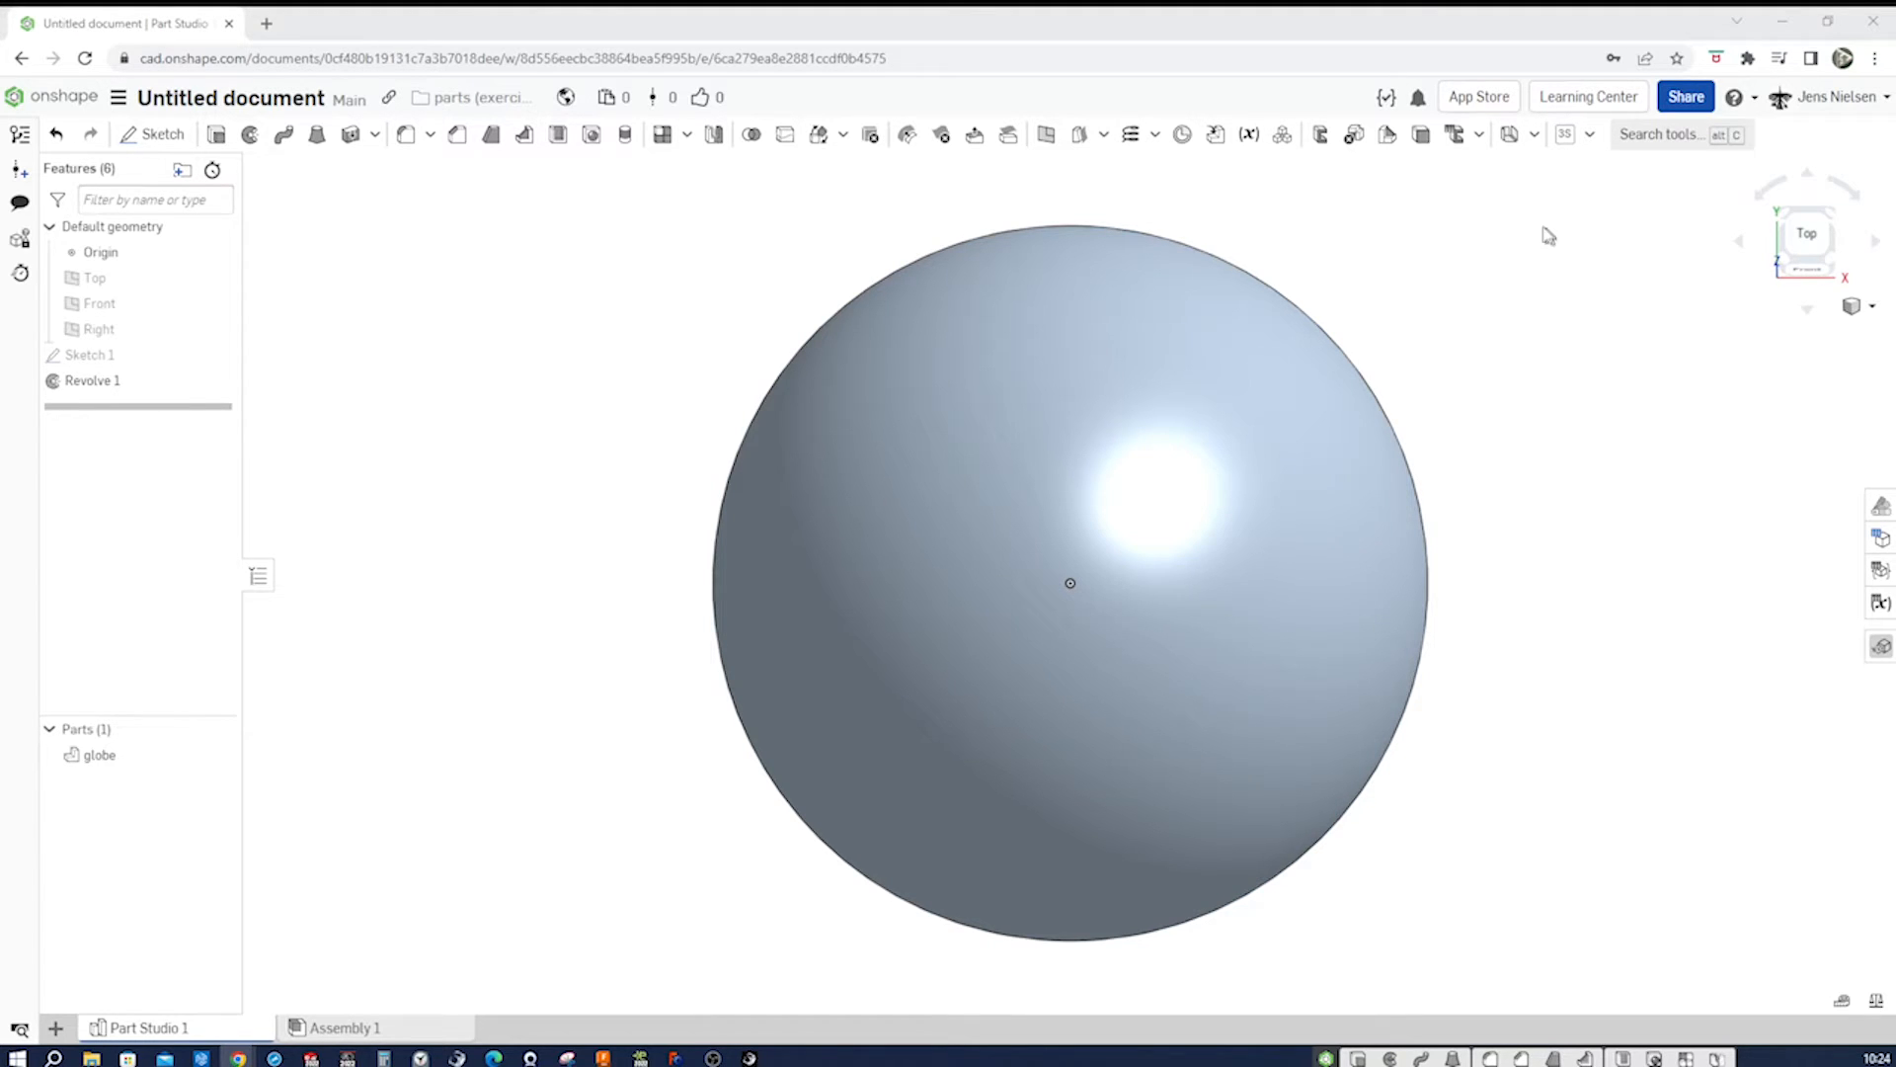
{"action": "mouse_move", "coordinate": [640, 186]}
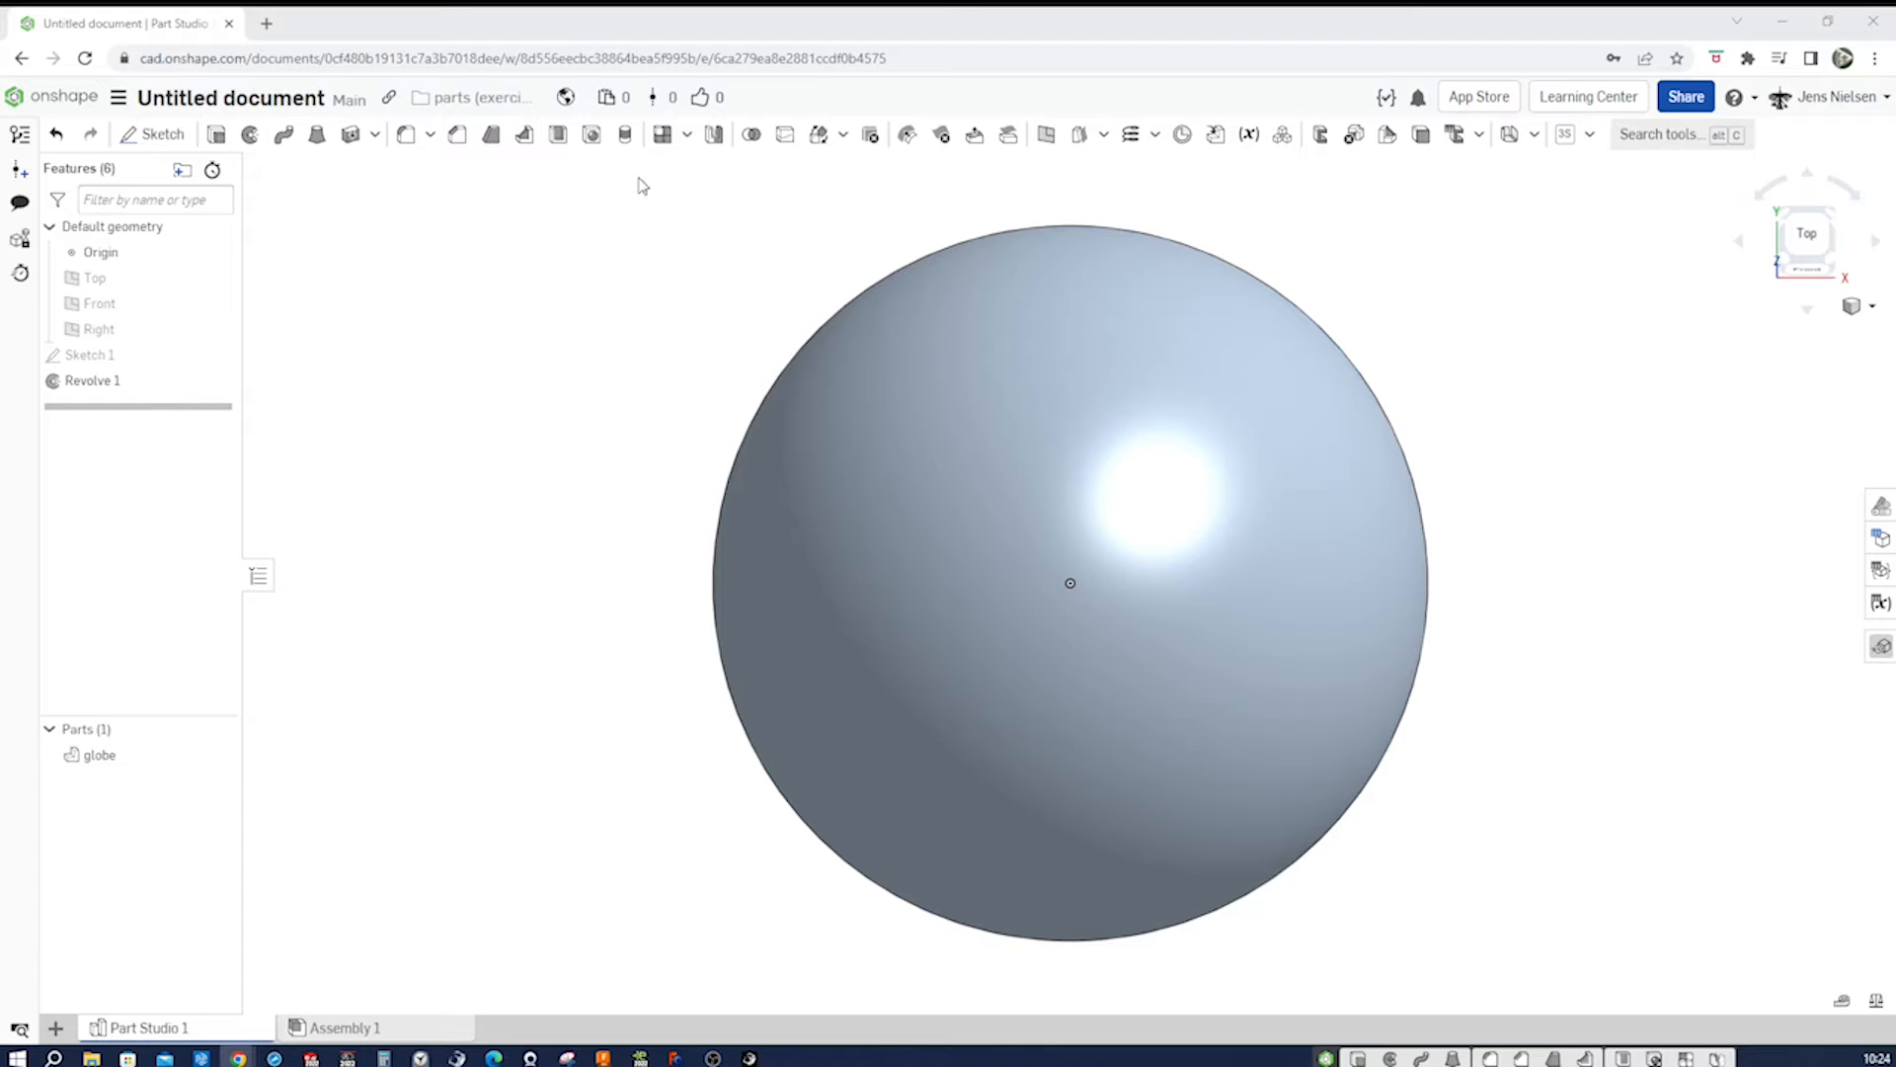
{"action": "mouse_move", "coordinate": [713, 176]}
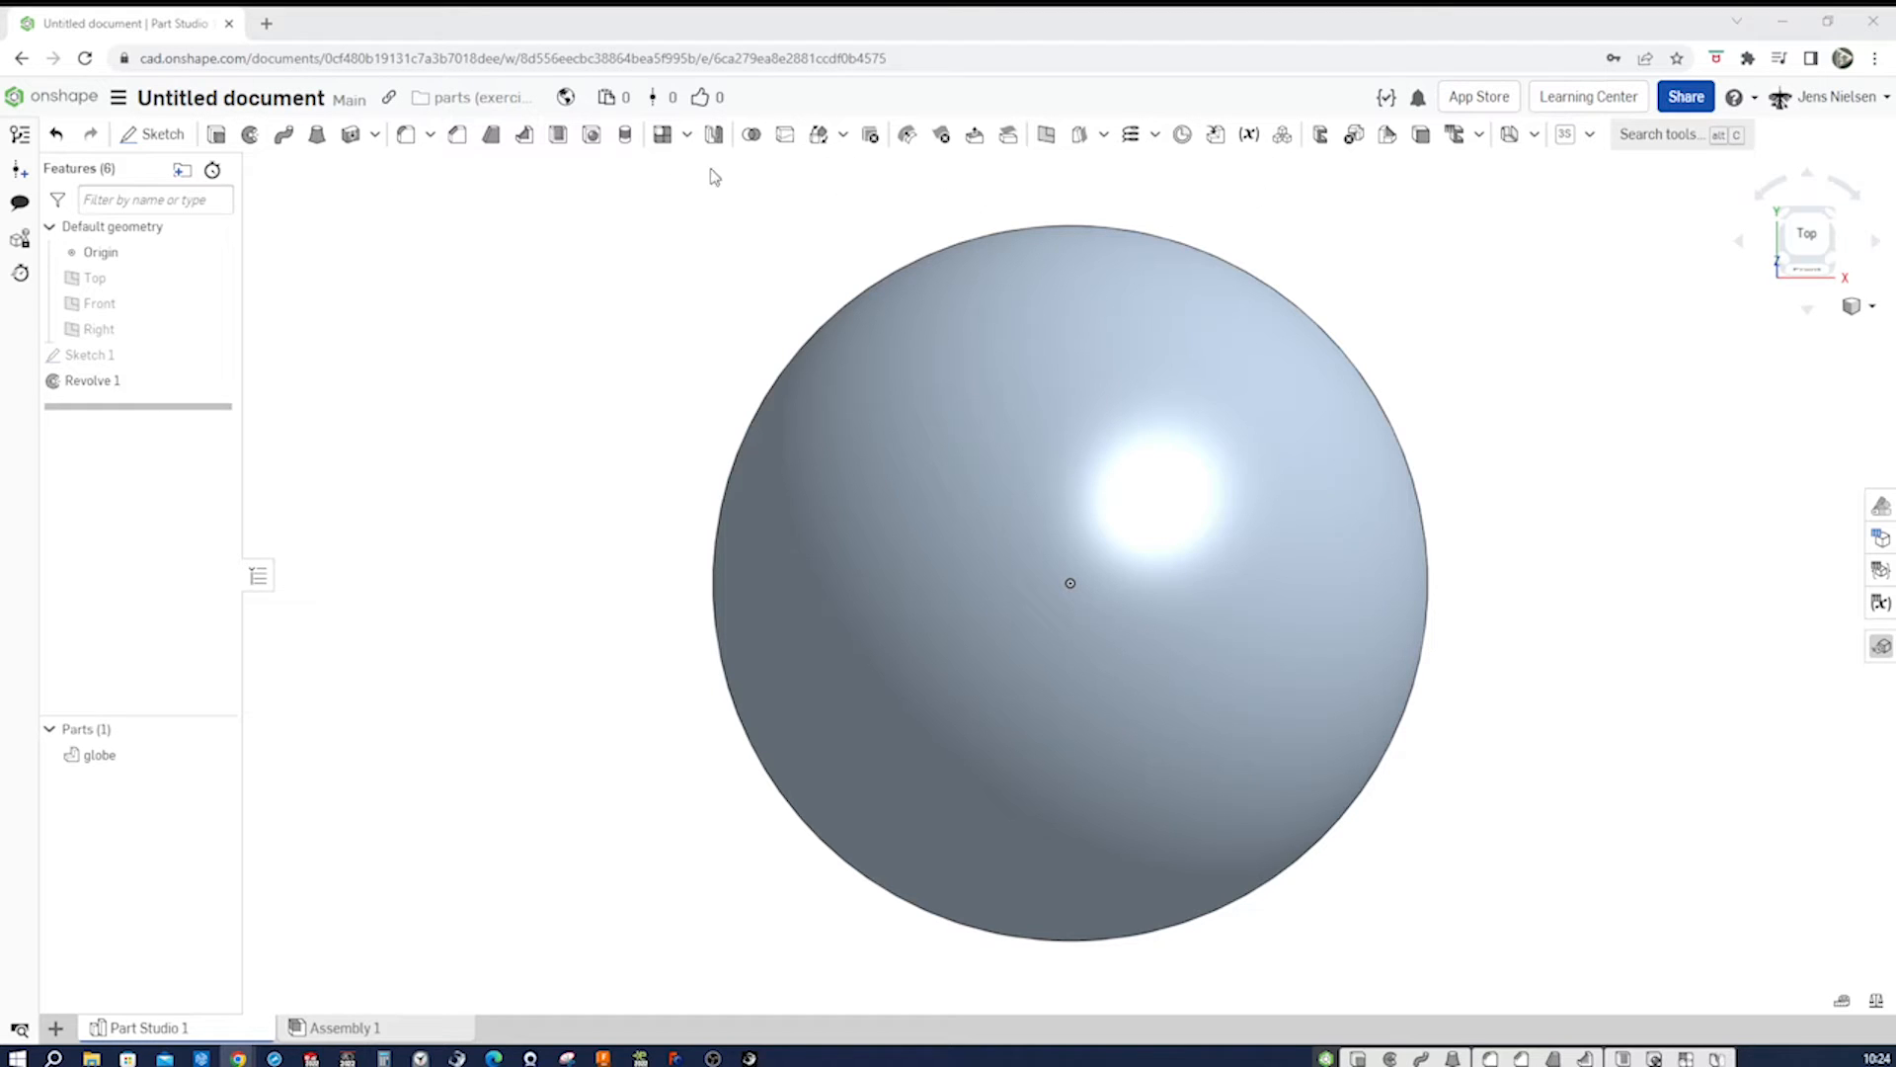
{"action": "mouse_move", "coordinate": [693, 235]}
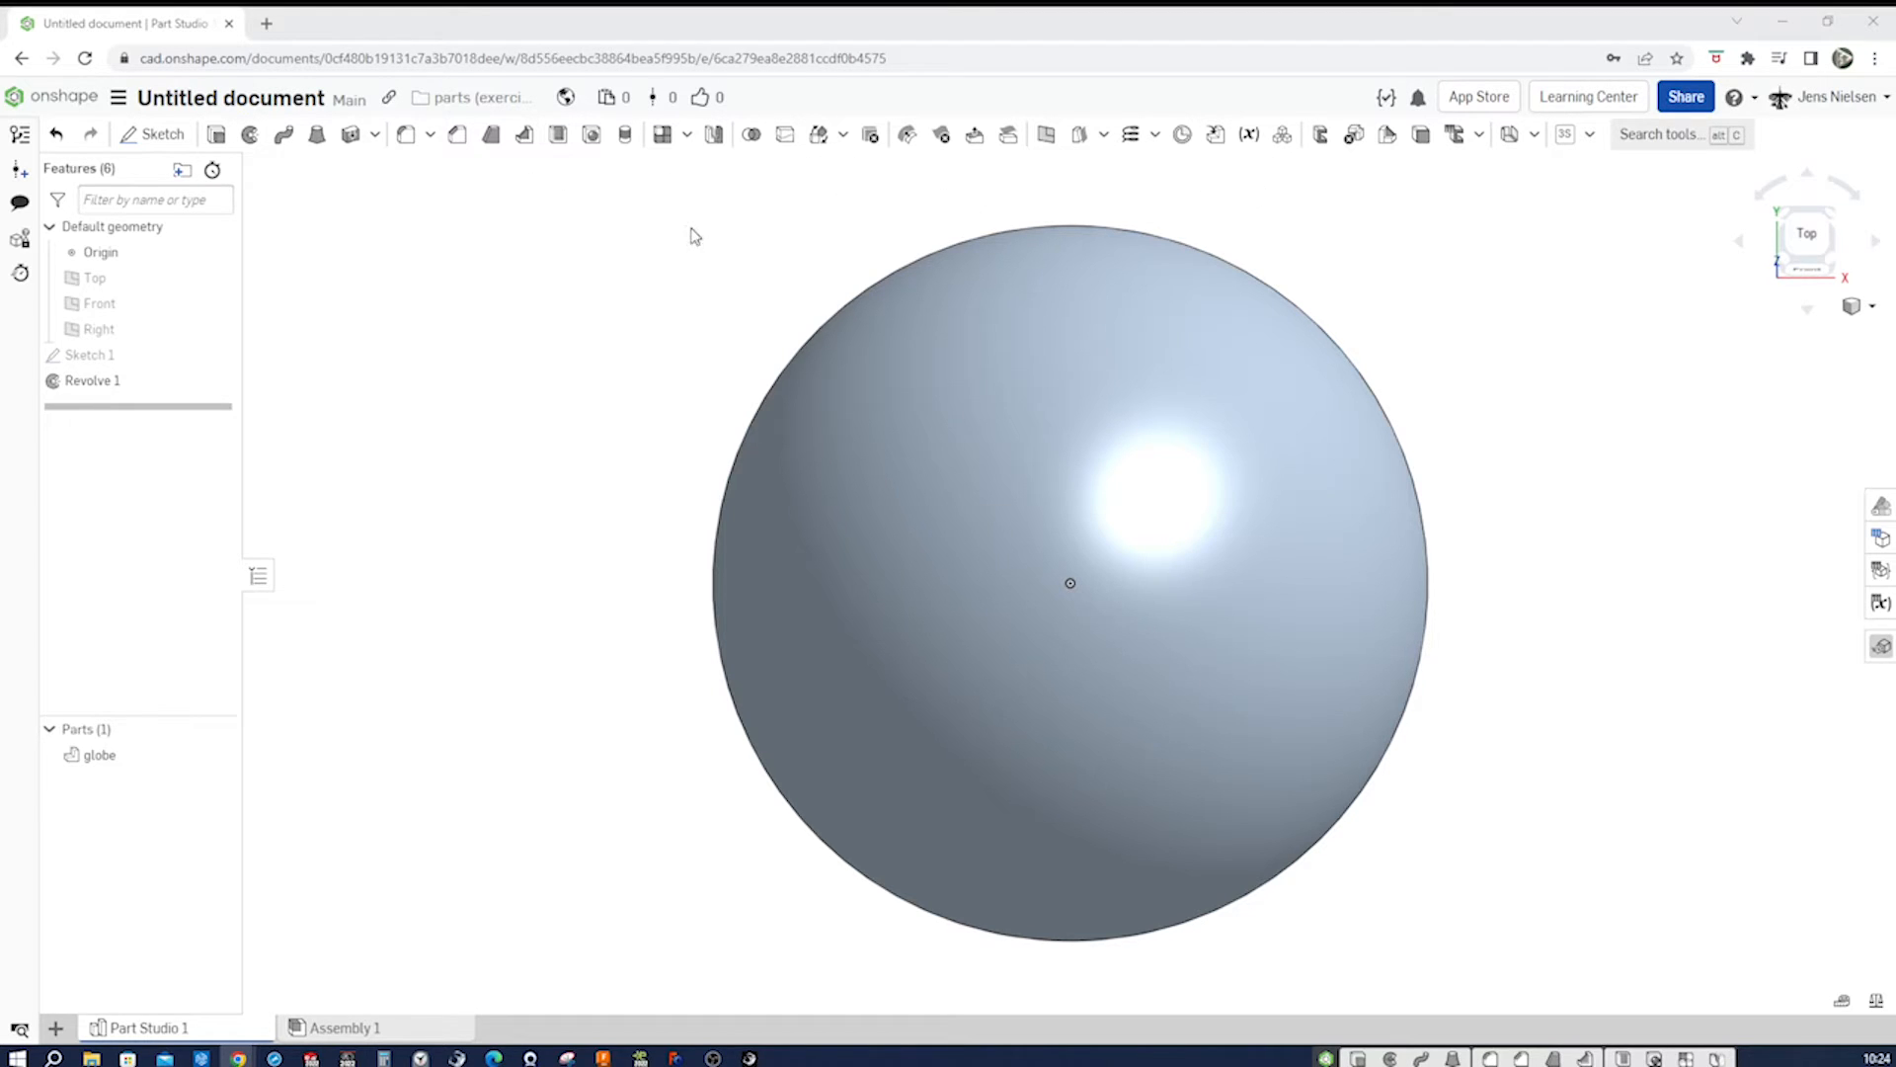
{"action": "mouse_move", "coordinate": [811, 235]}
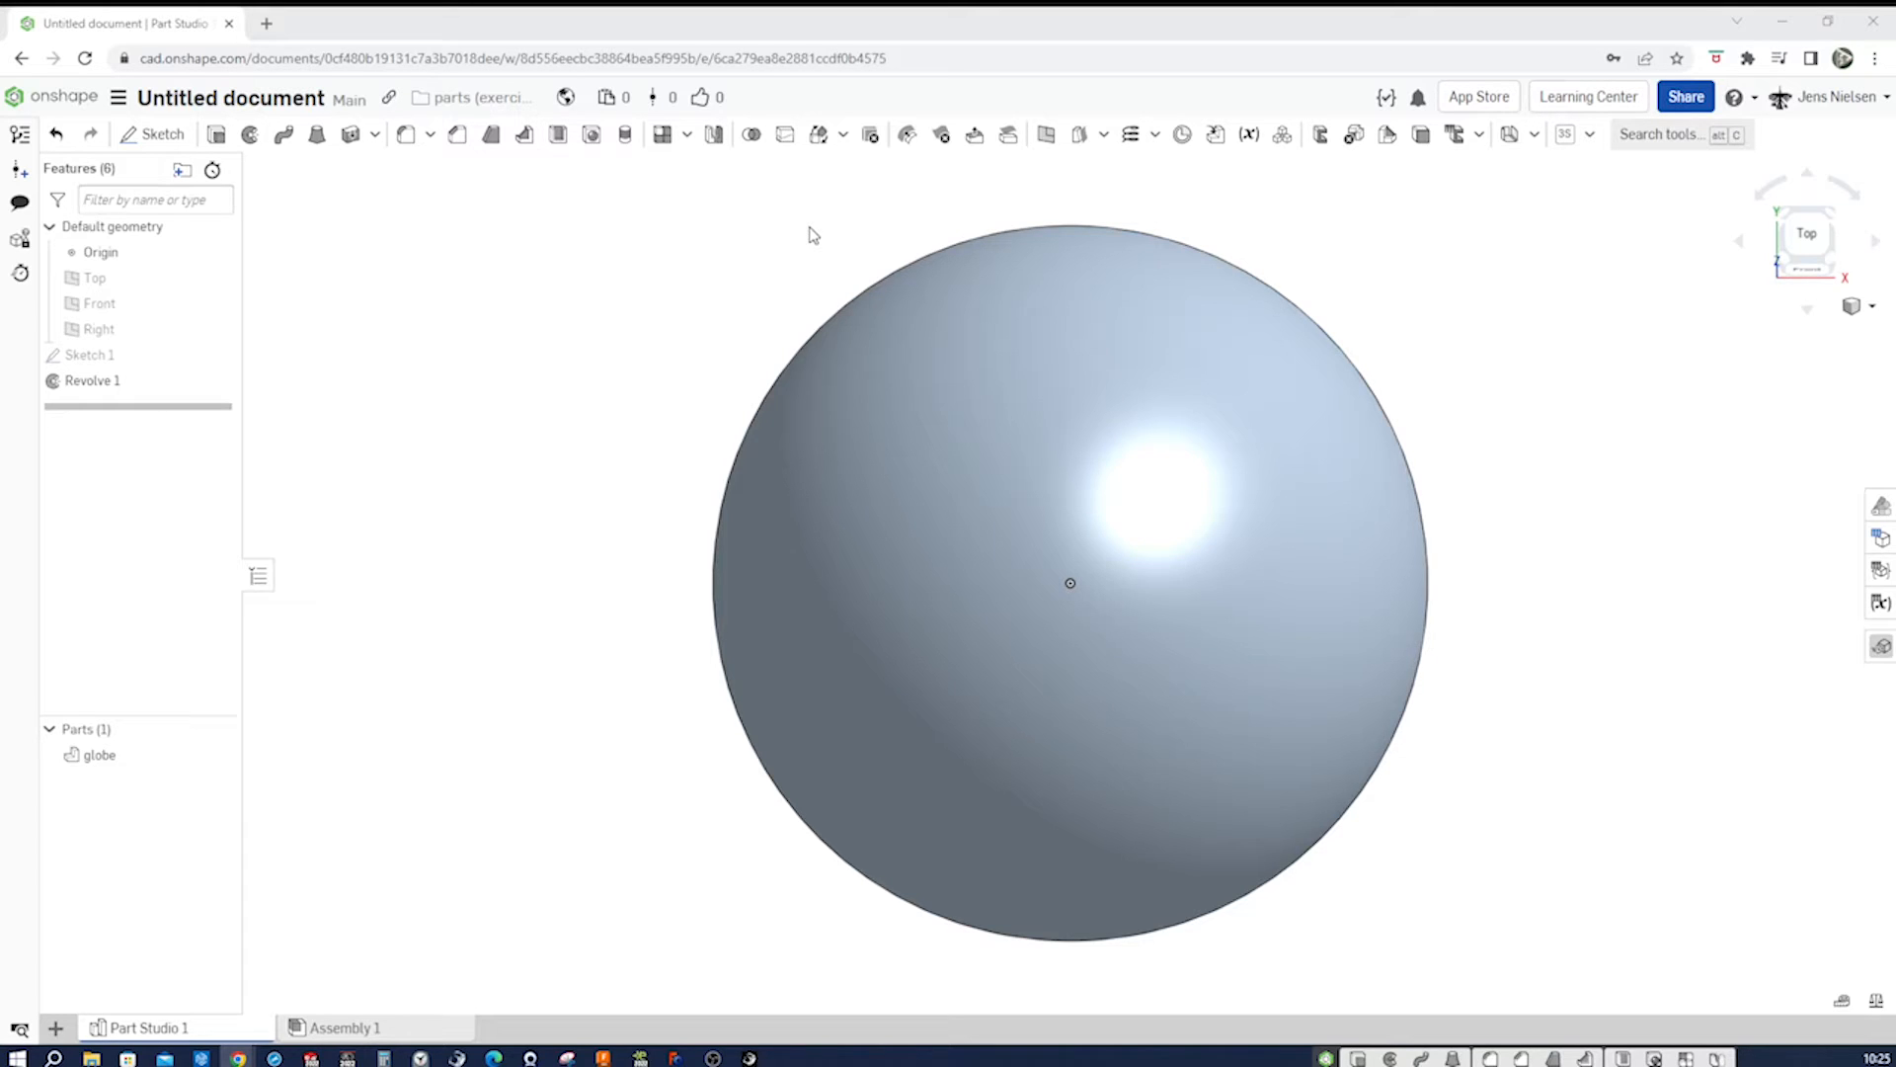
{"action": "mouse_move", "coordinate": [1420, 235]}
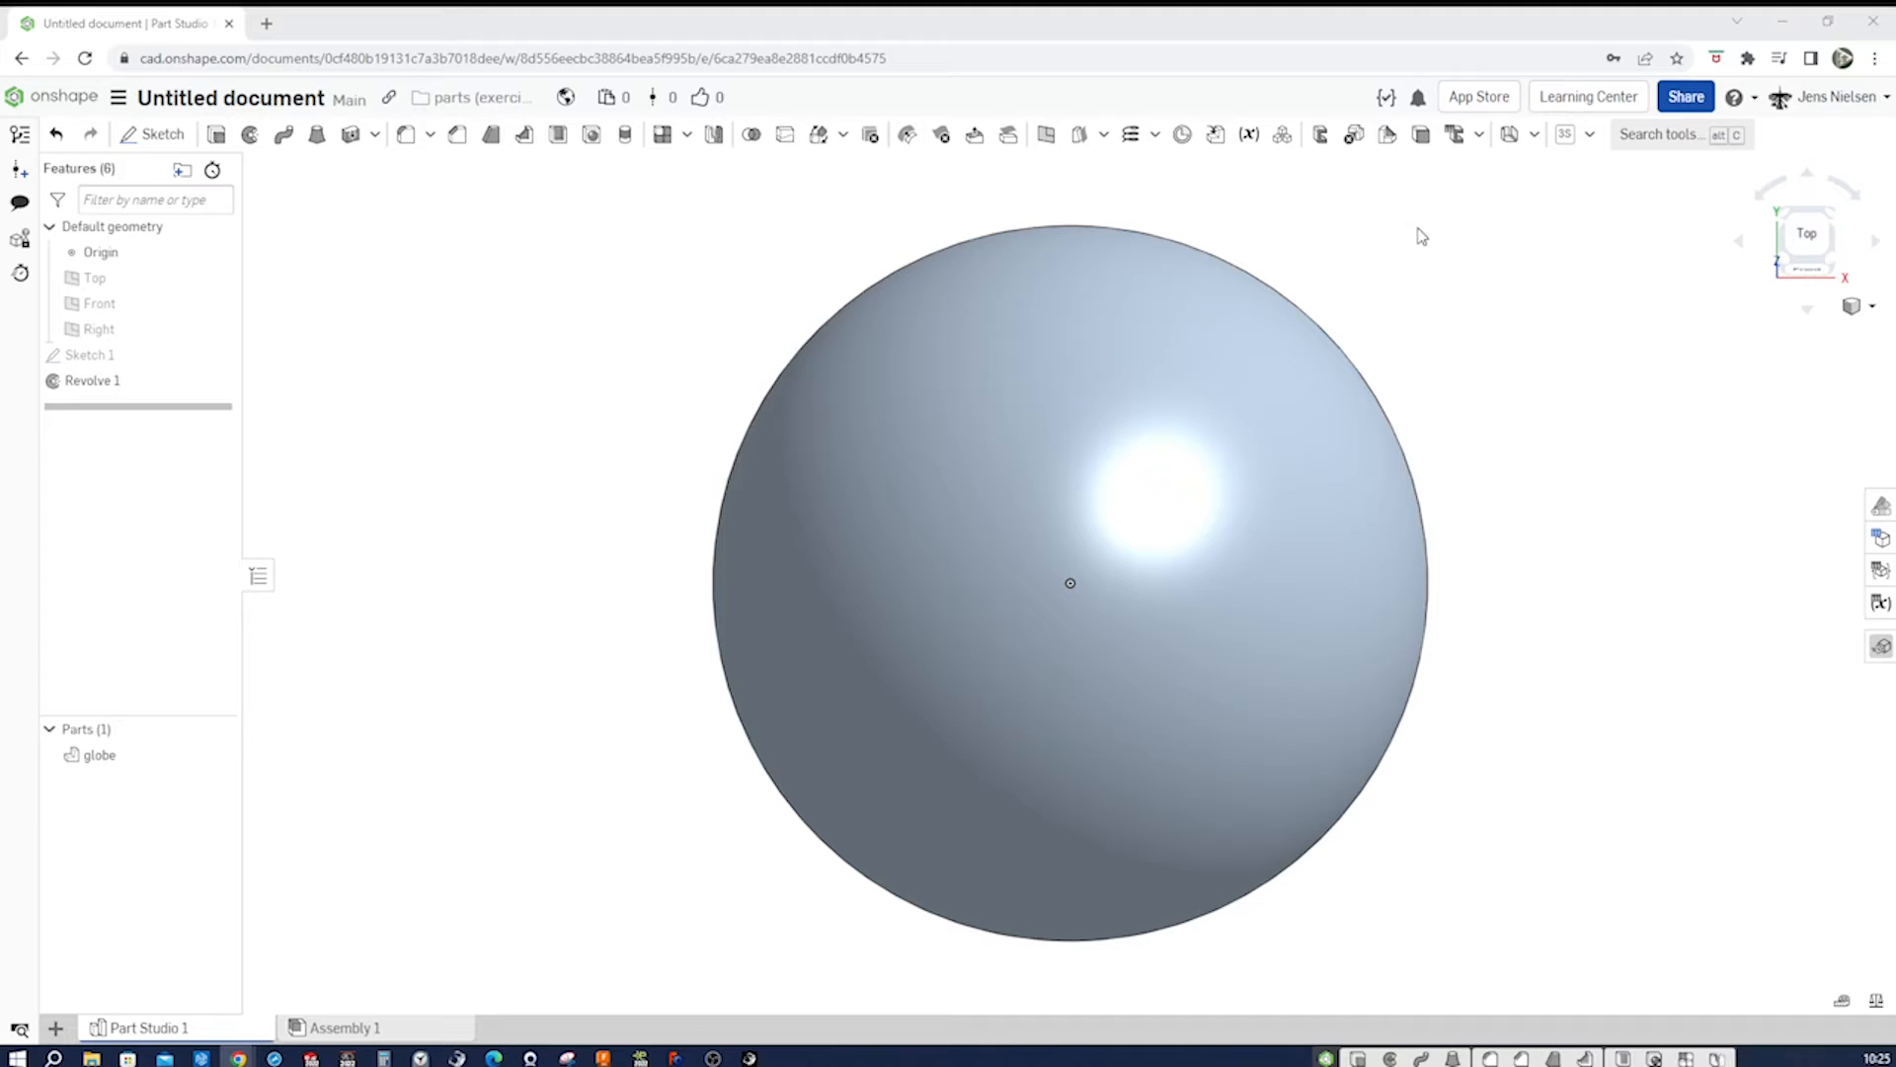
{"action": "mouse_move", "coordinate": [1656, 281]}
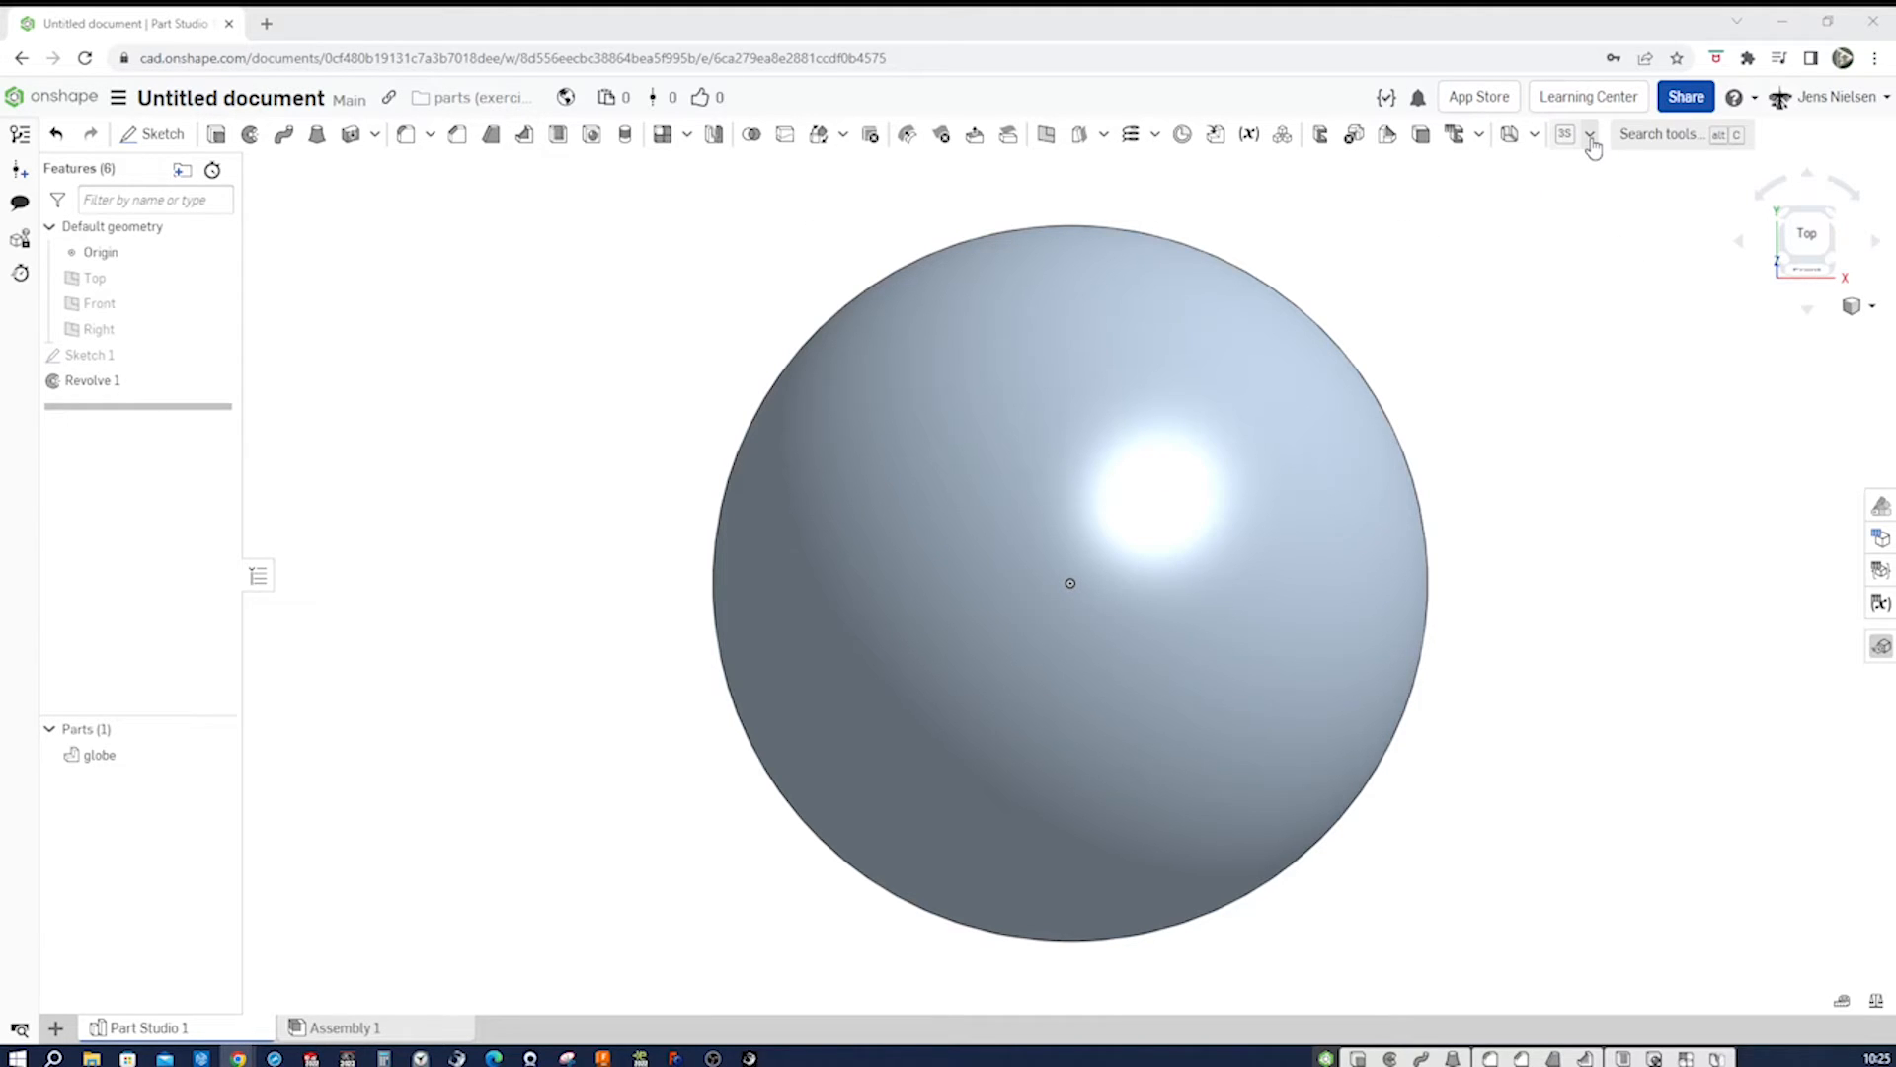
- Remove Surface Text from the custom features list, leaving 3D Spiral, Spur gear and Wood grain
{"action": "left_click", "coordinate": [1591, 134]}
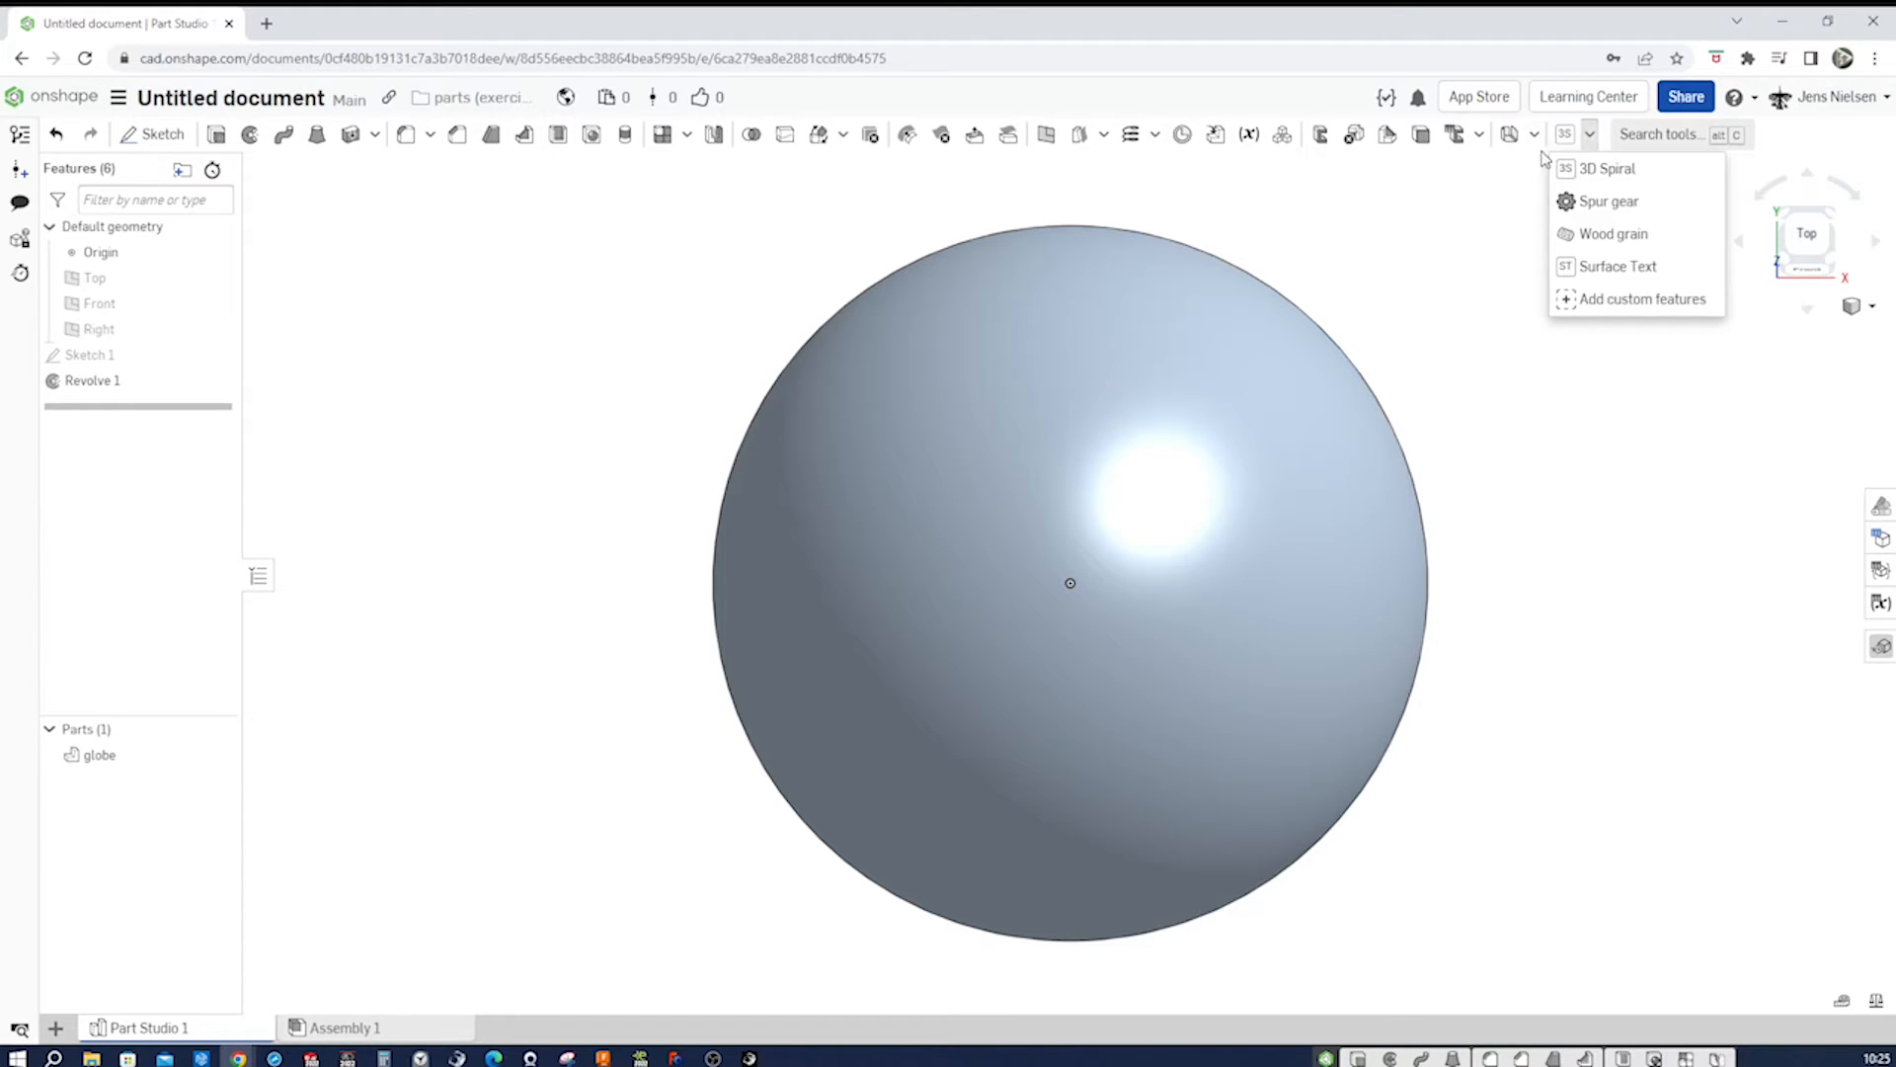
{"action": "mouse_move", "coordinate": [1531, 206]}
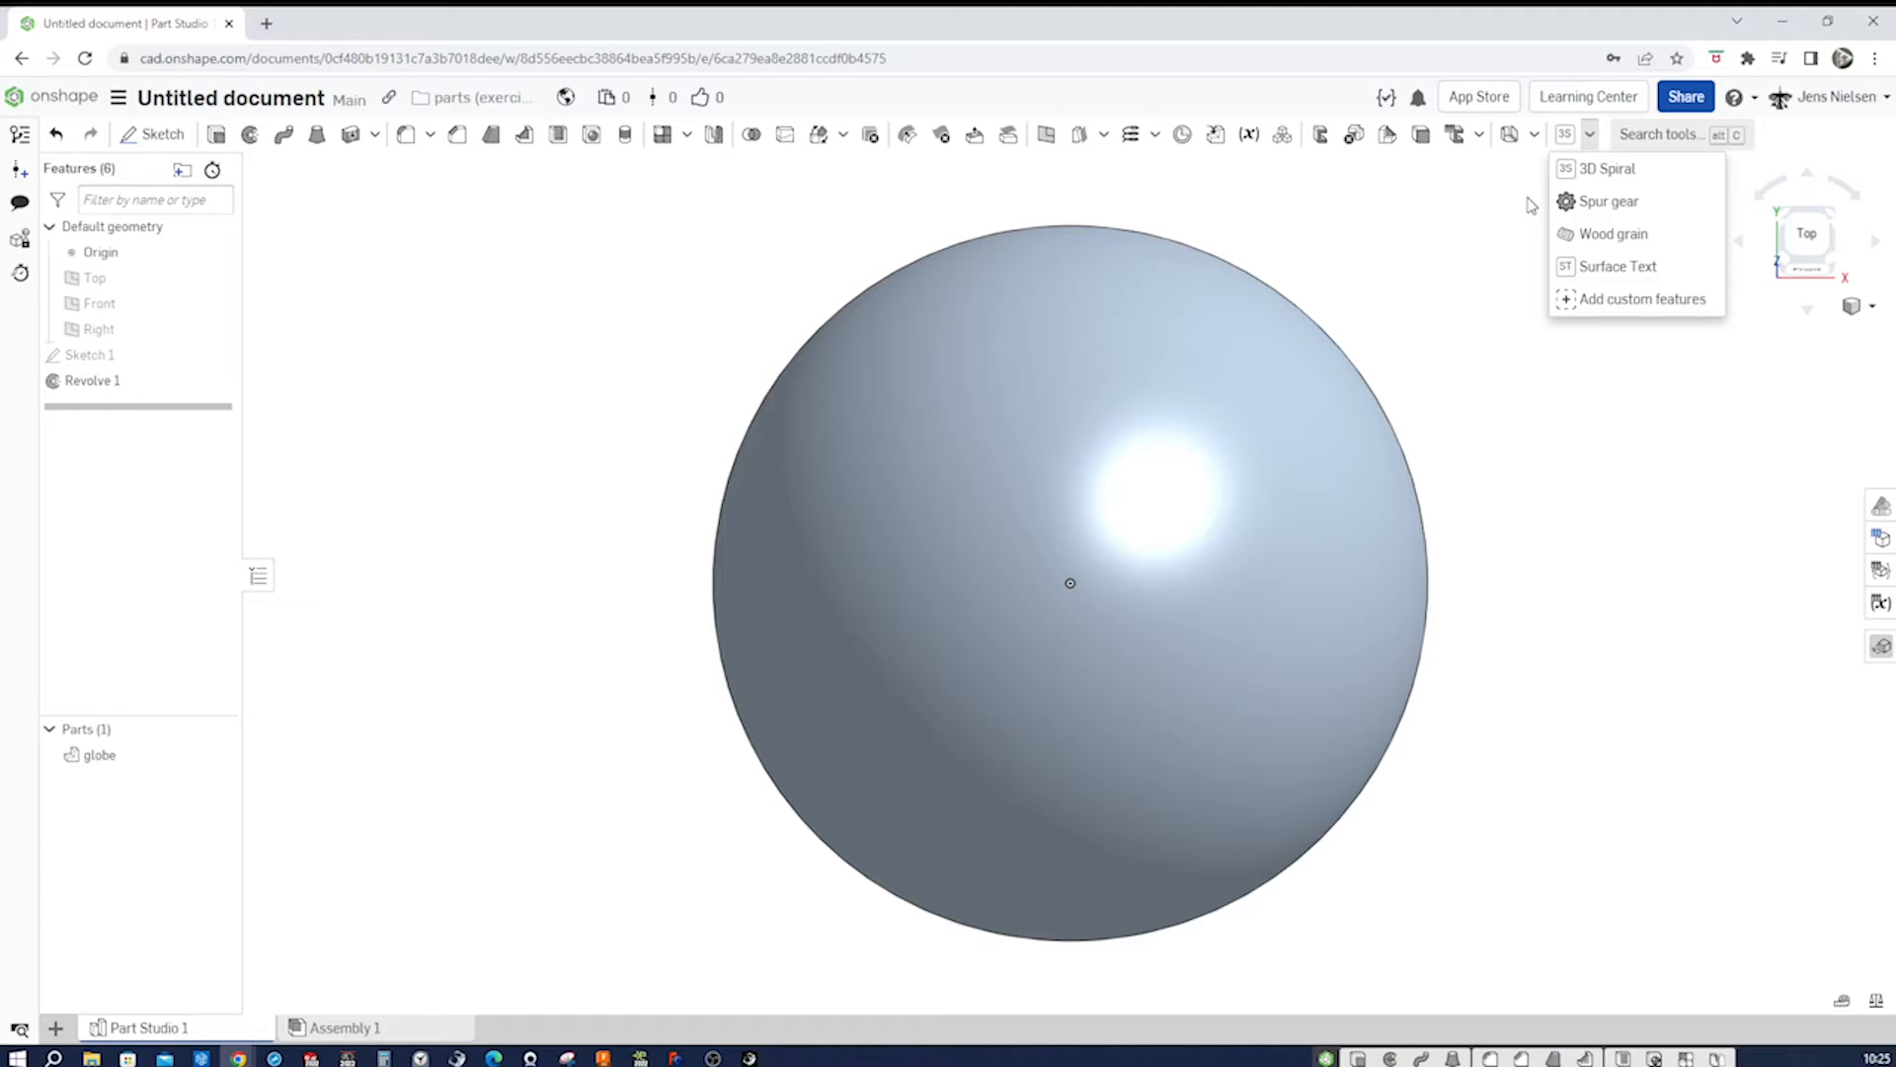
{"action": "mouse_move", "coordinate": [1529, 207]}
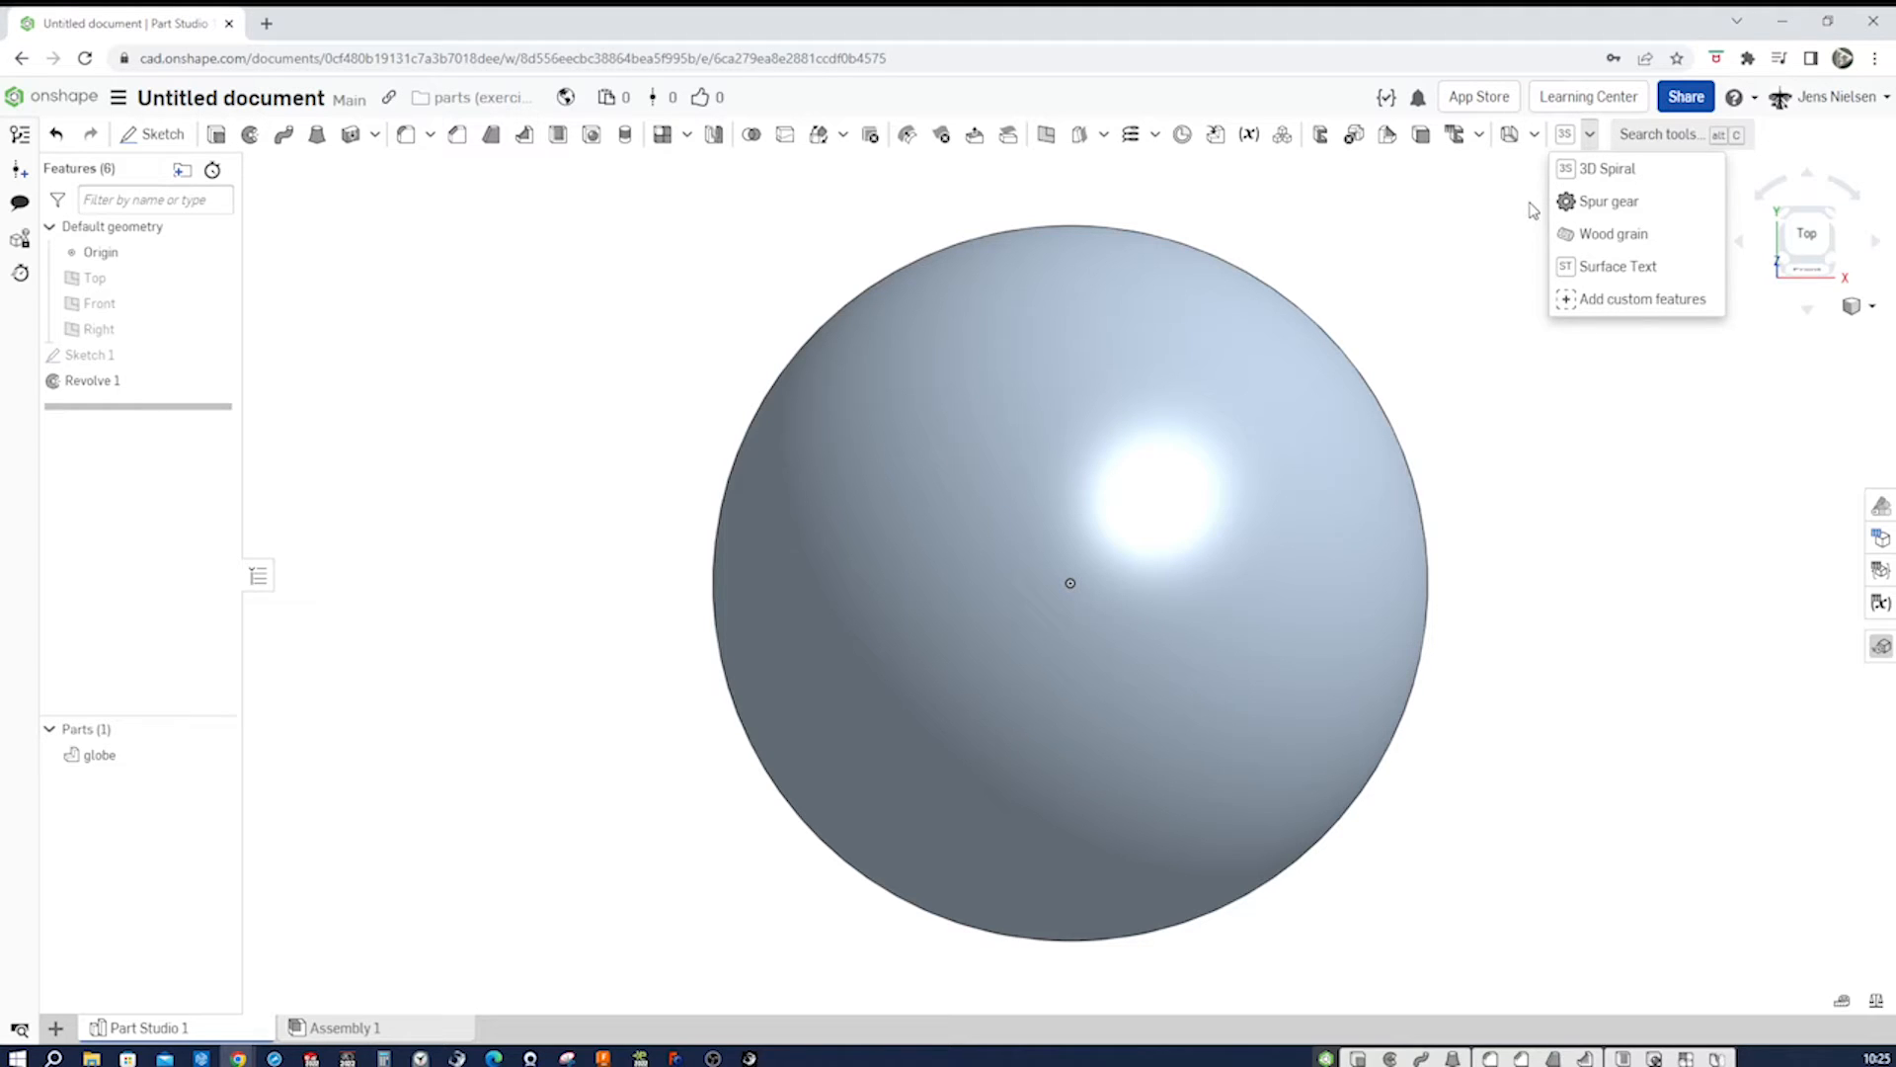
{"action": "mouse_move", "coordinate": [1542, 270]}
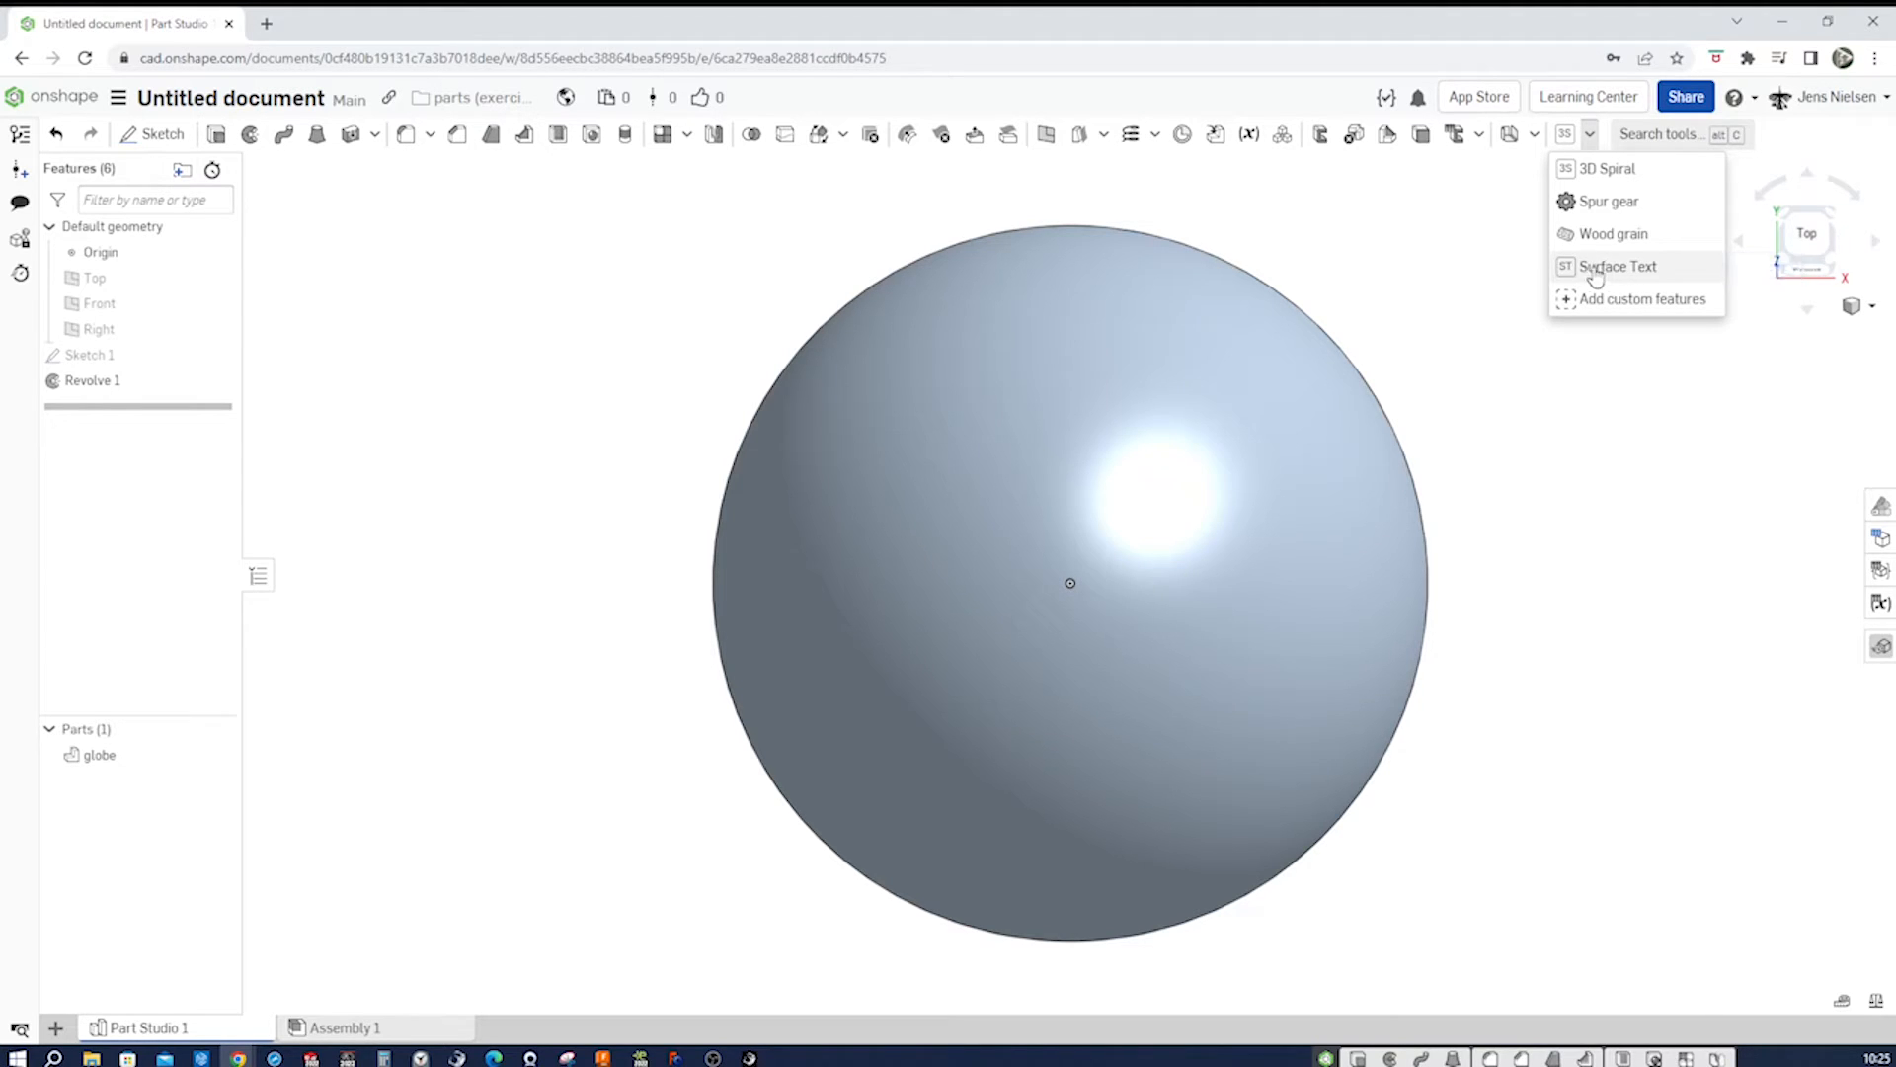
{"action": "mouse_move", "coordinate": [1618, 267]}
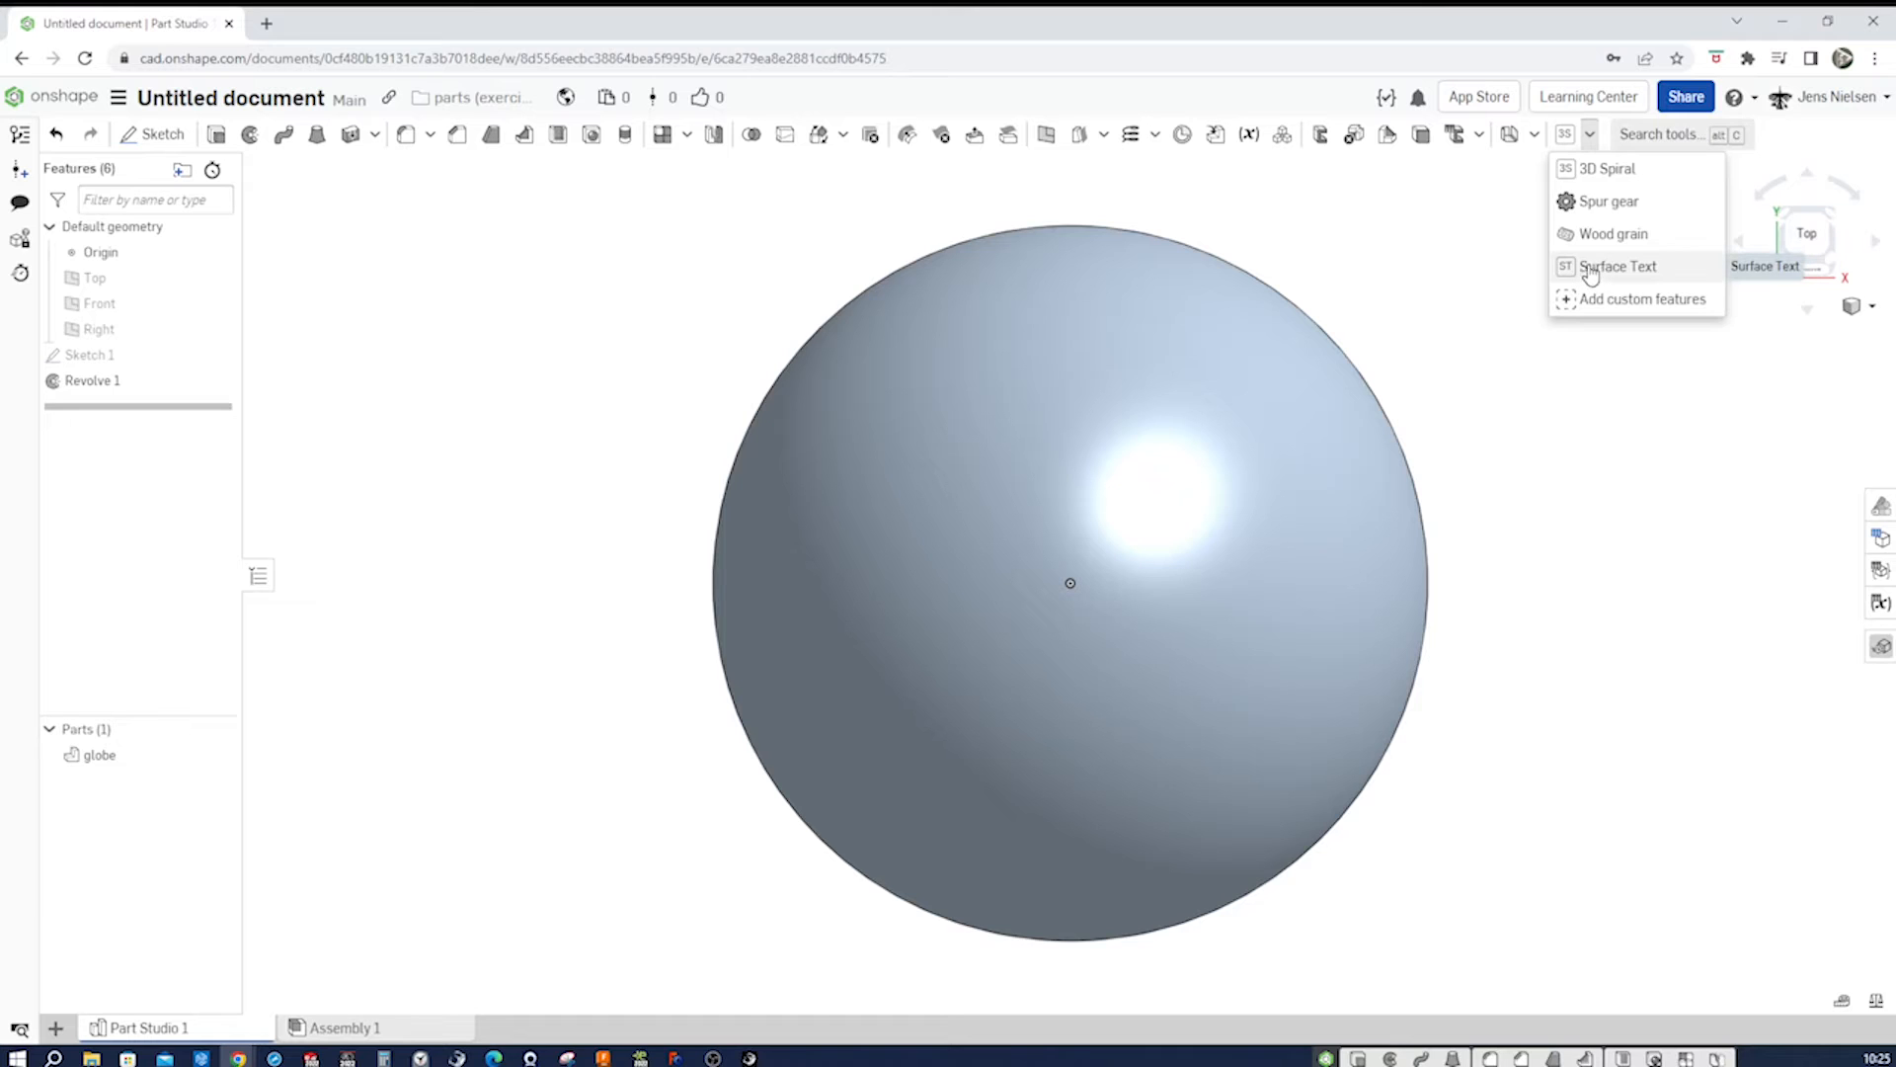
{"action": "right_click", "coordinate": [1618, 267]}
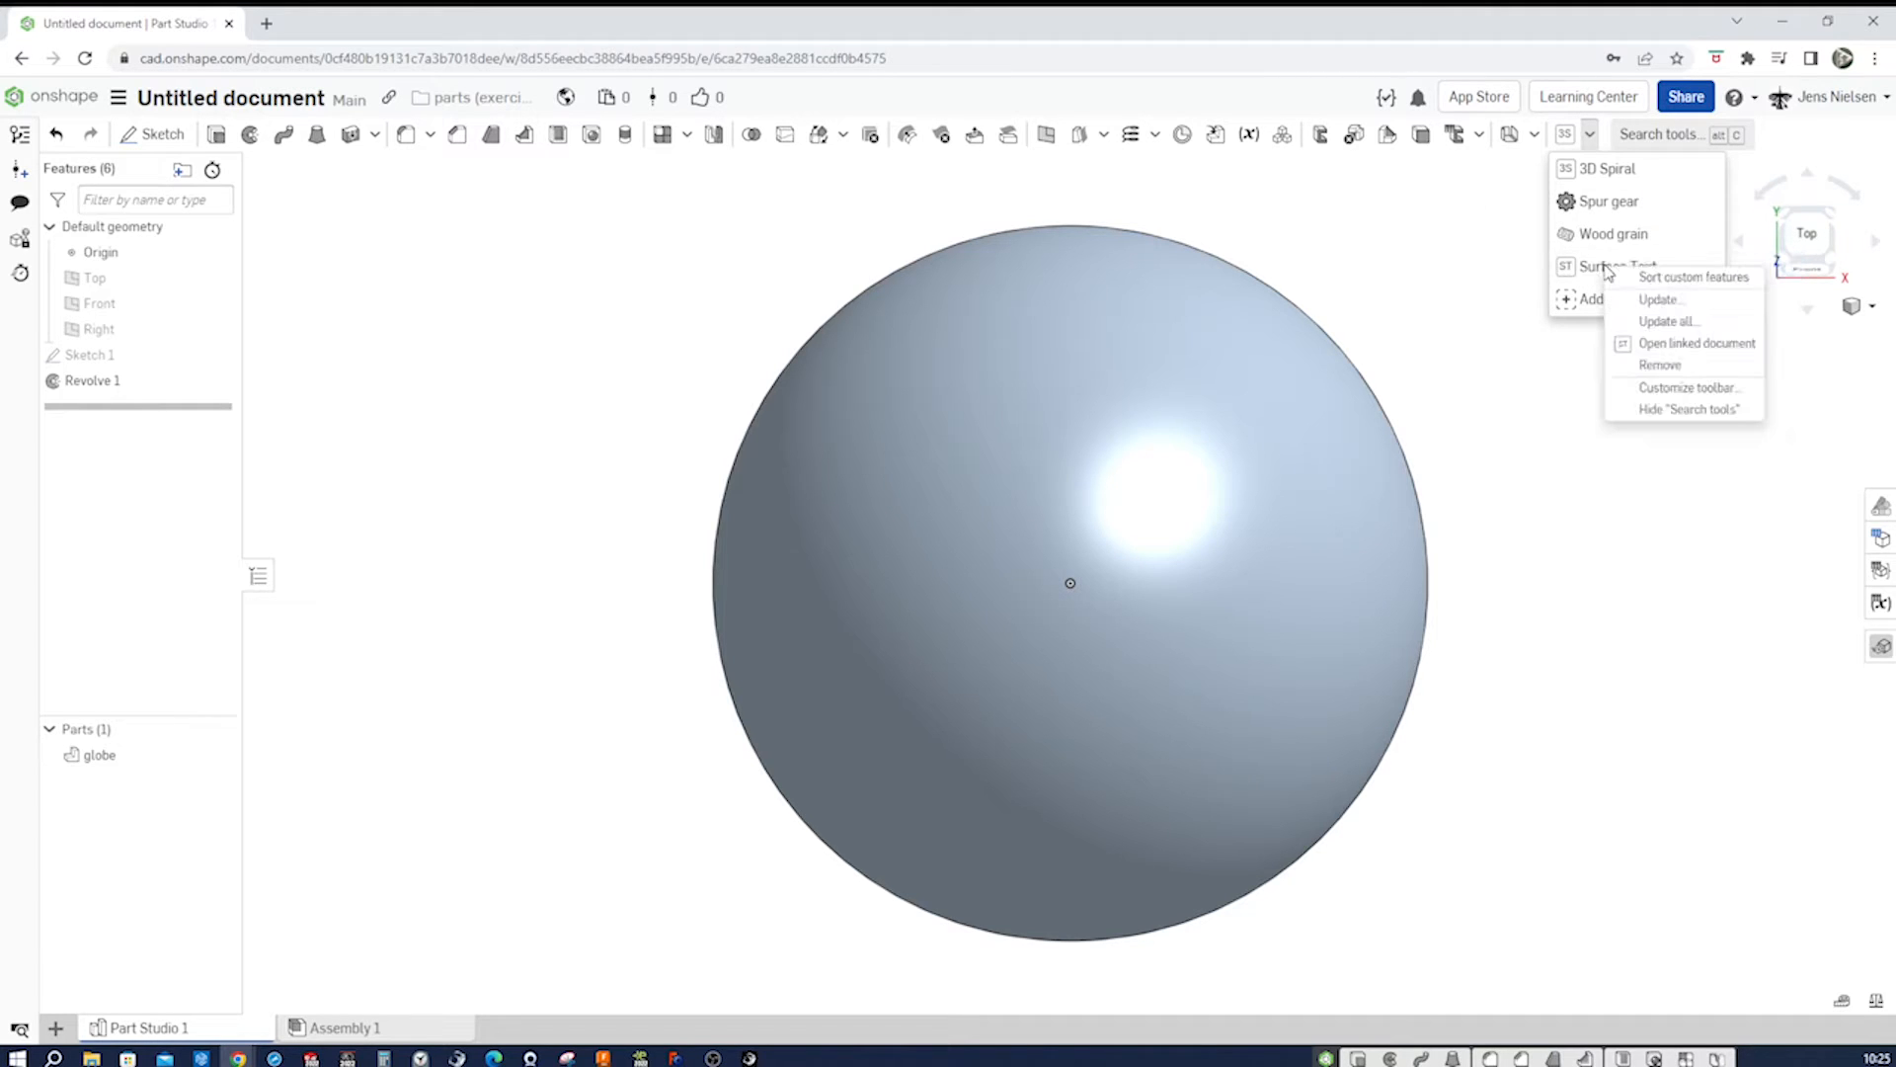
{"action": "mouse_move", "coordinate": [1661, 363]}
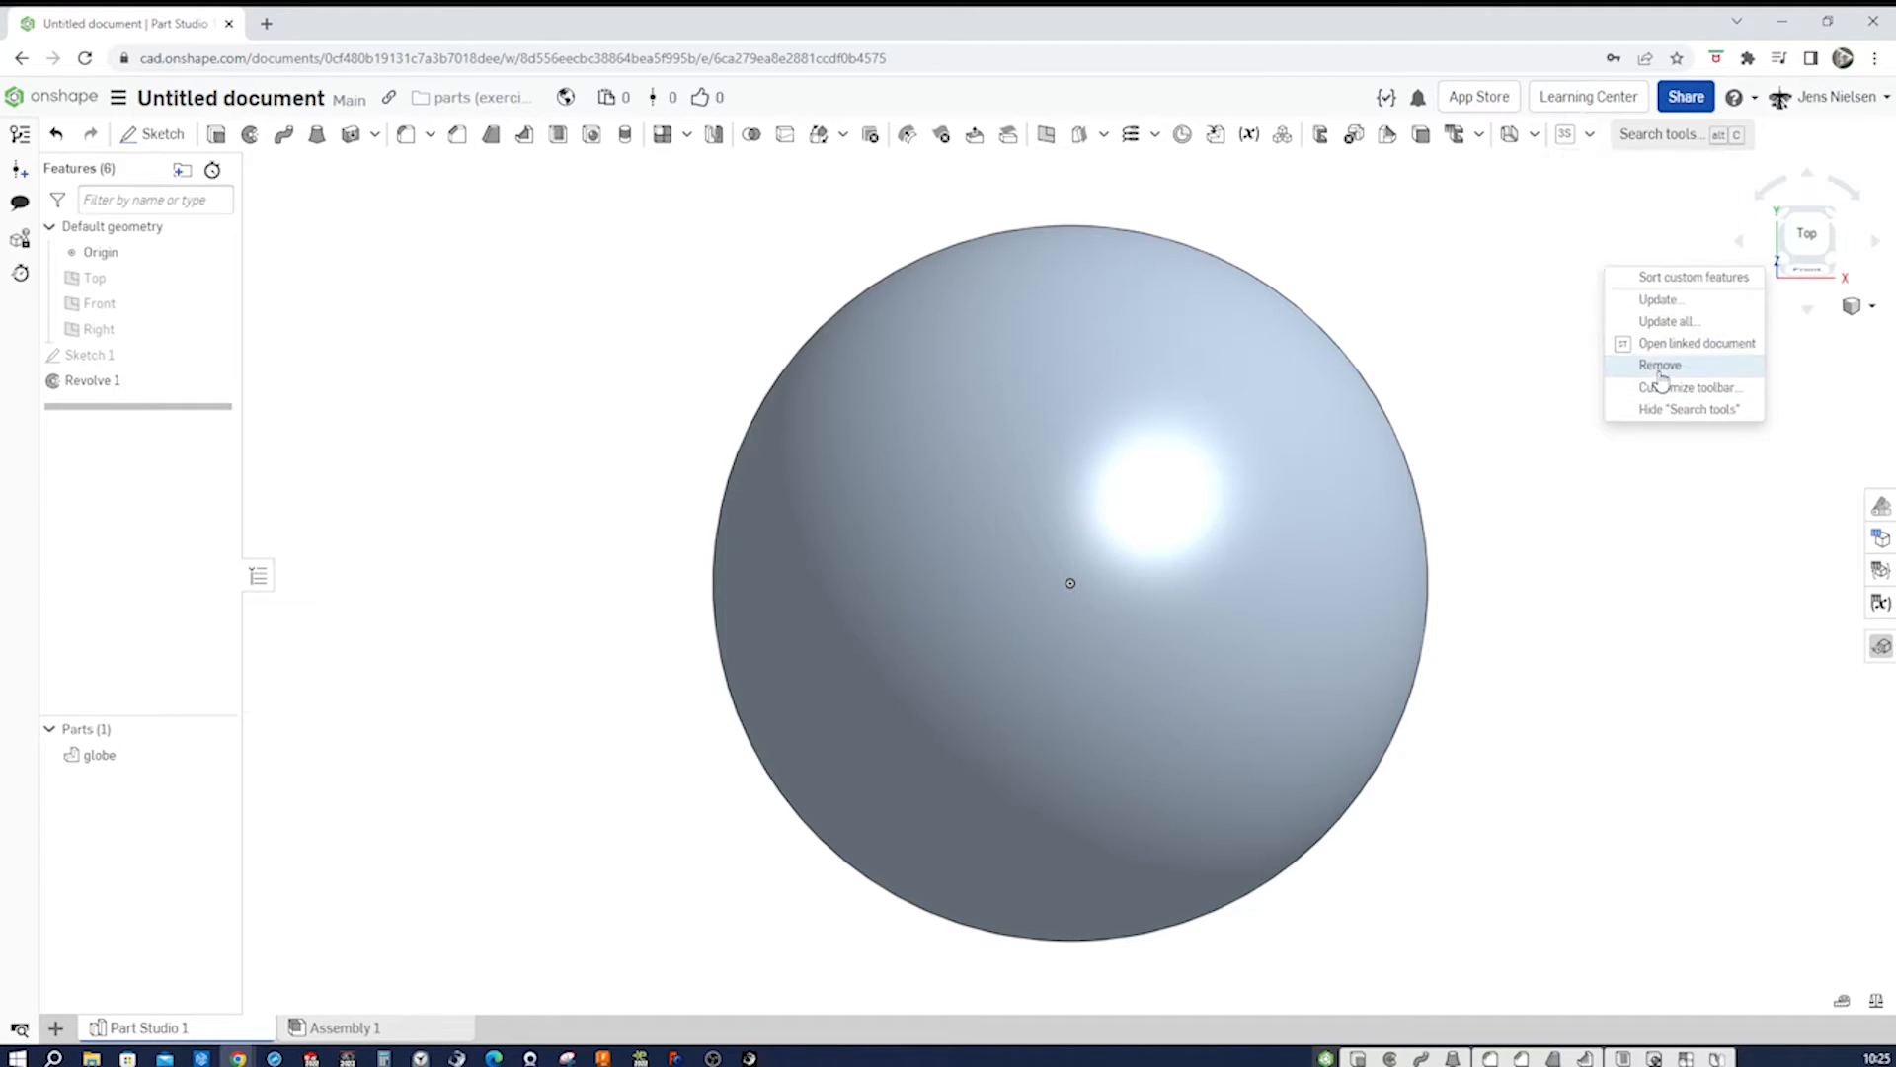
{"action": "left_click", "coordinate": [1662, 363]}
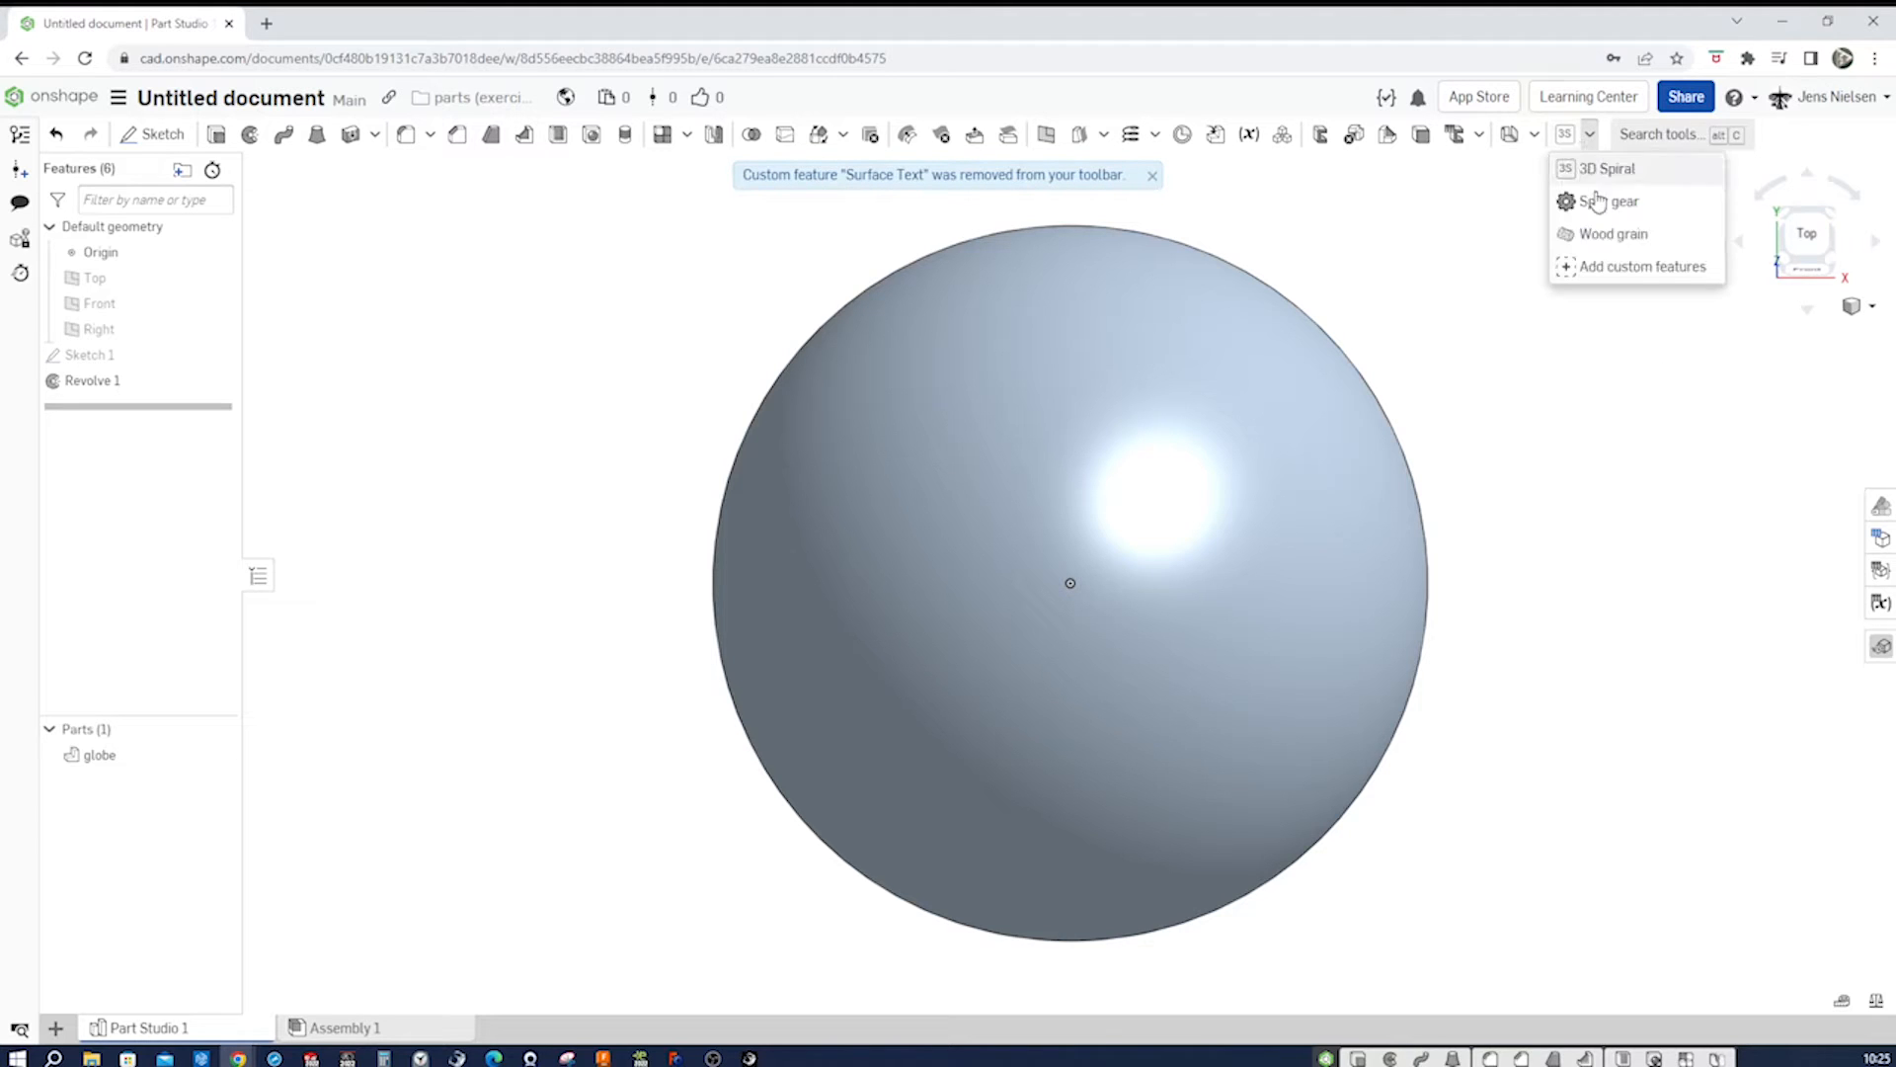
{"action": "left_click", "coordinate": [1512, 224]}
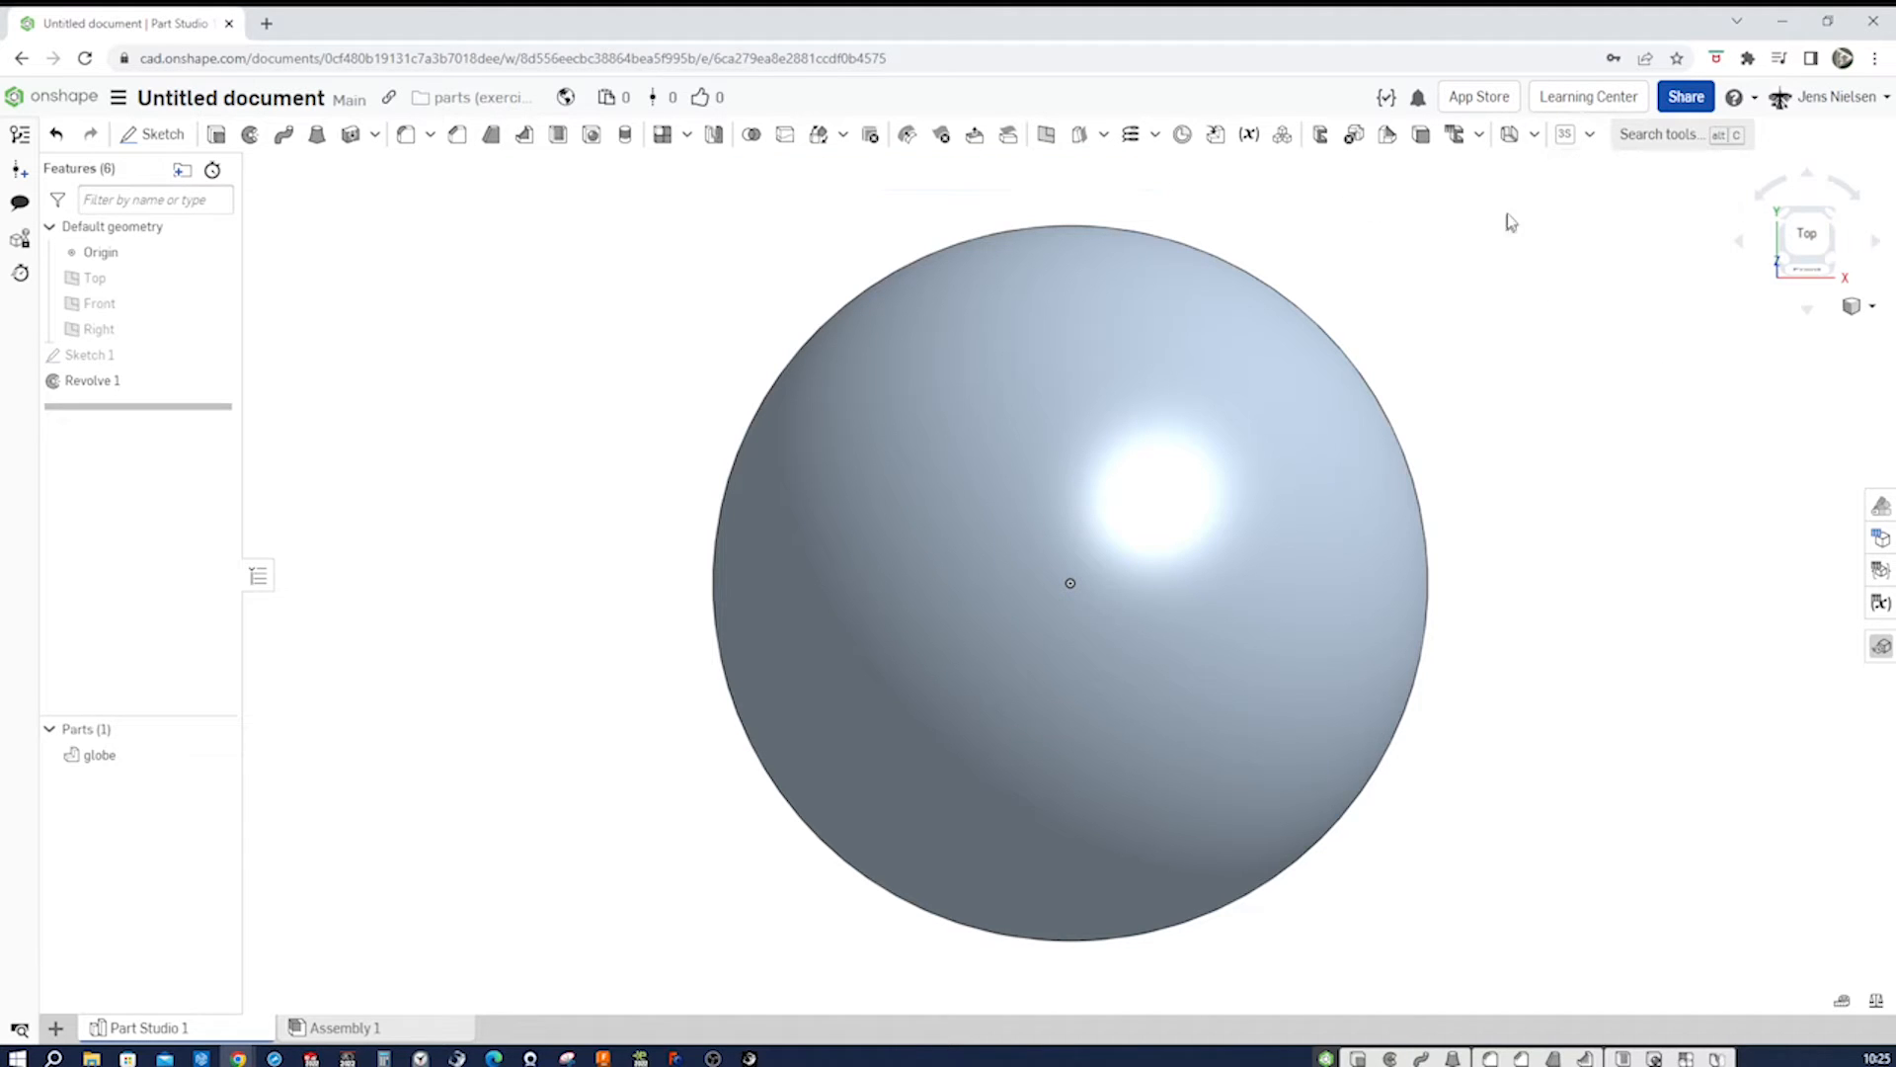
{"action": "left_click", "coordinate": [1588, 134]}
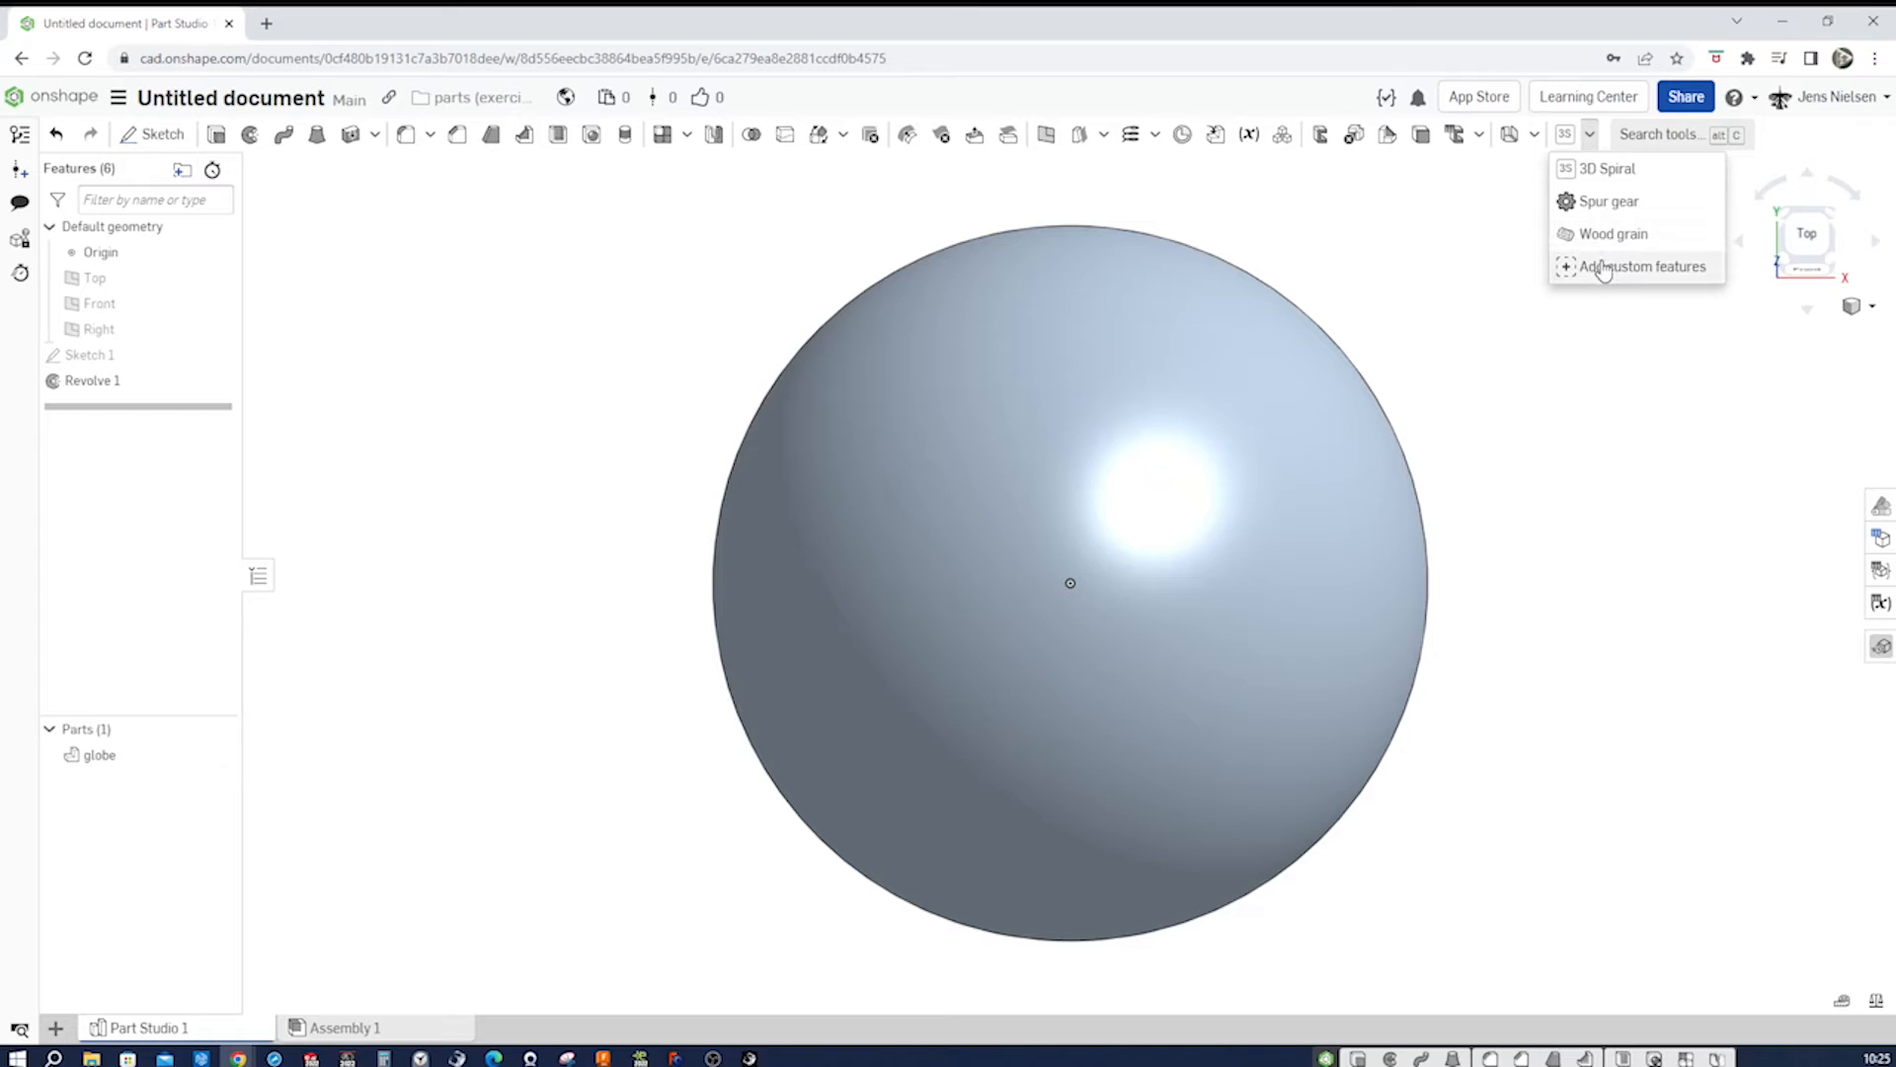
- Re-add Surface Text from the Surface Text - Copy document and show it in the custom features list
{"action": "left_click", "coordinate": [1641, 267]}
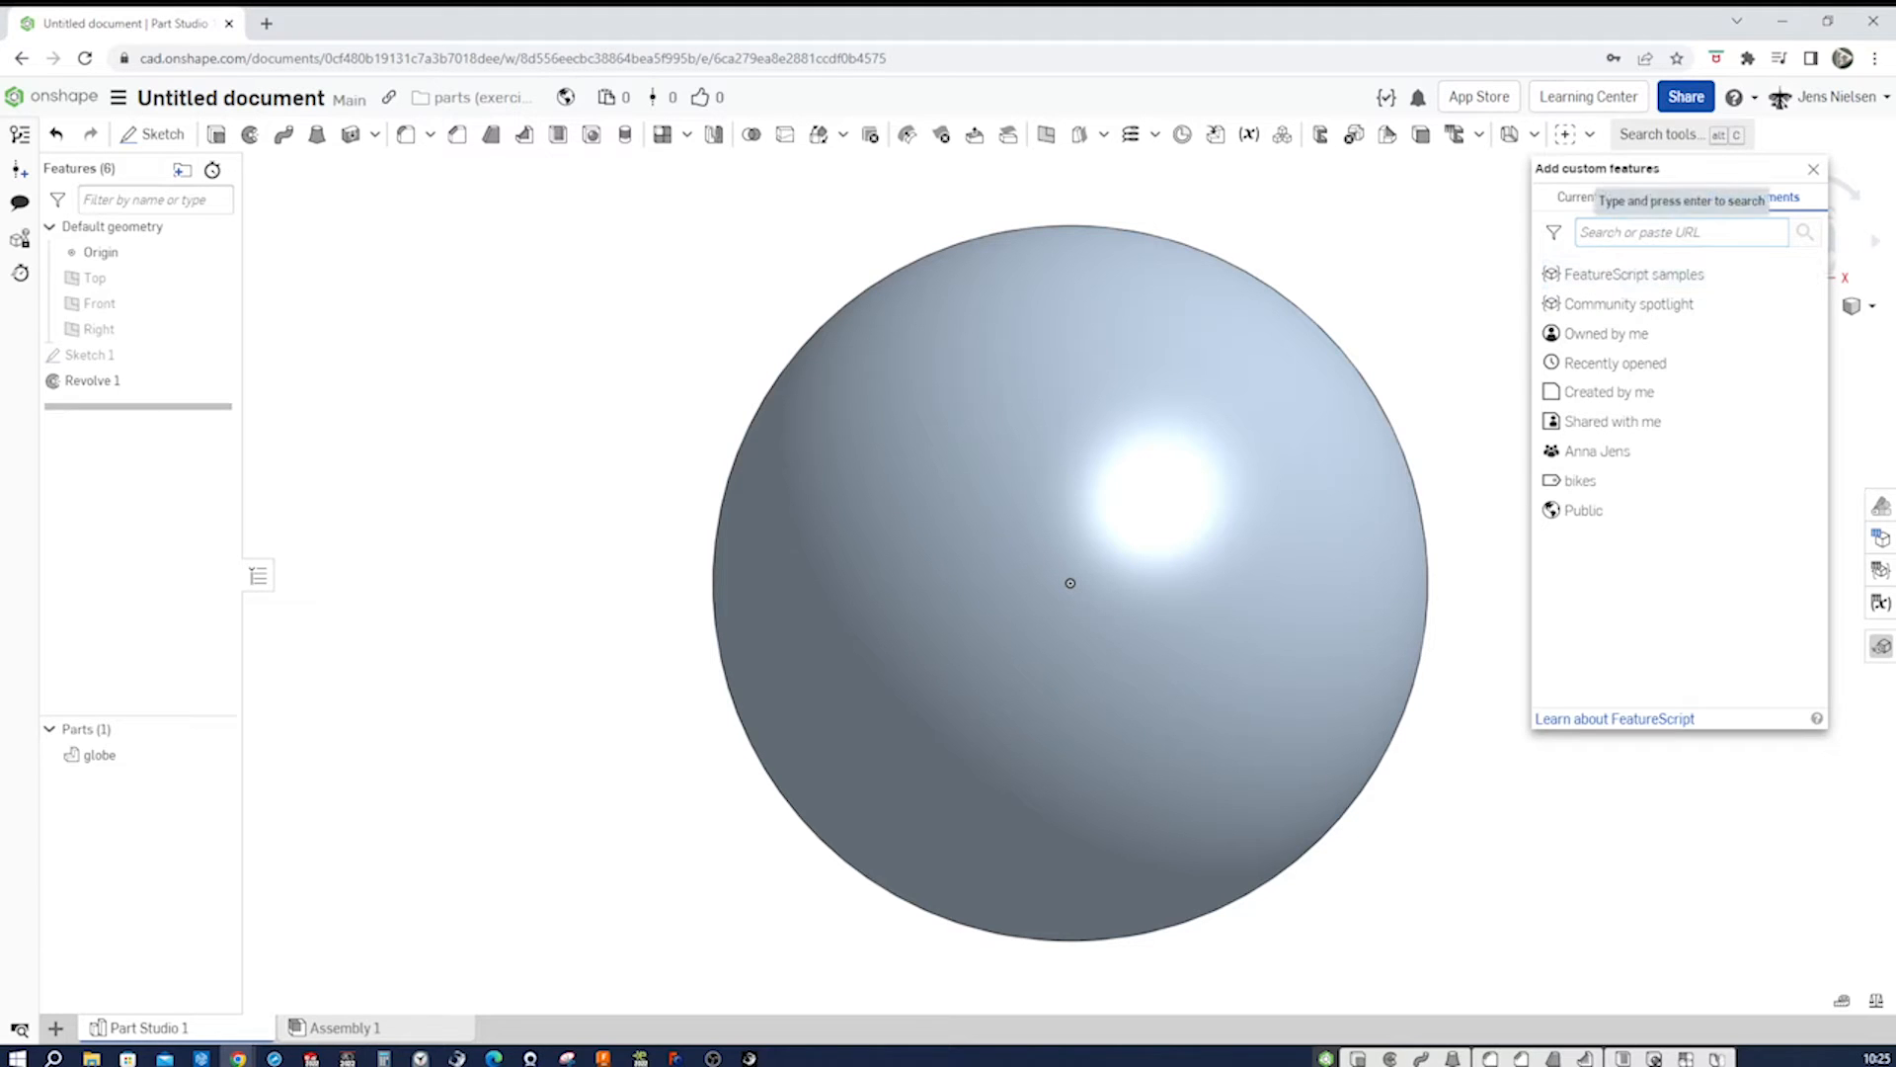
{"action": "type", "text": "surface text"}
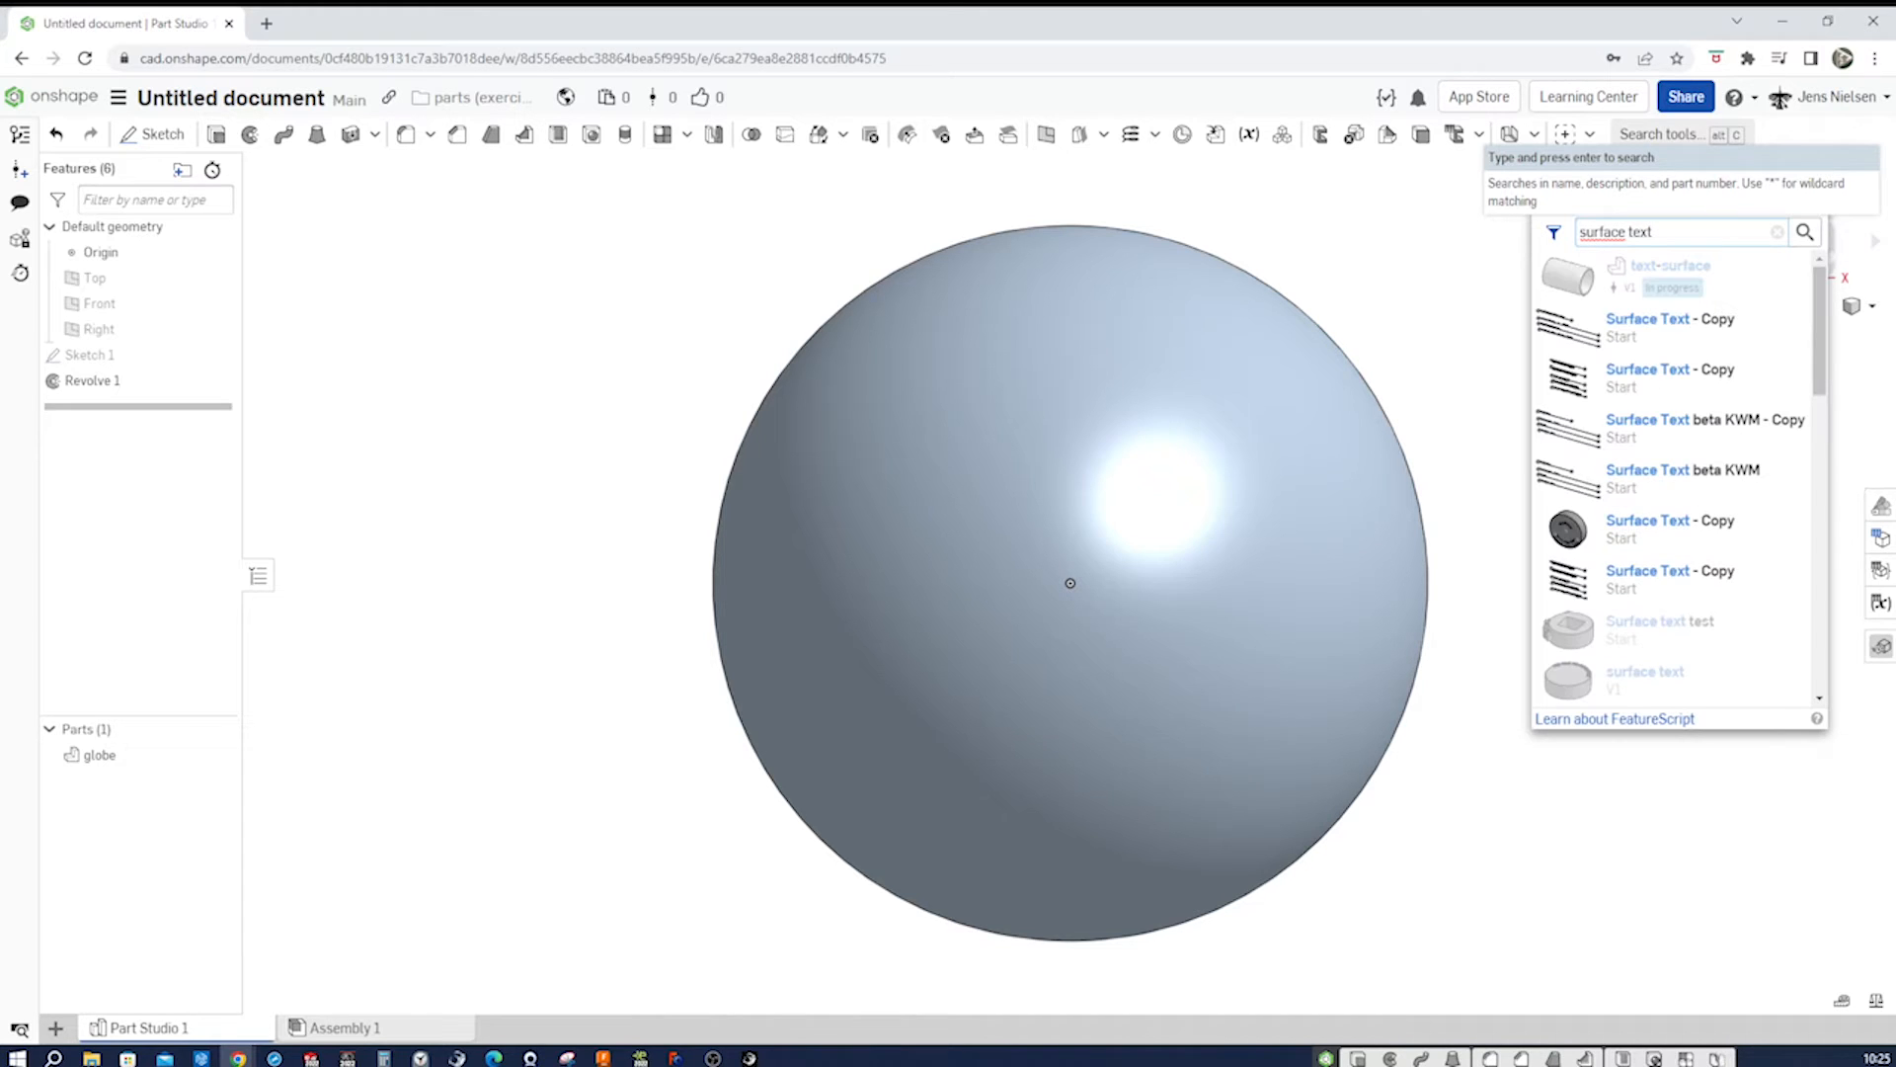
{"action": "mouse_move", "coordinate": [1675, 378]}
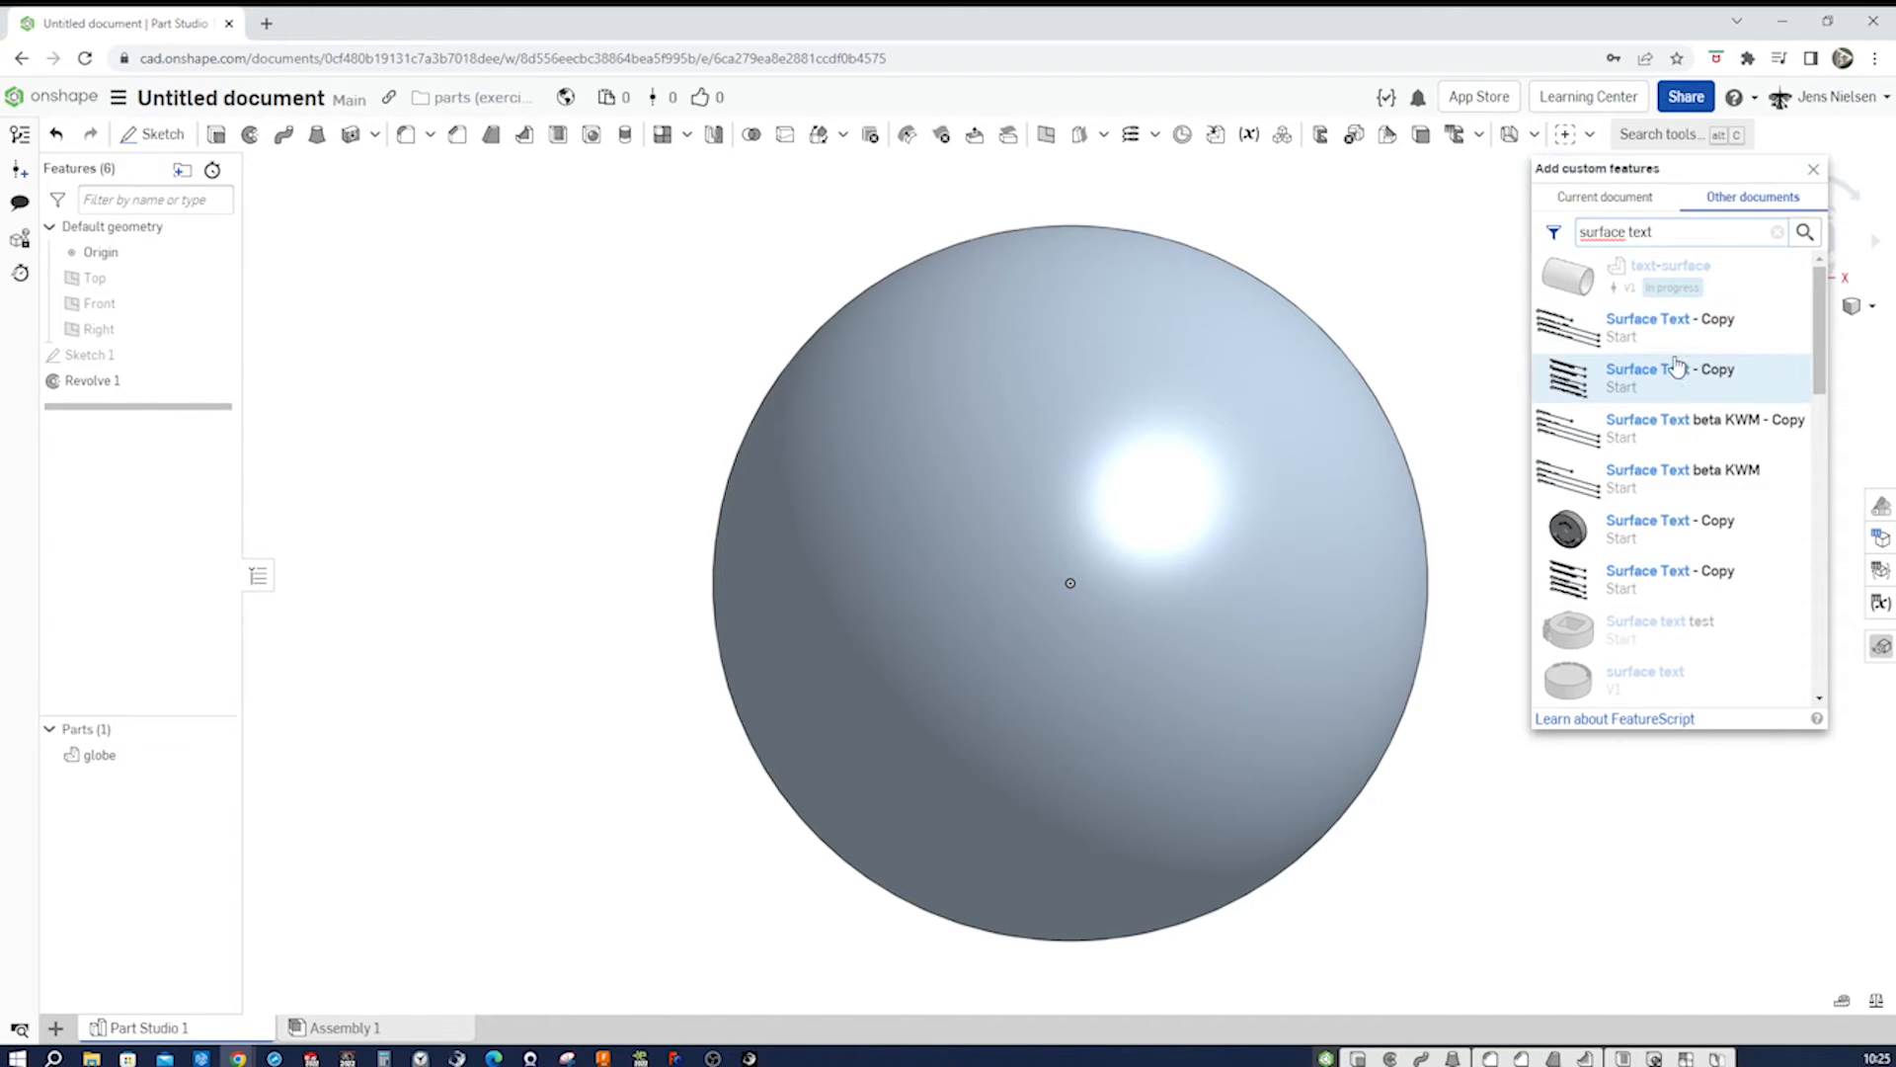
{"action": "left_click", "coordinate": [1671, 370]}
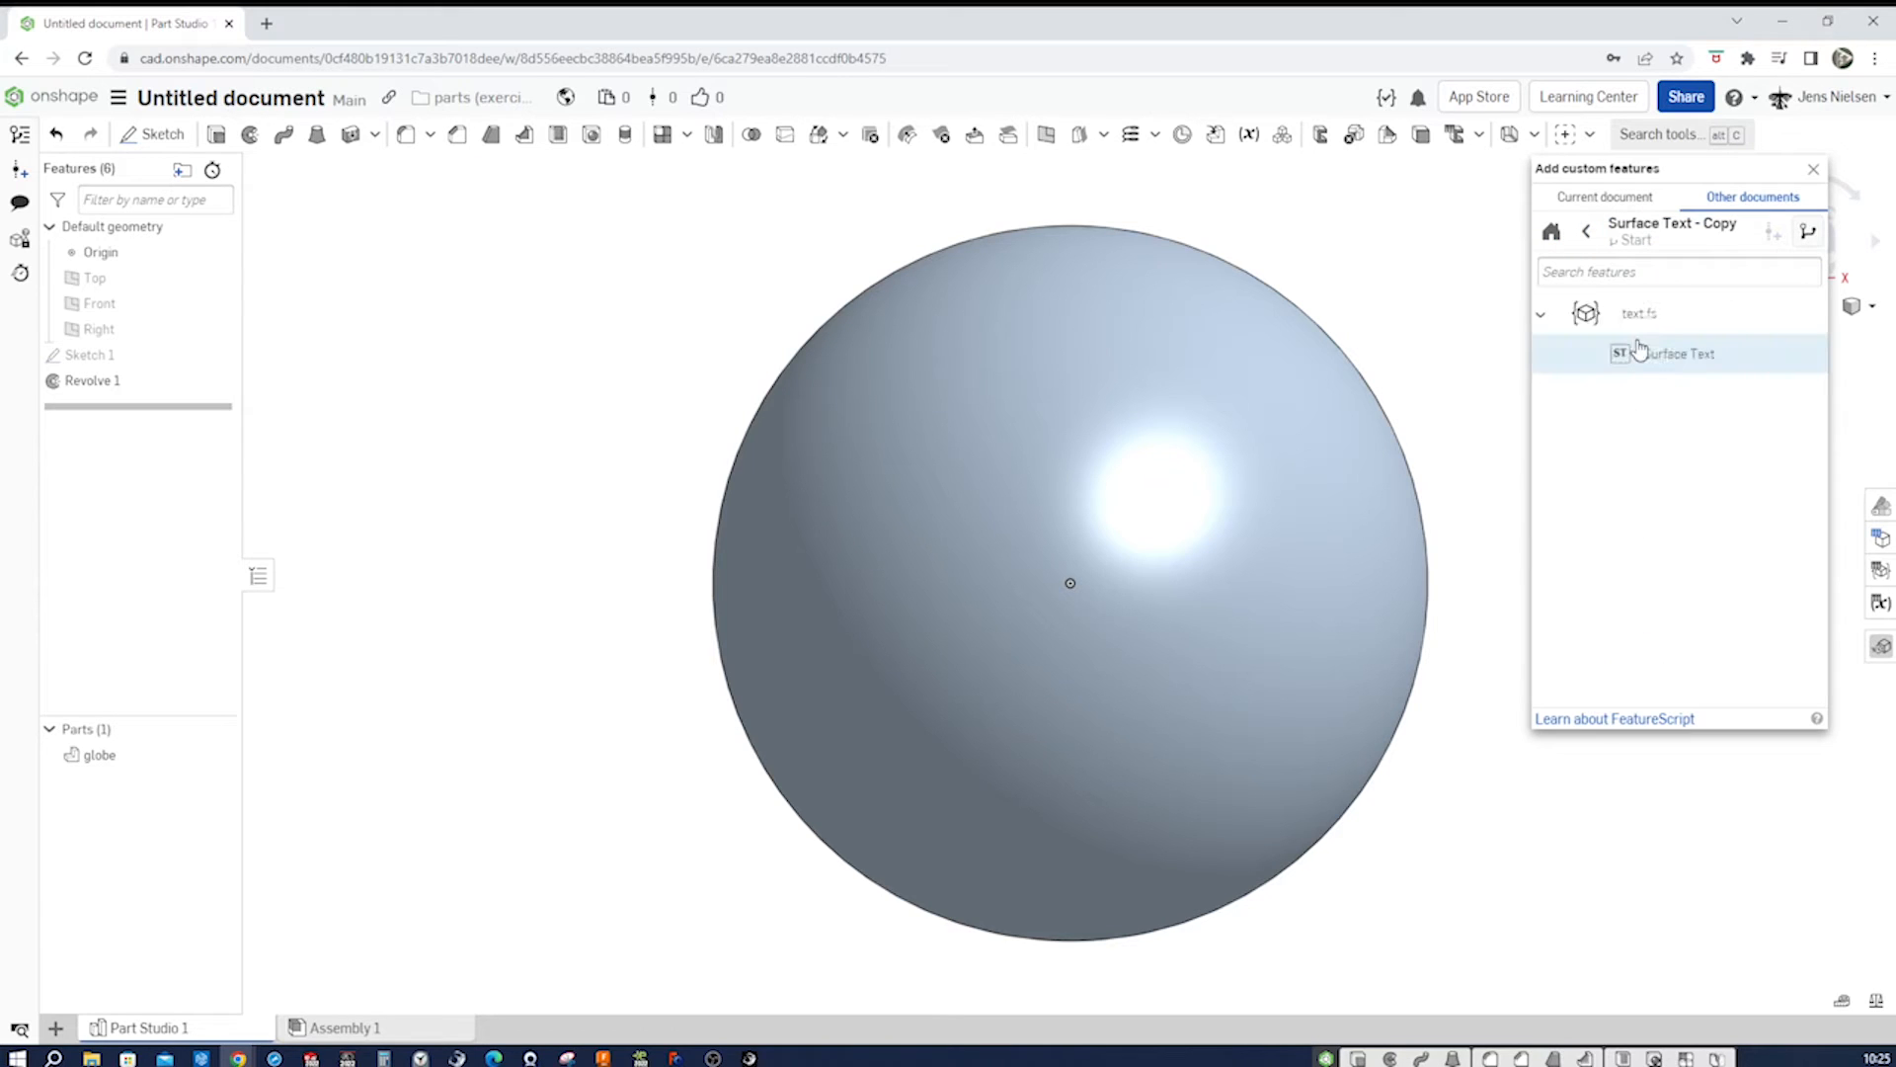
{"action": "mouse_move", "coordinate": [1667, 367]}
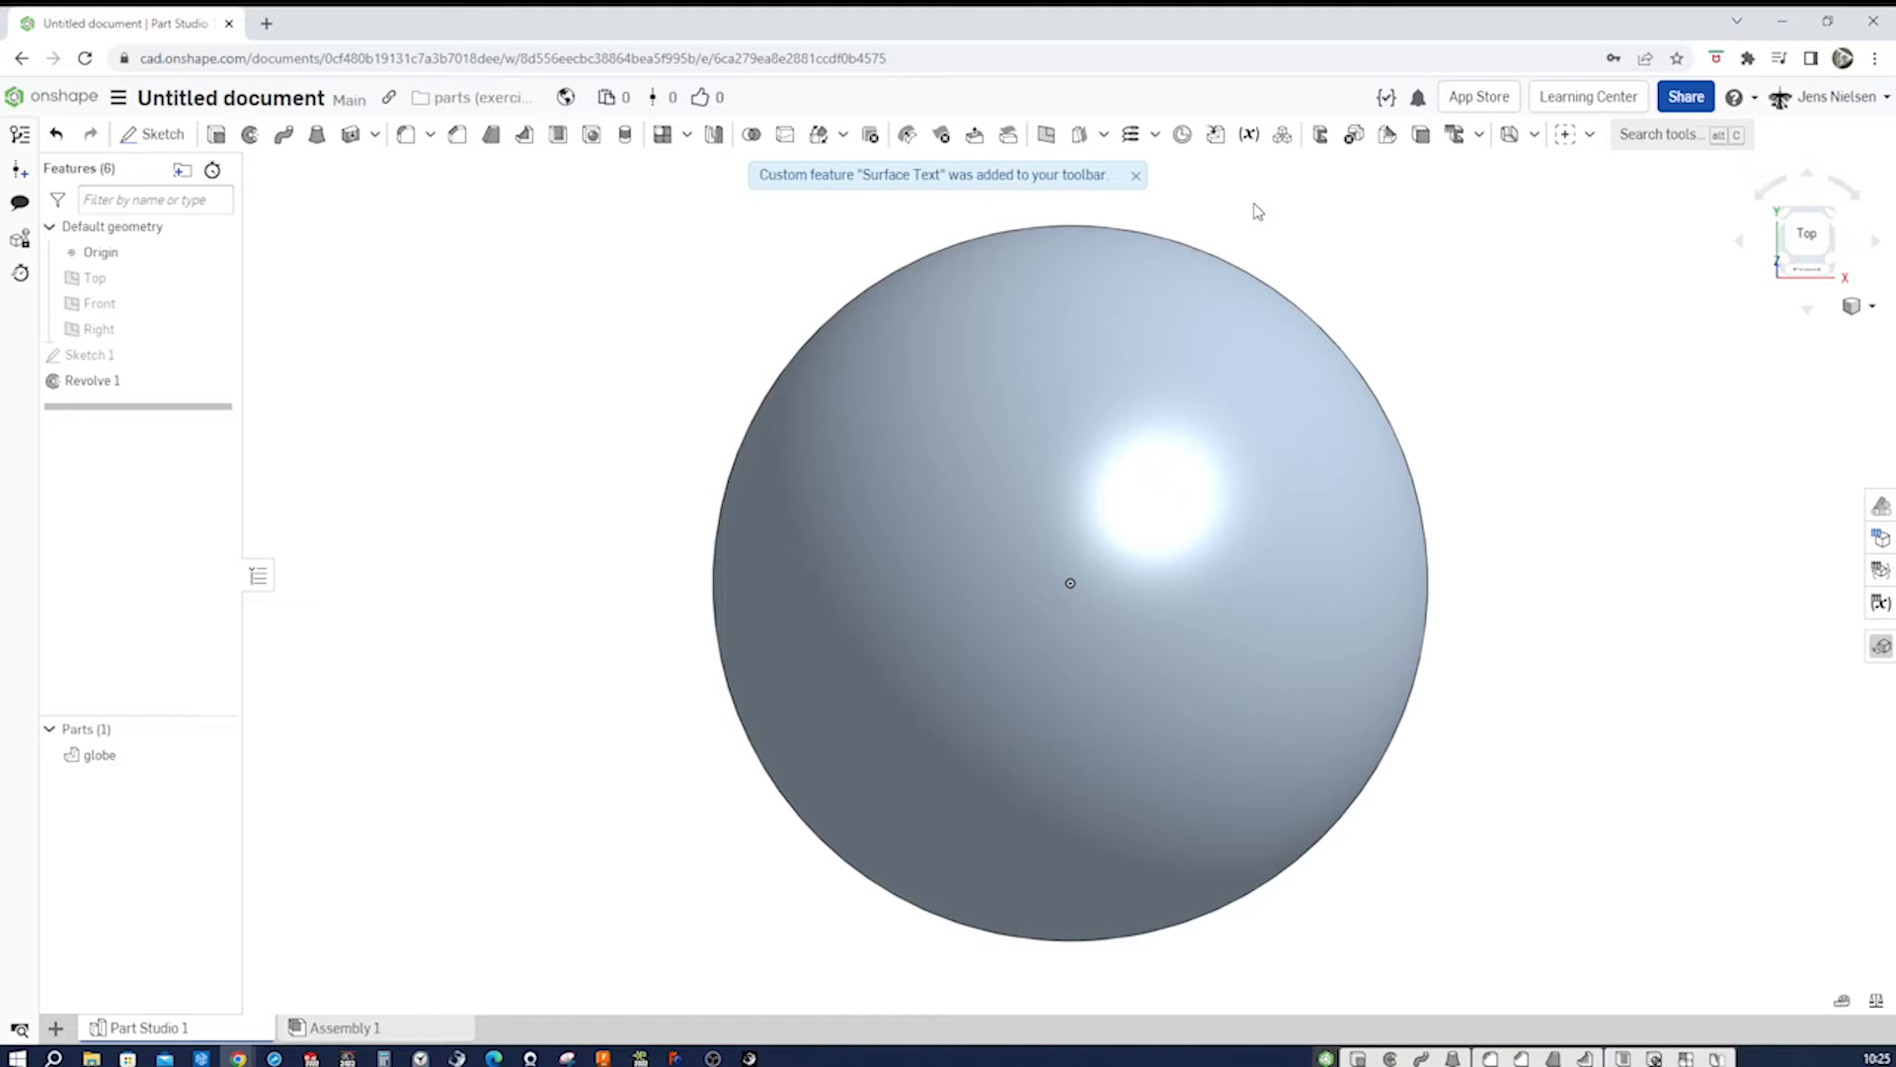
{"action": "mouse_move", "coordinate": [1144, 205]}
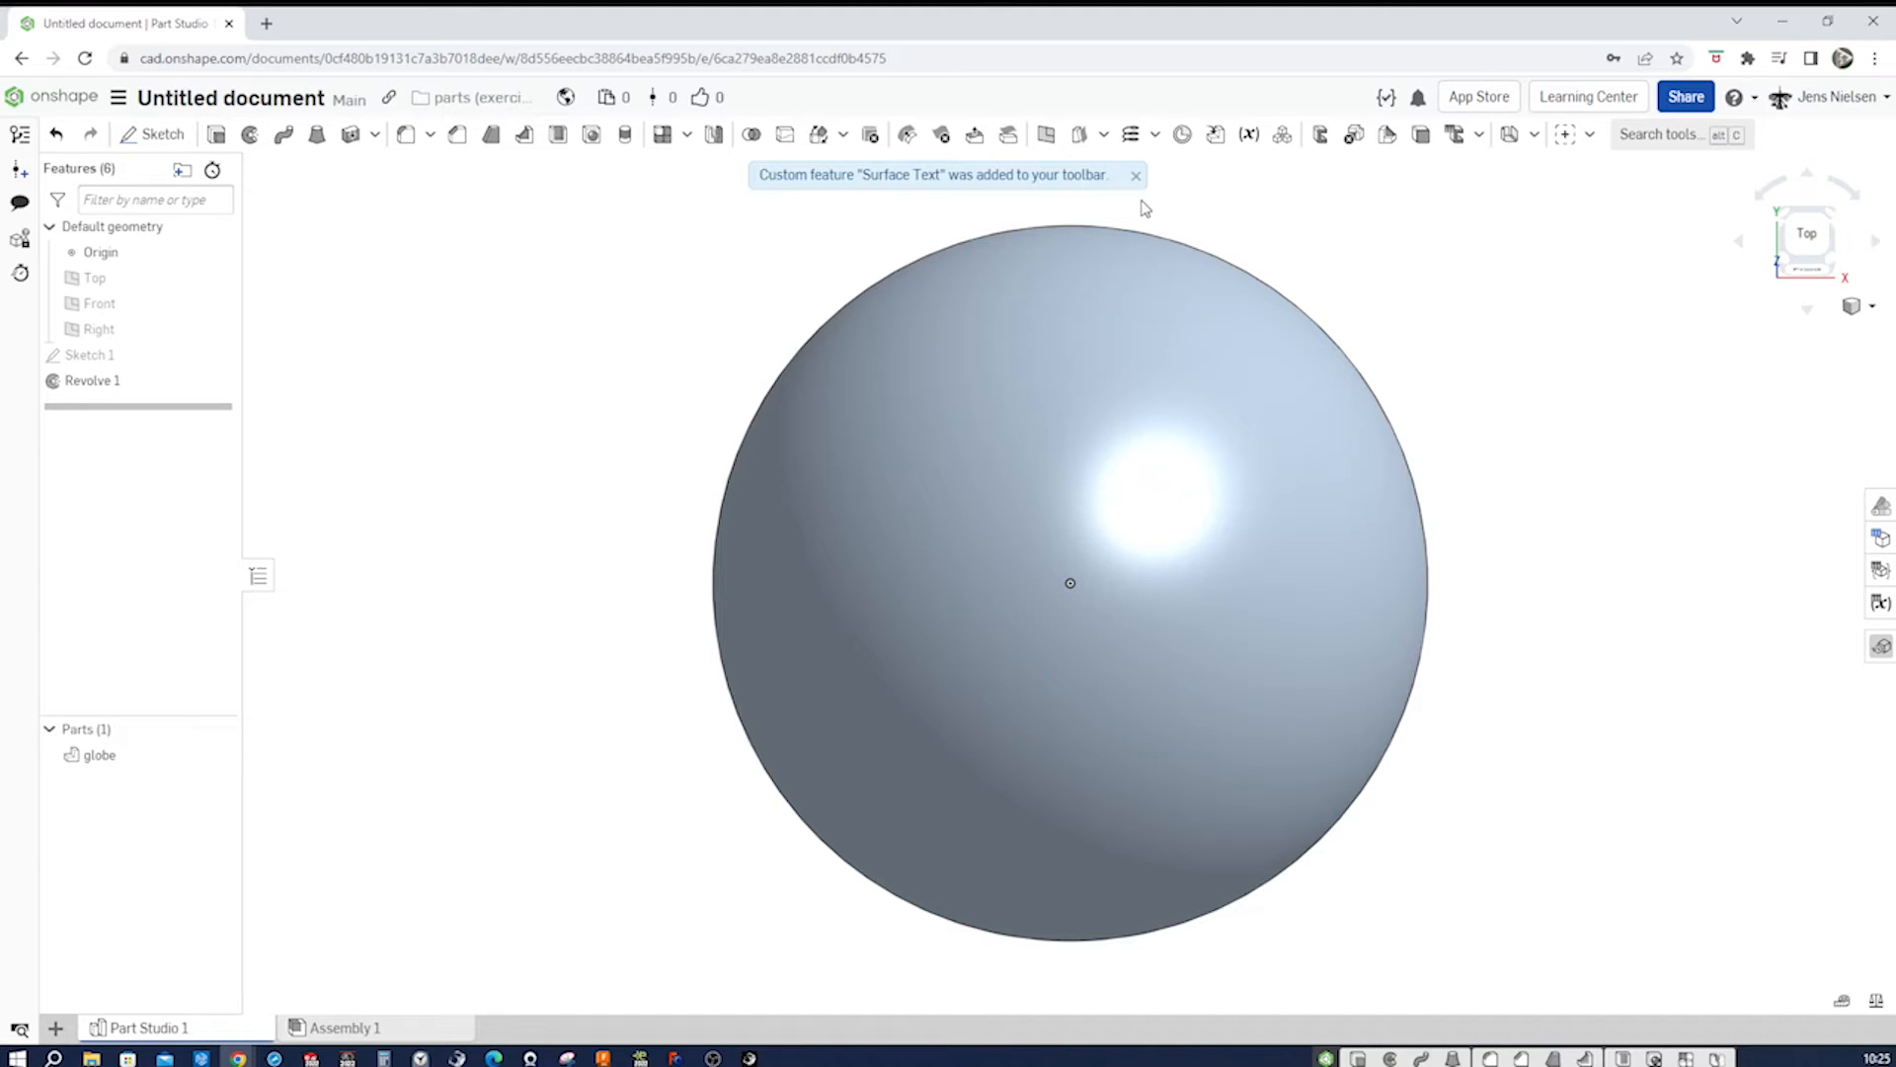
{"action": "left_click", "coordinate": [1134, 174]}
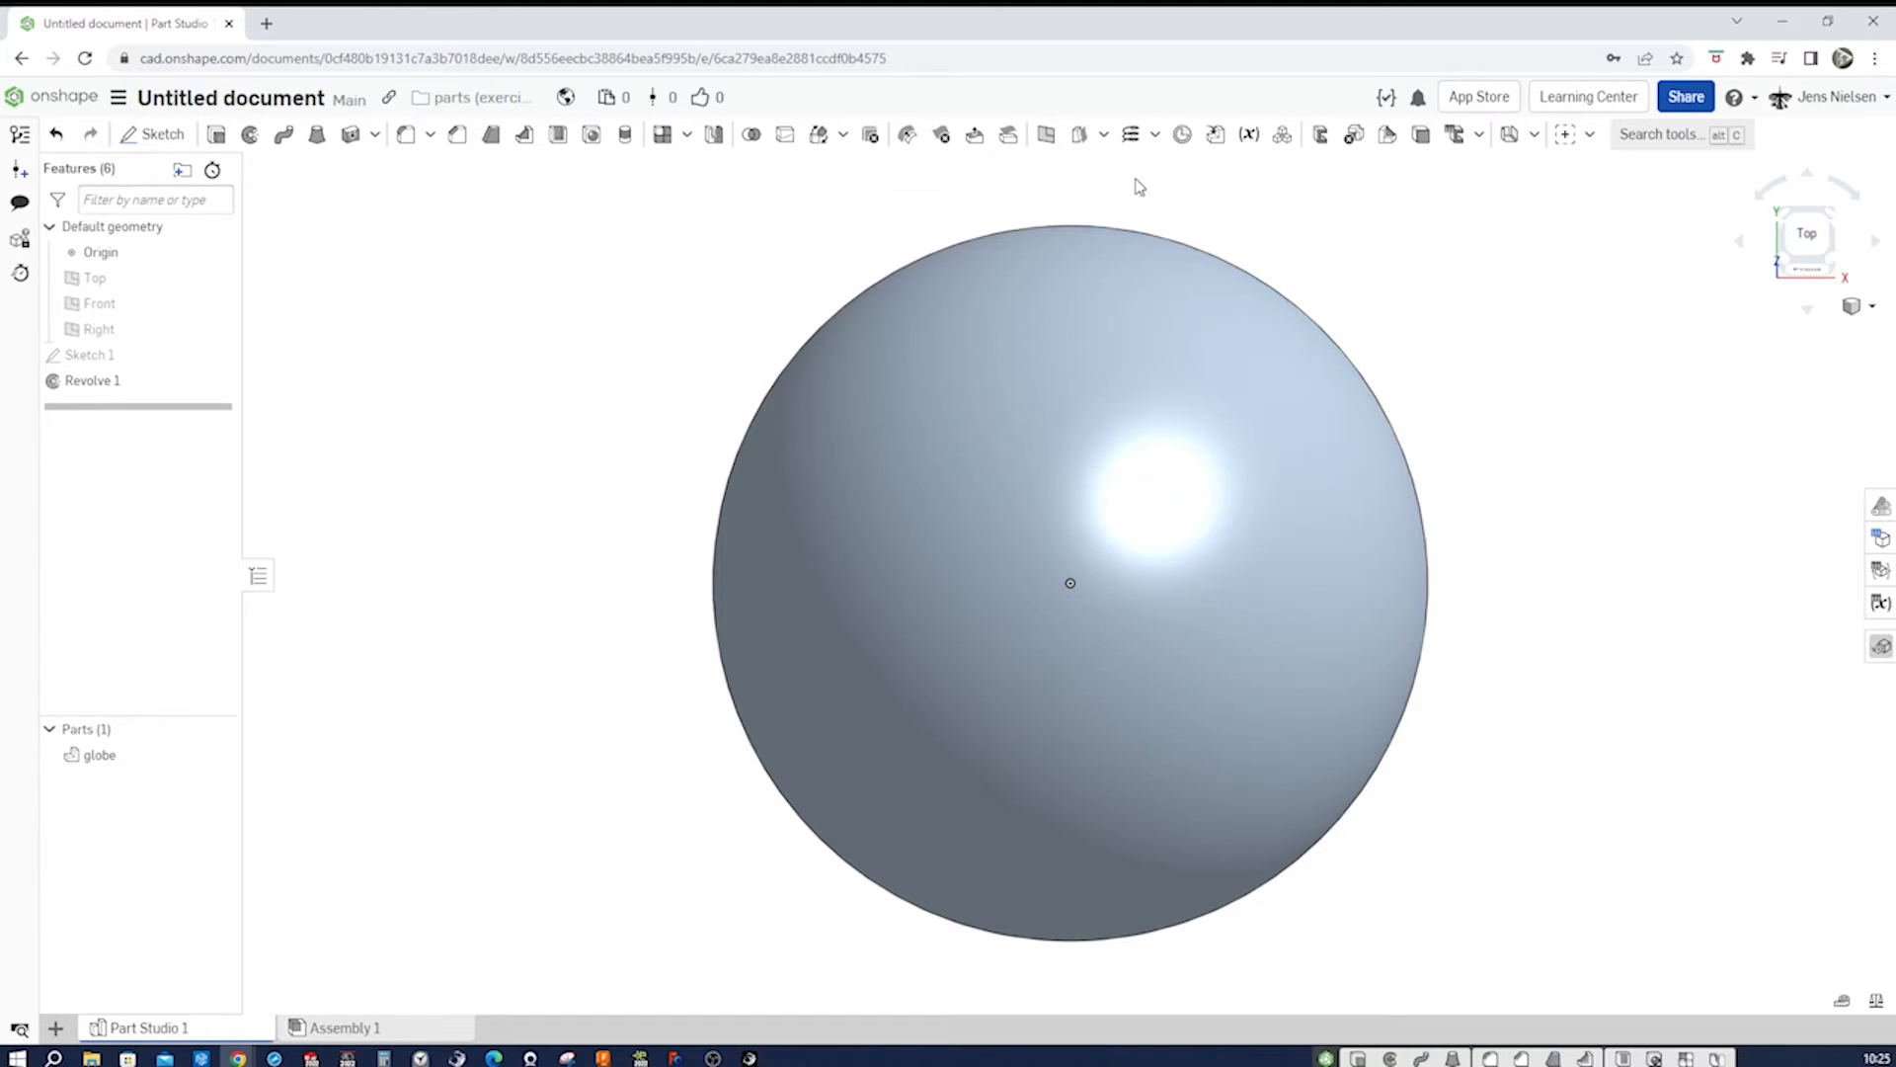
{"action": "left_click", "coordinate": [1588, 135]}
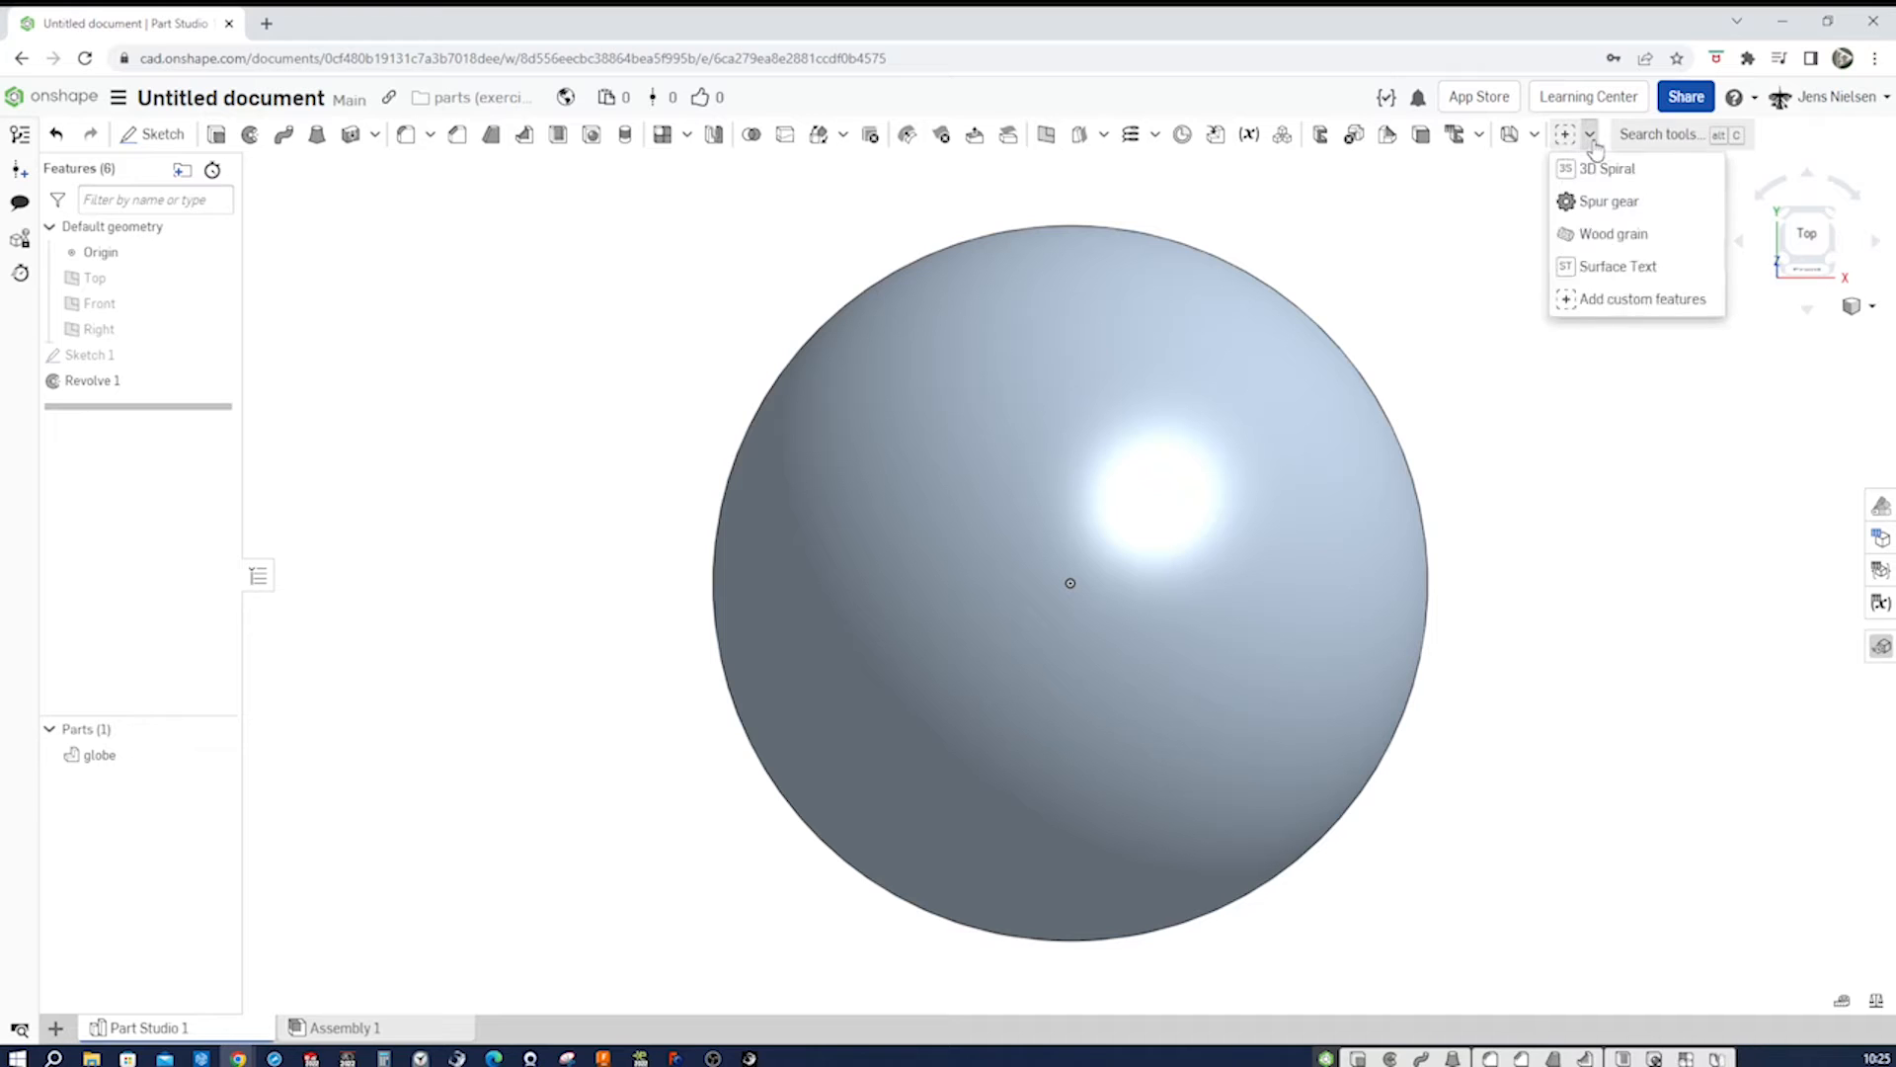
{"action": "mouse_move", "coordinate": [1596, 265]}
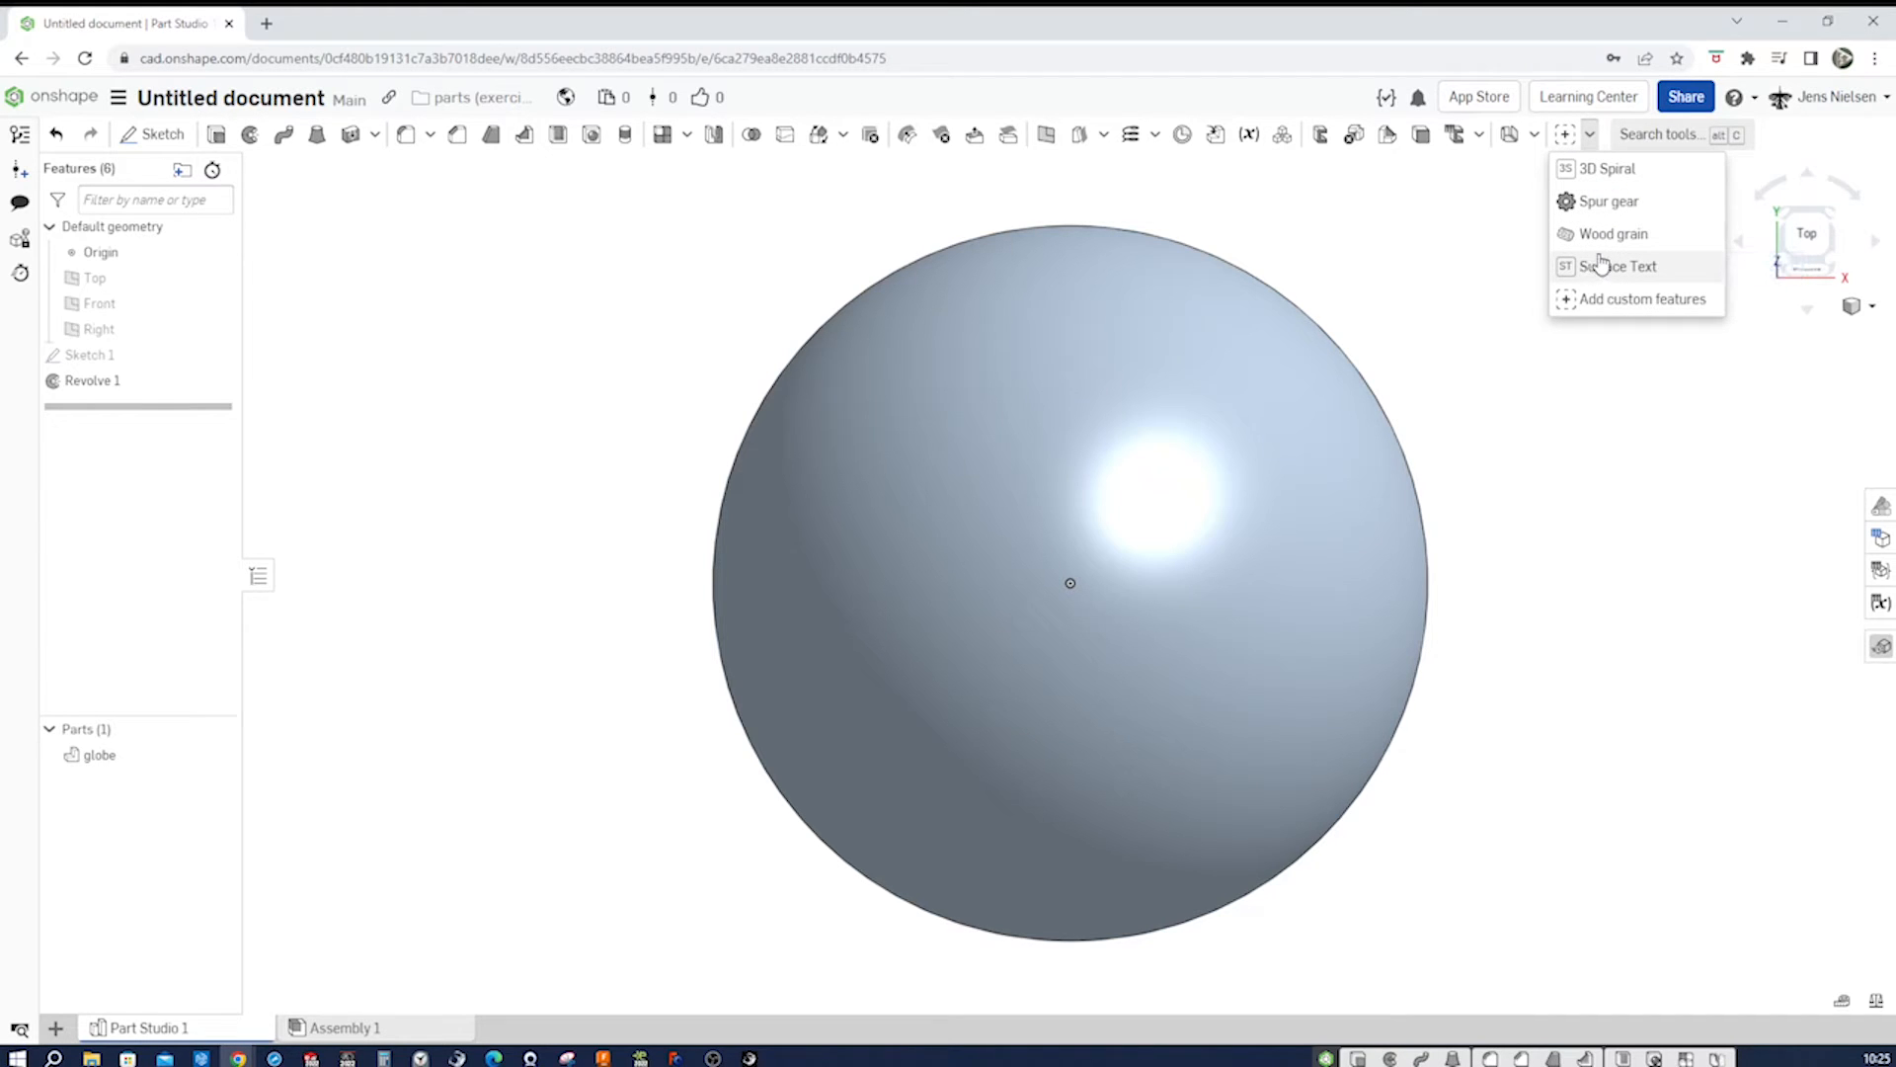
{"action": "mouse_move", "coordinate": [1618, 267]}
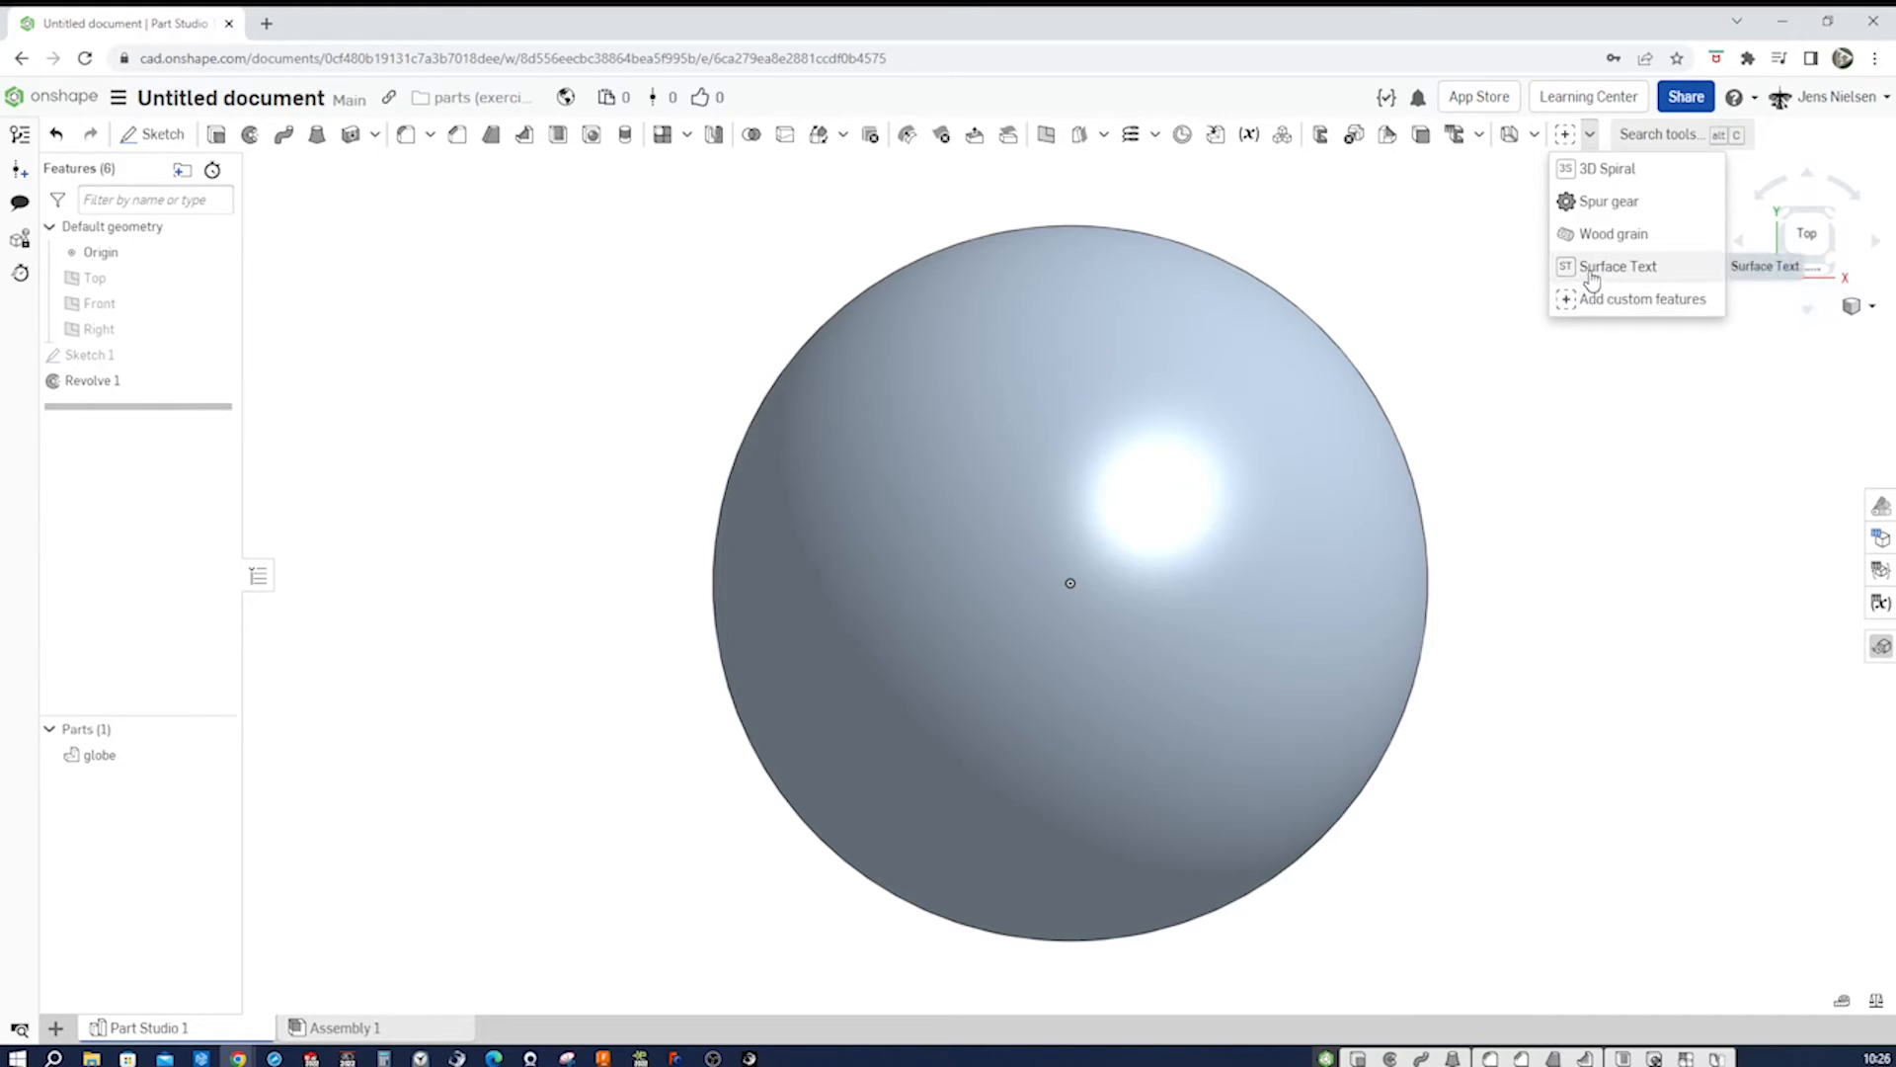
- Start a Surface Text 1 feature on the globe with its default "Change Me" text
{"action": "left_click", "coordinate": [1618, 266]}
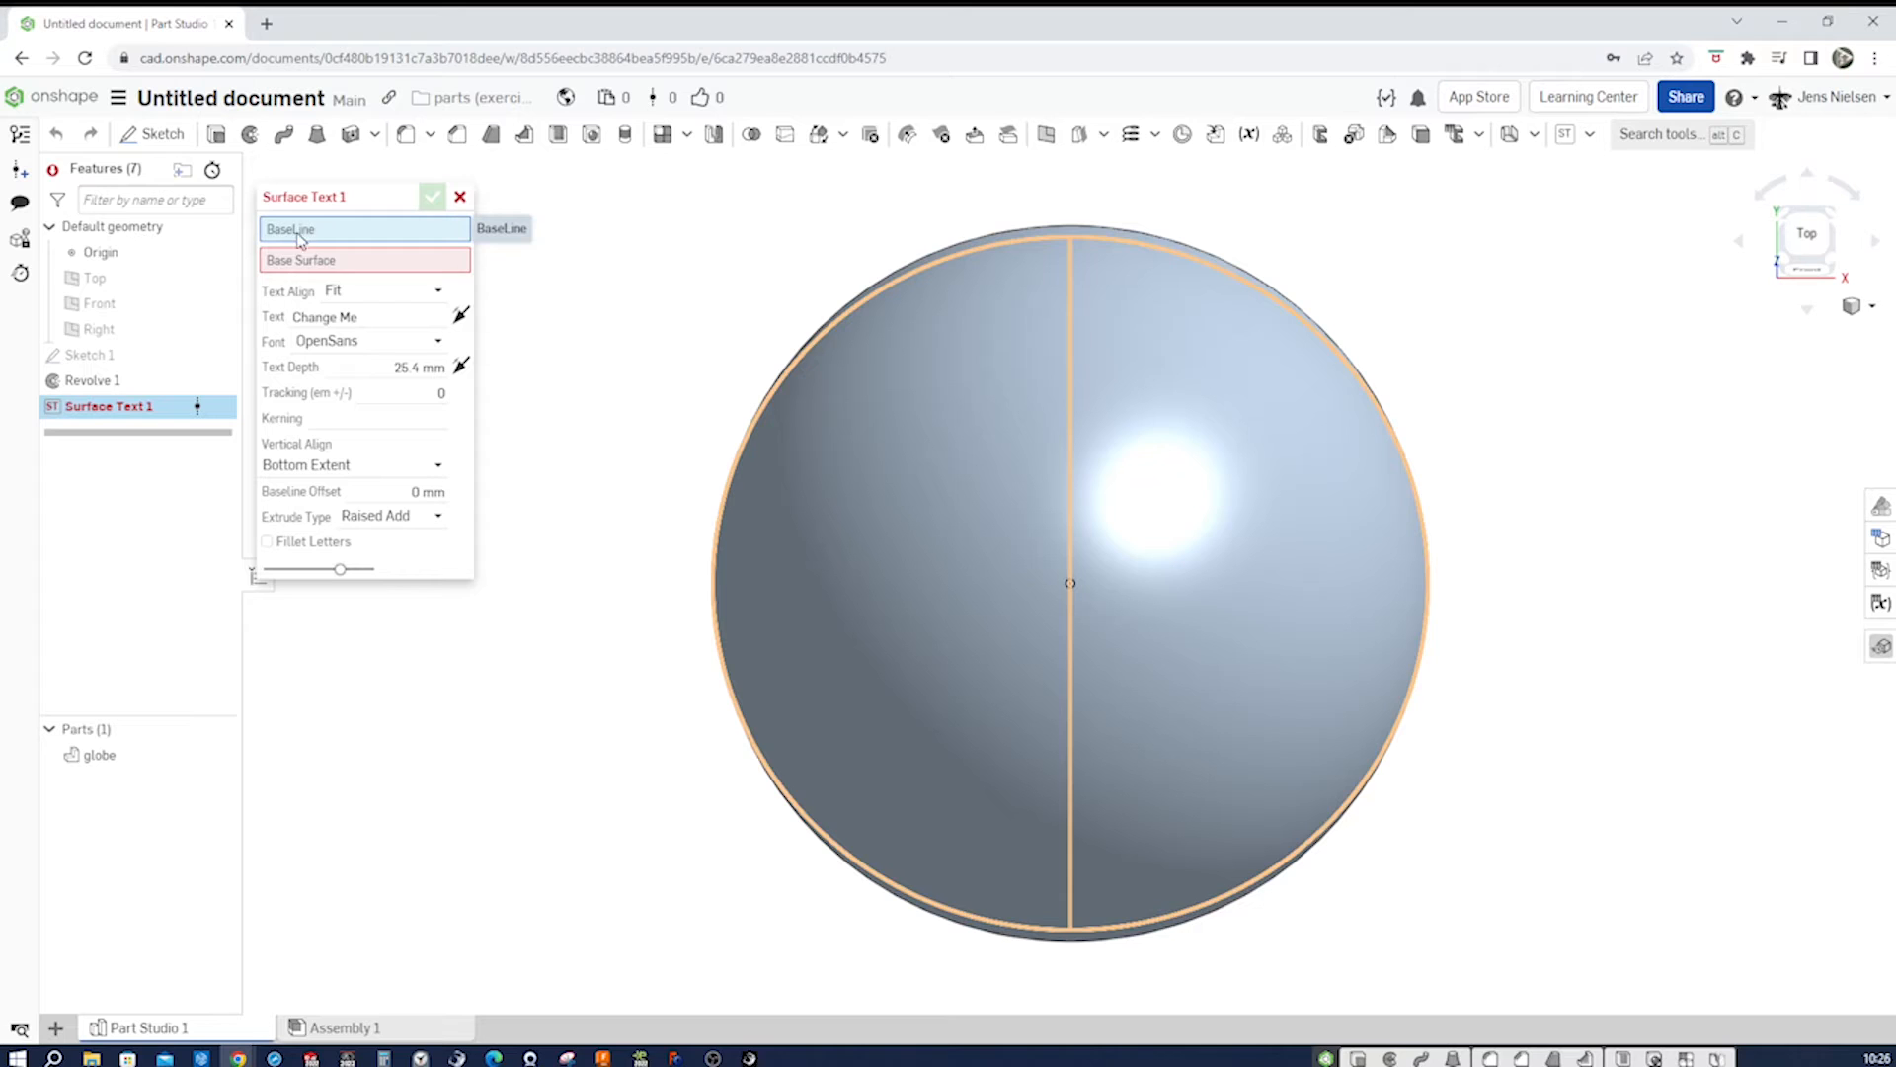
{"action": "mouse_move", "coordinate": [218, 363]}
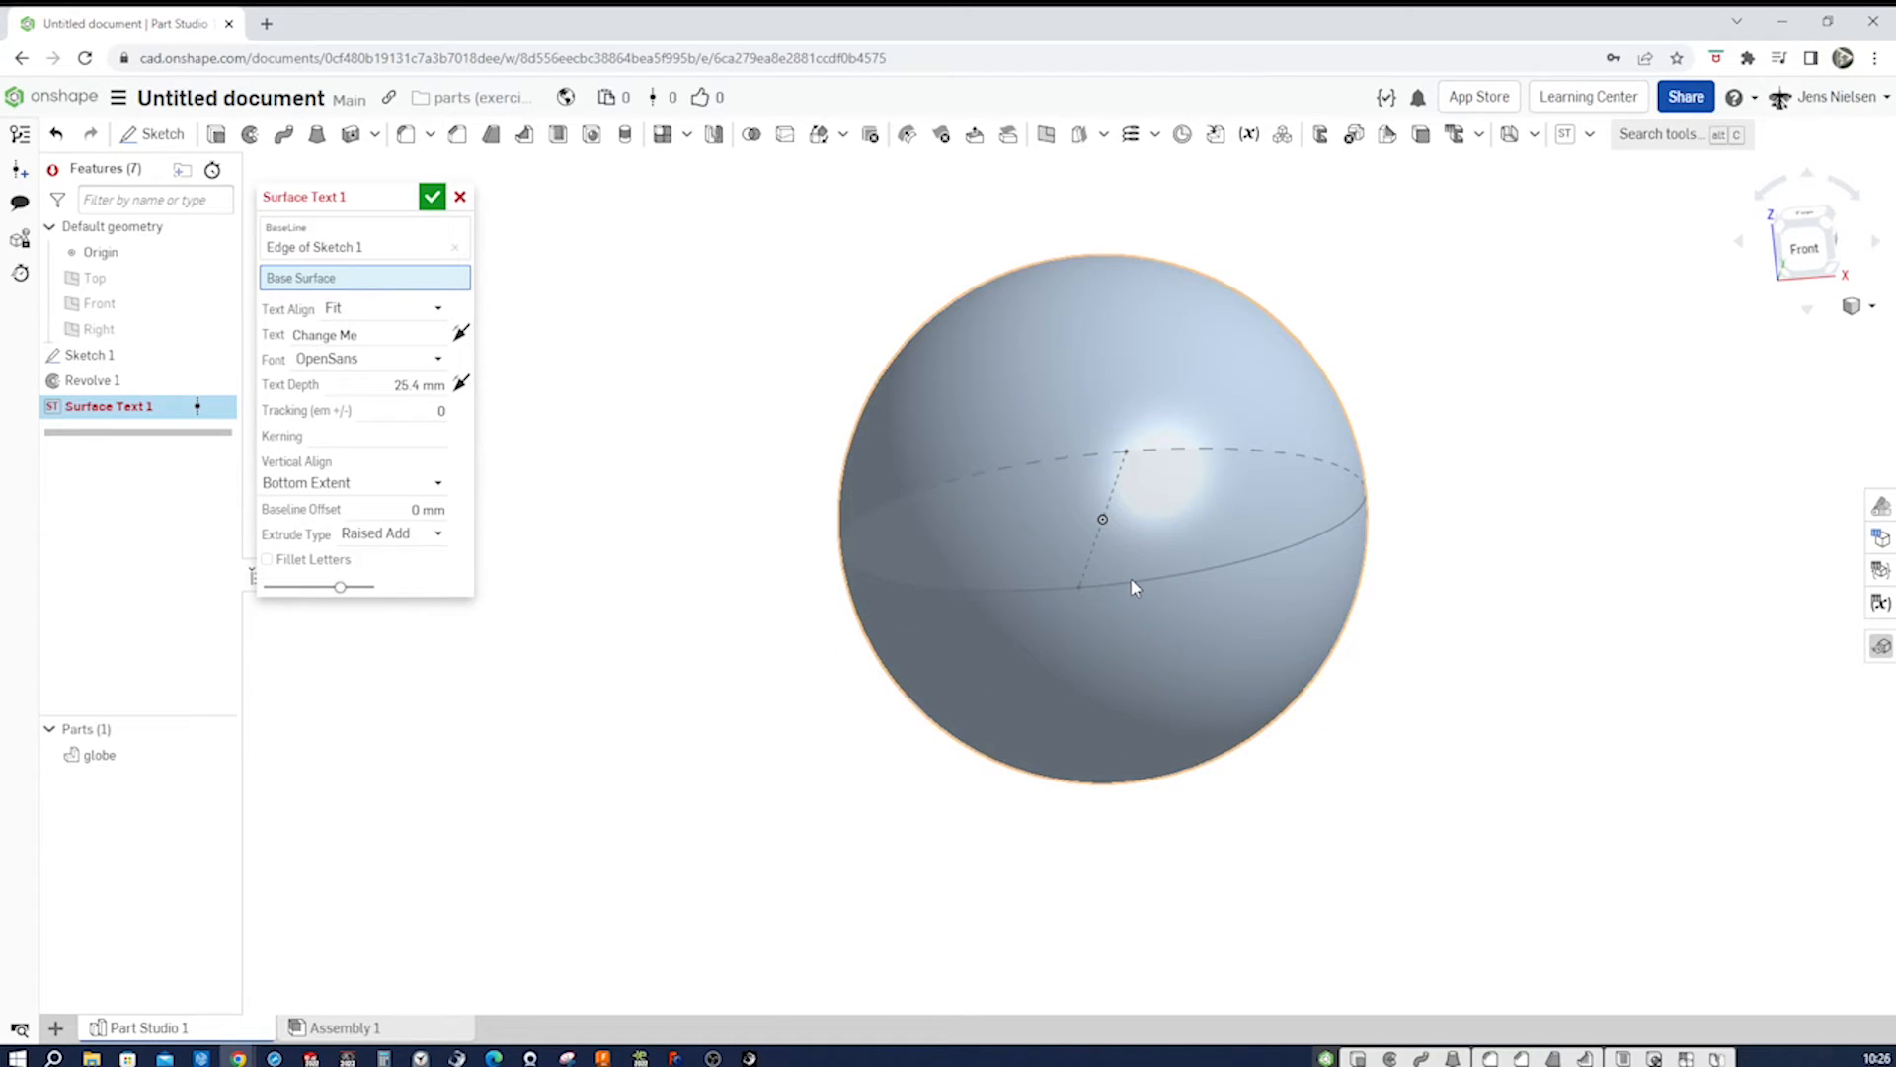
{"action": "mouse_move", "coordinate": [460, 332]}
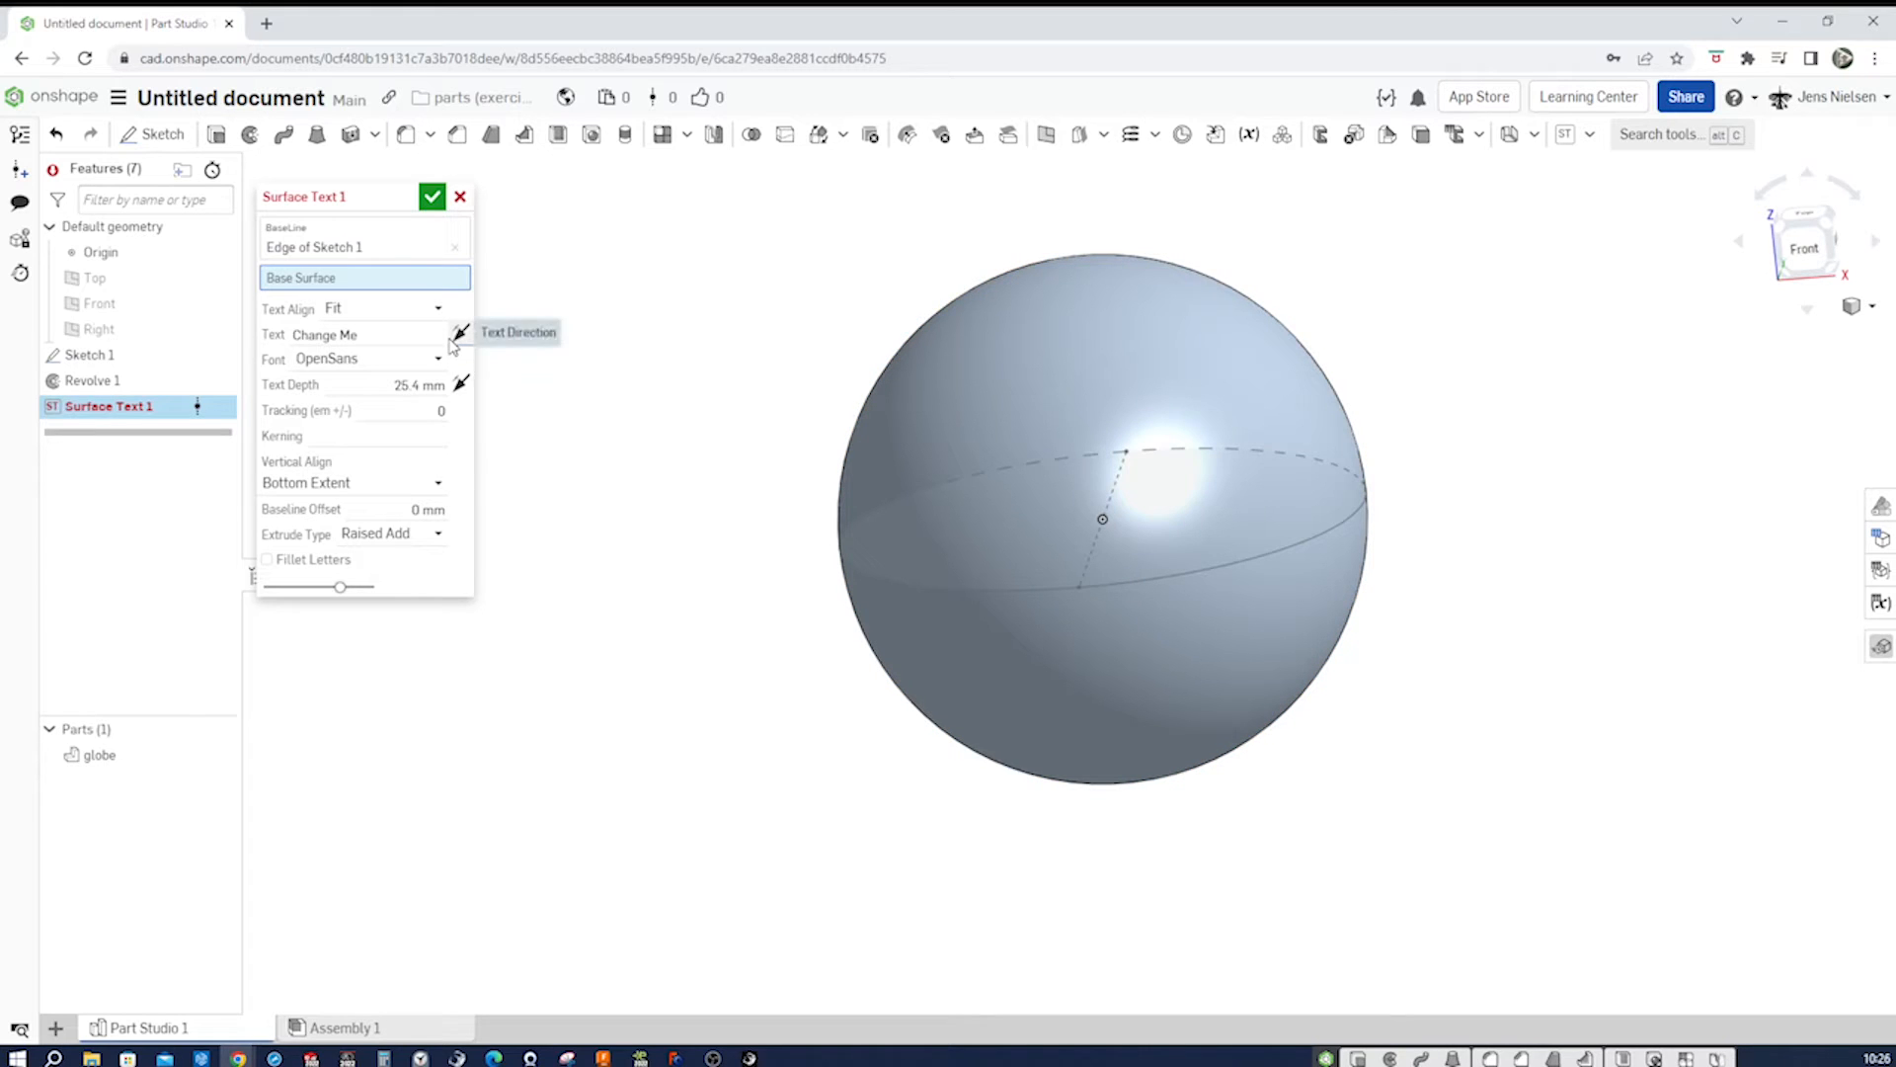
{"action": "mouse_move", "coordinate": [930, 454]}
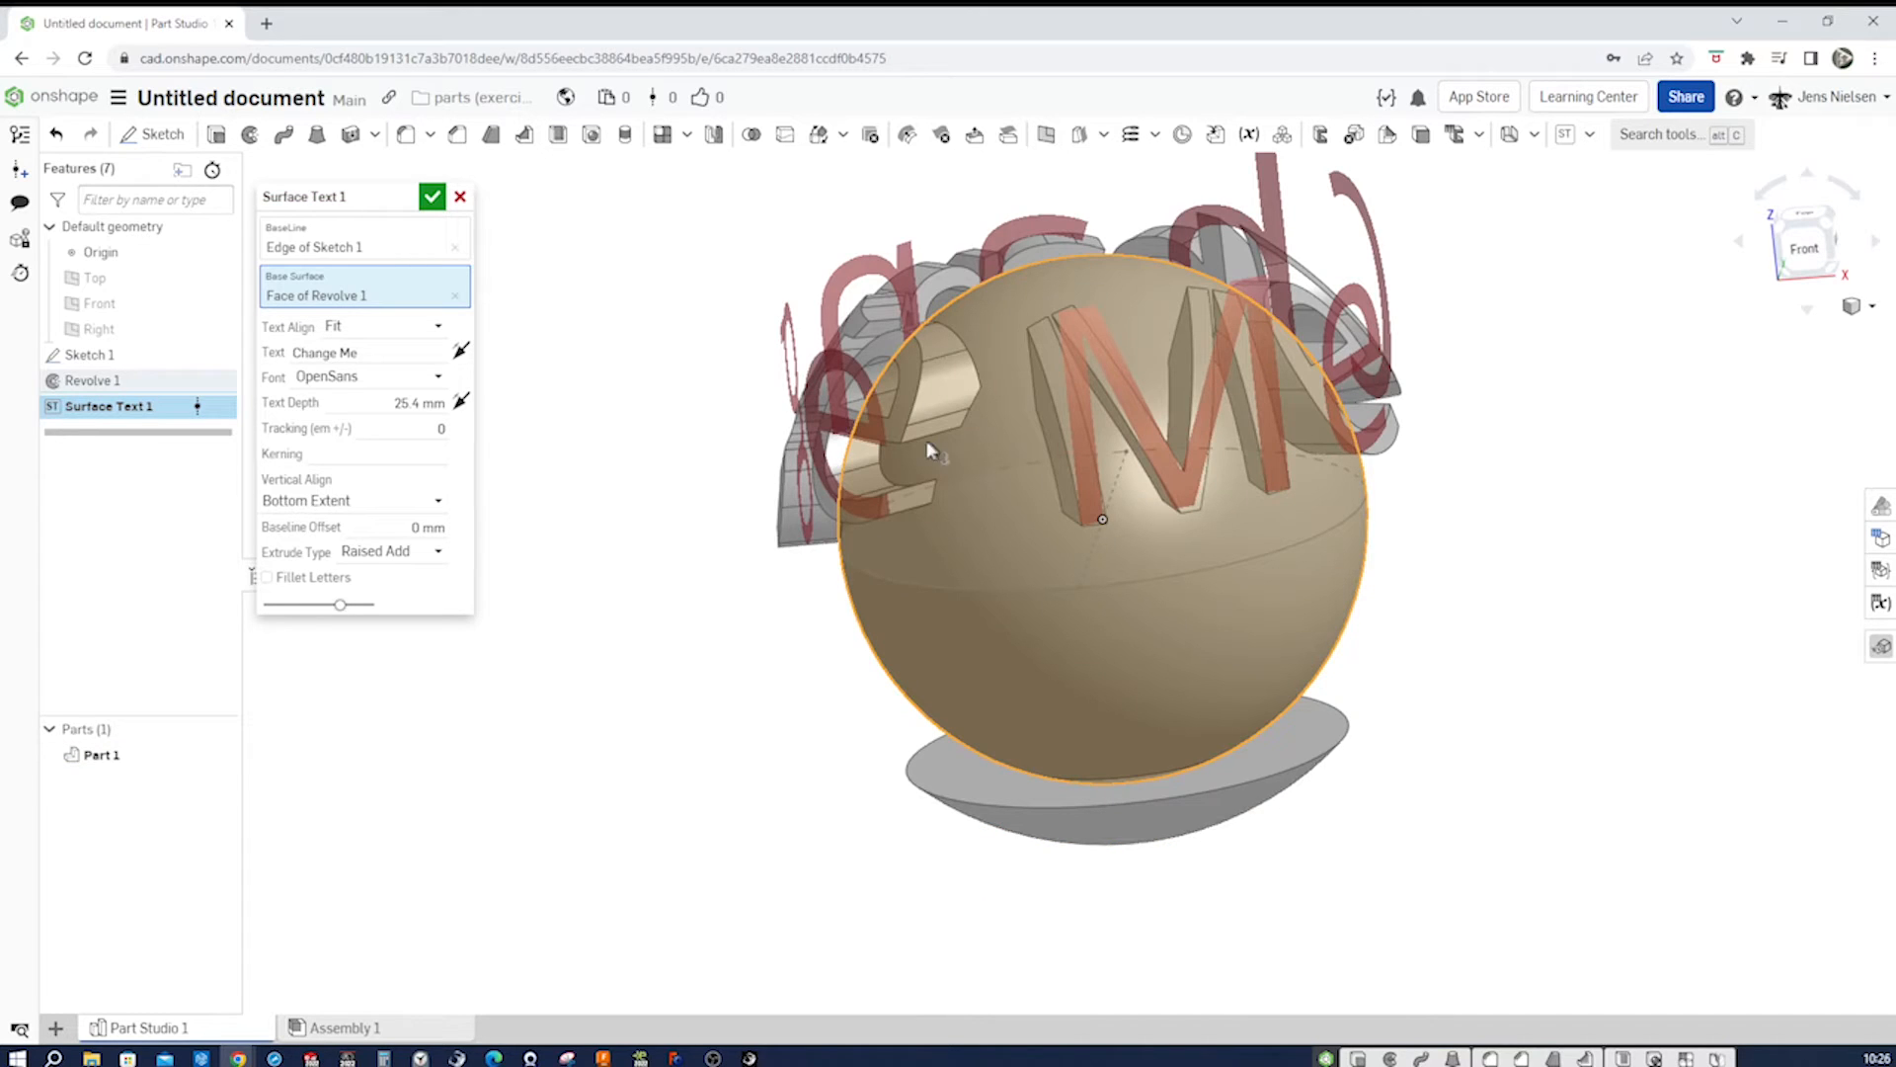
{"action": "mouse_move", "coordinate": [1509, 508]}
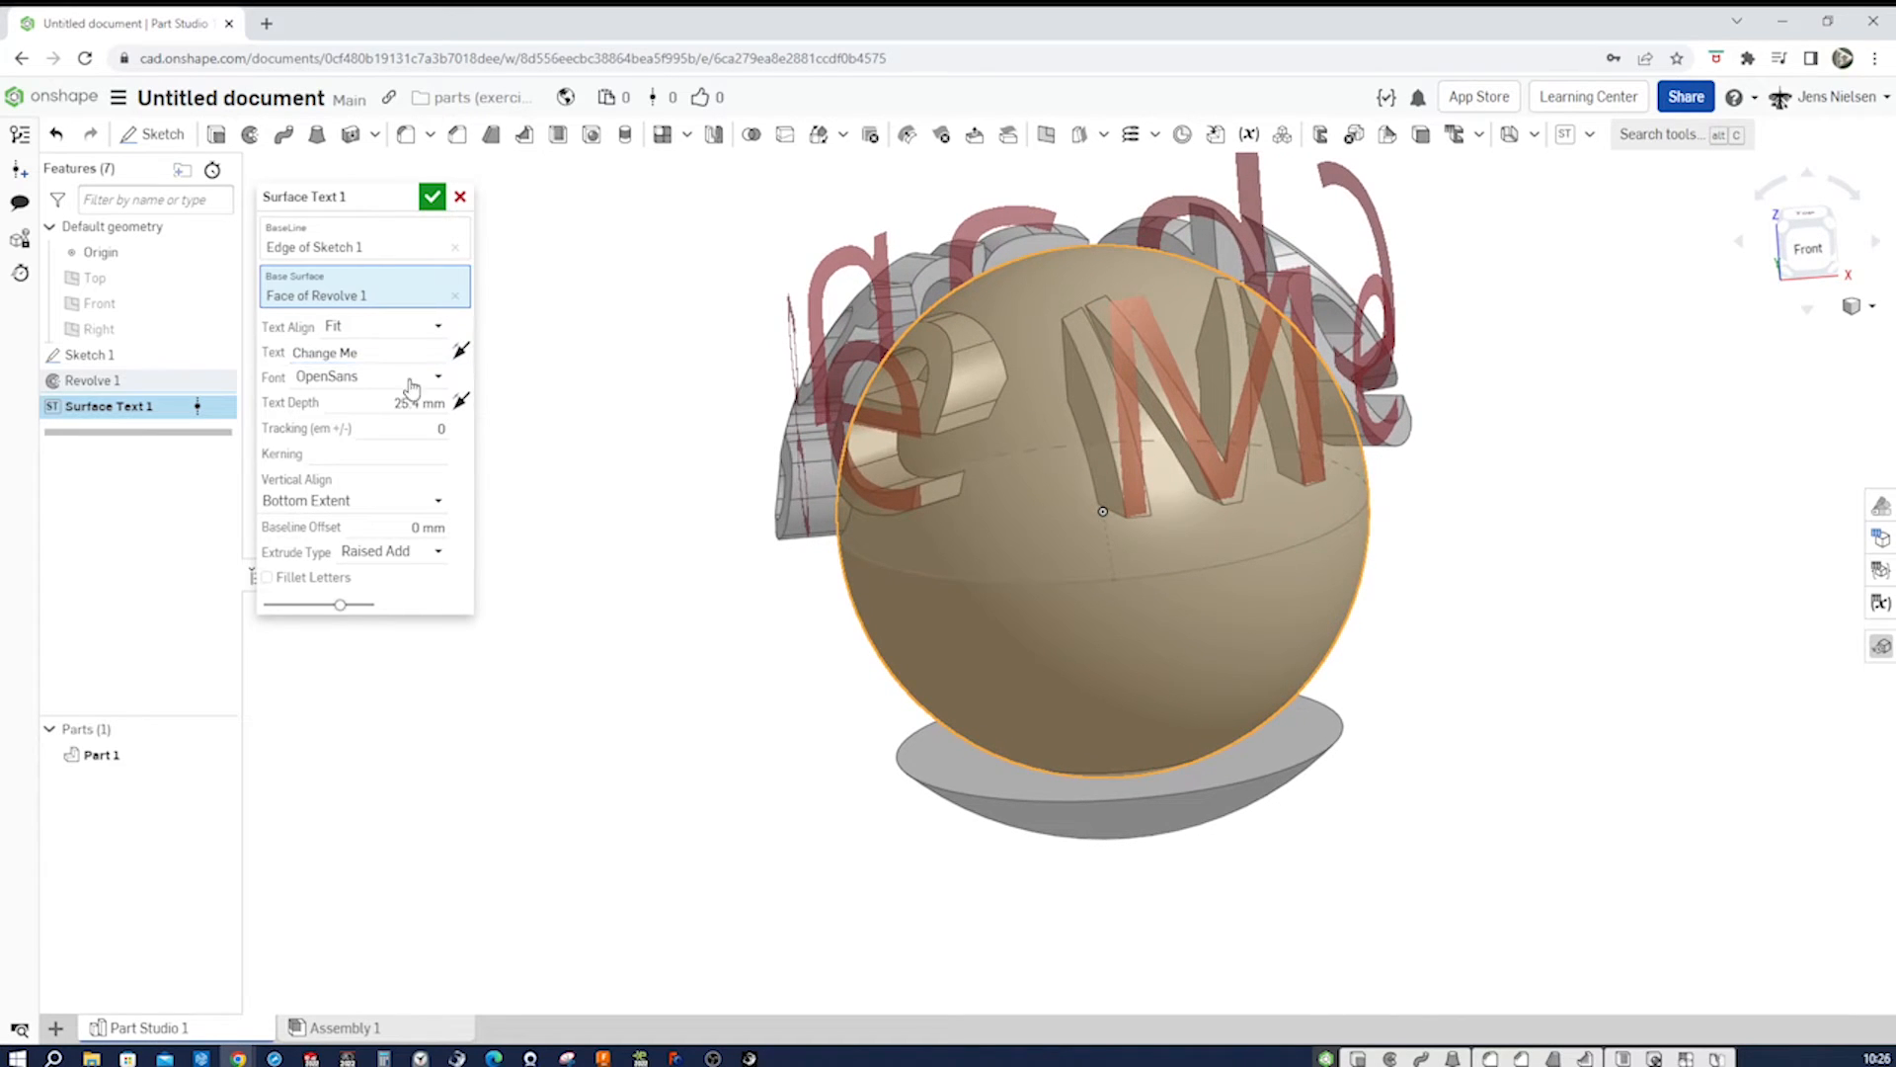
{"action": "mouse_move", "coordinate": [448, 371]}
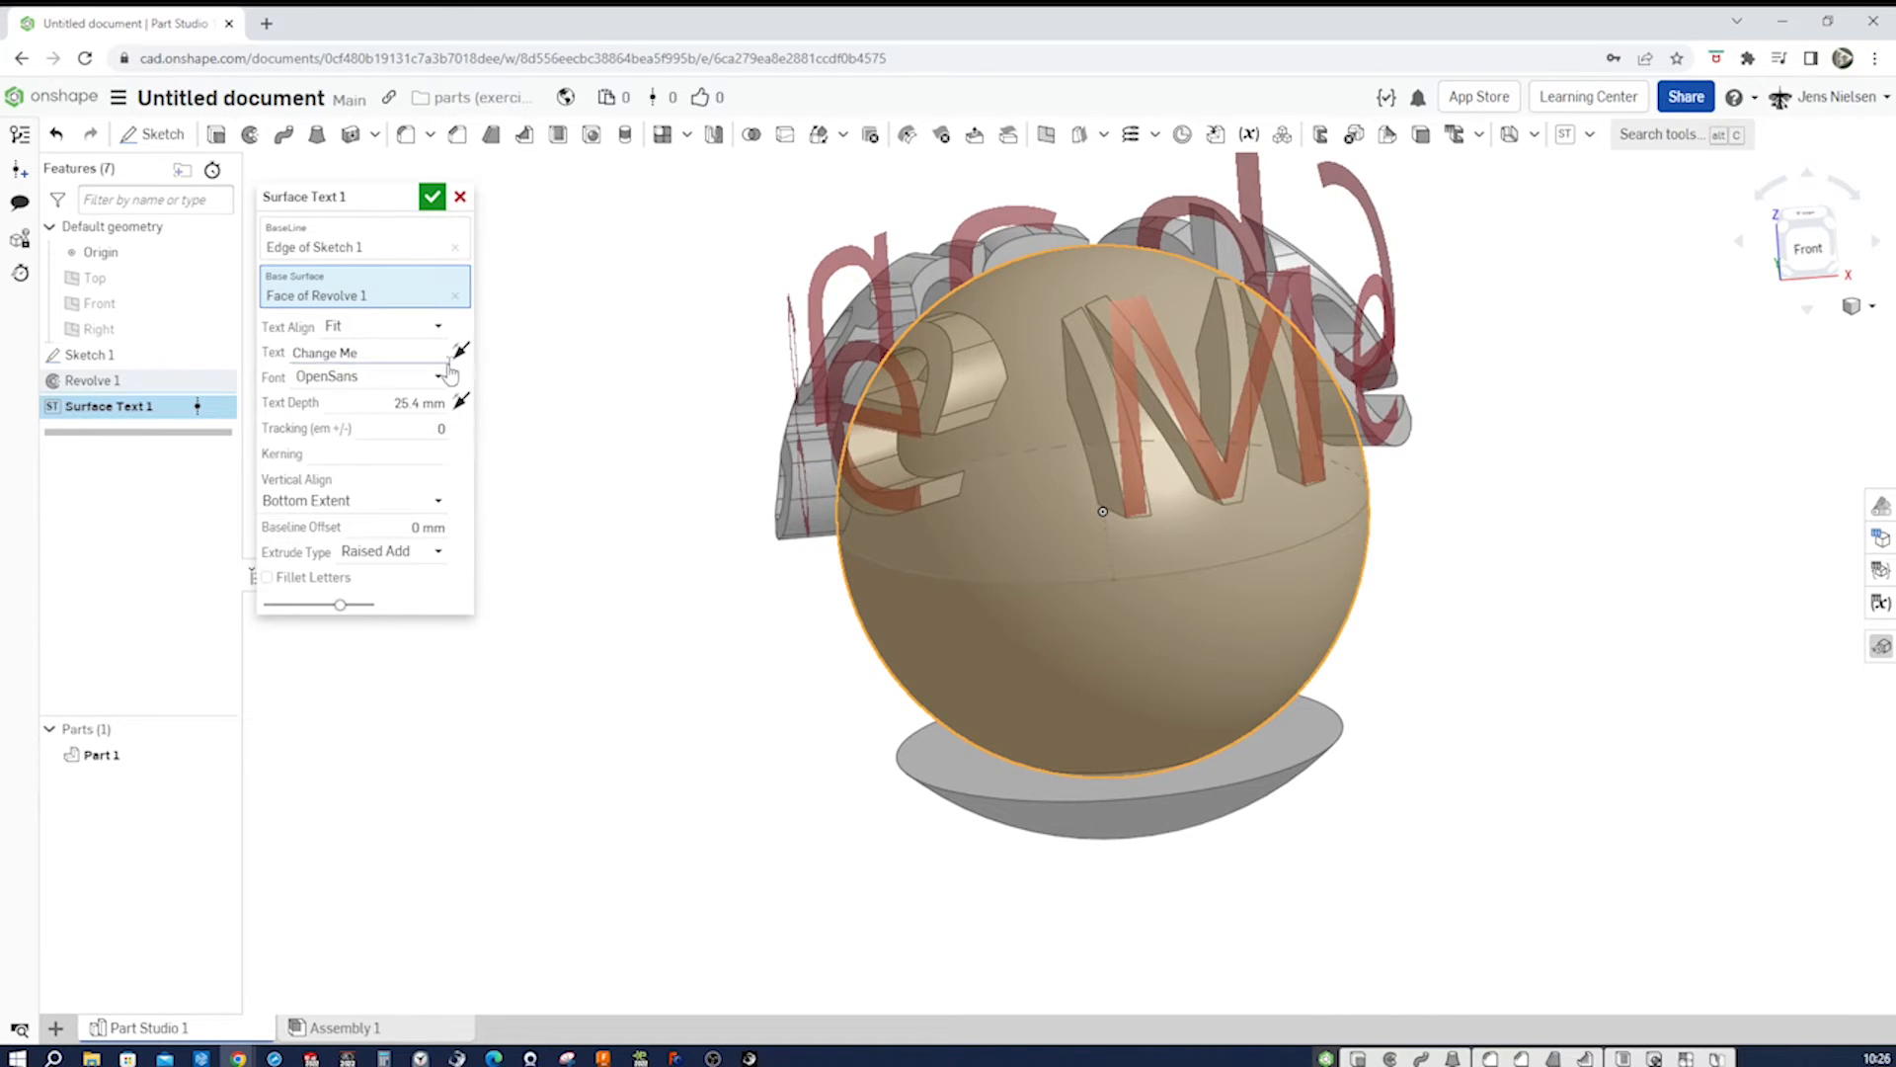
{"action": "mouse_move", "coordinate": [448, 374]}
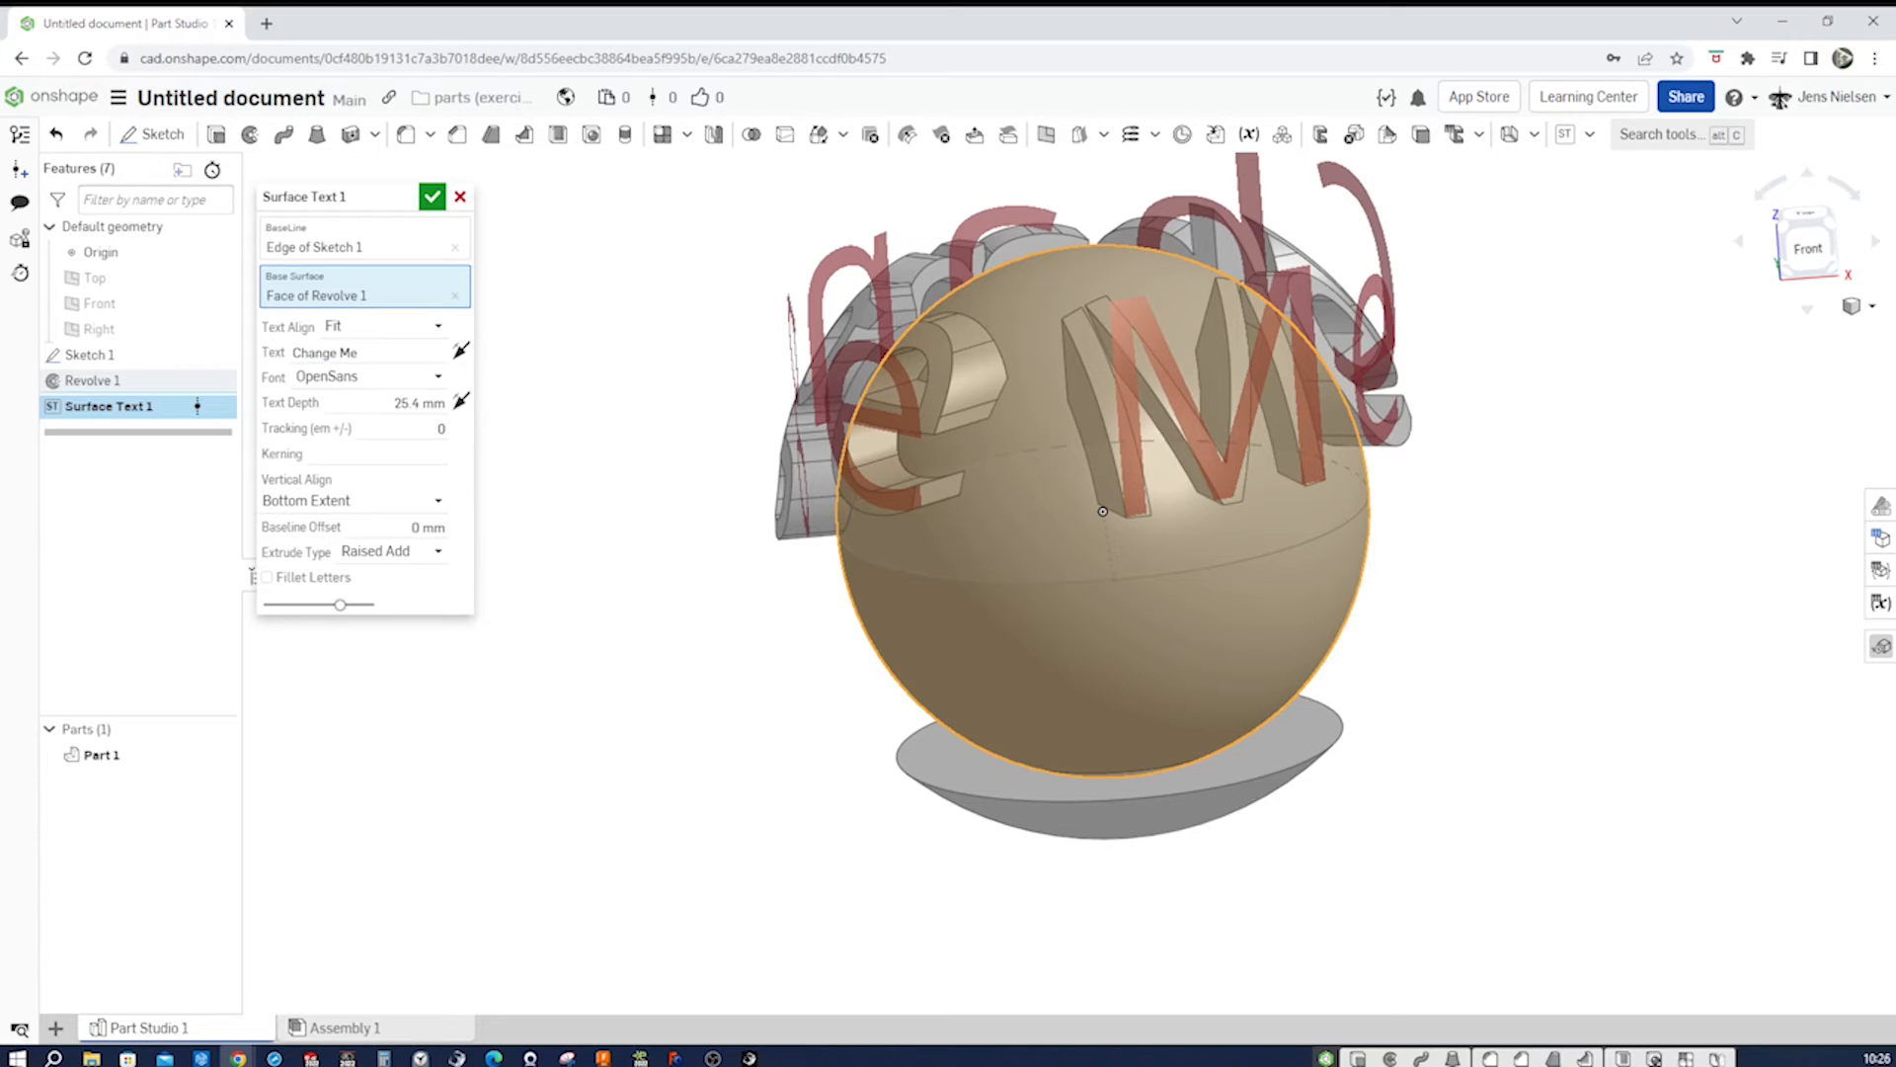
{"action": "mouse_move", "coordinate": [553, 405]}
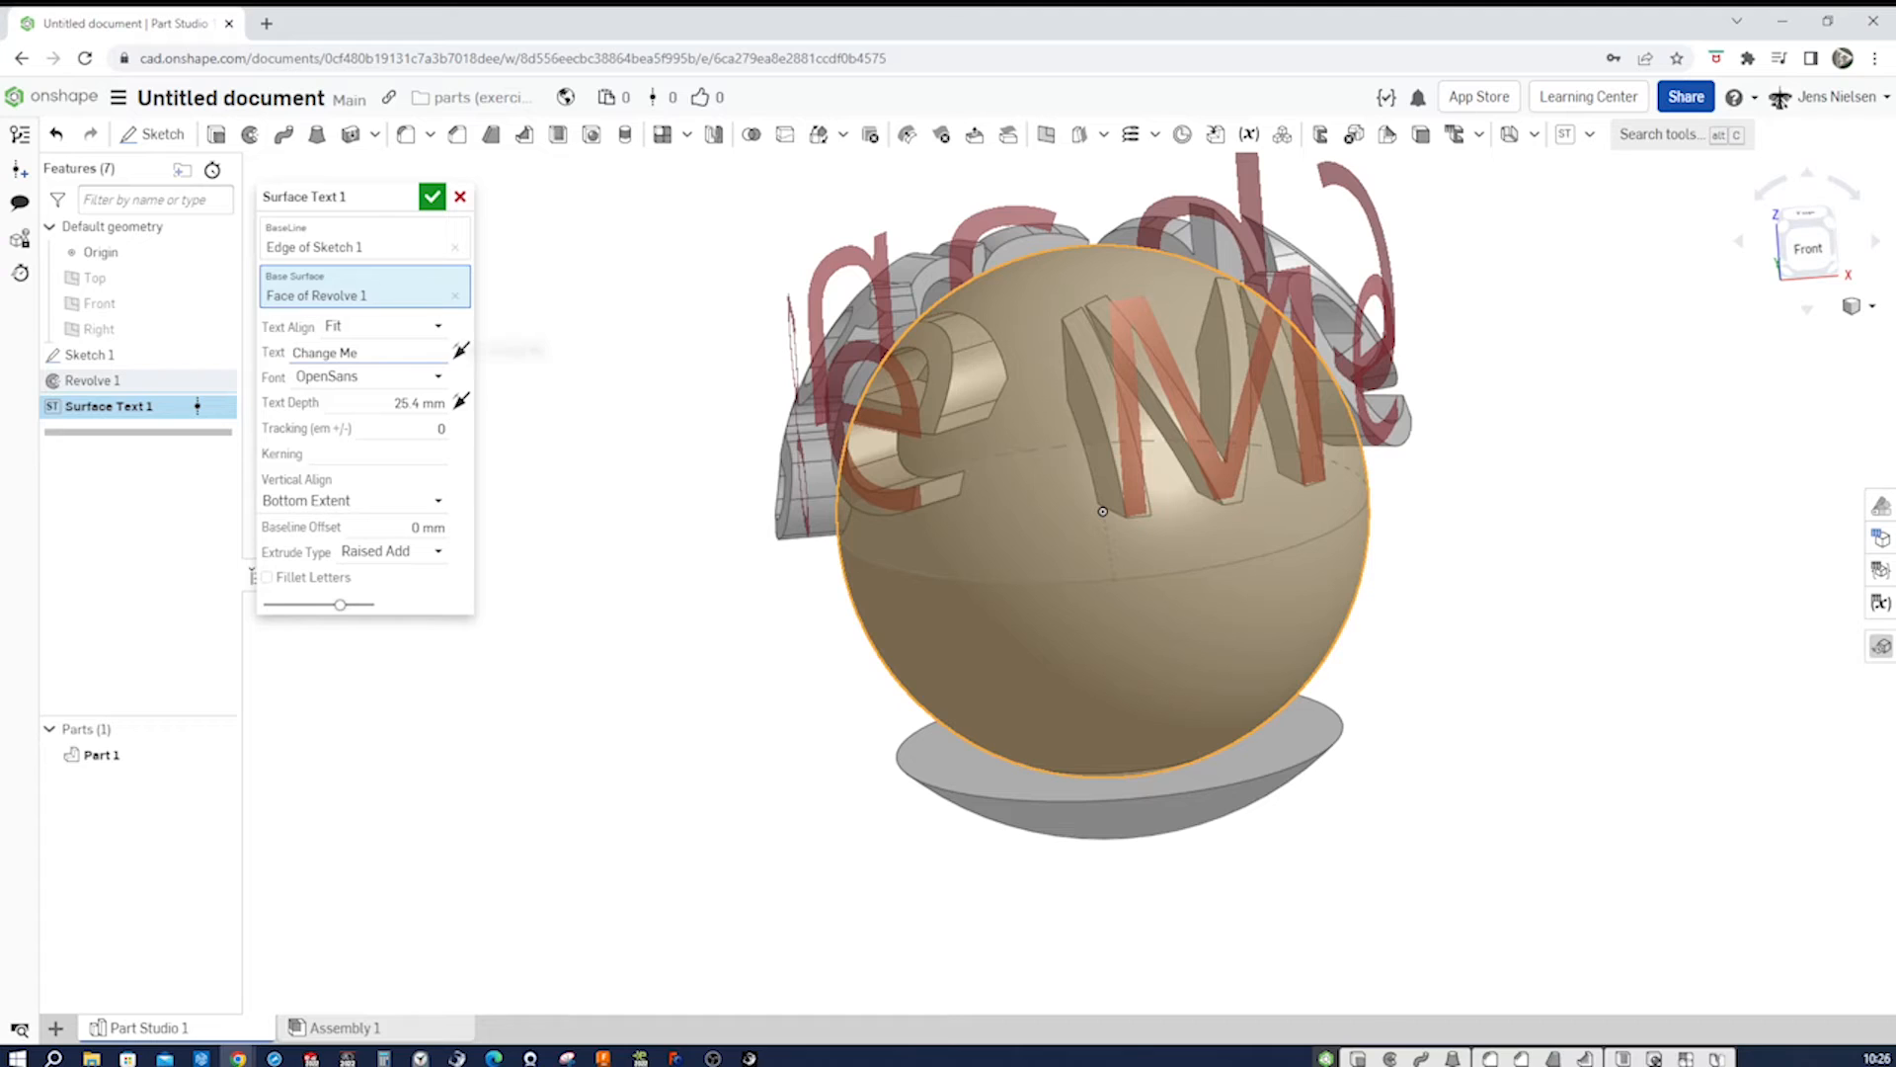
{"action": "mouse_move", "coordinate": [460, 351]}
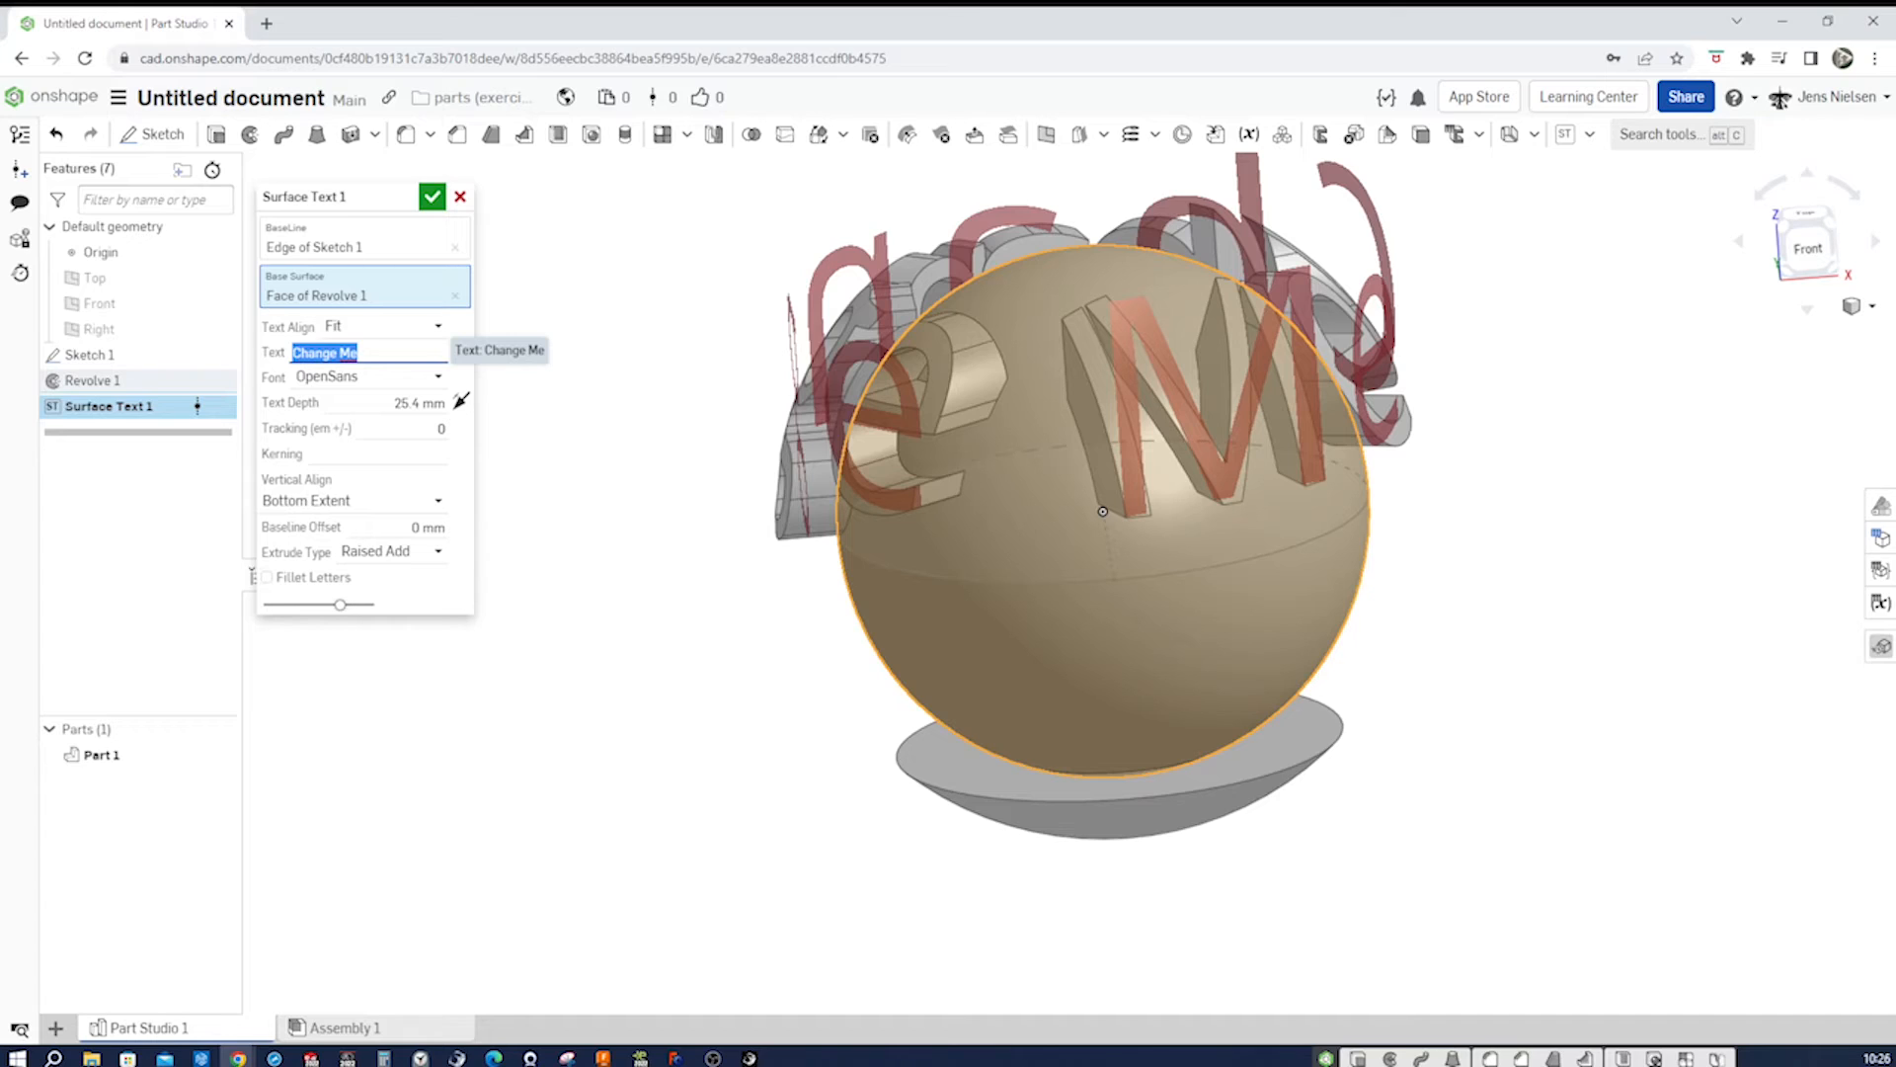
- Replace the placeholder surface text with TOPSPO so the letters wrap around the sphere
{"action": "type", "text": "TOPSPO"}
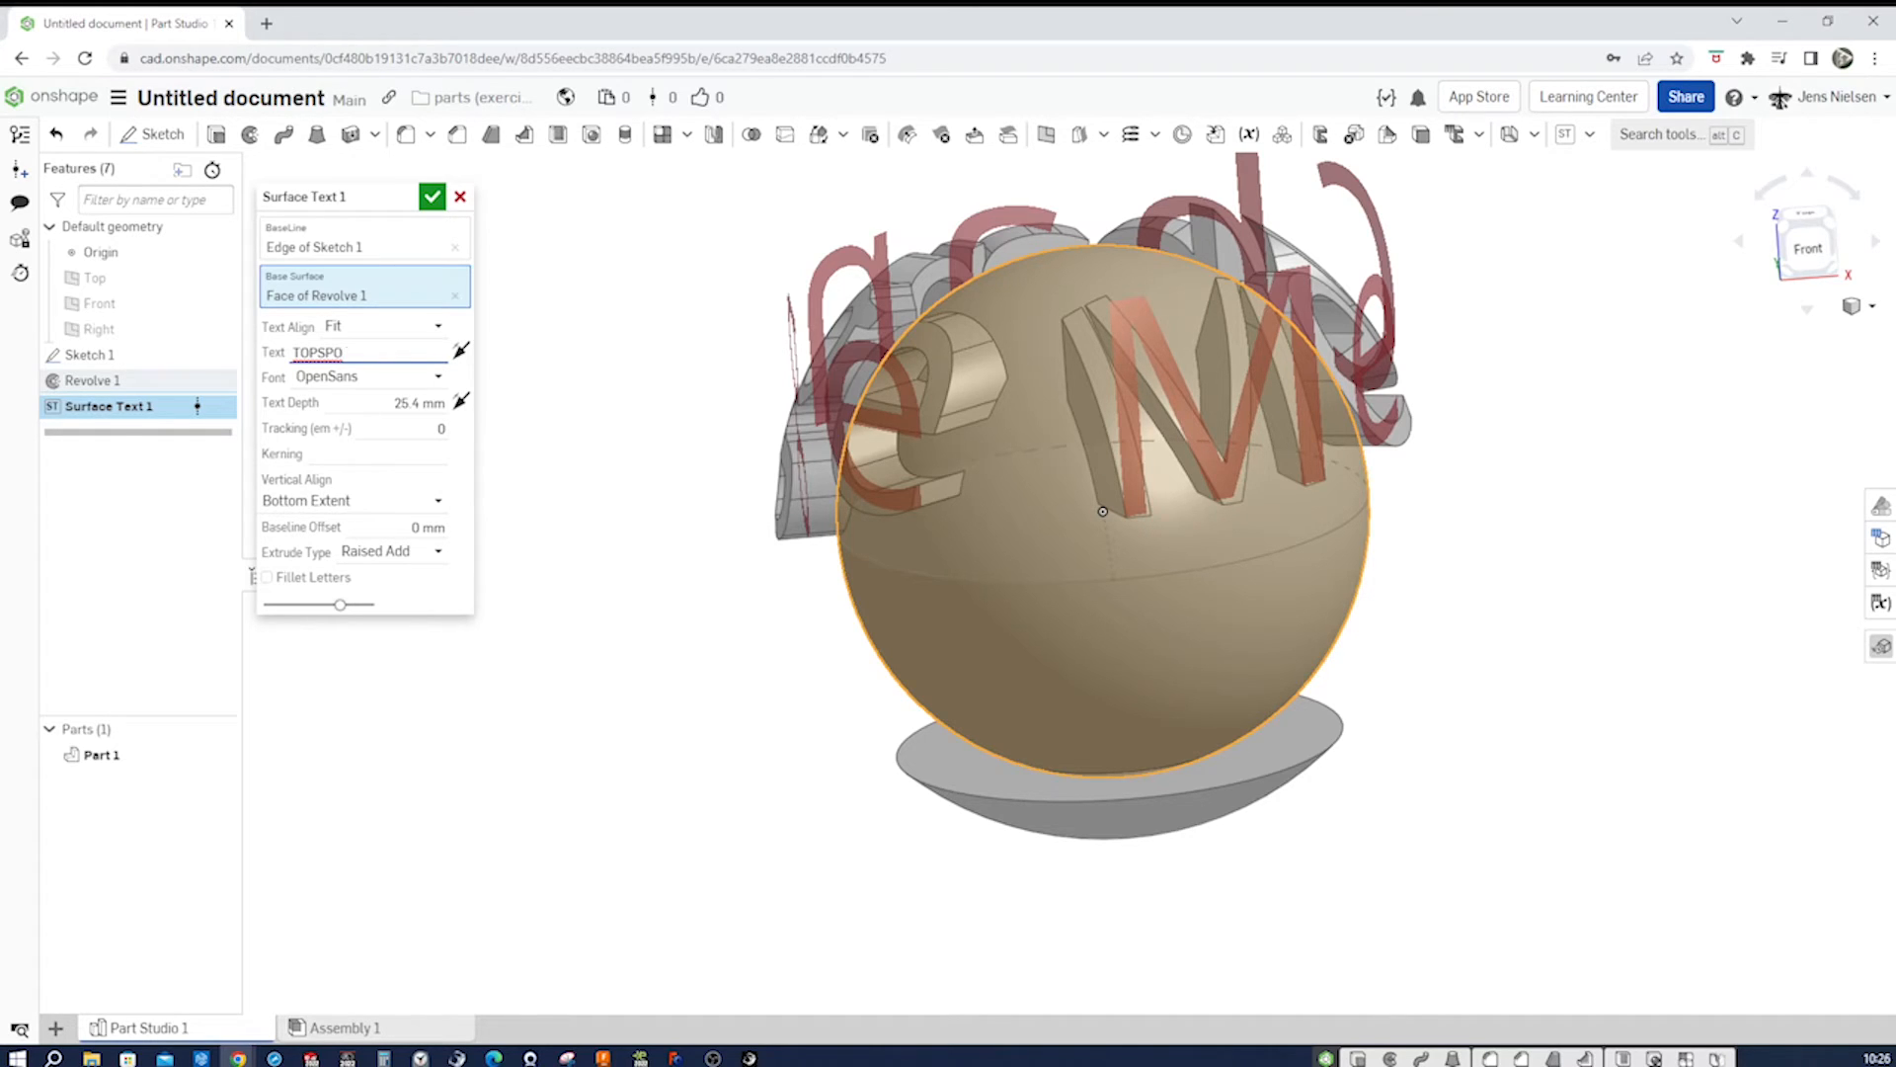
{"action": "mouse_move", "coordinate": [1037, 421]}
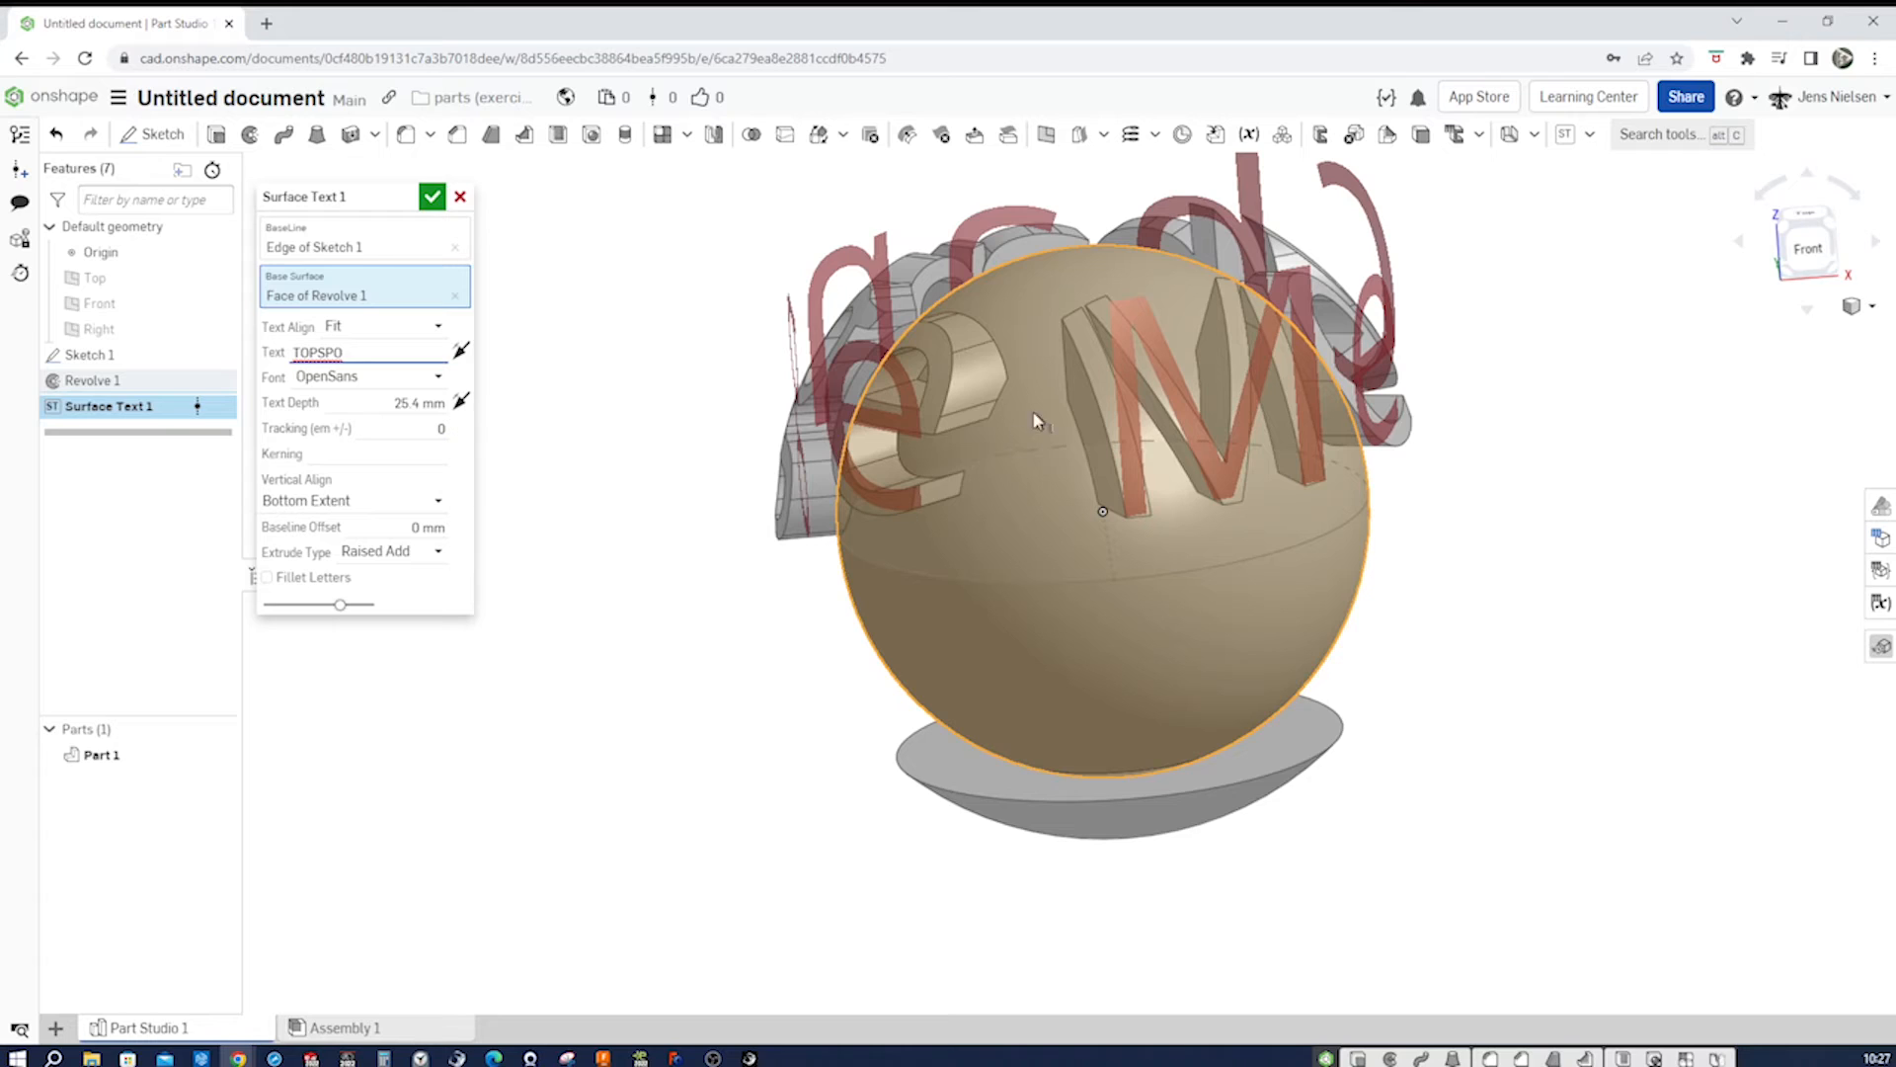
{"action": "mouse_move", "coordinate": [676, 531]}
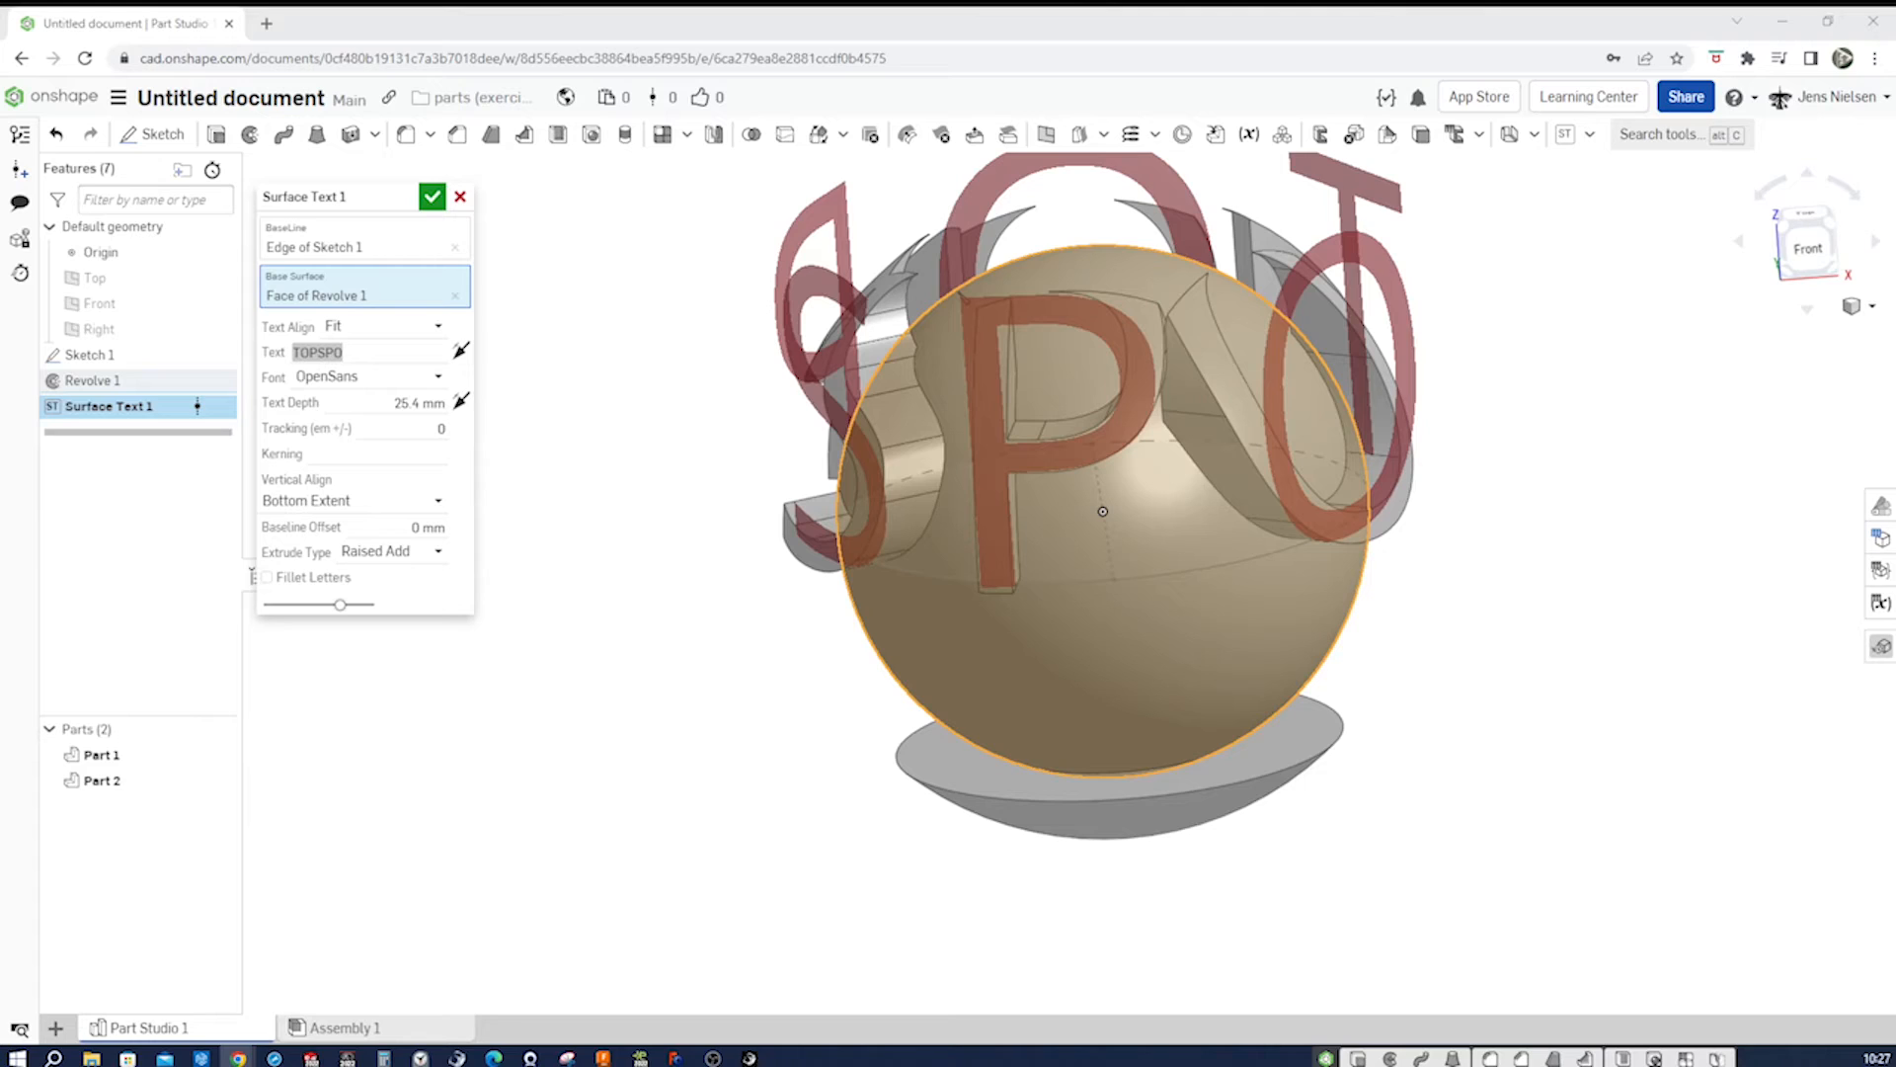
{"action": "mouse_move", "coordinate": [684, 514]}
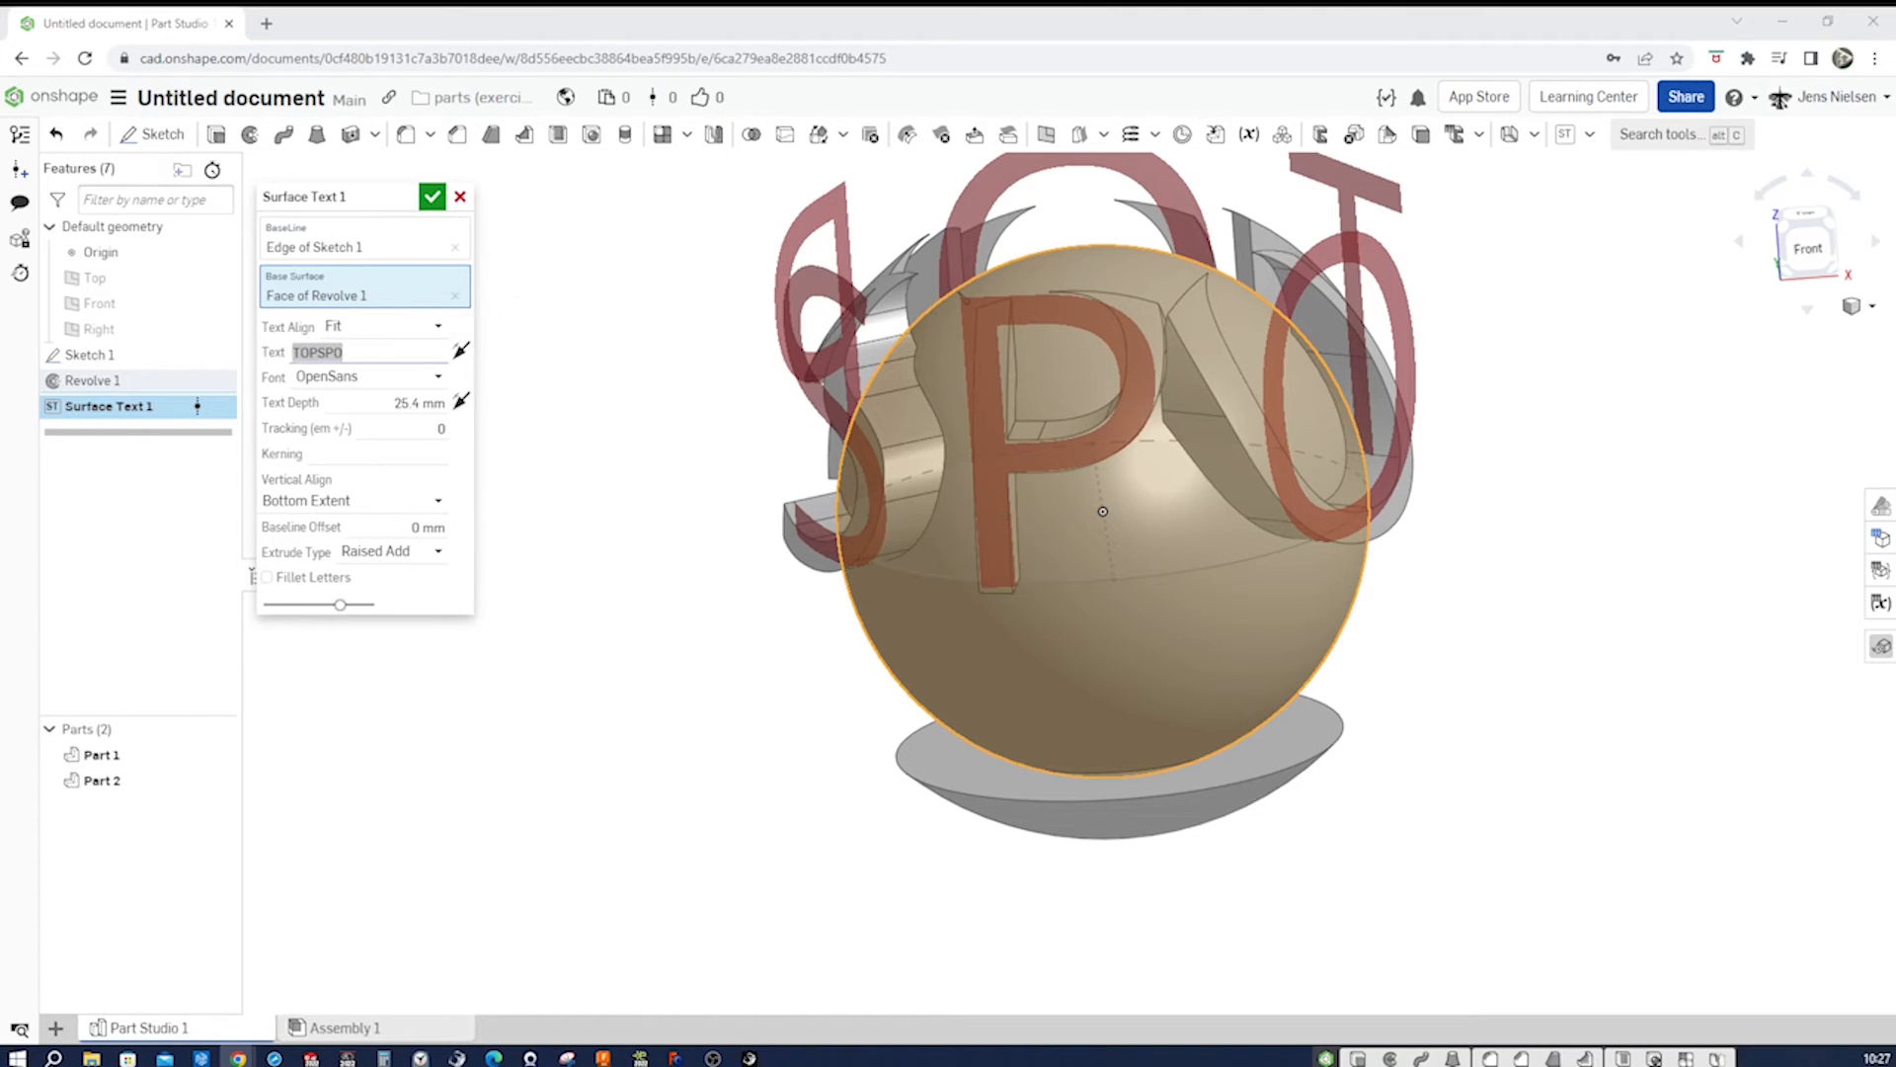
{"action": "mouse_move", "coordinate": [462, 351]}
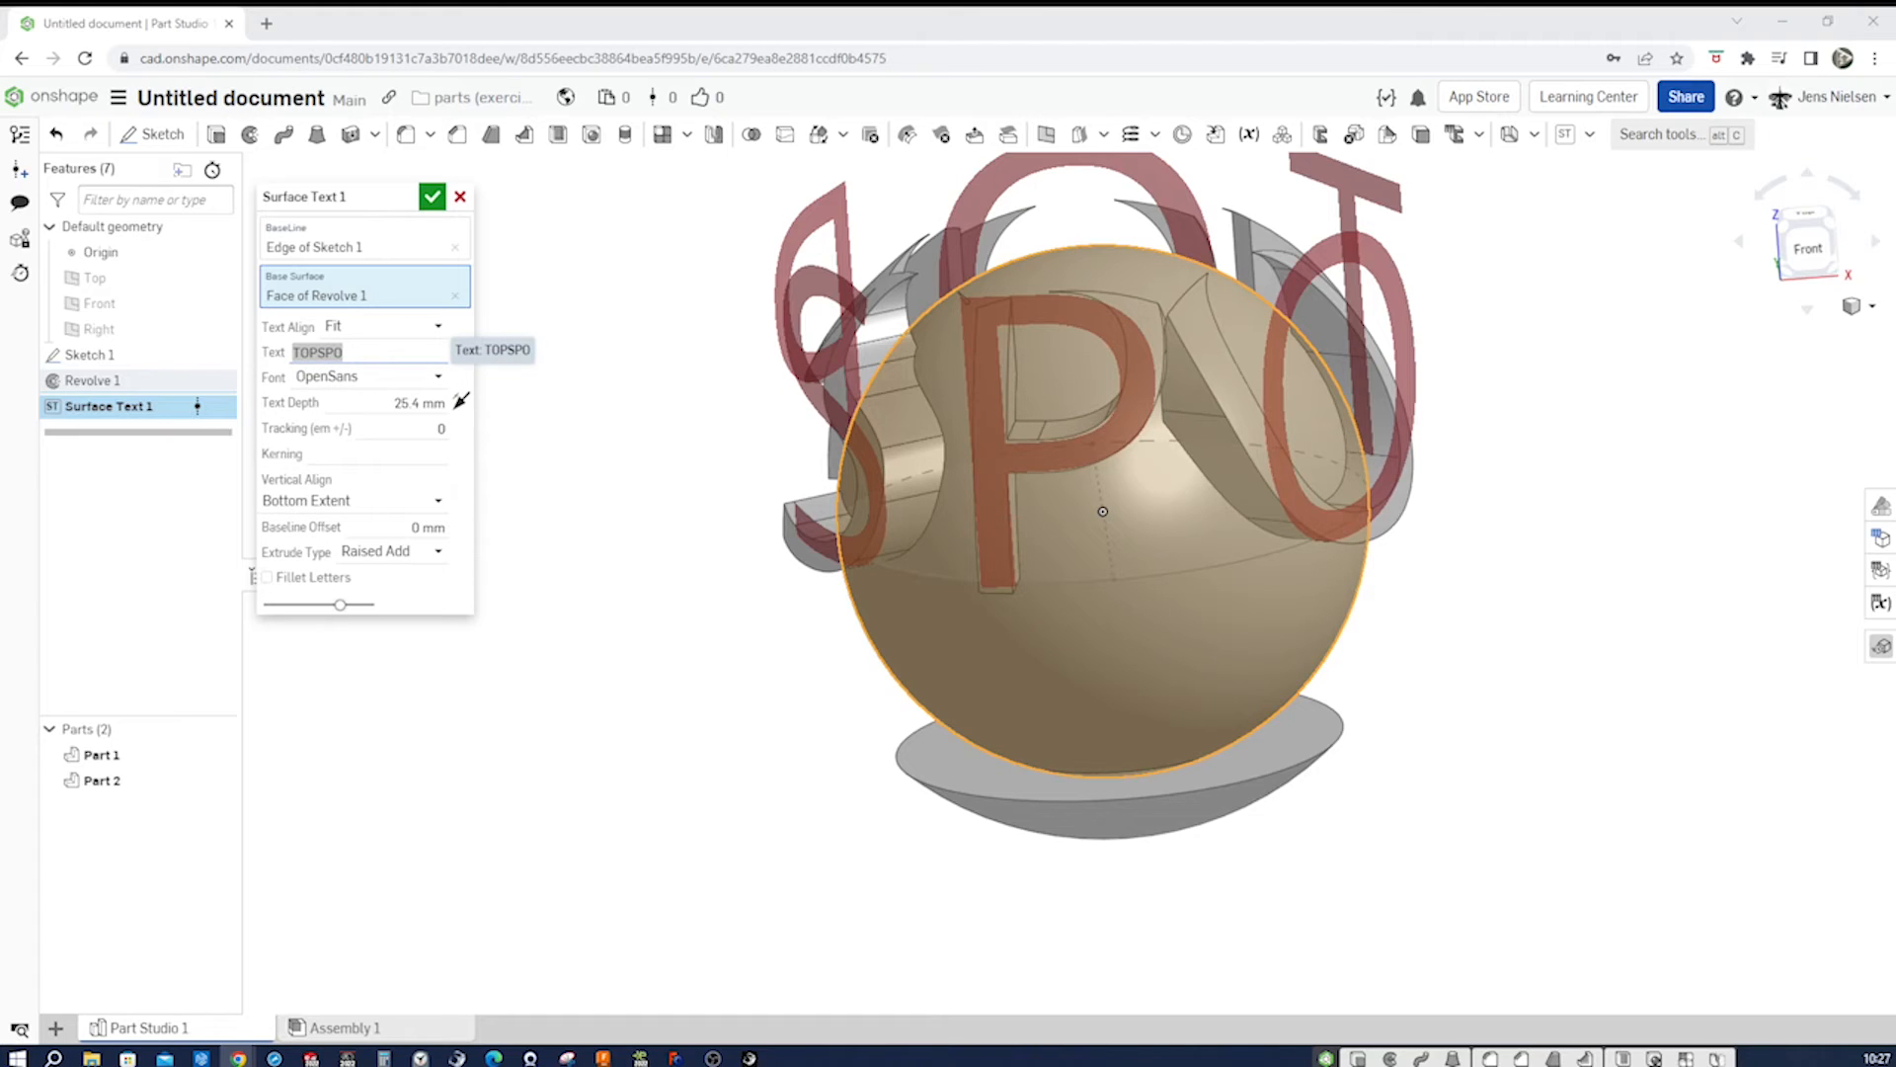
{"action": "mouse_move", "coordinate": [440, 389]}
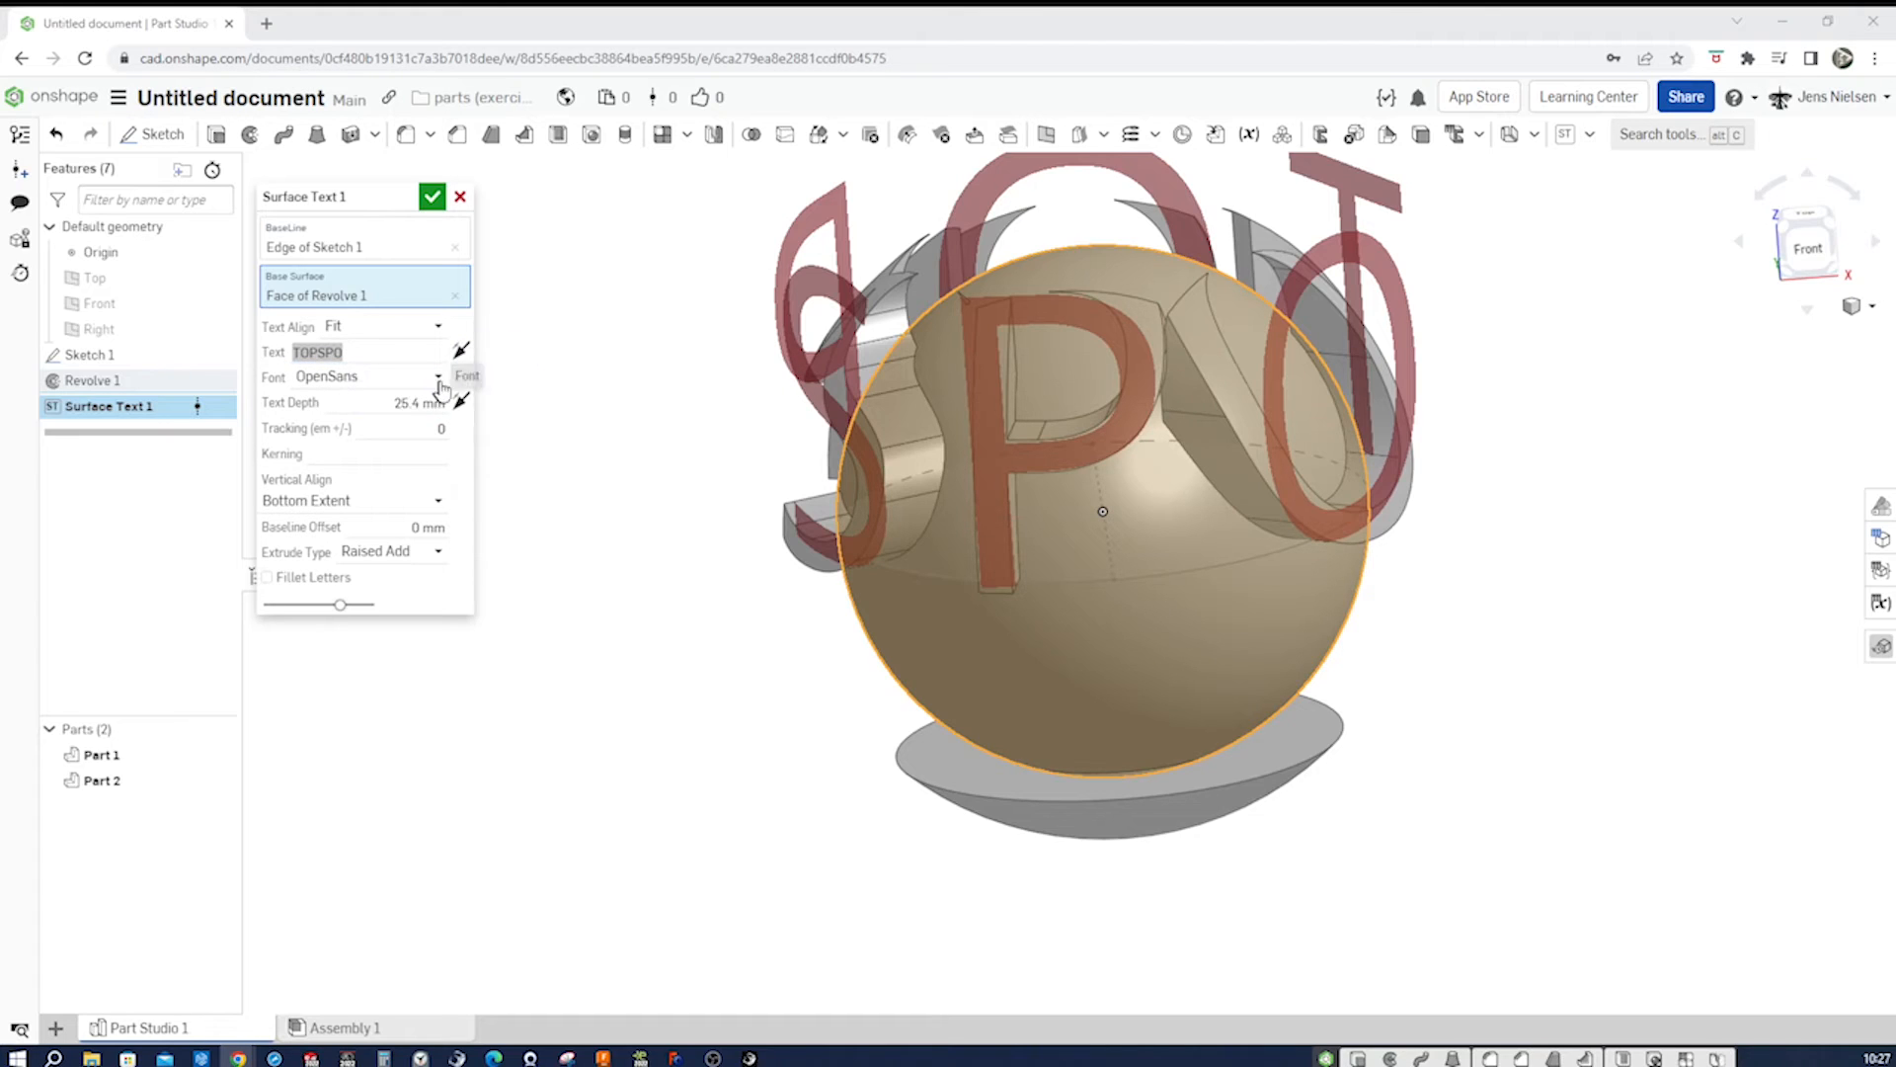
- Try the Noto Serif Bold Italic font for the TOPSPO lettering
{"action": "left_click", "coordinate": [439, 375]}
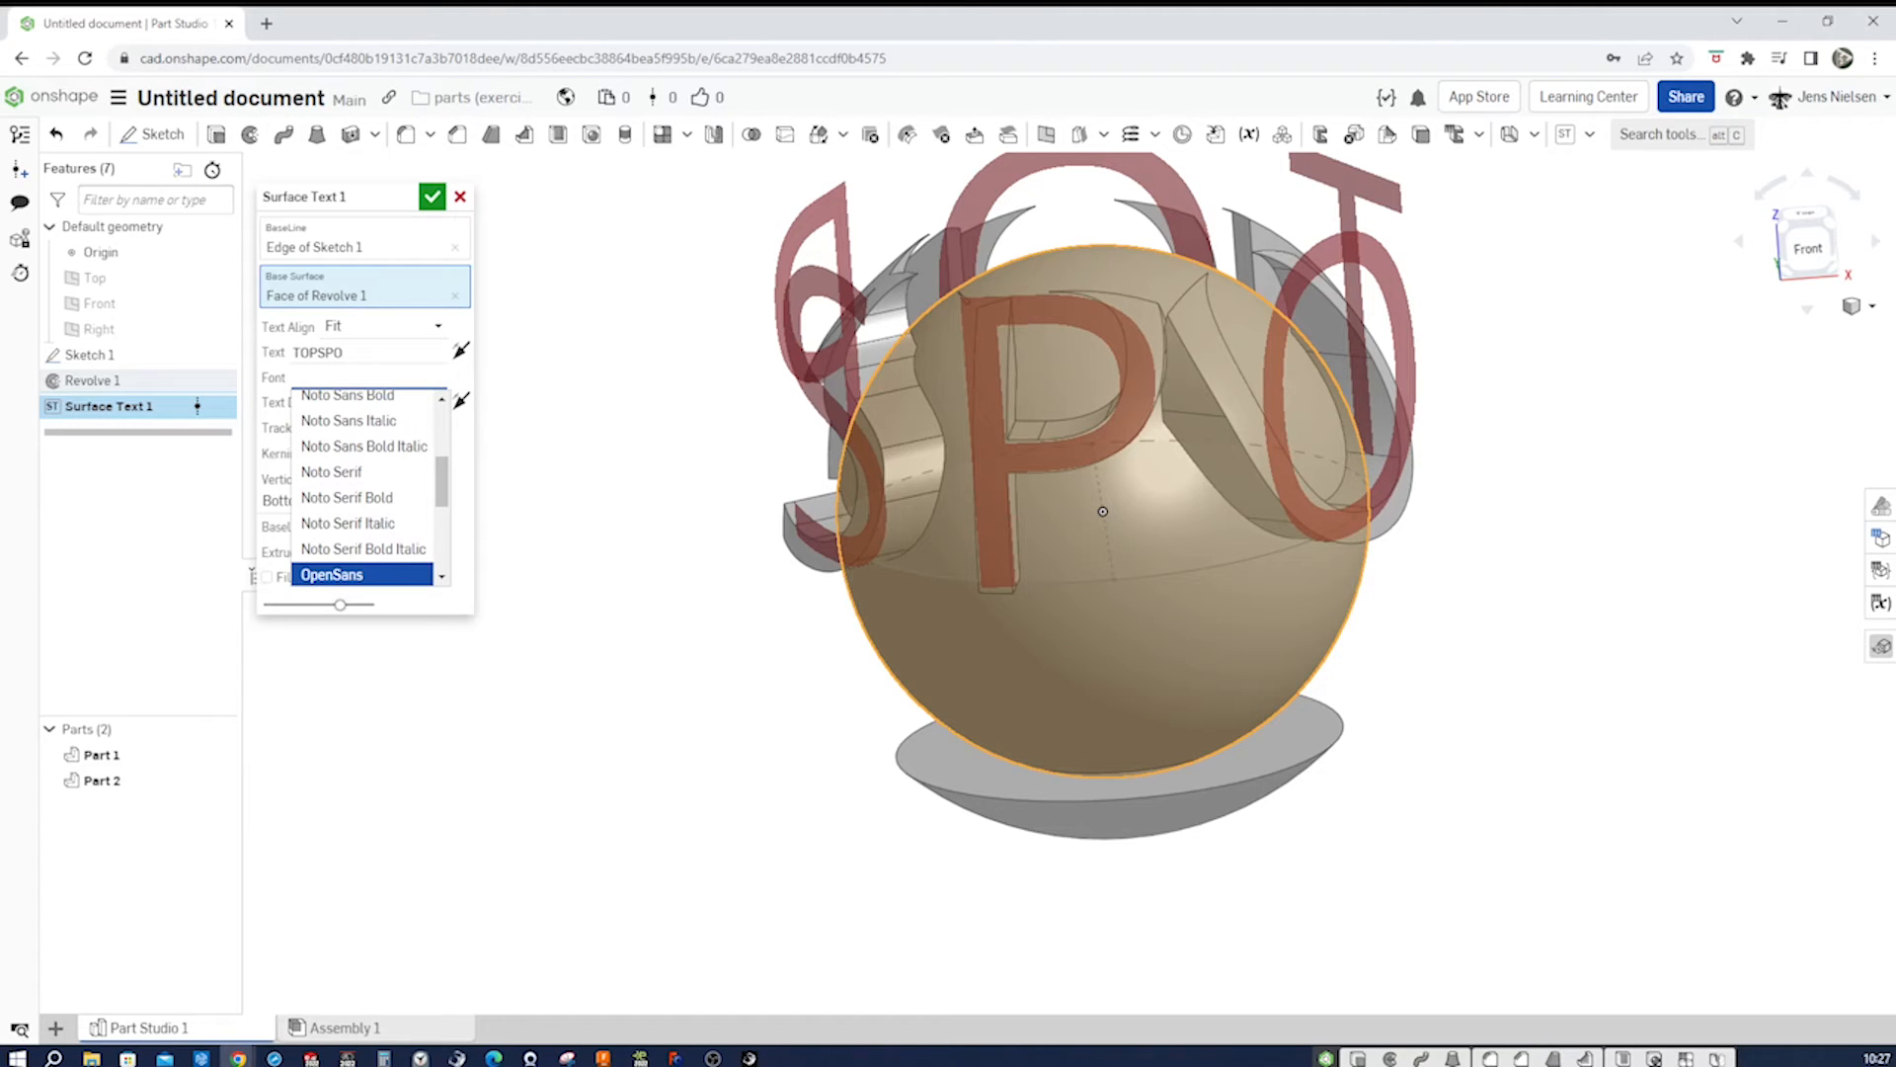
{"action": "mouse_move", "coordinate": [369, 472]}
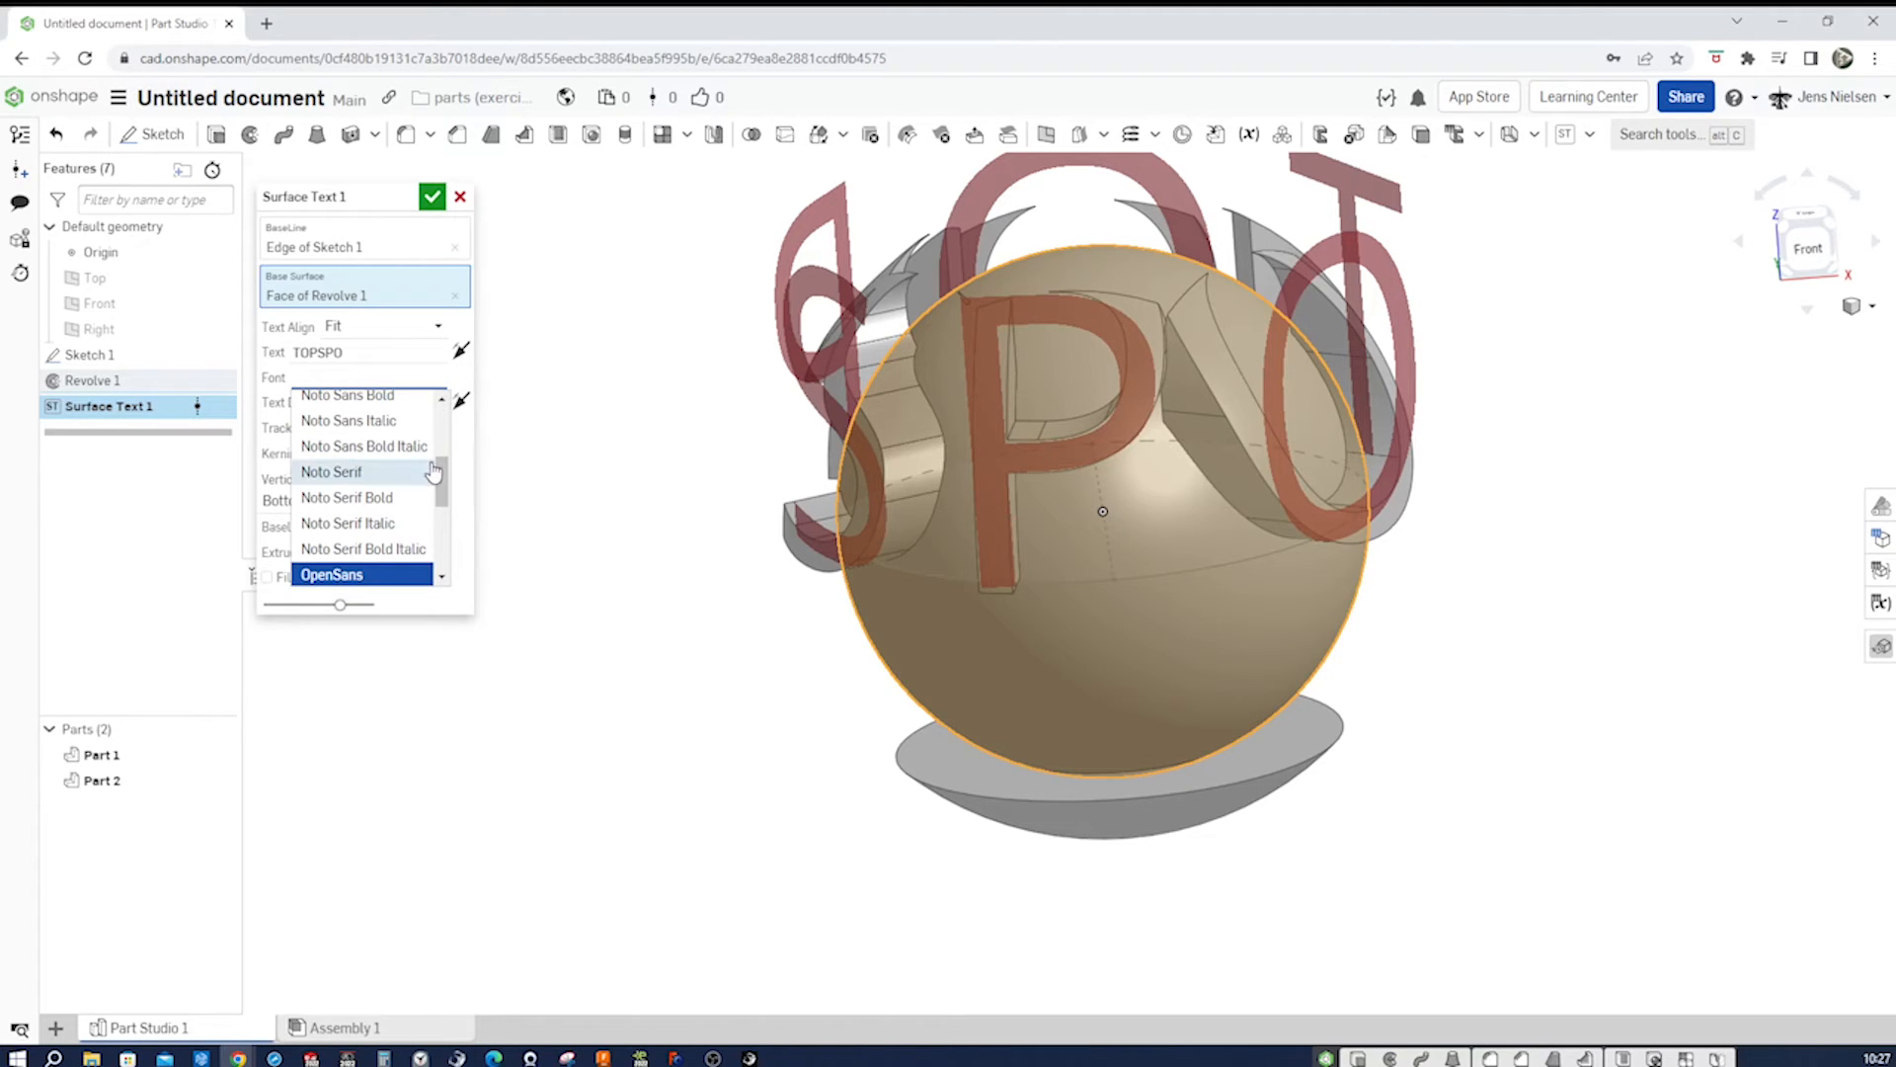
{"action": "scroll", "scroll_direction": "down", "scroll_amount": 3}
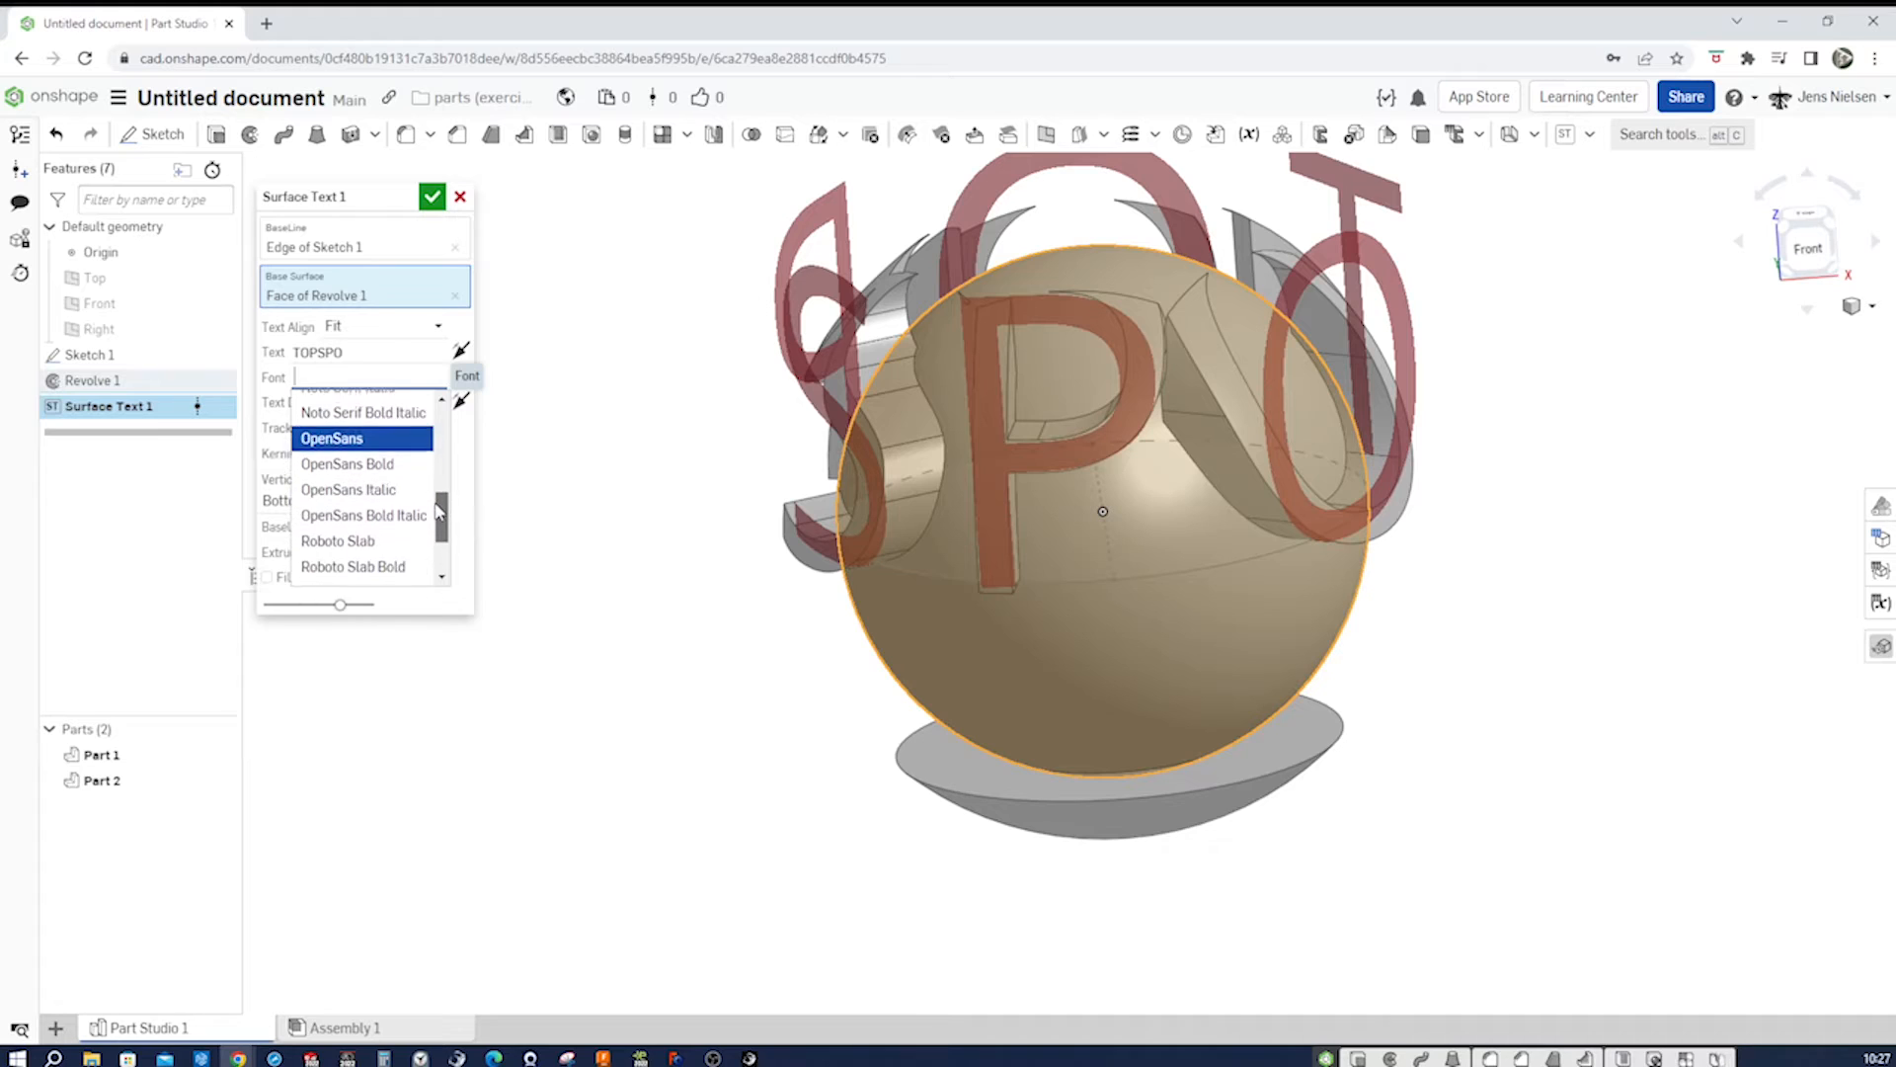
{"action": "scroll", "scroll_direction": "down", "scroll_amount": 3}
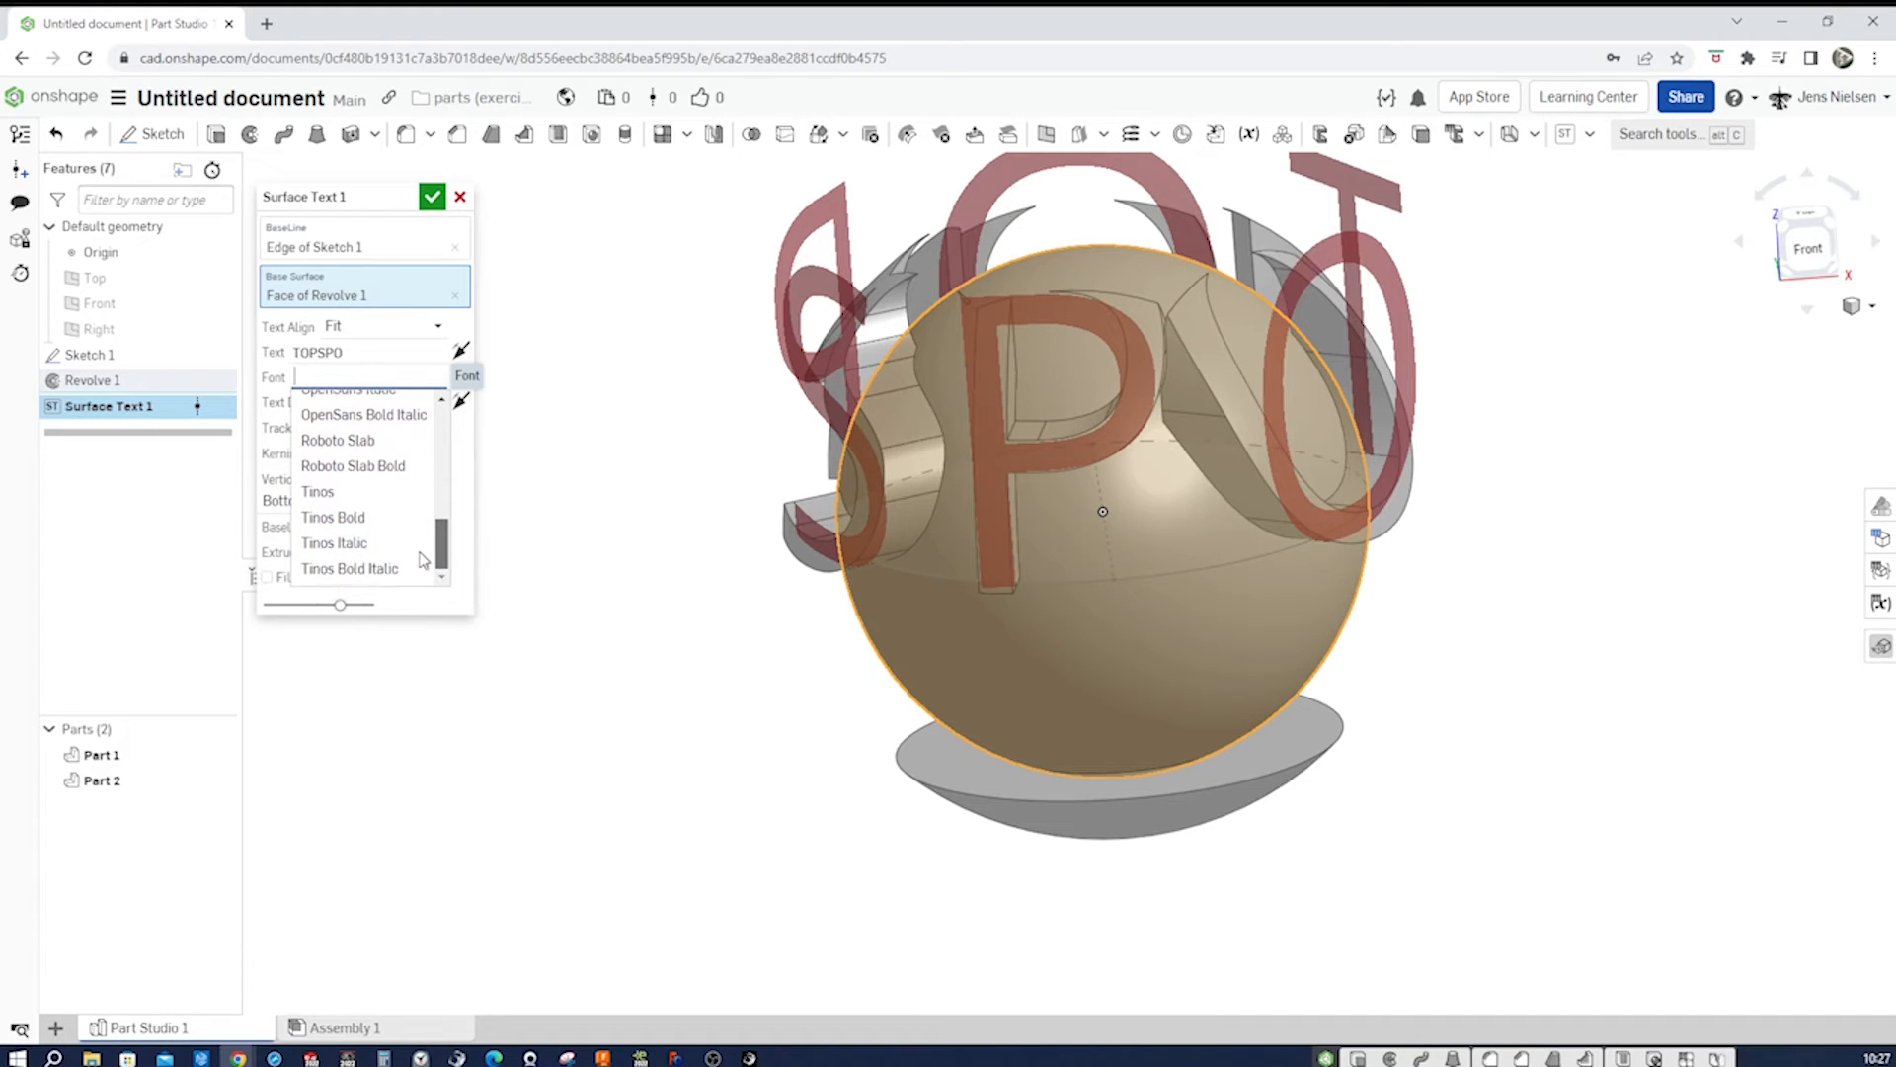
{"action": "scroll", "scroll_direction": "up", "scroll_amount": 3}
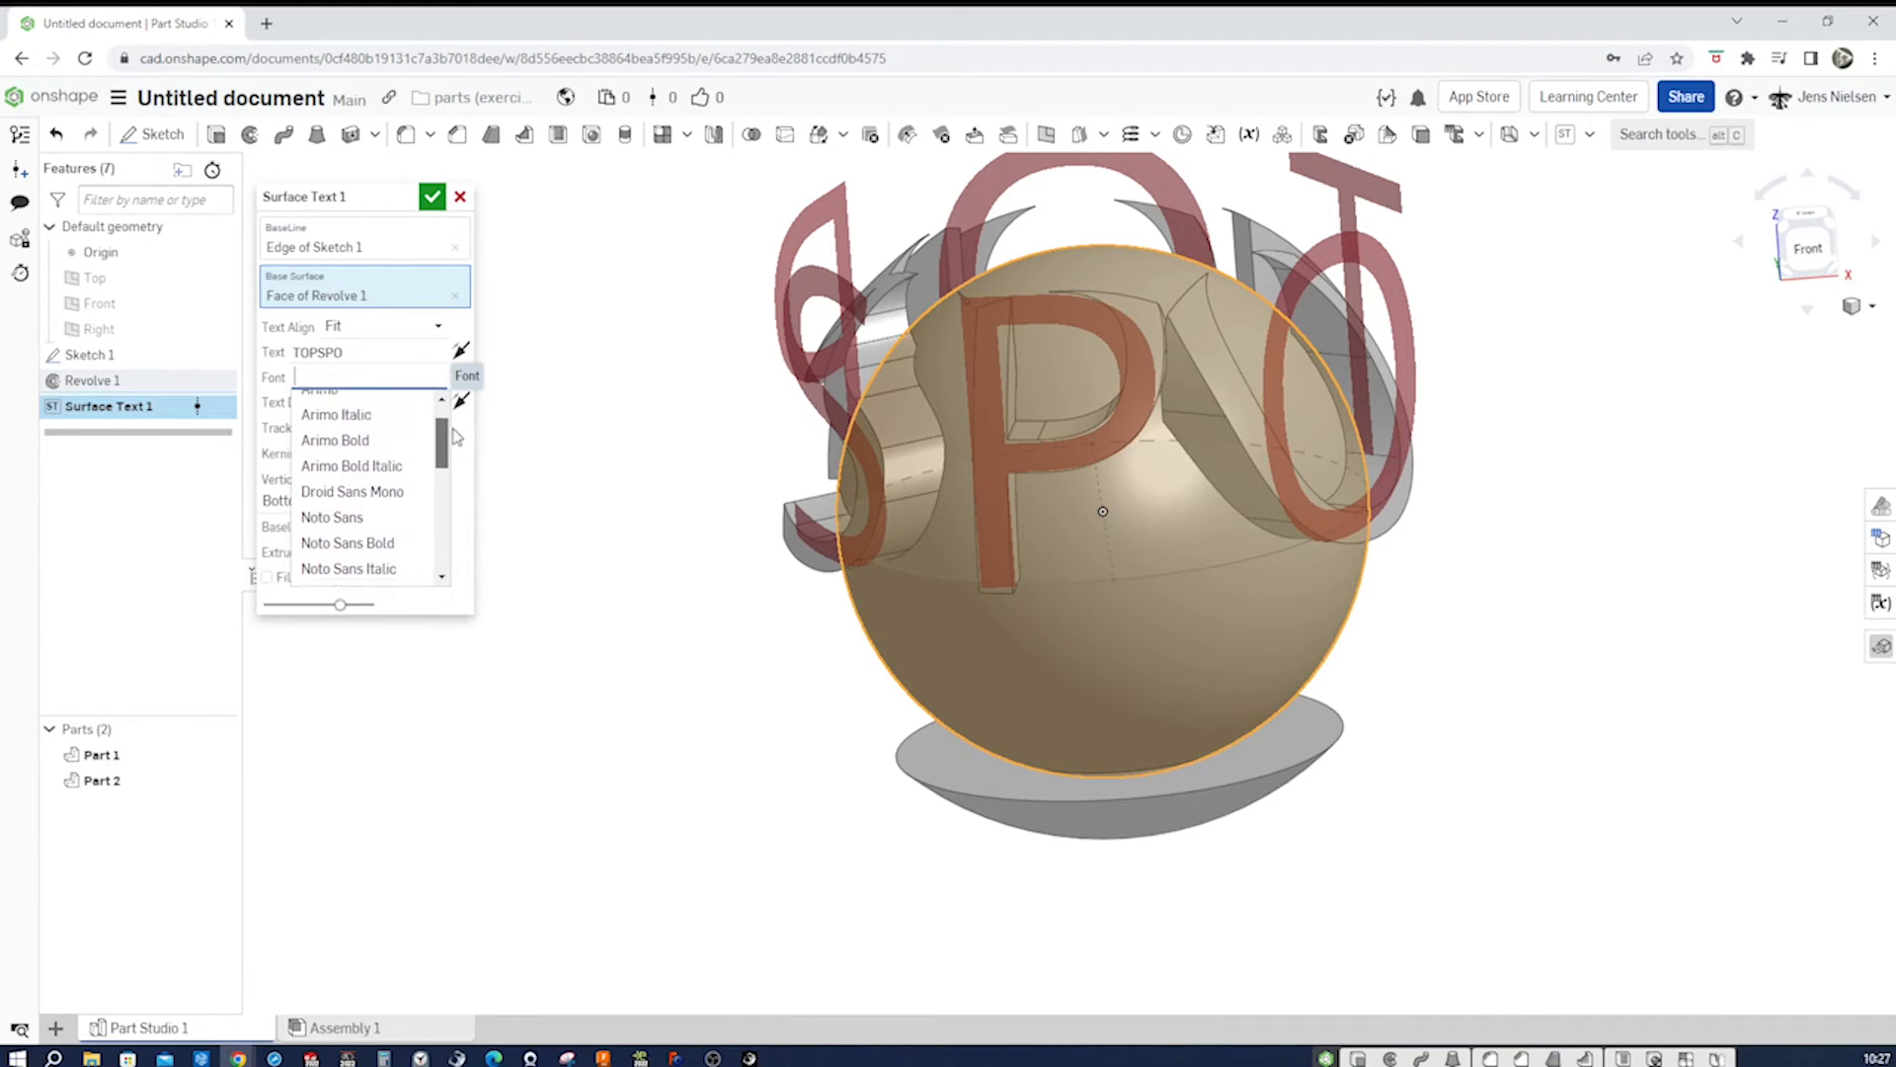
{"action": "scroll", "scroll_direction": "down", "scroll_amount": 3}
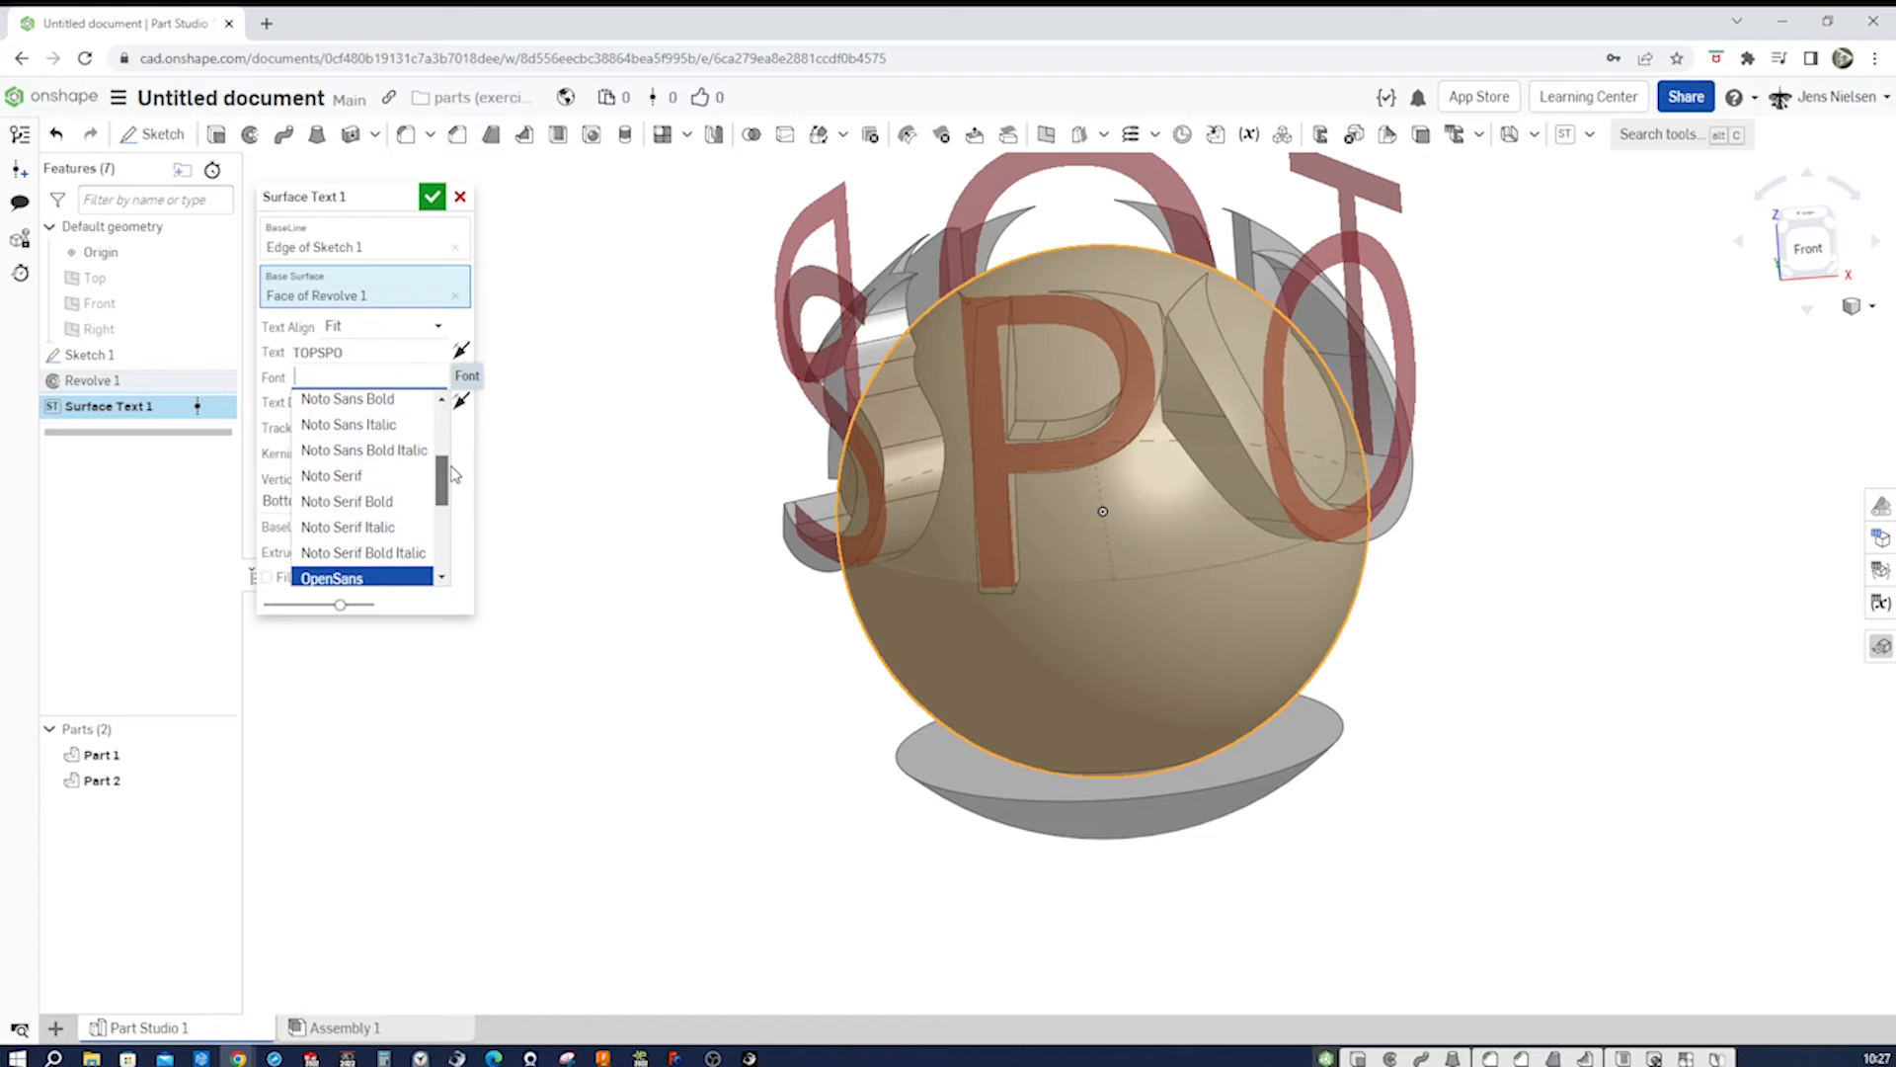
{"action": "scroll", "scroll_direction": "down", "scroll_amount": 3}
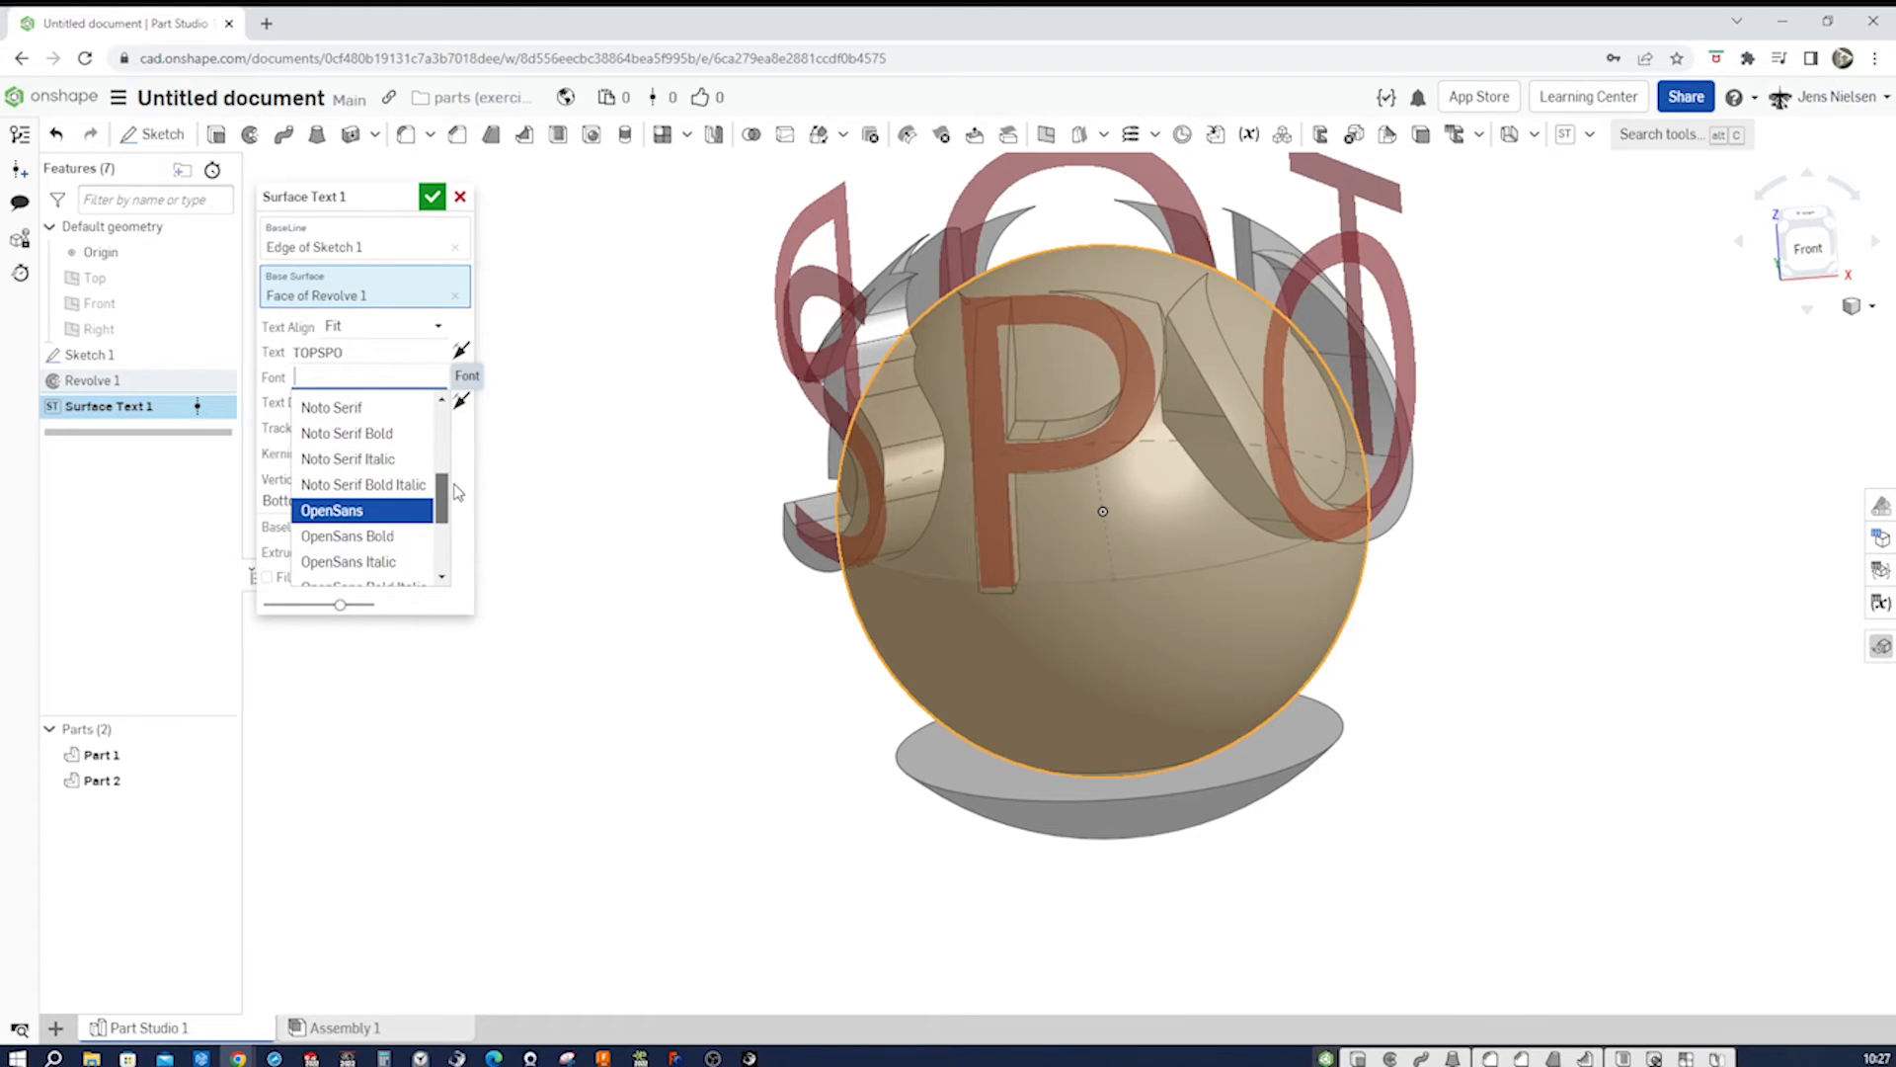
{"action": "mouse_move", "coordinate": [403, 496]}
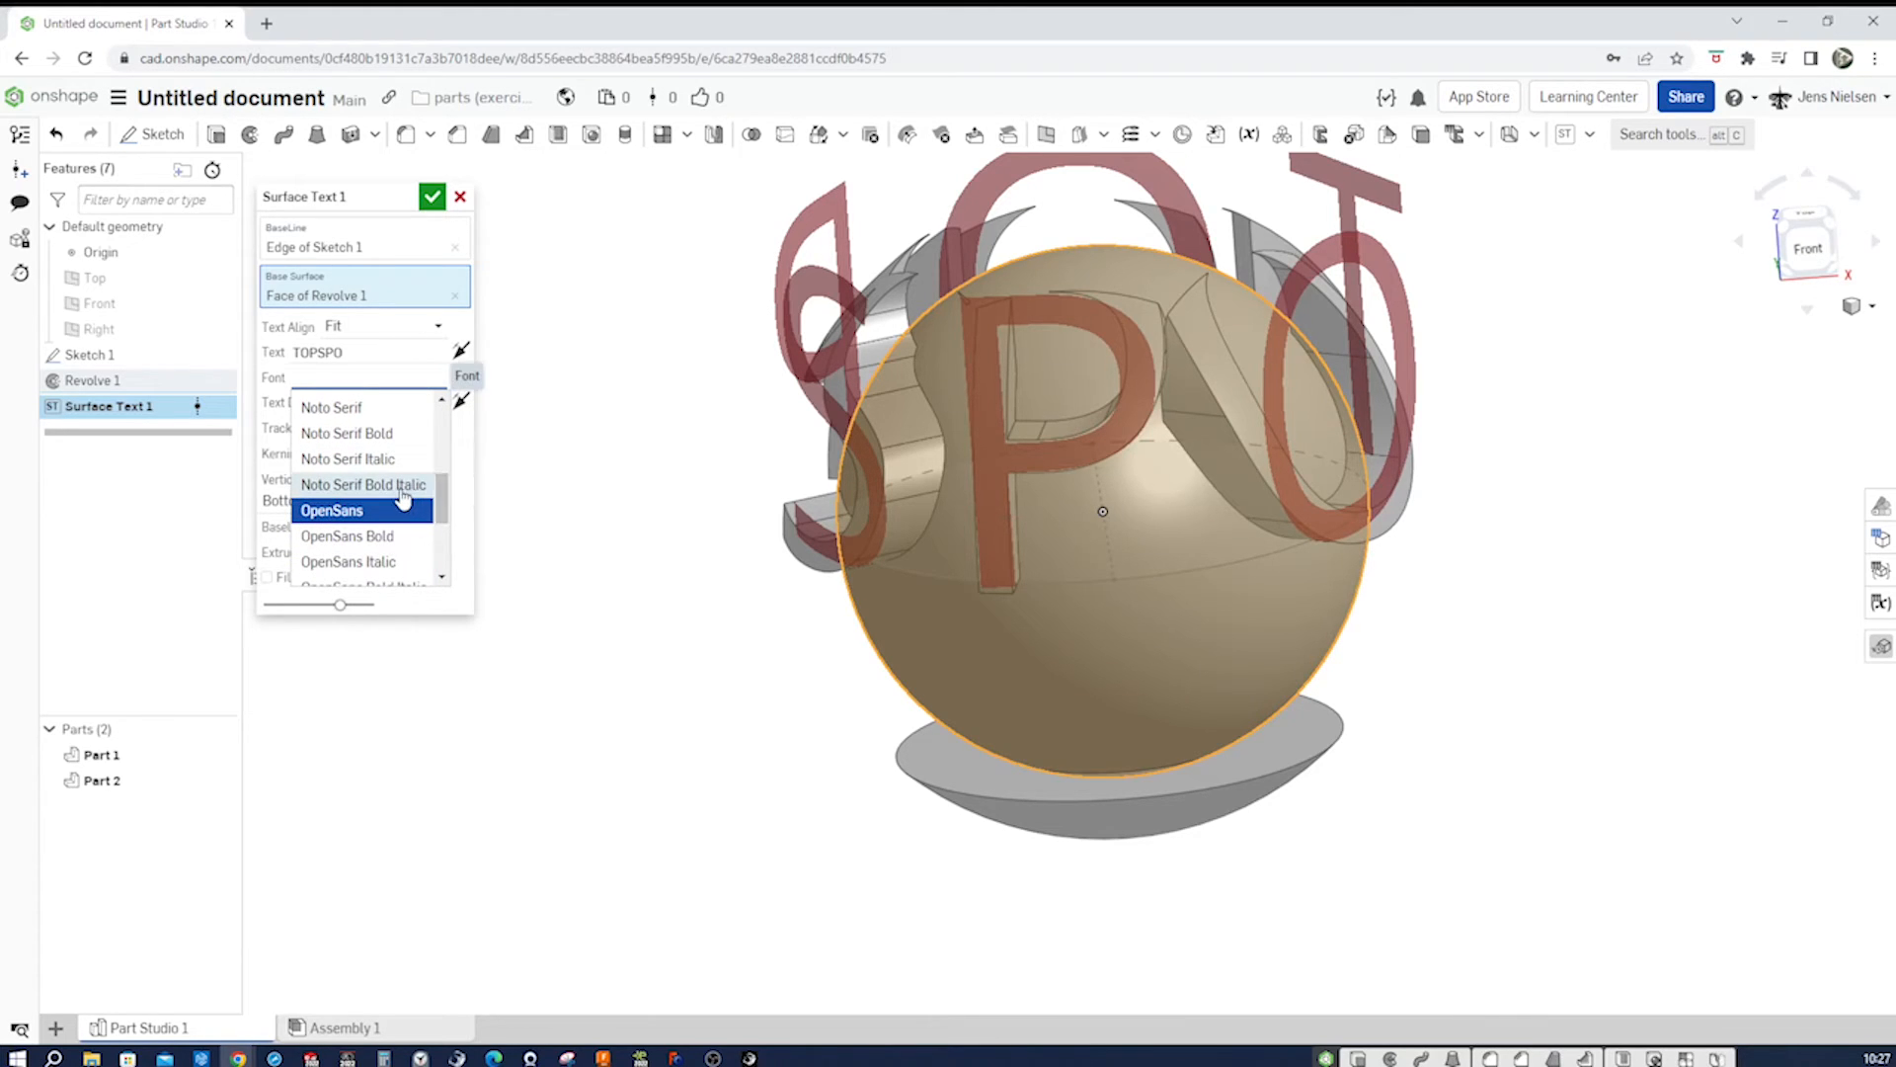
{"action": "left_click", "coordinate": [364, 484]}
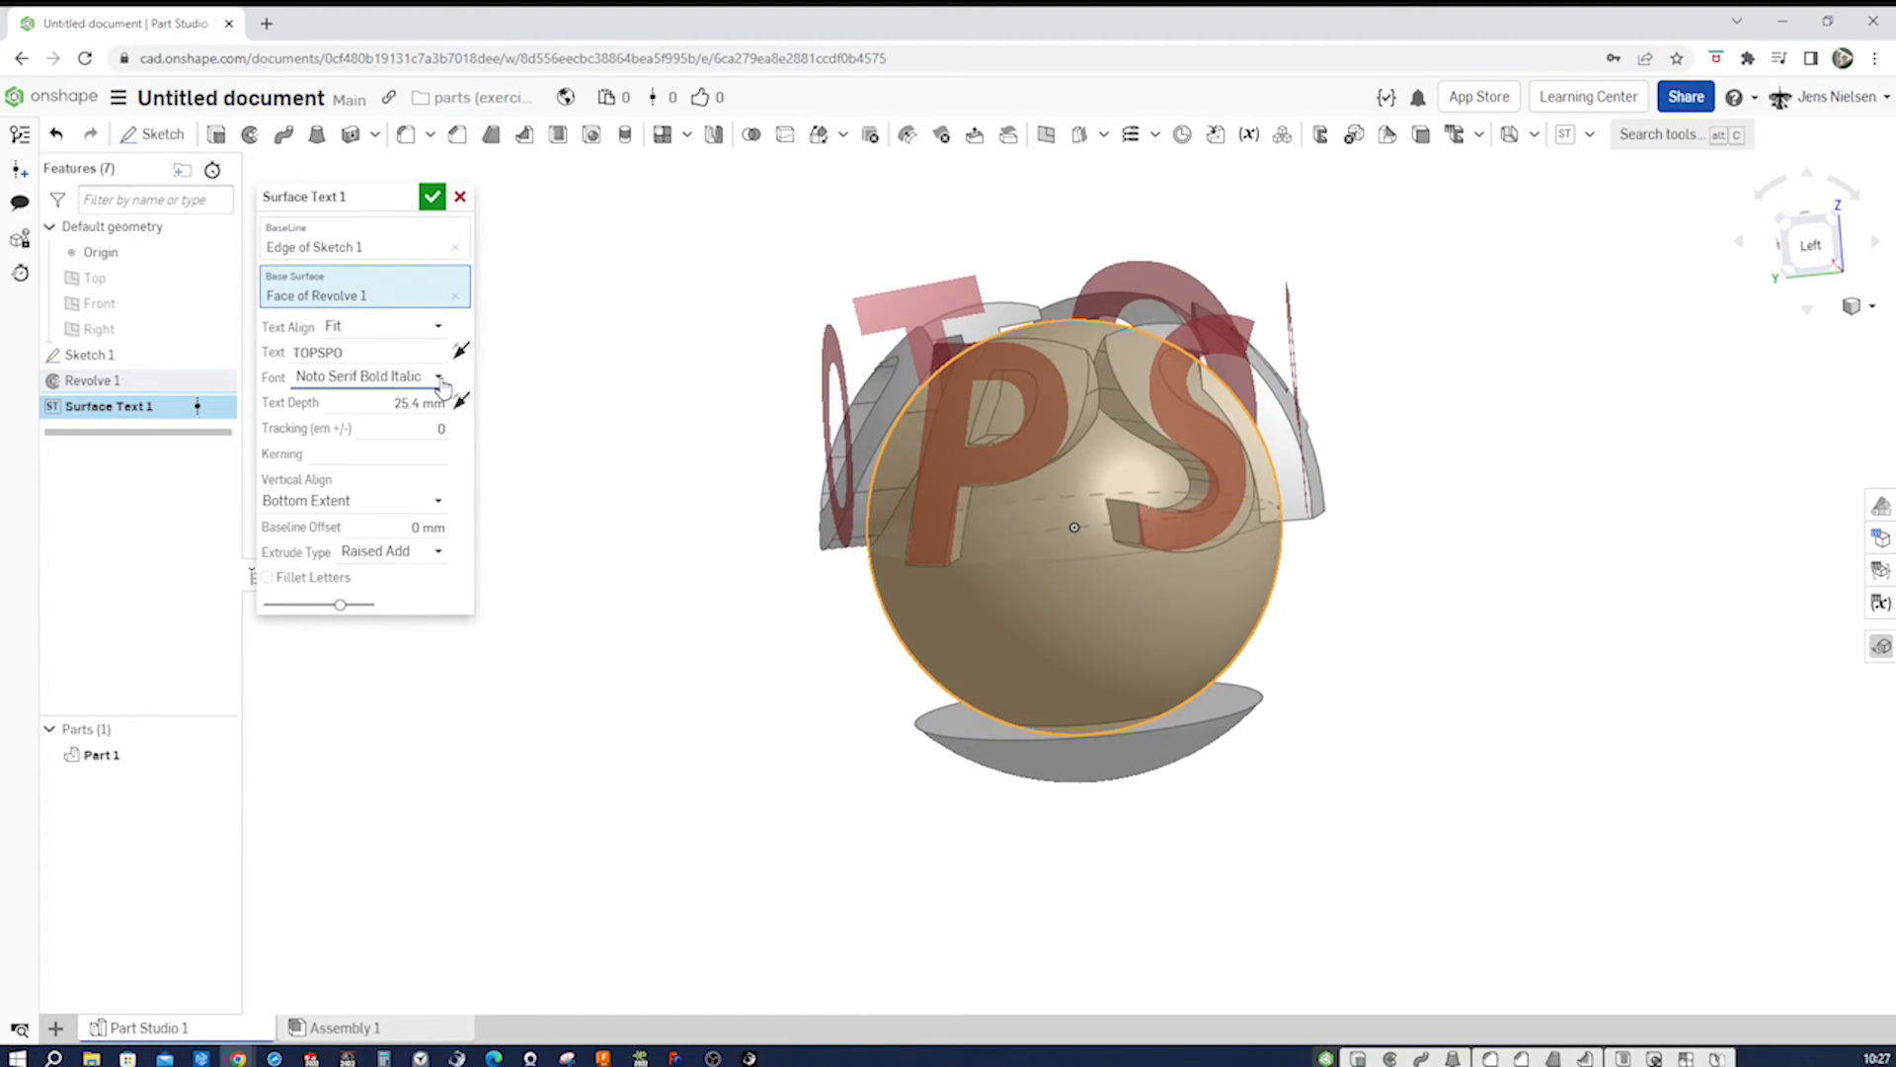
- Switch the lettering font to Tinos Bold
{"action": "left_click", "coordinate": [438, 375]}
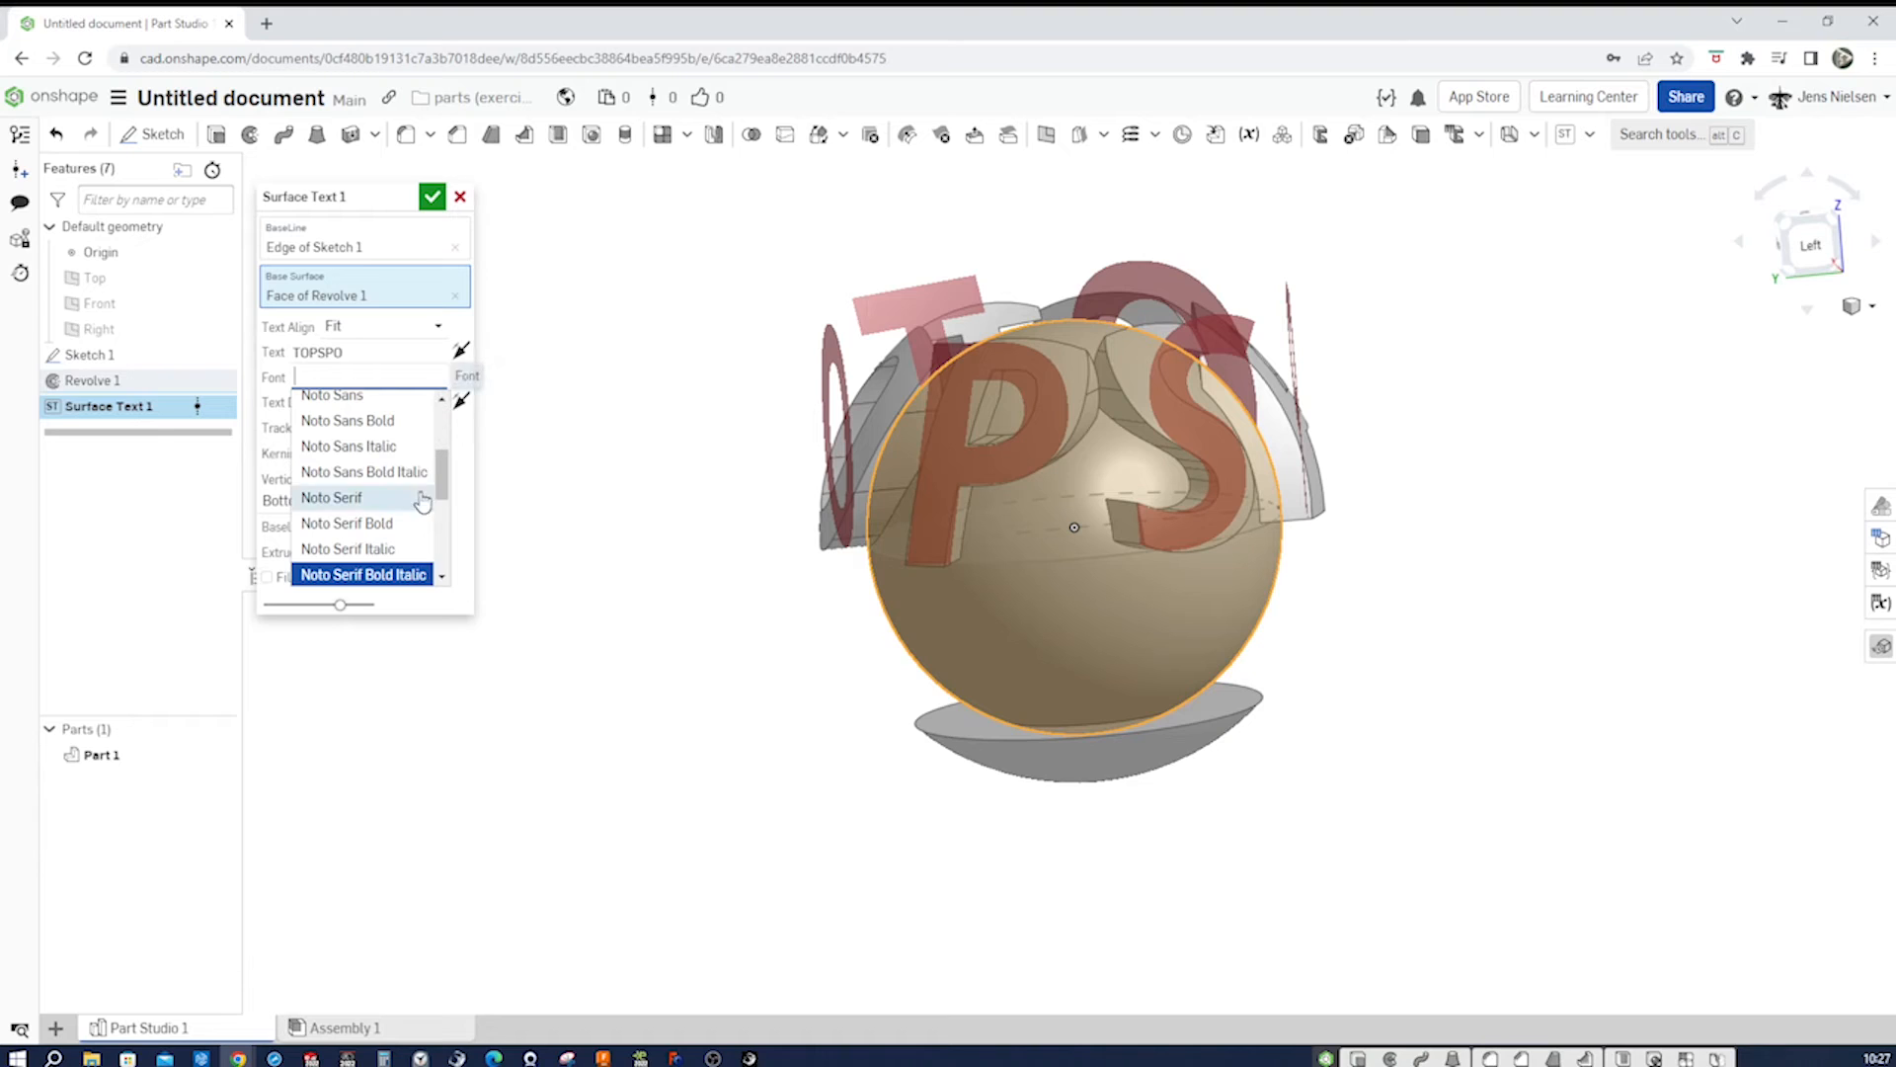
{"action": "scroll", "scroll_direction": "down", "scroll_amount": 3}
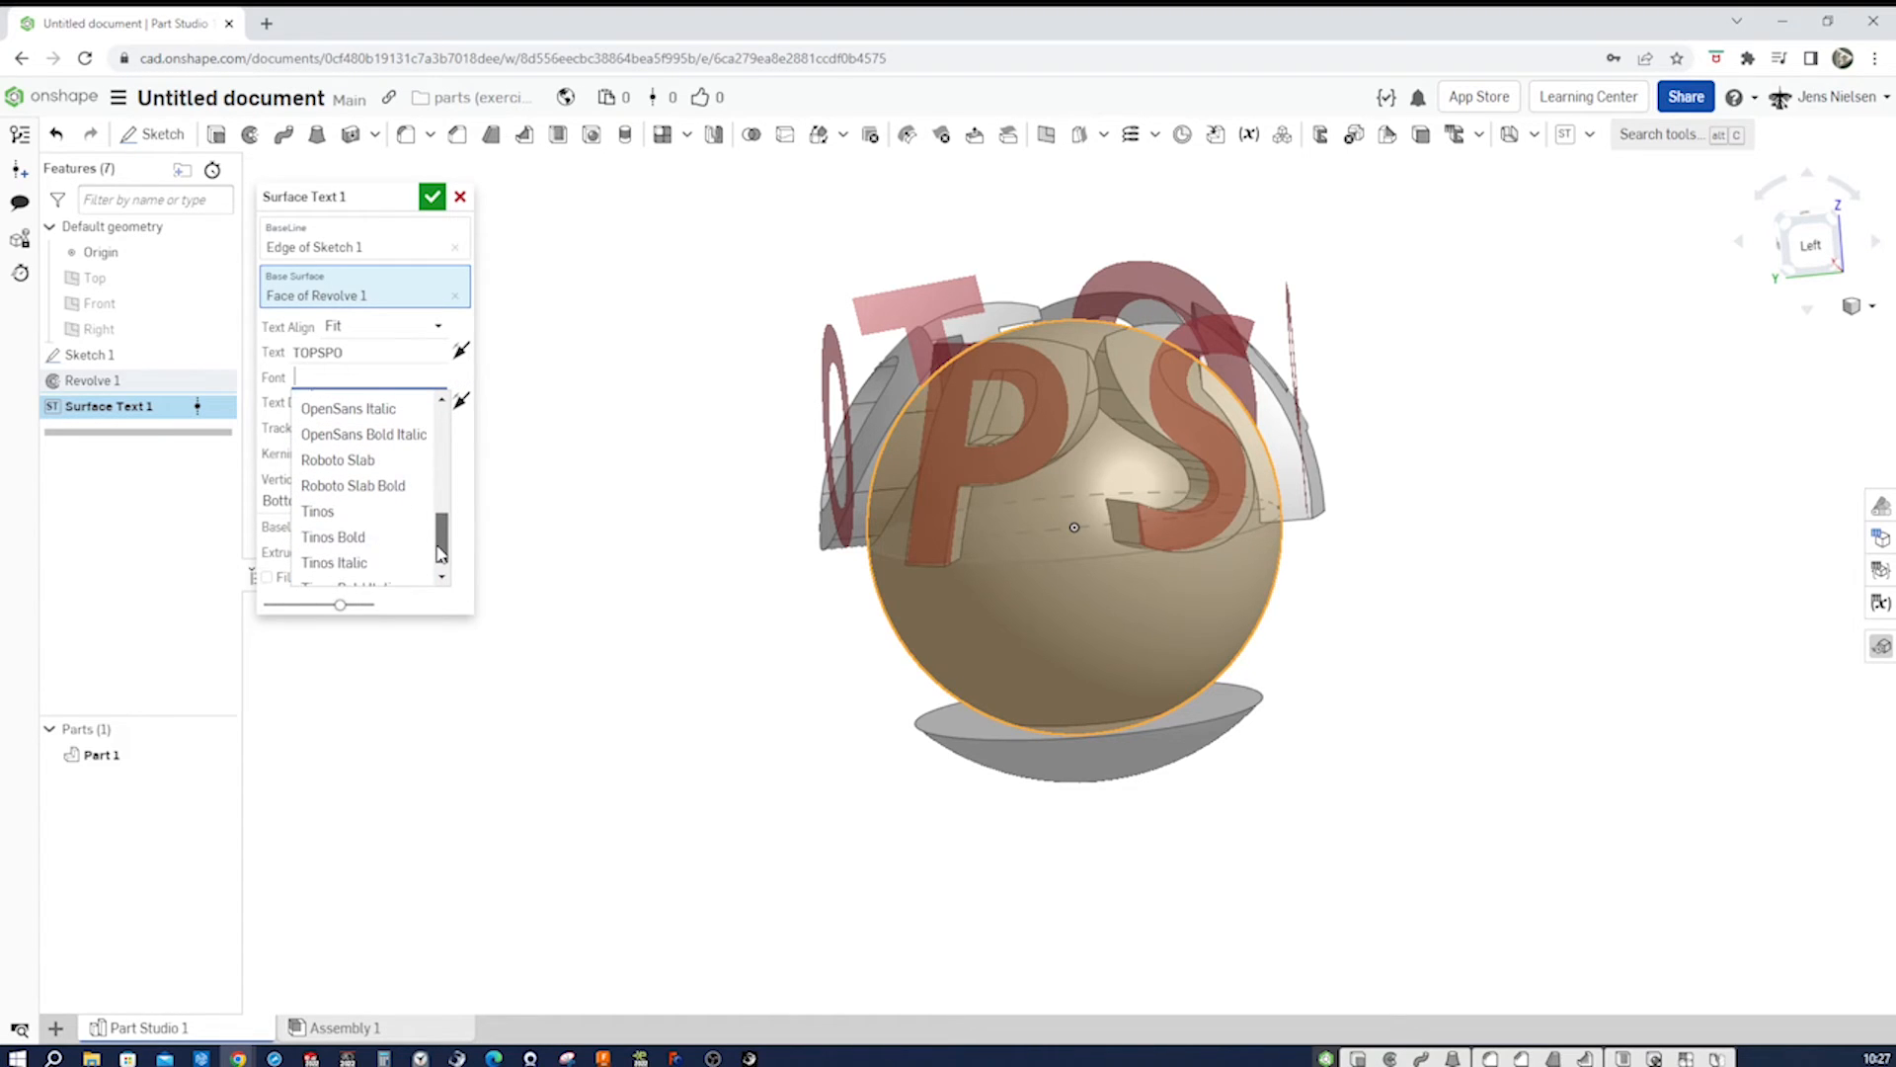
{"action": "left_click", "coordinate": [332, 538]}
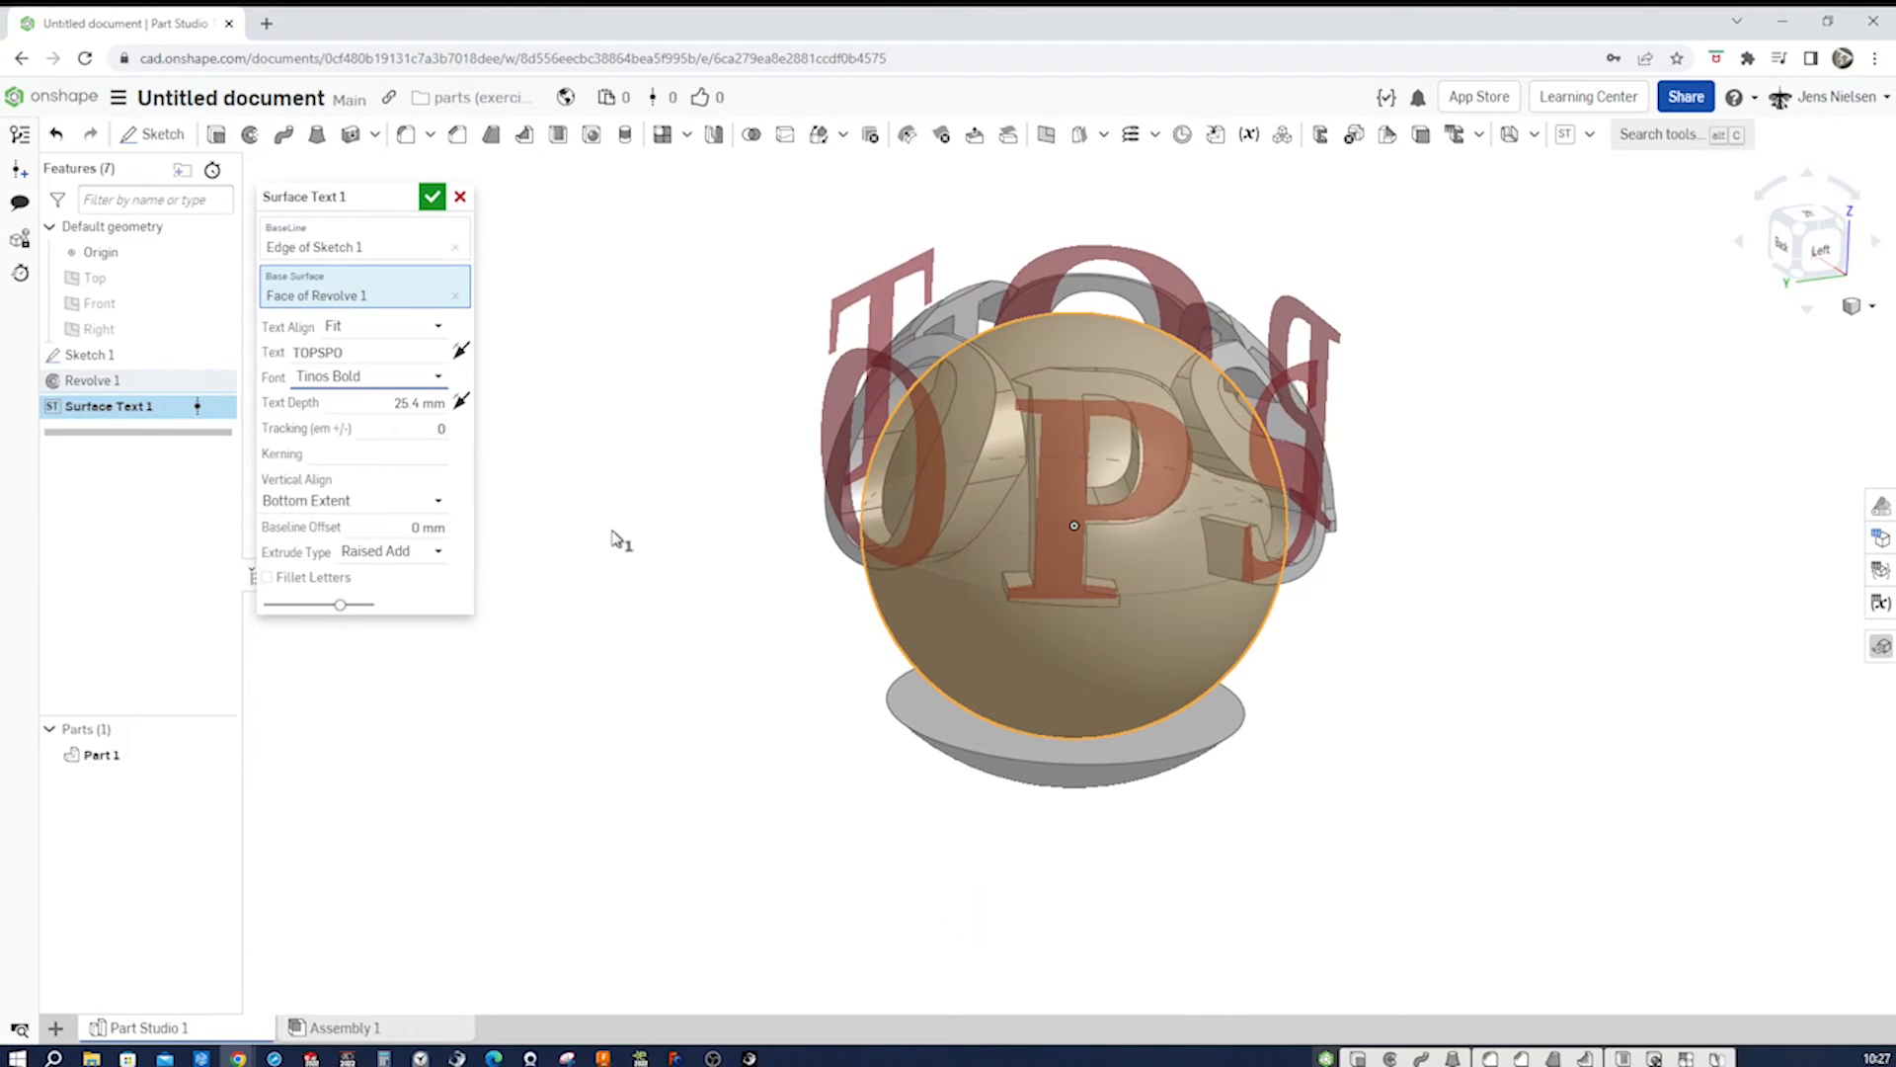
{"action": "mouse_move", "coordinate": [439, 508]}
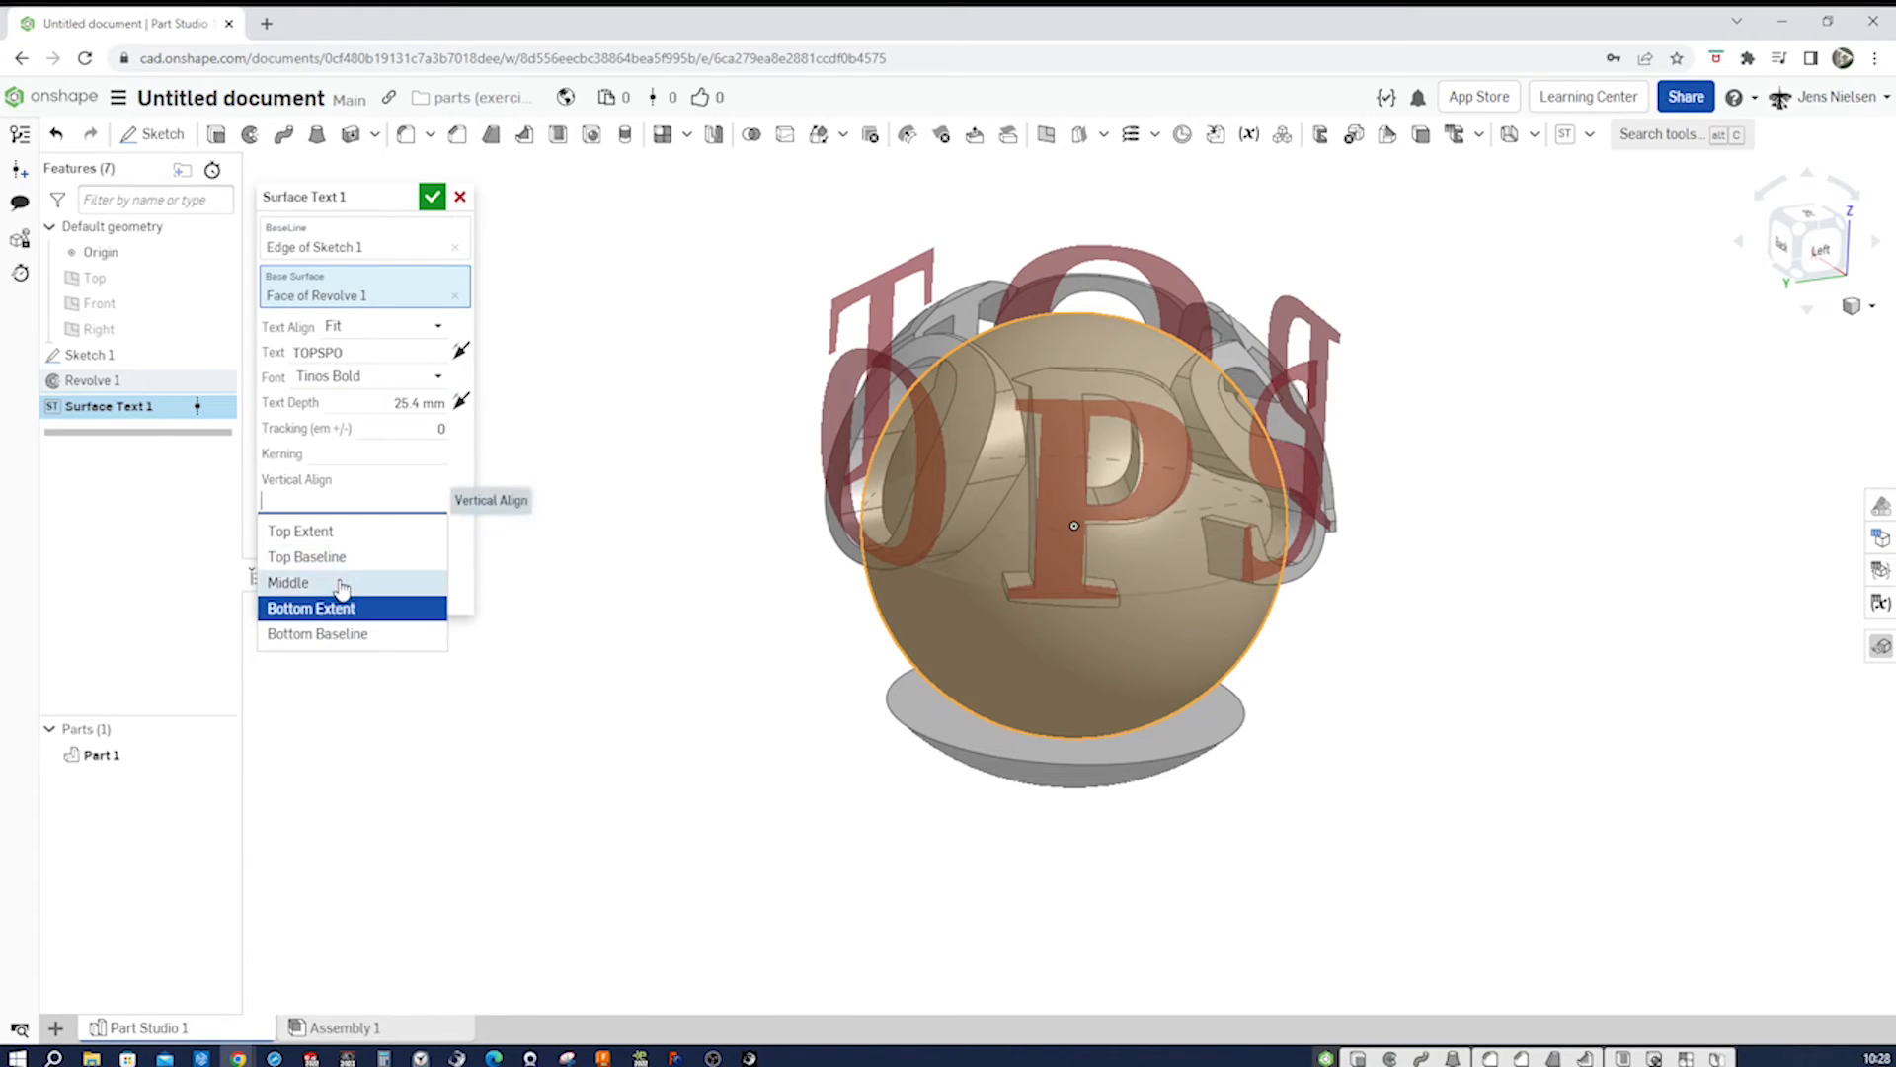
- Give Surface Text 1 Middle vertical alignment and 18 mm depth, then accept it
{"action": "left_click", "coordinate": [289, 580]}
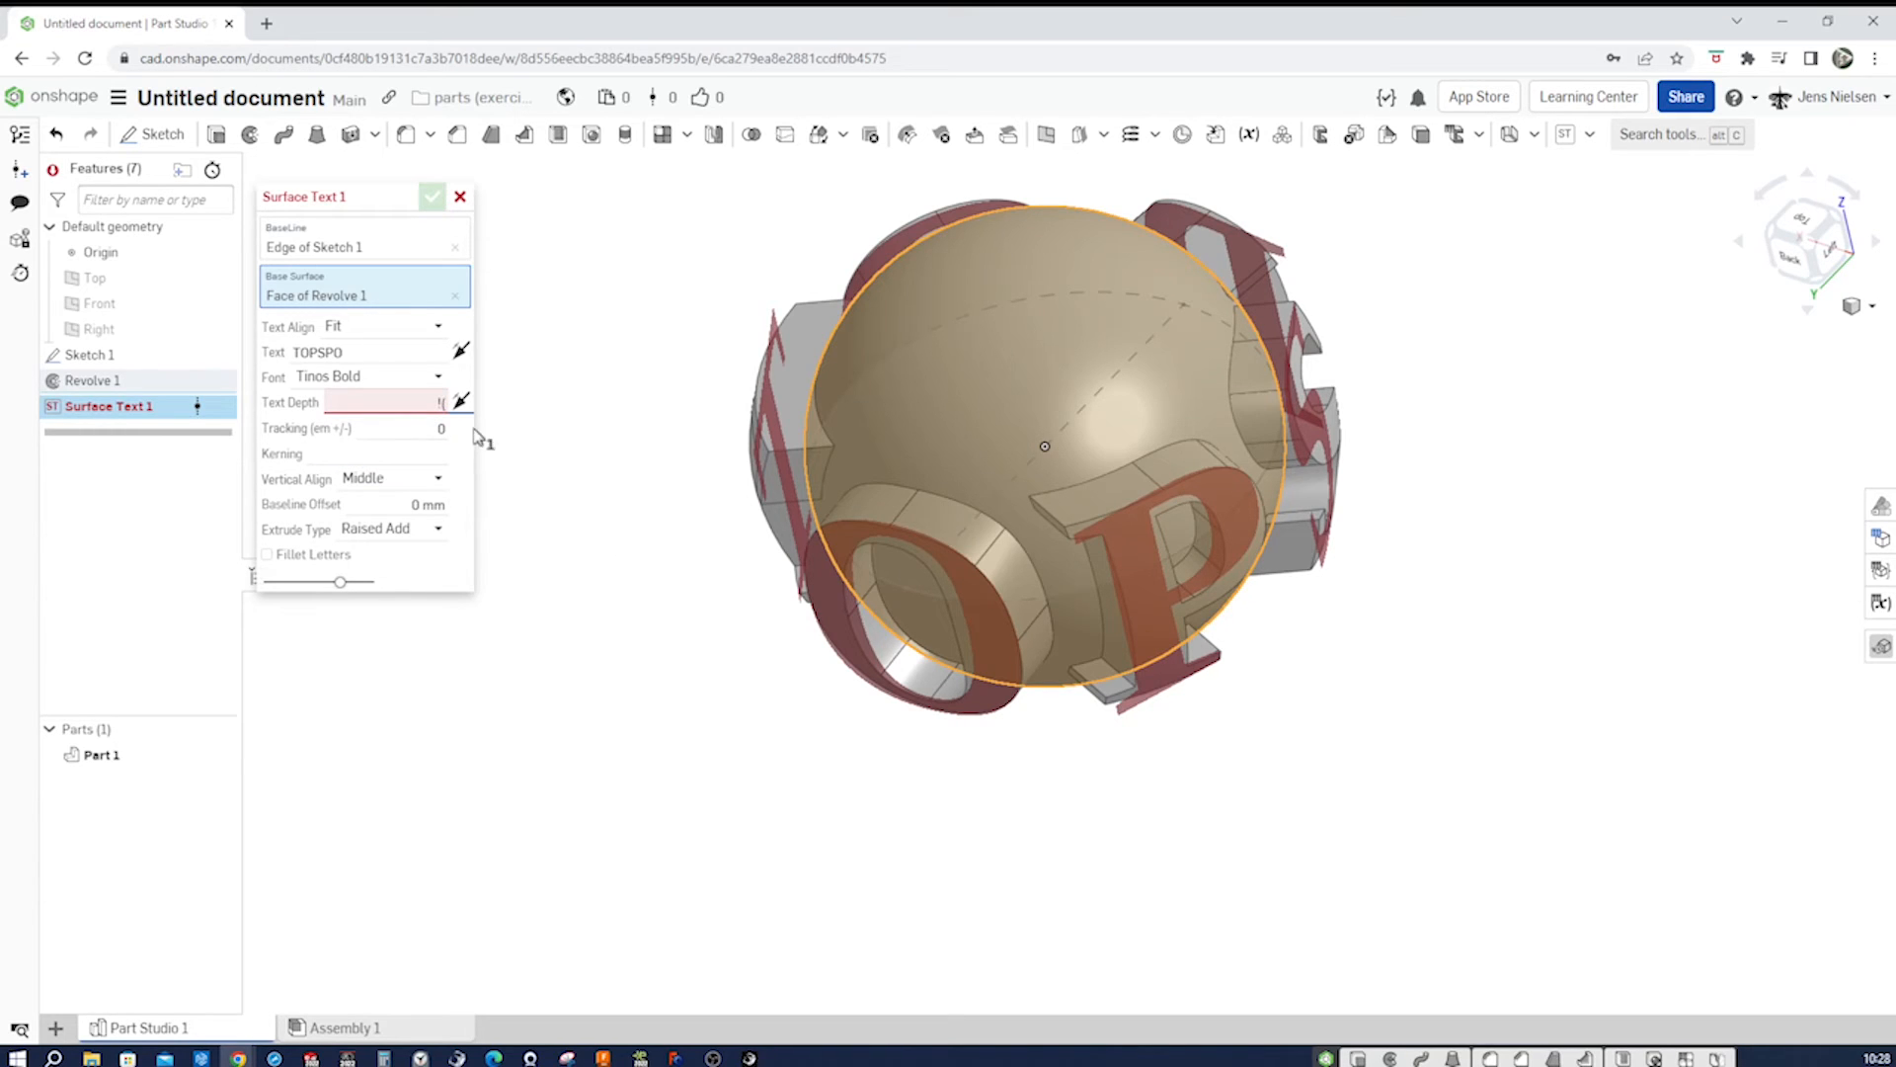
{"action": "mouse_move", "coordinate": [460, 401]}
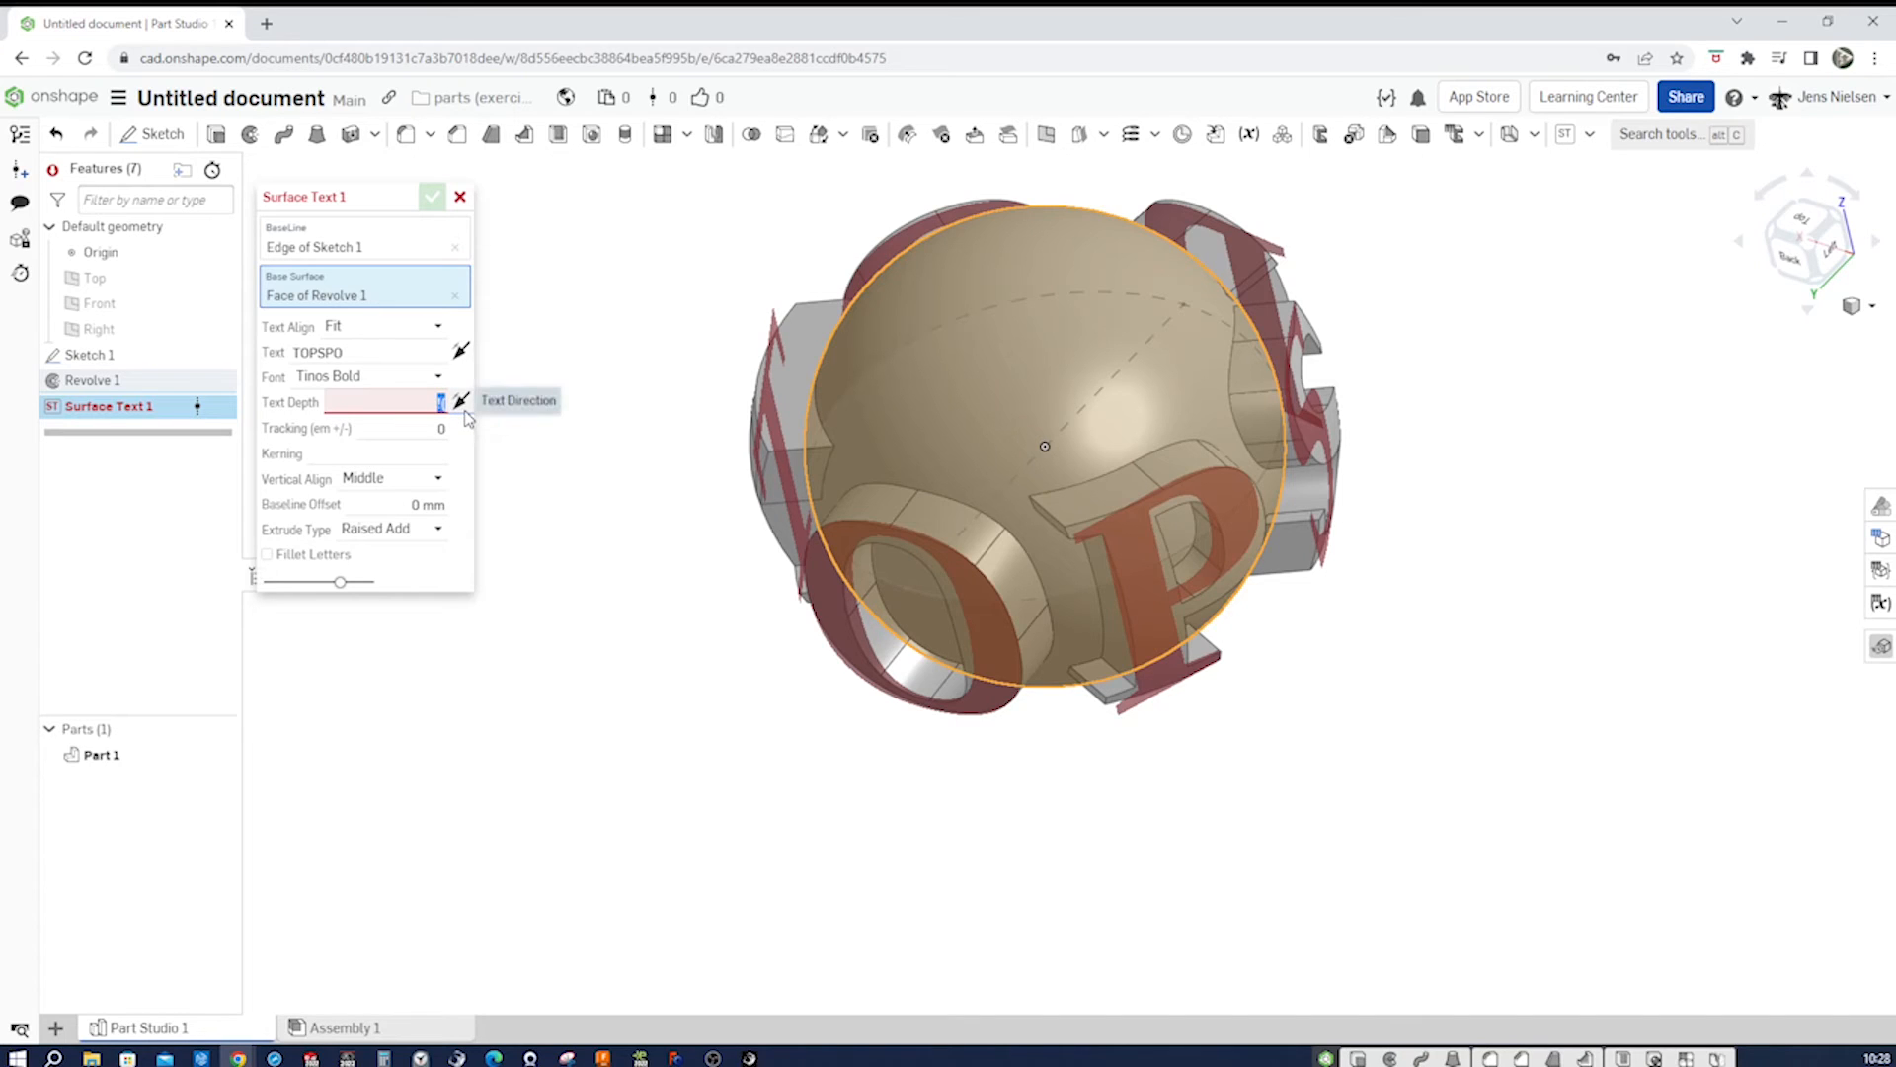
{"action": "type", "text": "18 mm"}
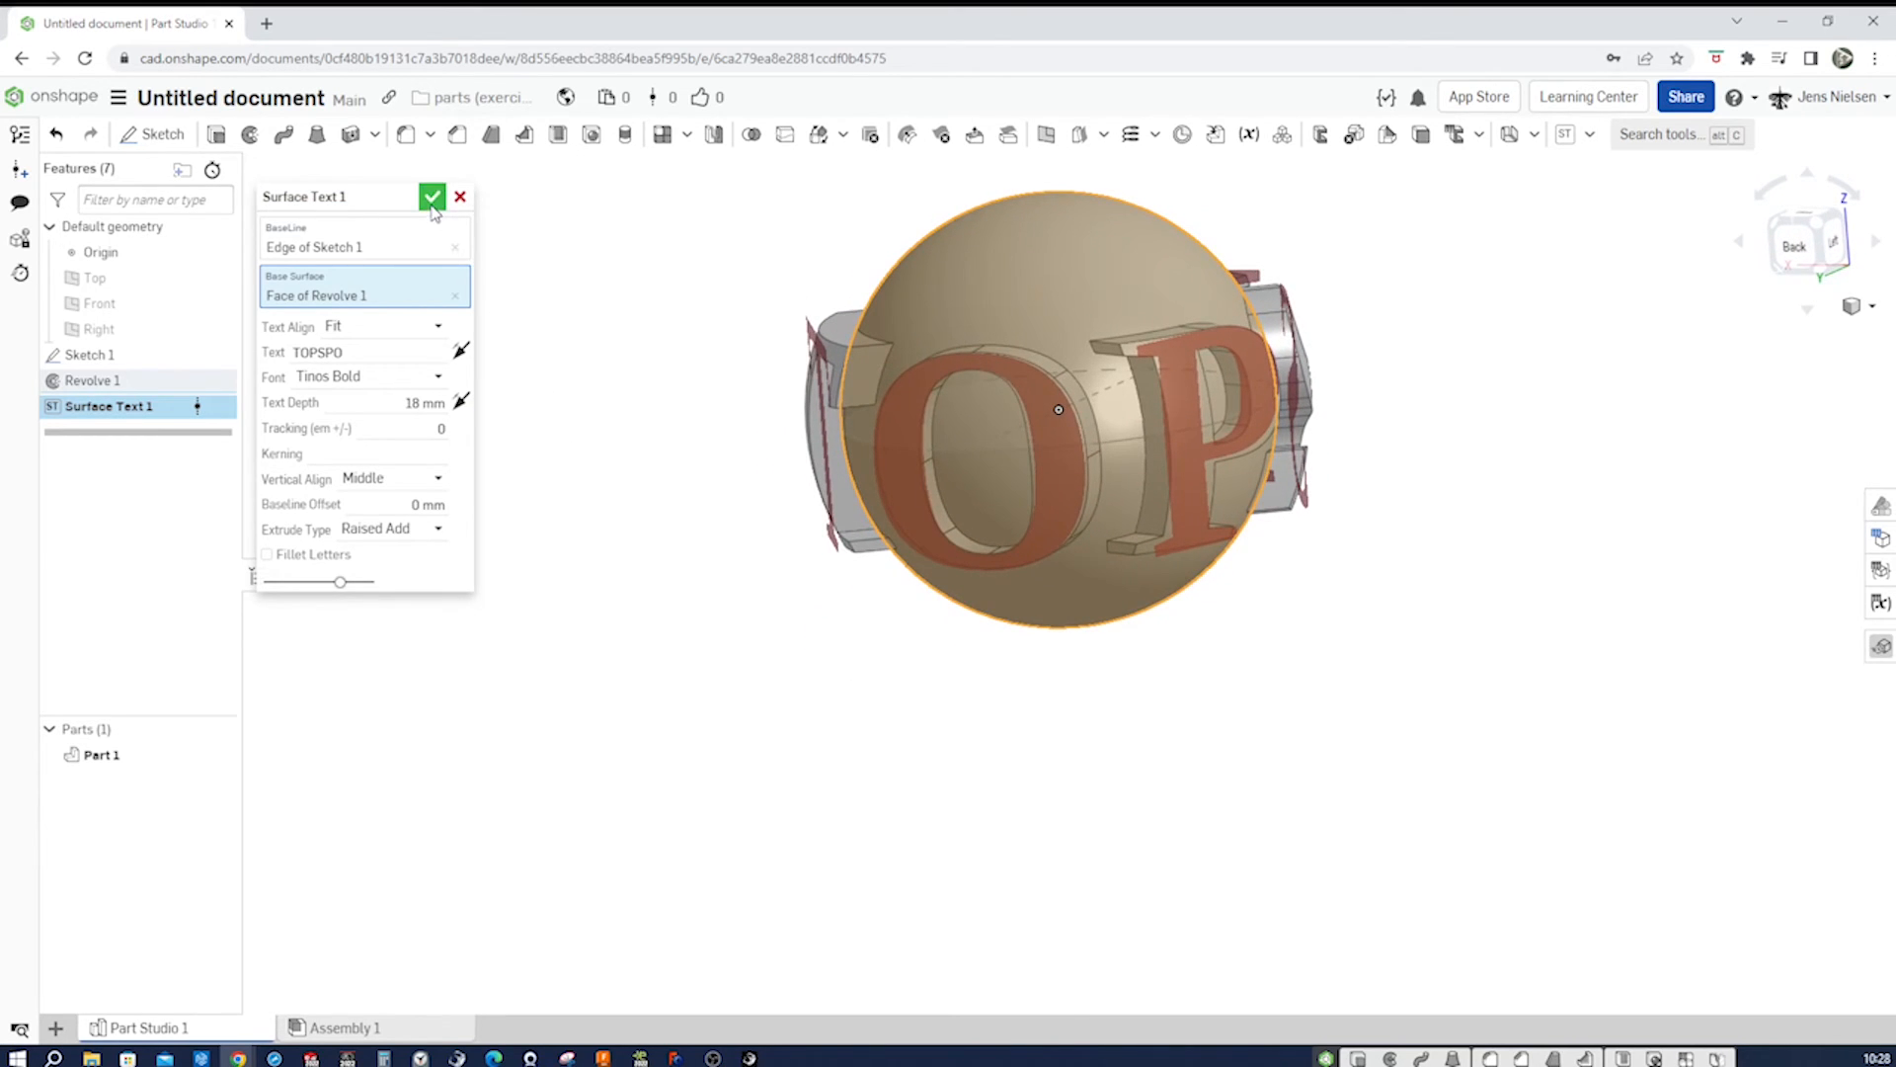
{"action": "left_click", "coordinate": [433, 196]}
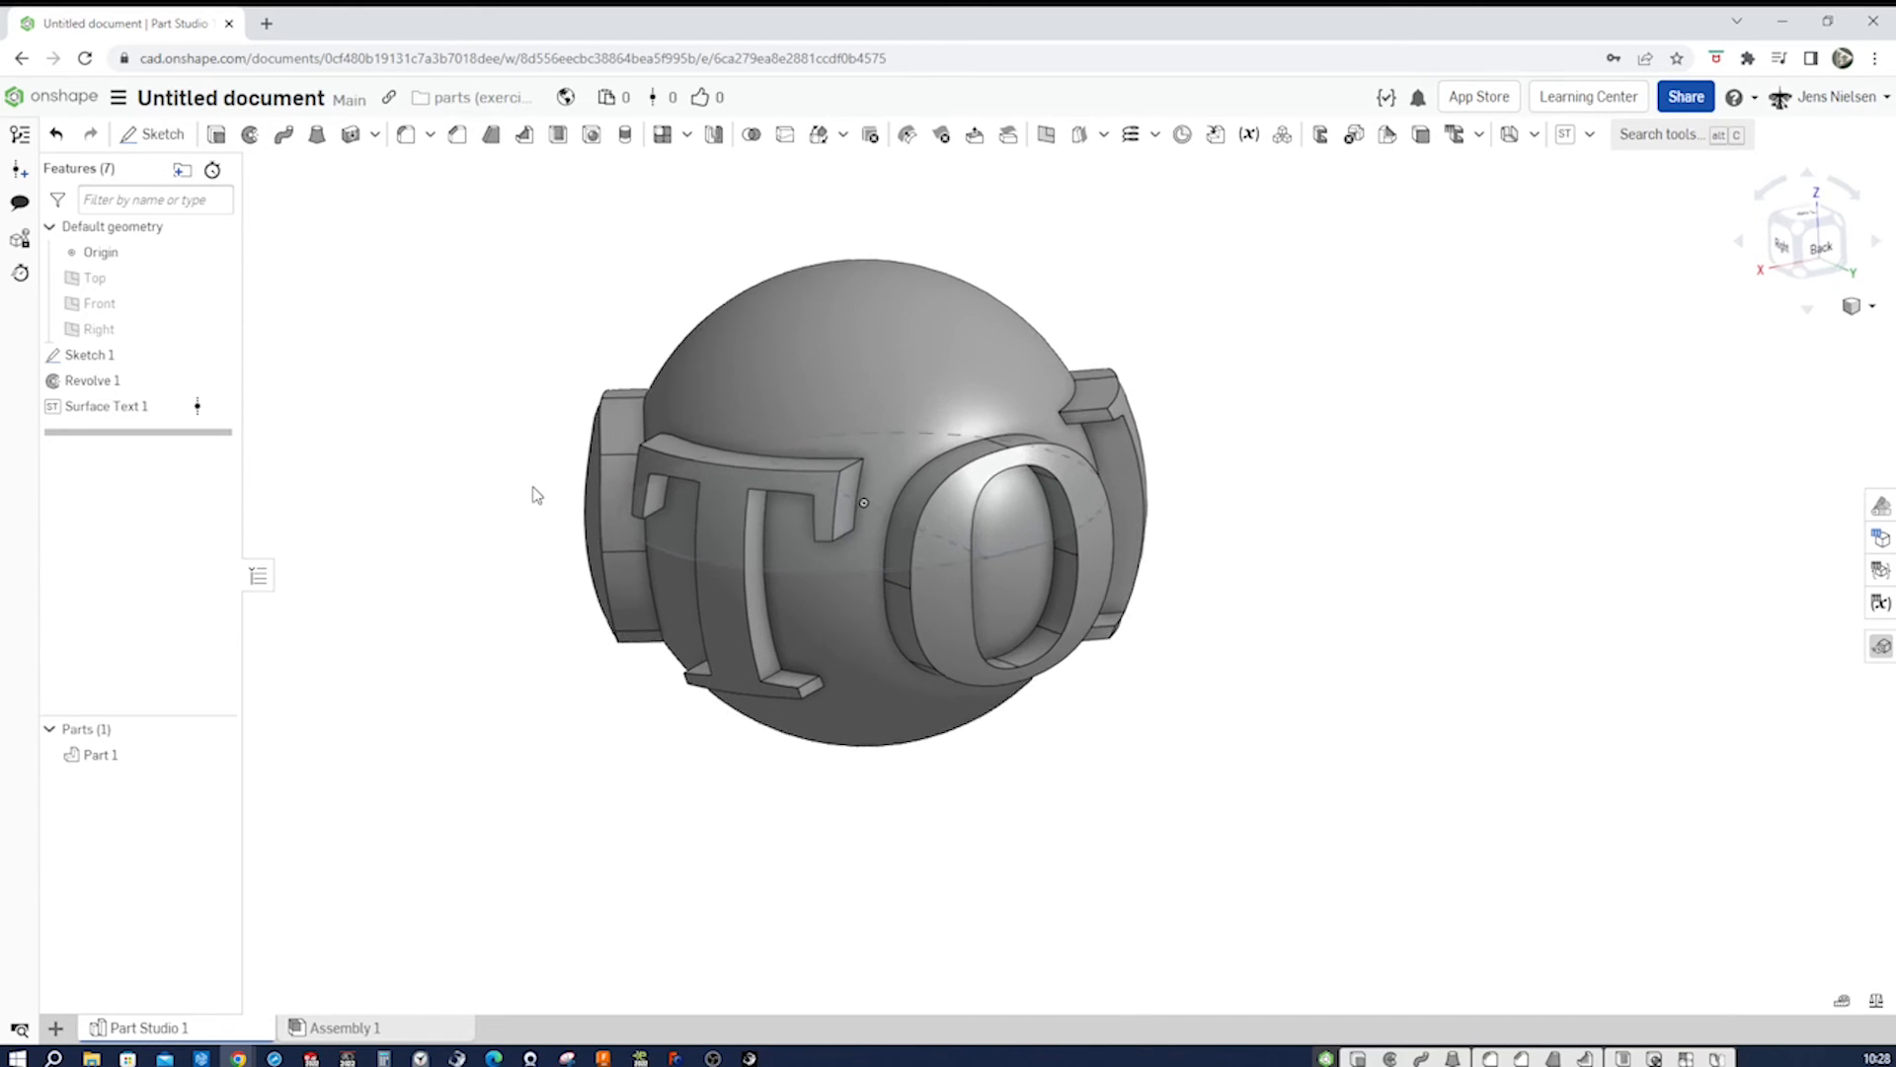
- Hide Part 1 so only the Sketch 1 circle remains visible
{"action": "left_click", "coordinate": [217, 354]}
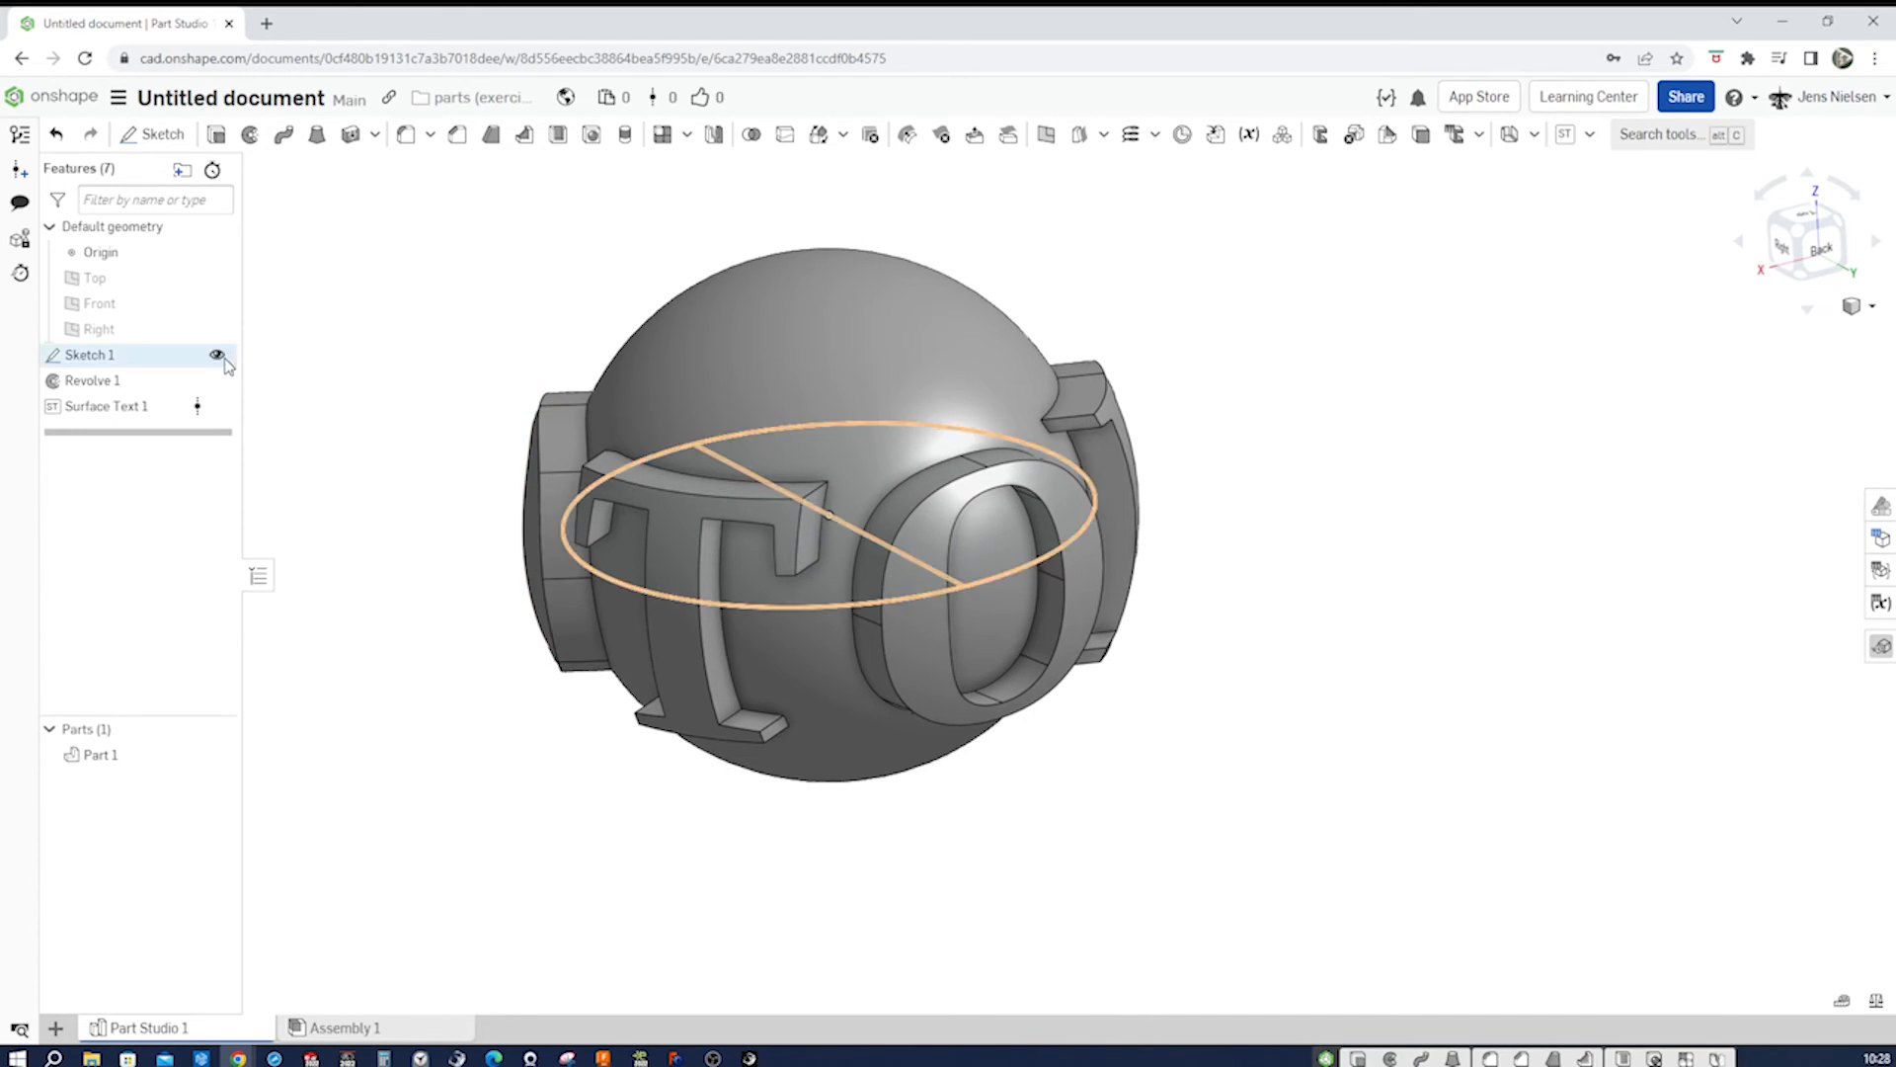
{"action": "left_click", "coordinate": [219, 354]}
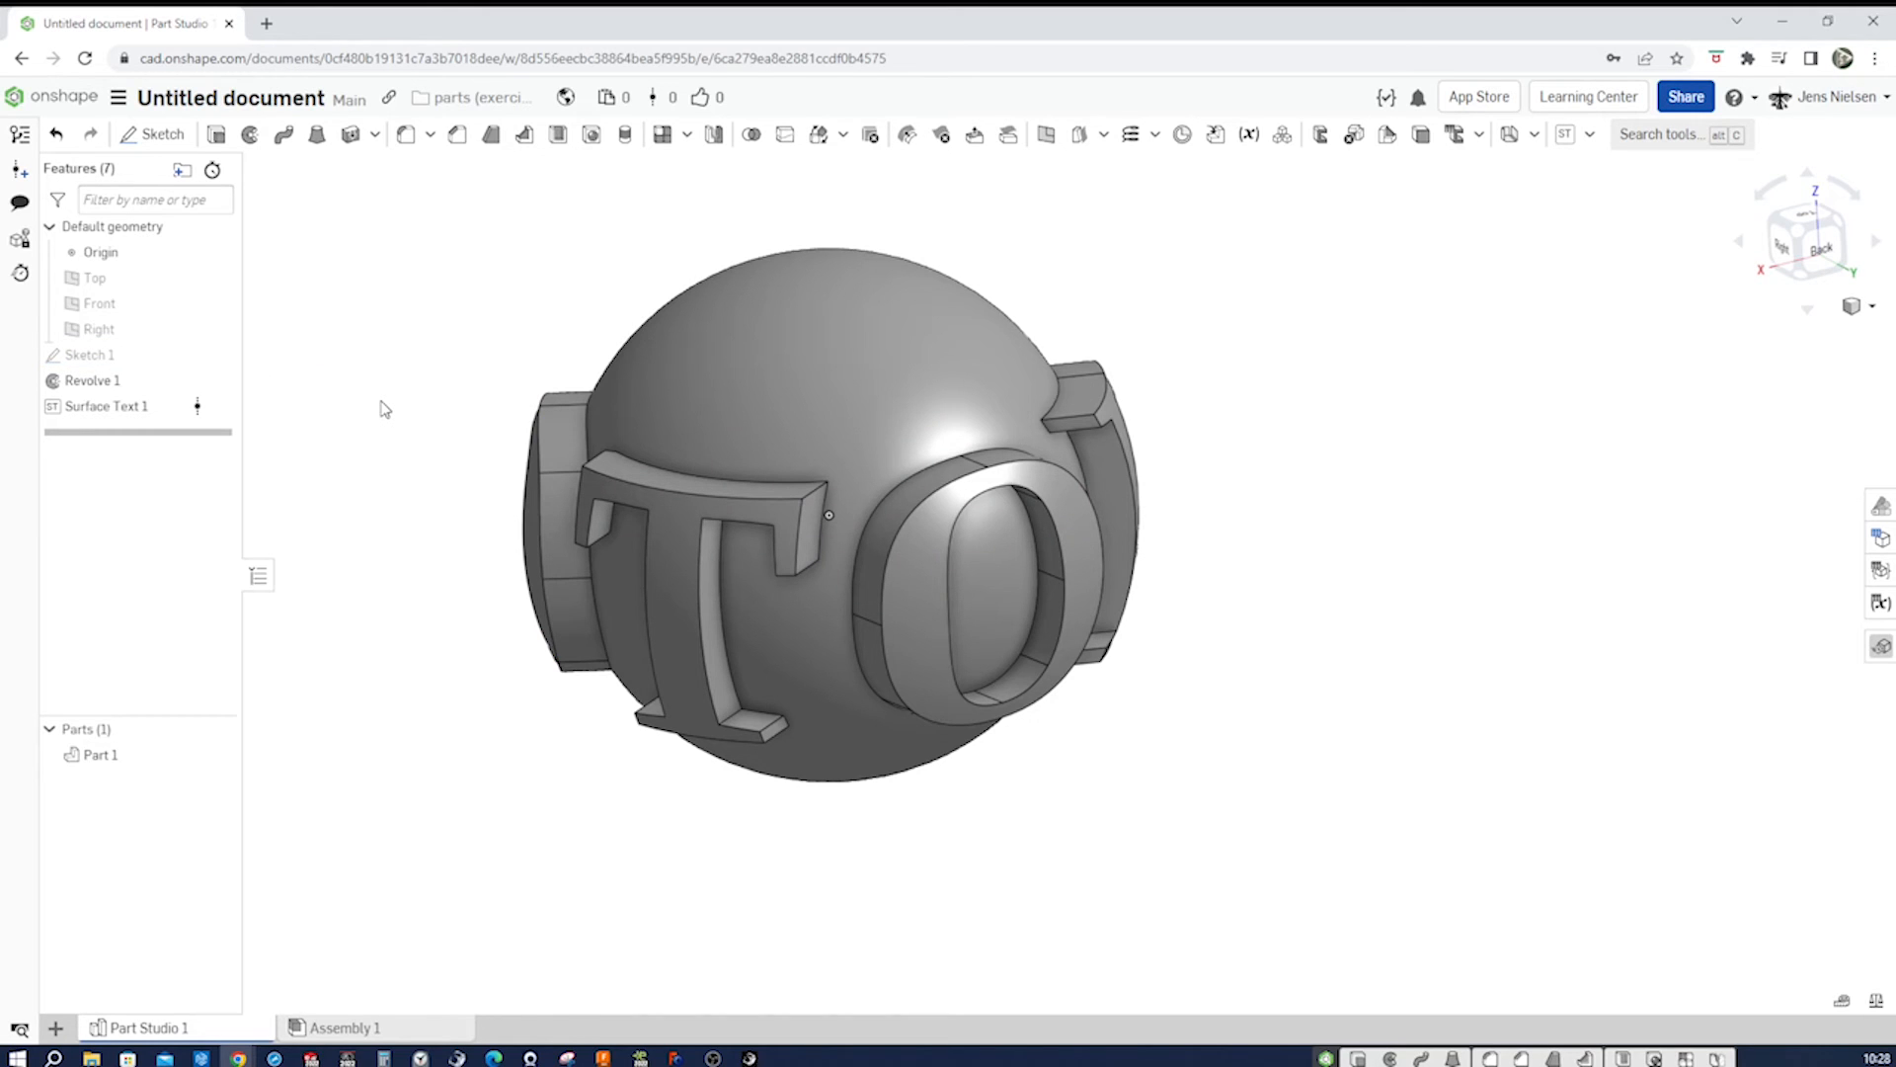
{"action": "left_click", "coordinate": [89, 353]}
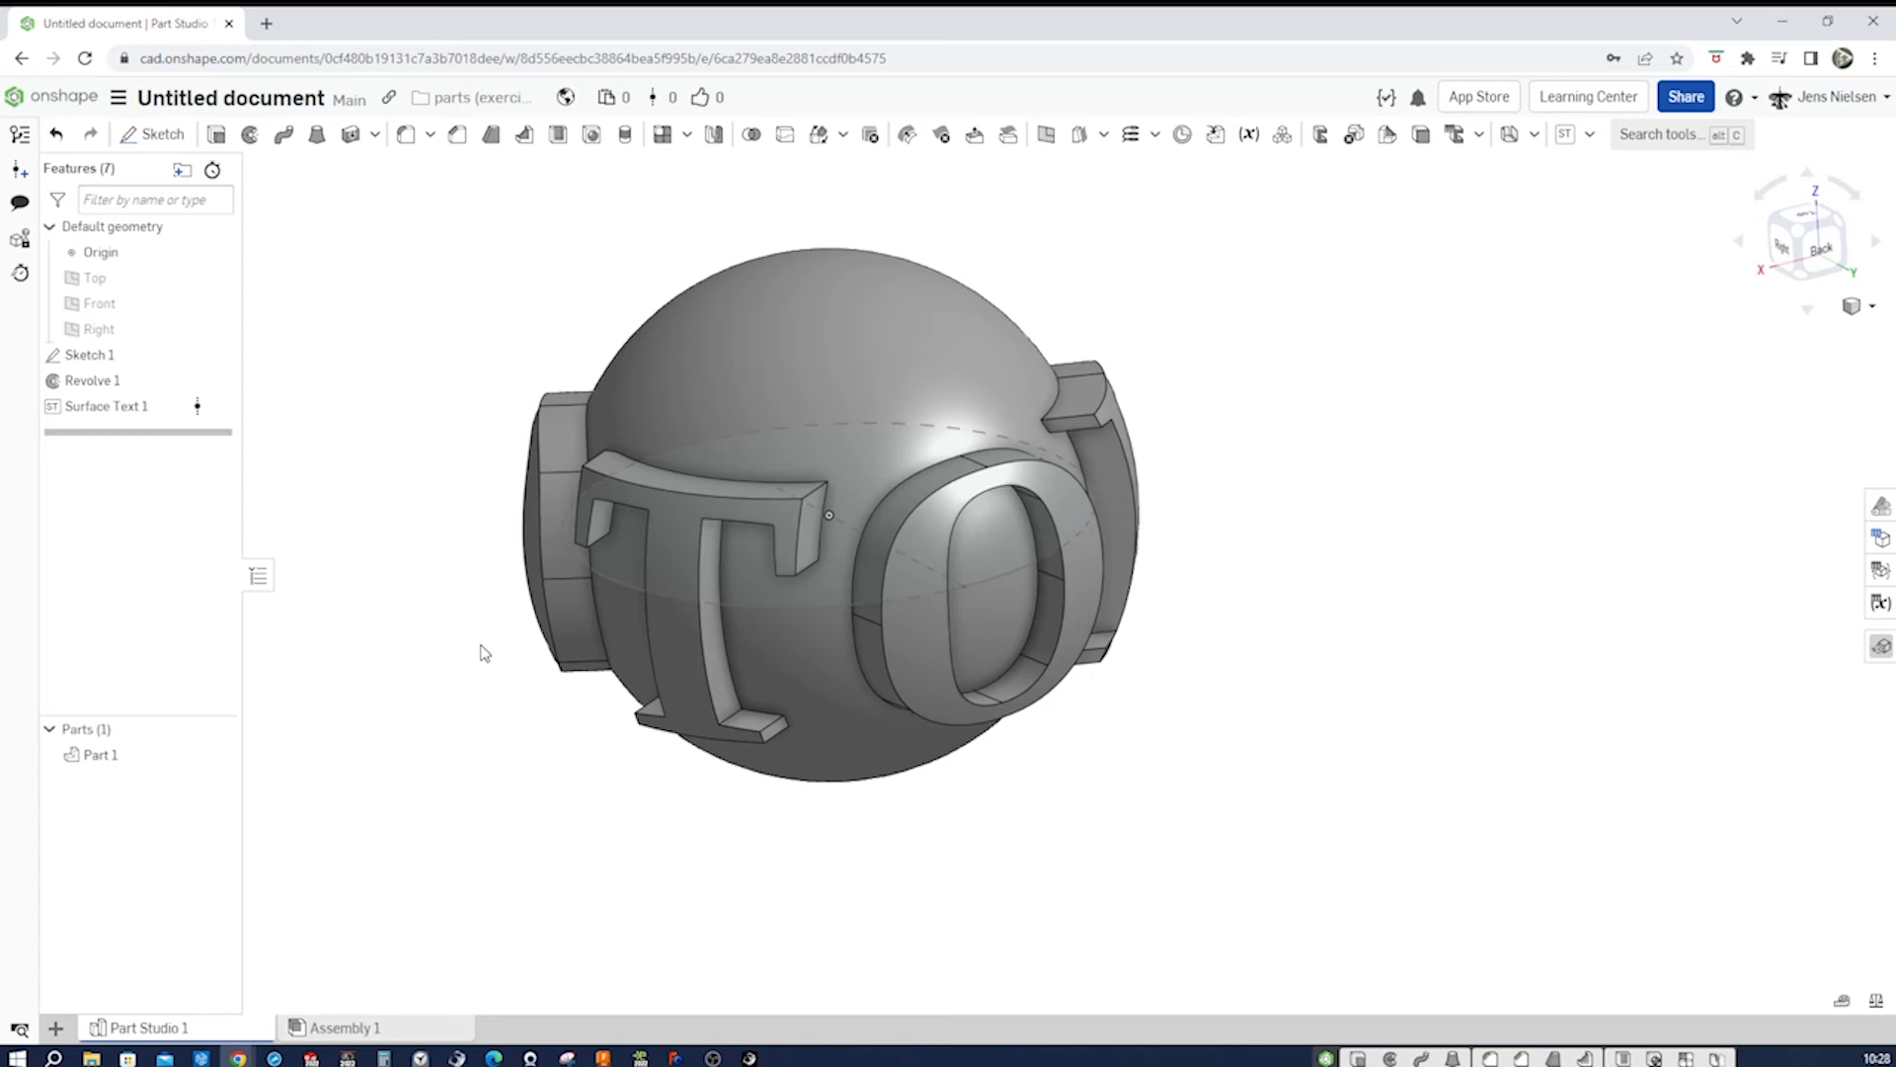
{"action": "left_click", "coordinate": [100, 753]}
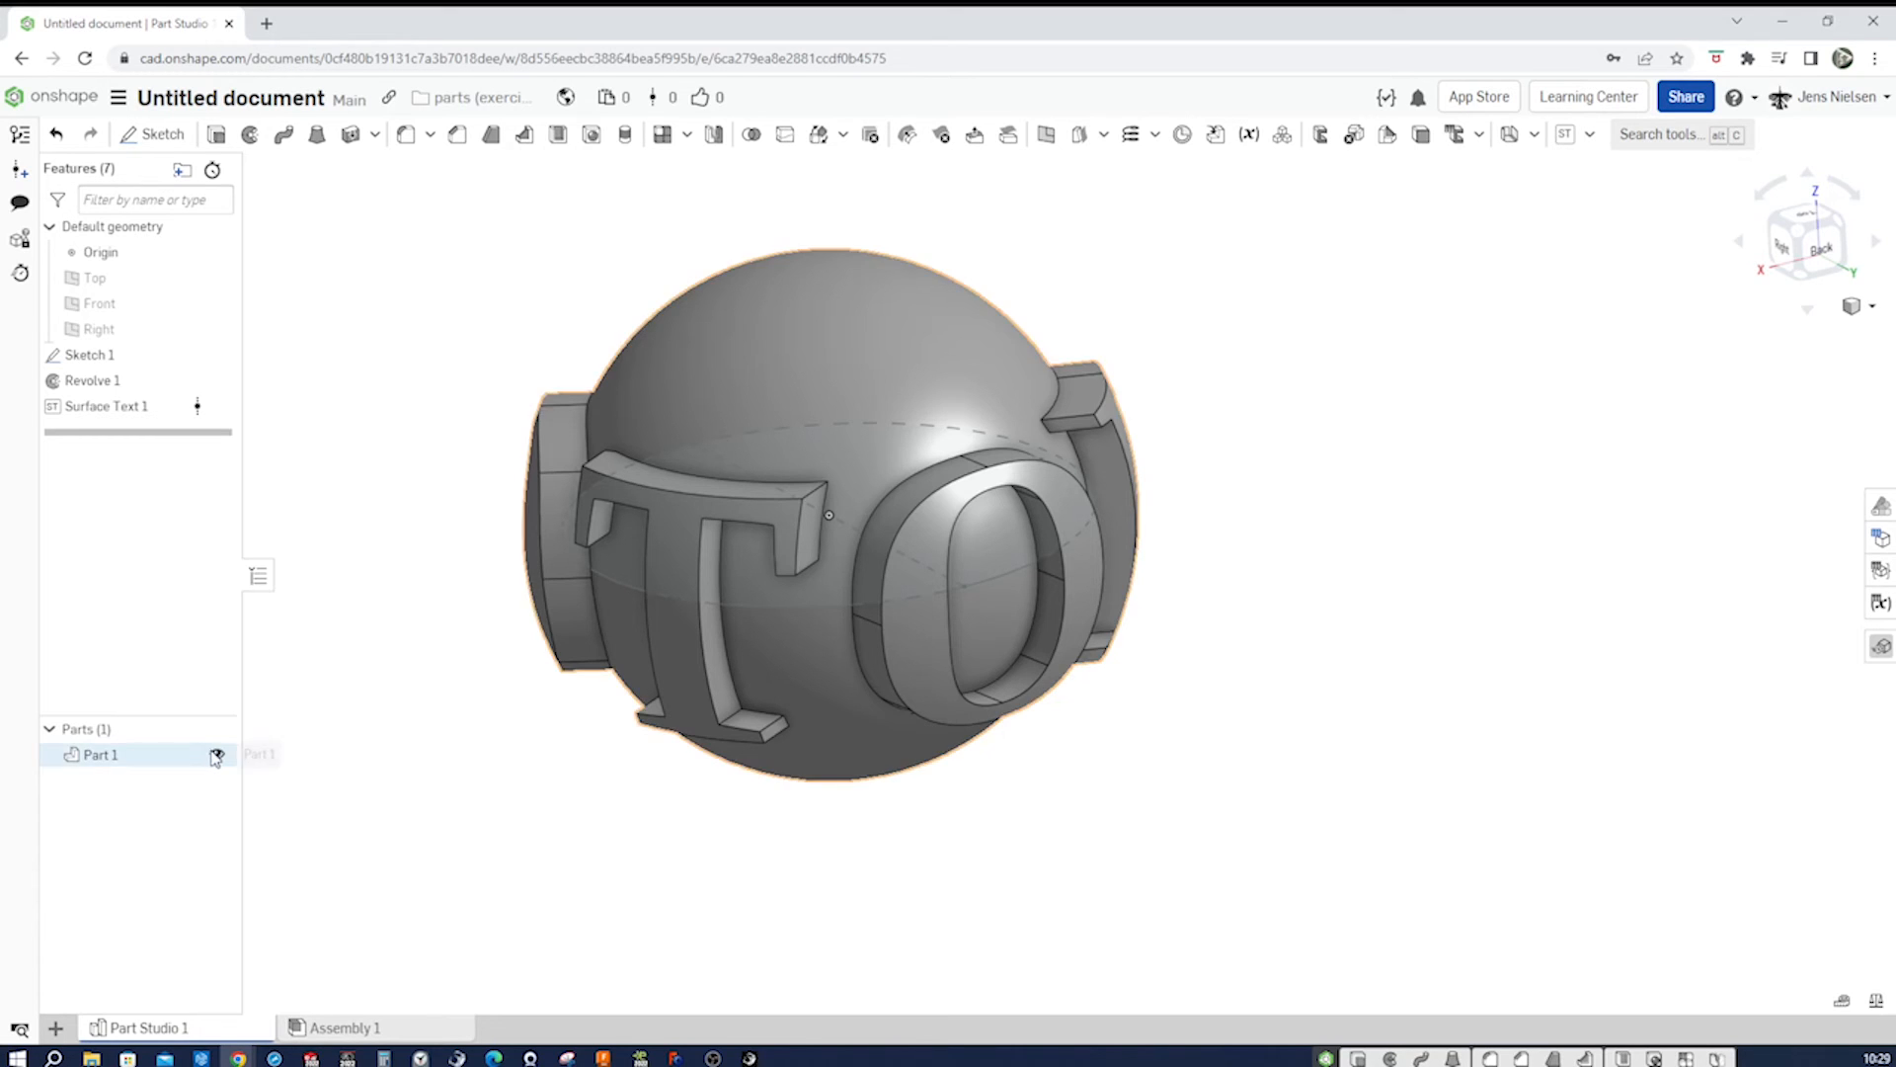
{"action": "left_click", "coordinate": [217, 755]}
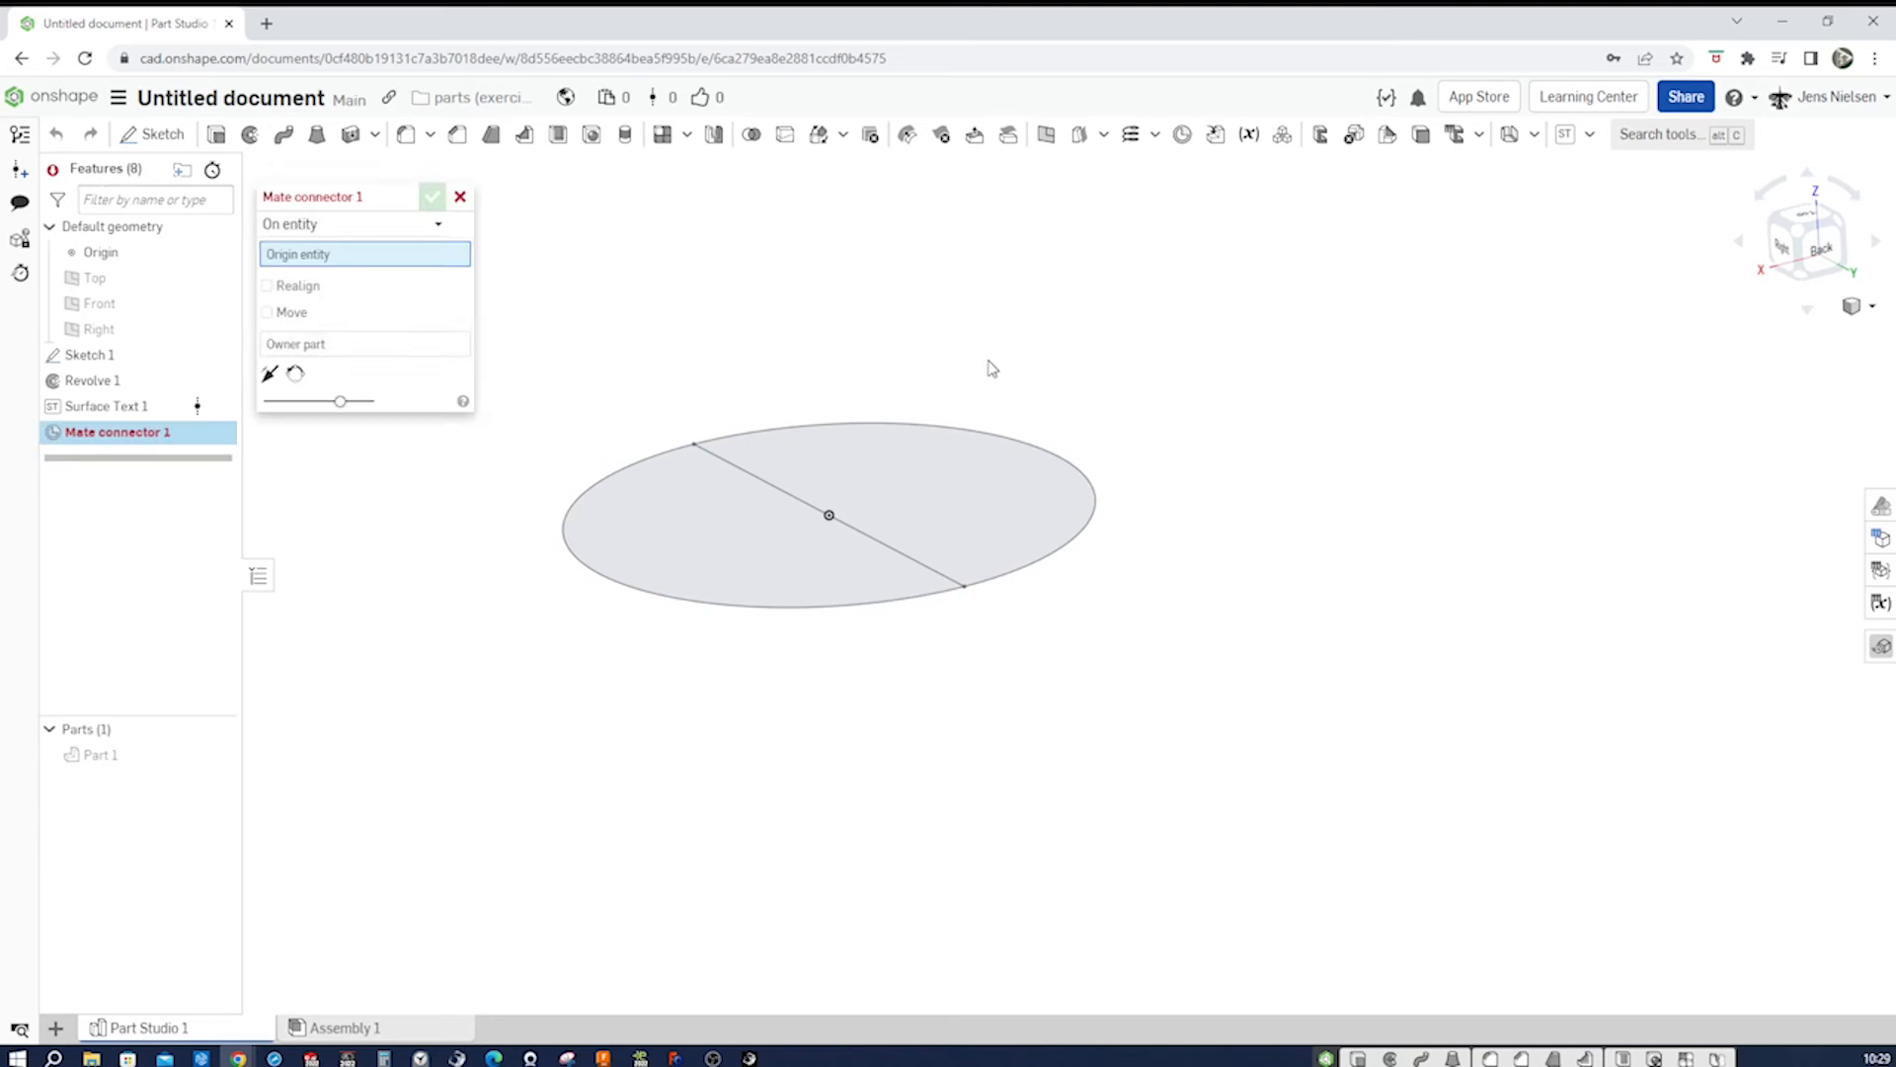
- Confirm Mate connector 1 at the sketch circle's centre, owned by Part 1
{"action": "left_click", "coordinate": [828, 514]}
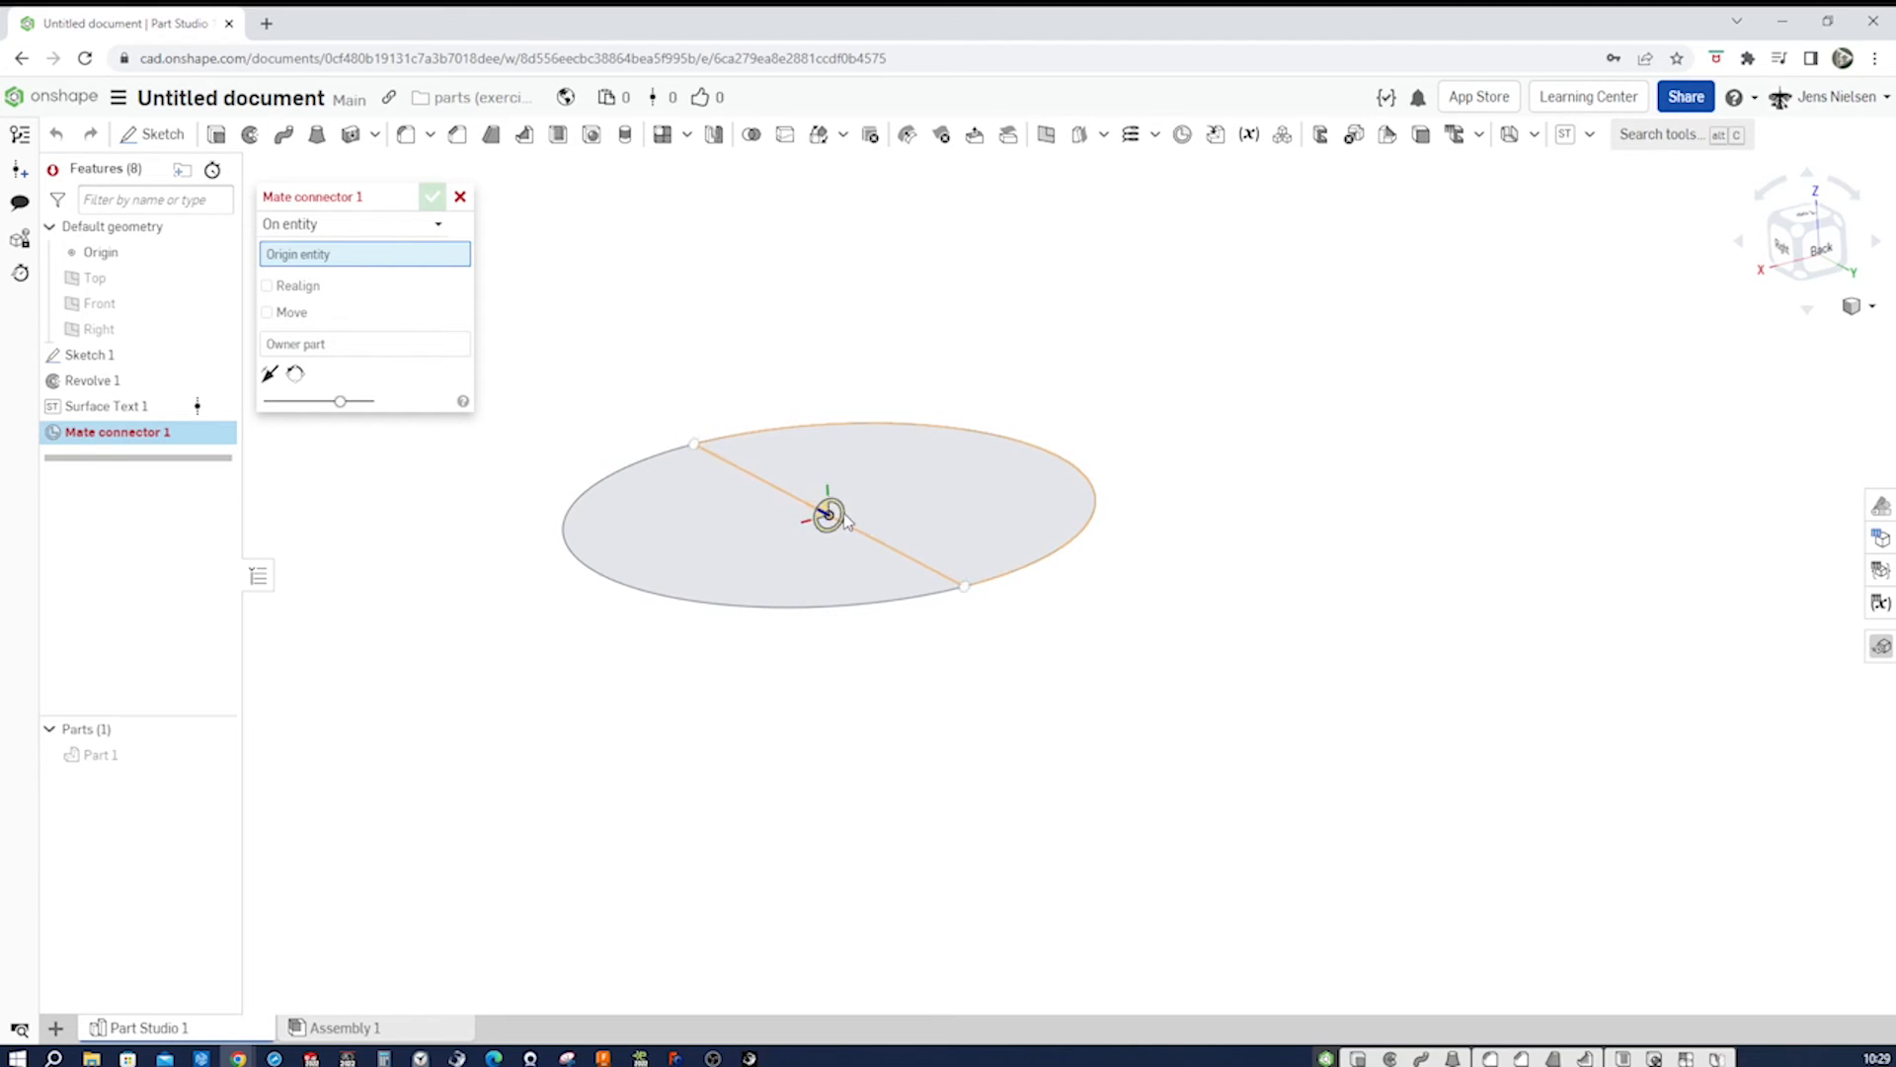
{"action": "left_click", "coordinate": [827, 514]}
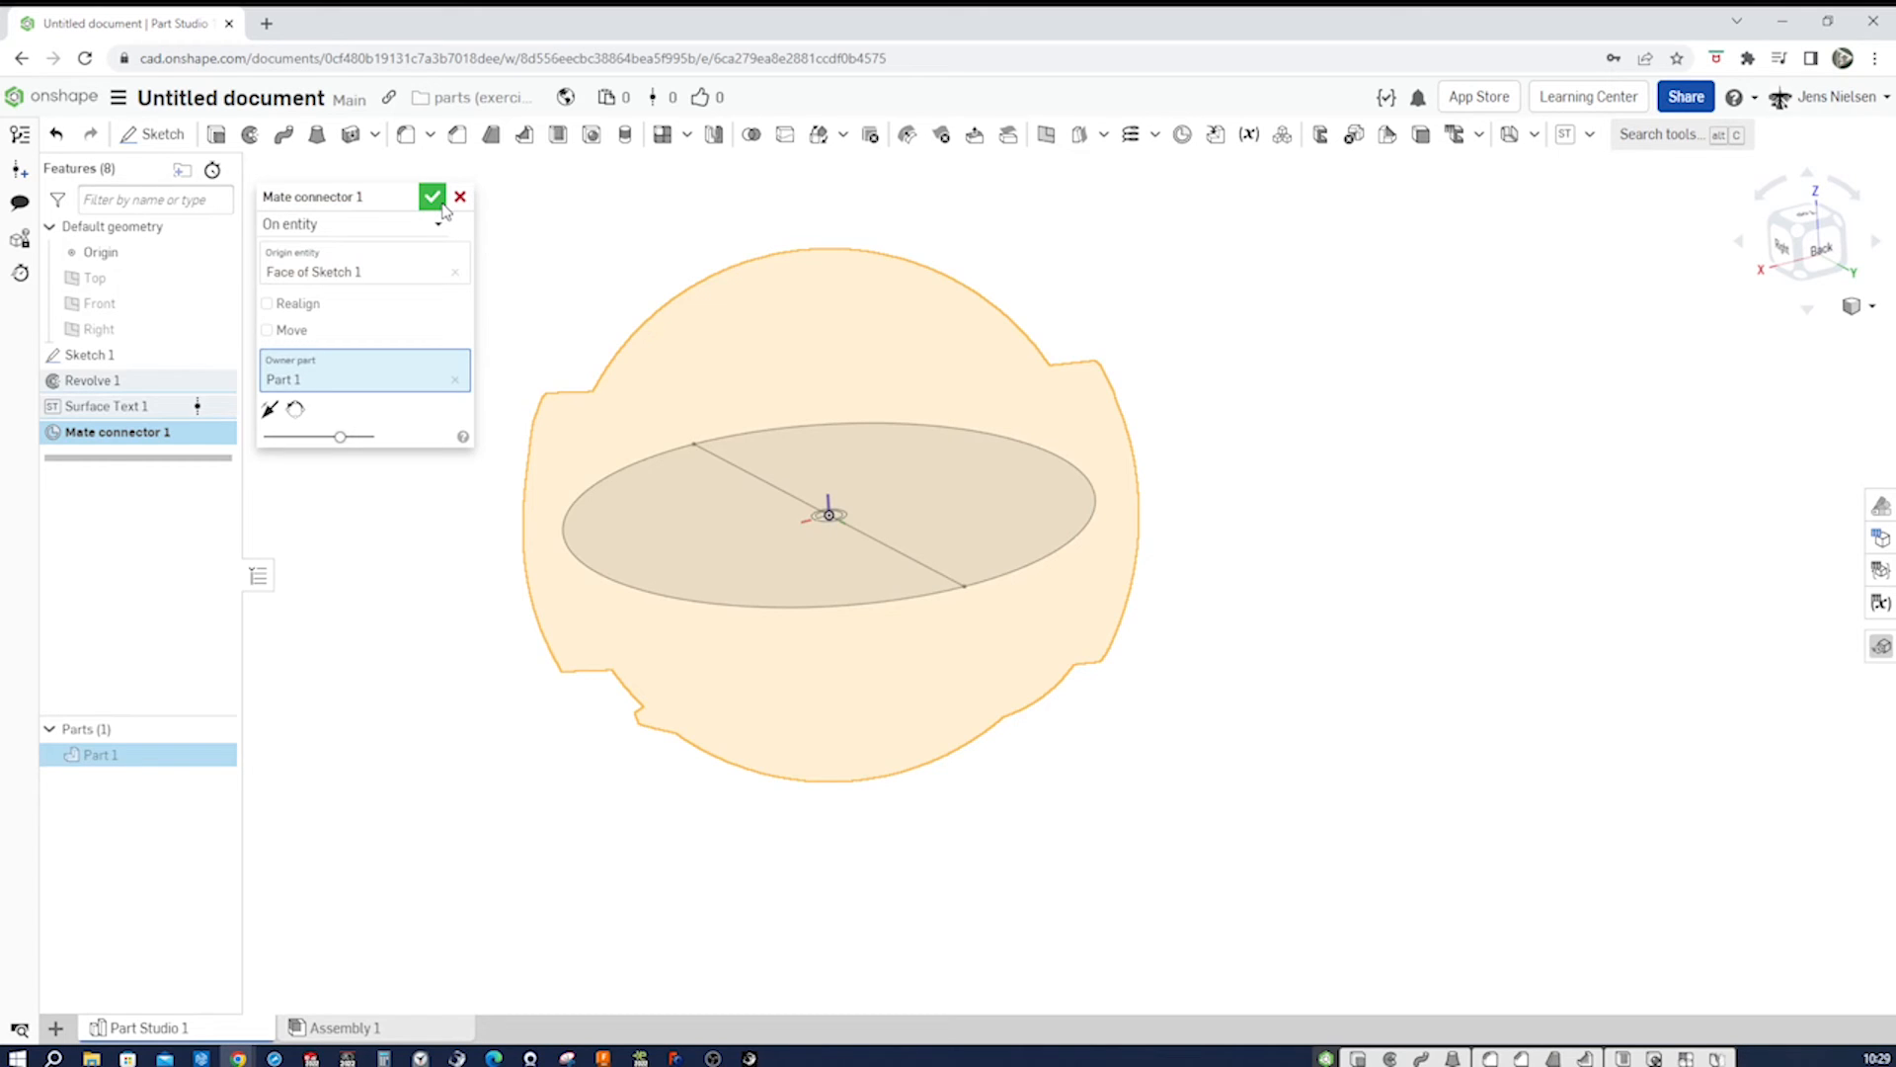
{"action": "left_click", "coordinate": [433, 195]}
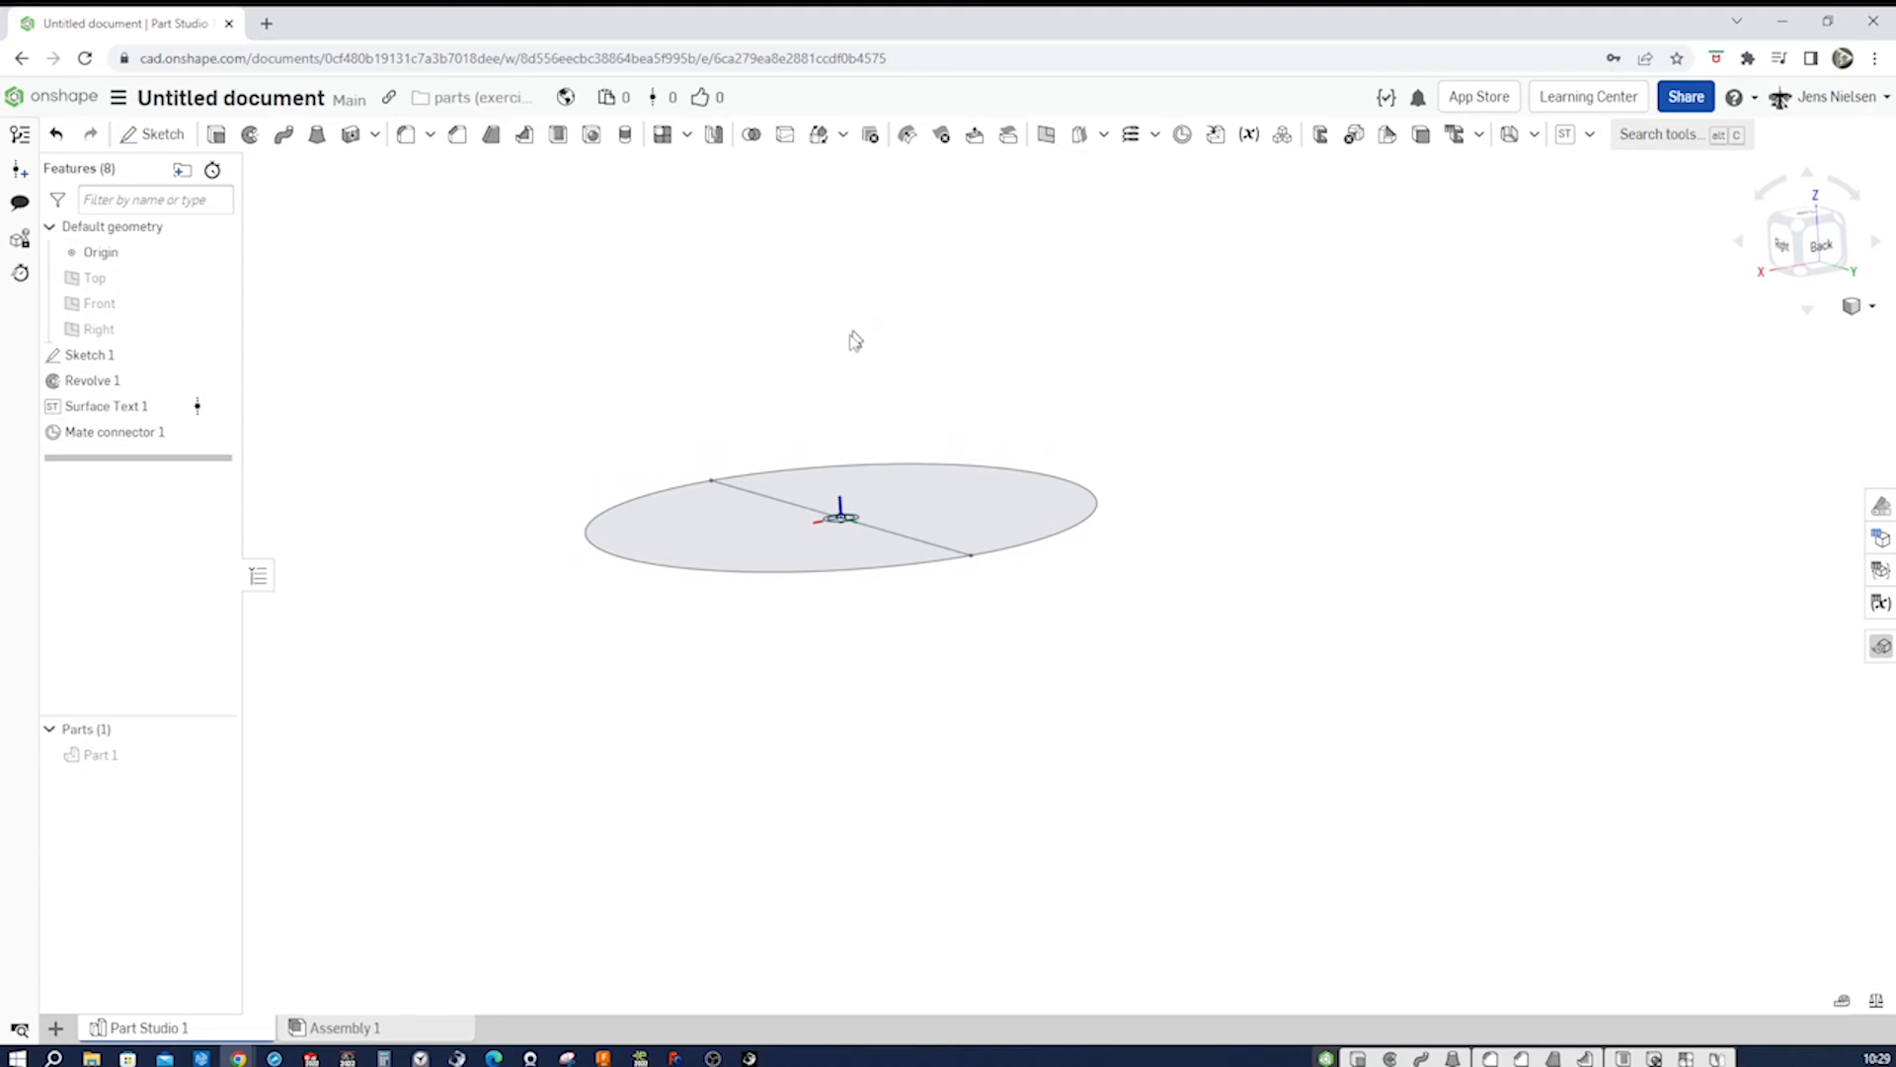
{"action": "mouse_move", "coordinate": [444, 410]}
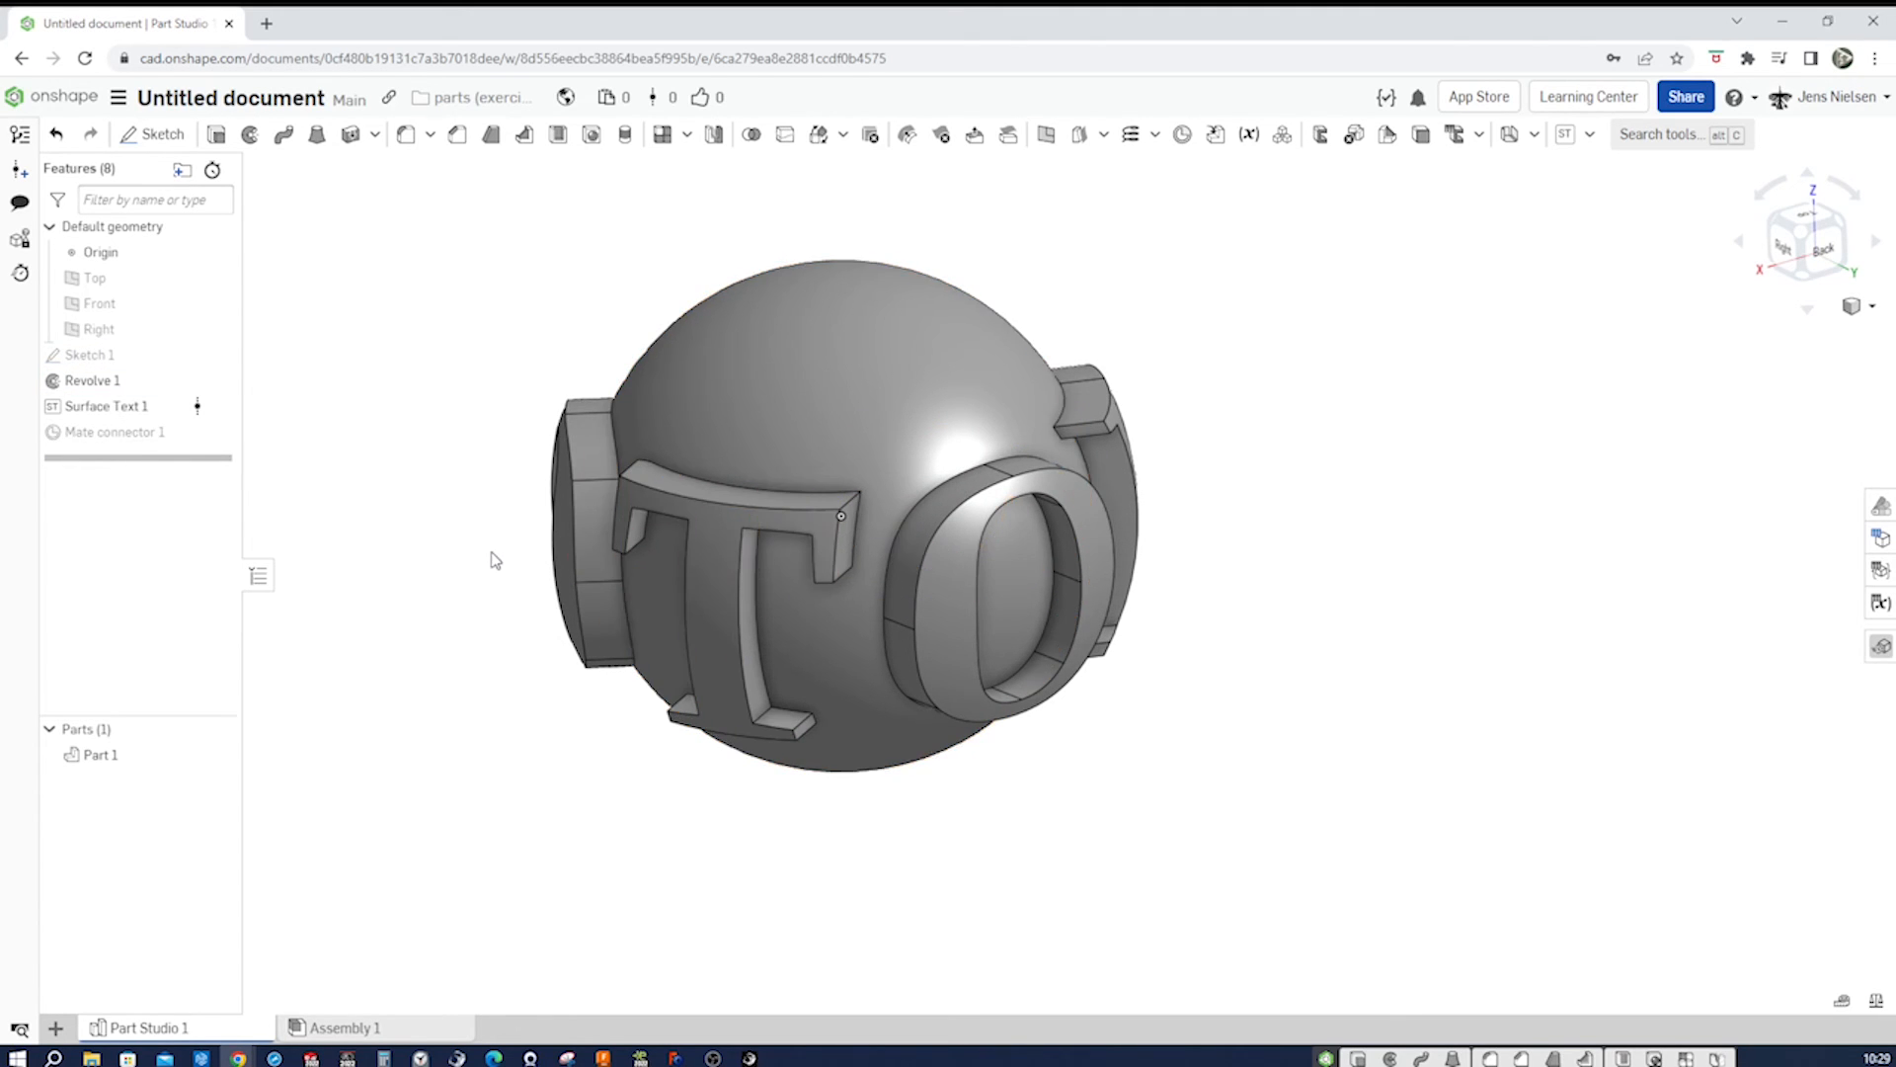
- Rename Part 1 in the parts list to globe
{"action": "left_click", "coordinate": [101, 754]}
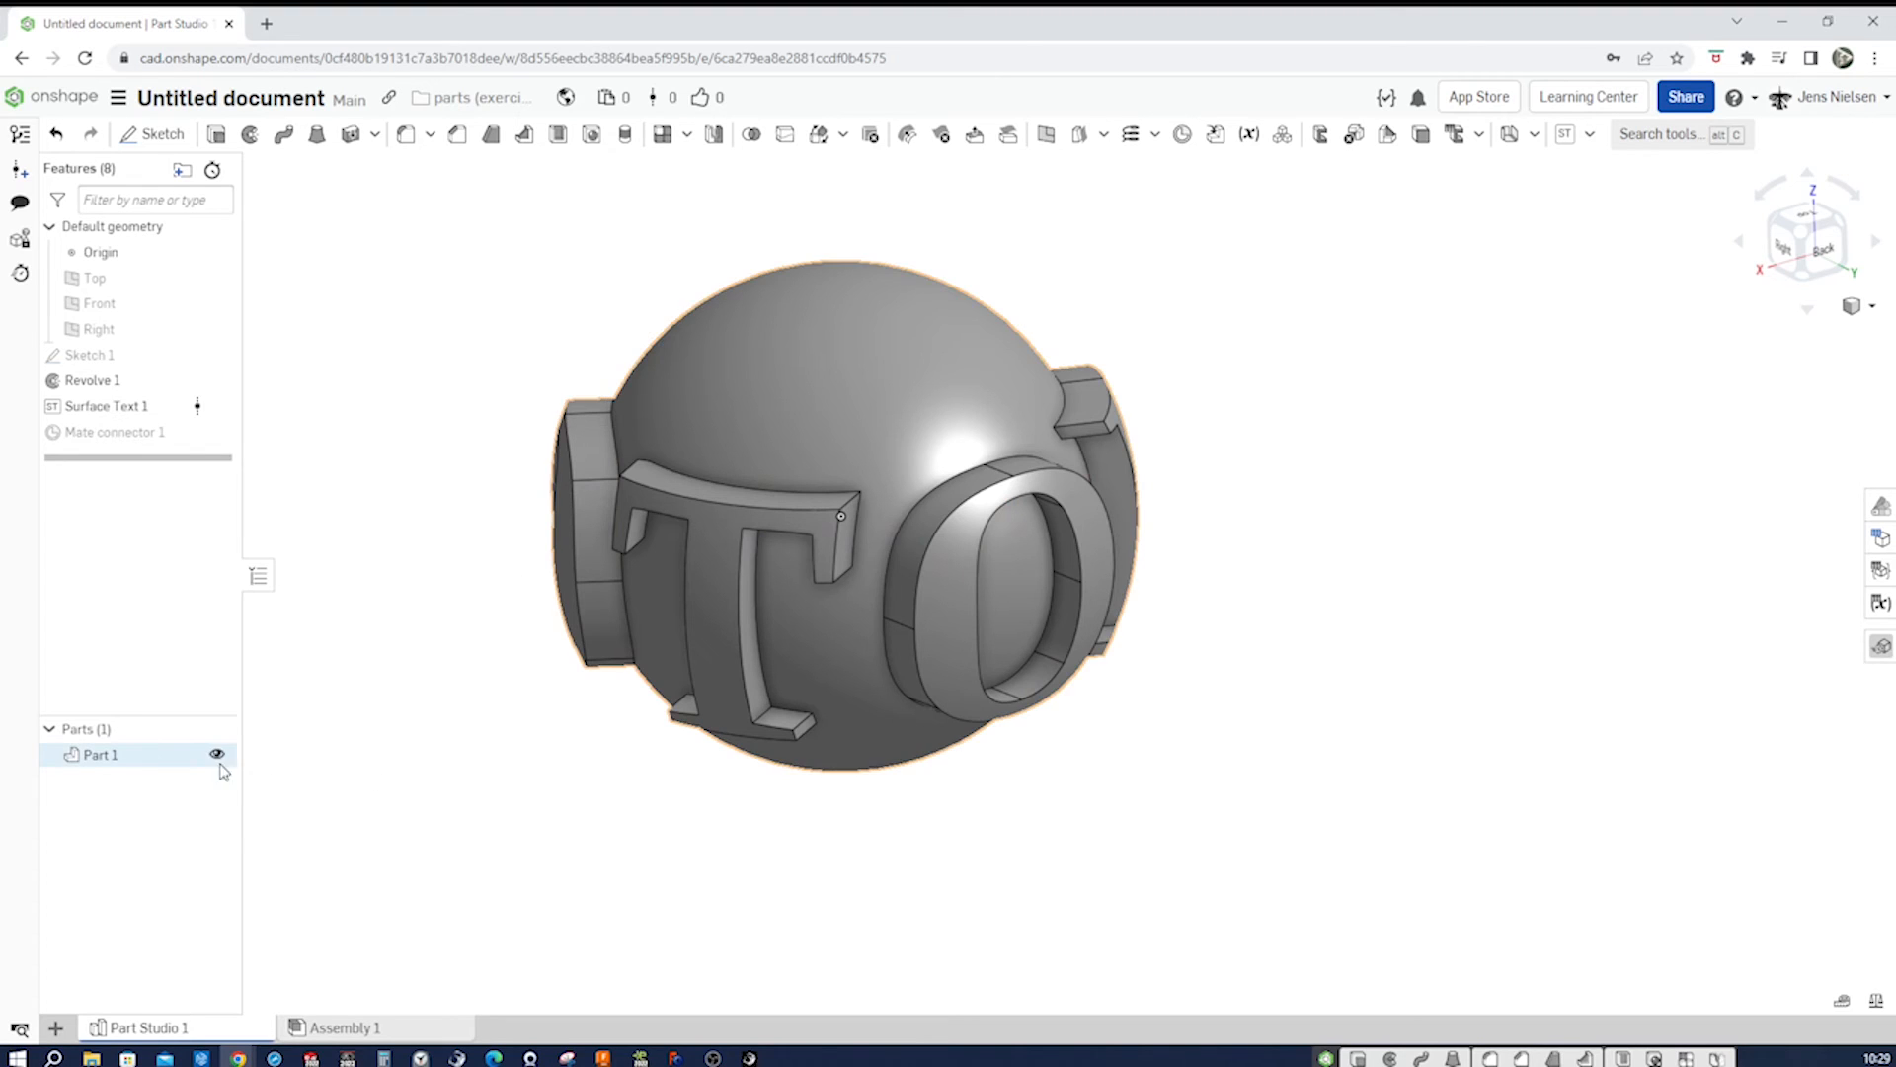
{"action": "double_click", "coordinate": [101, 755]}
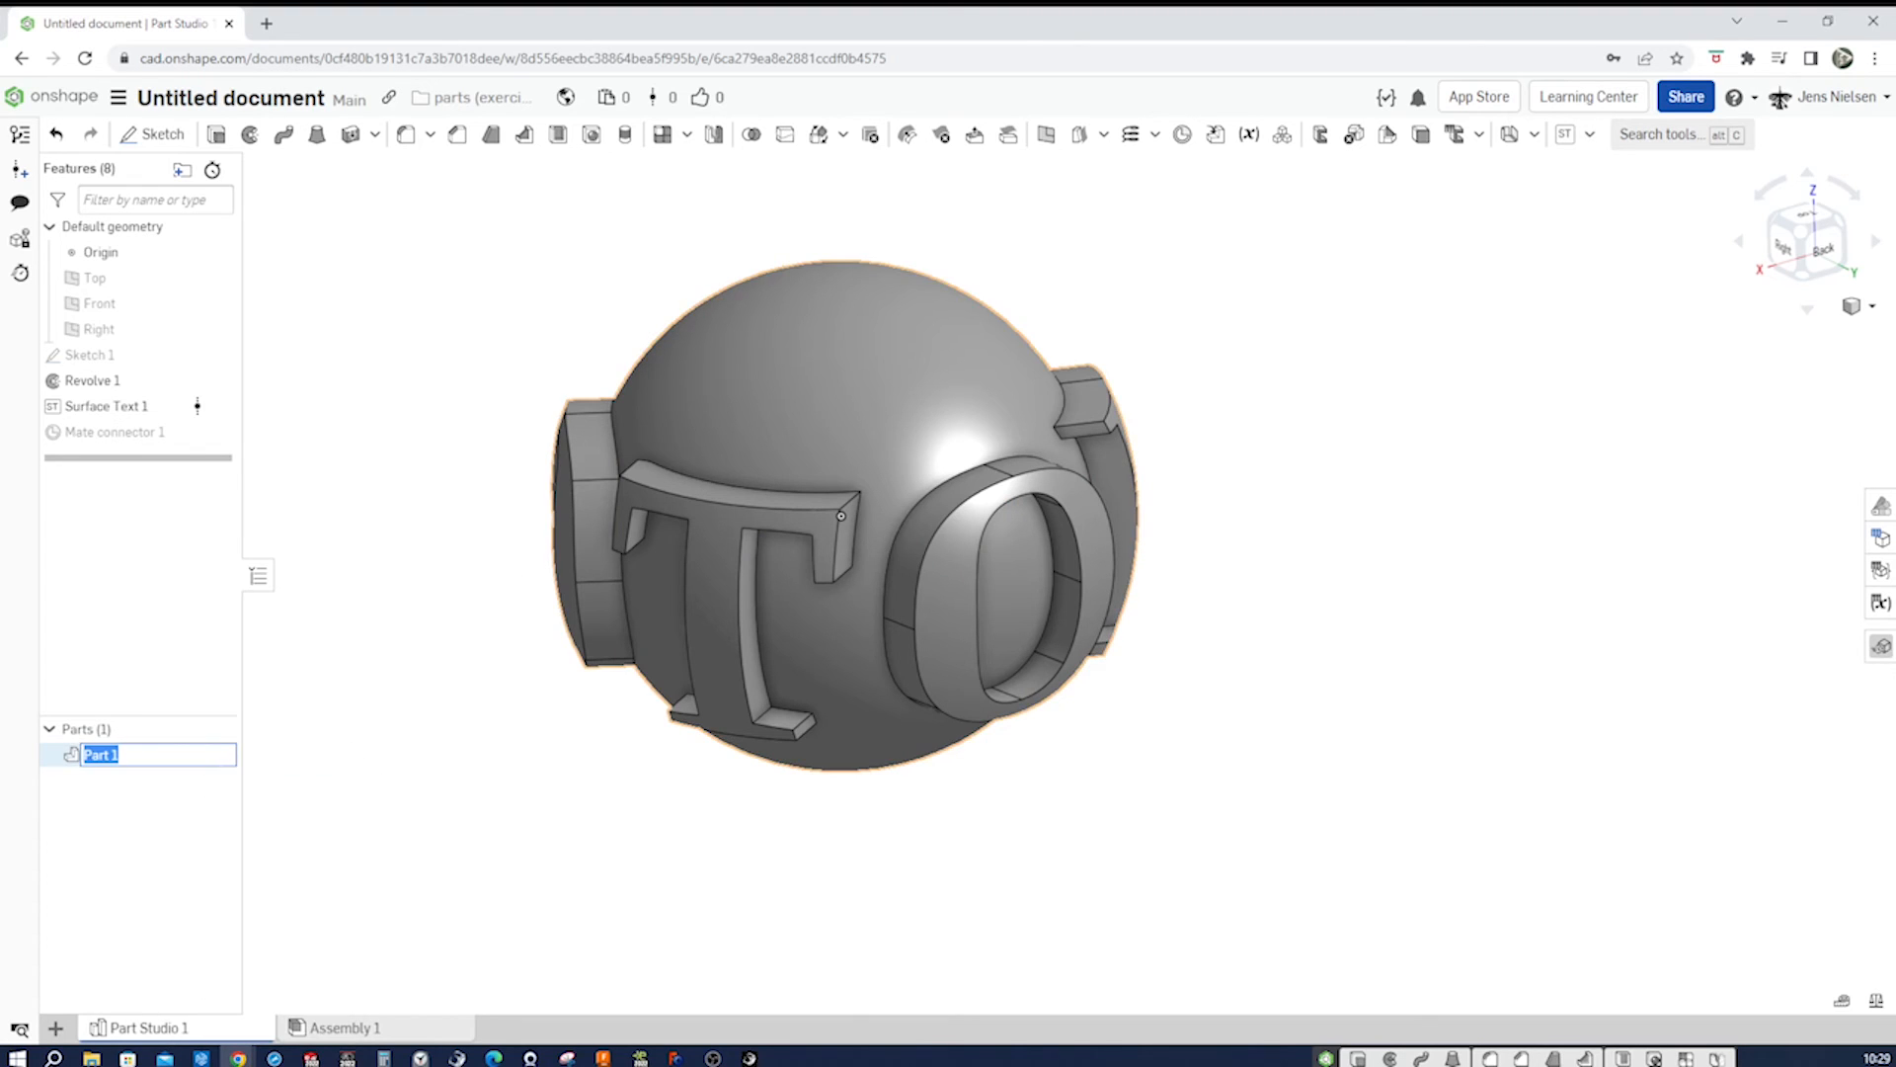
{"action": "type", "text": "globe"}
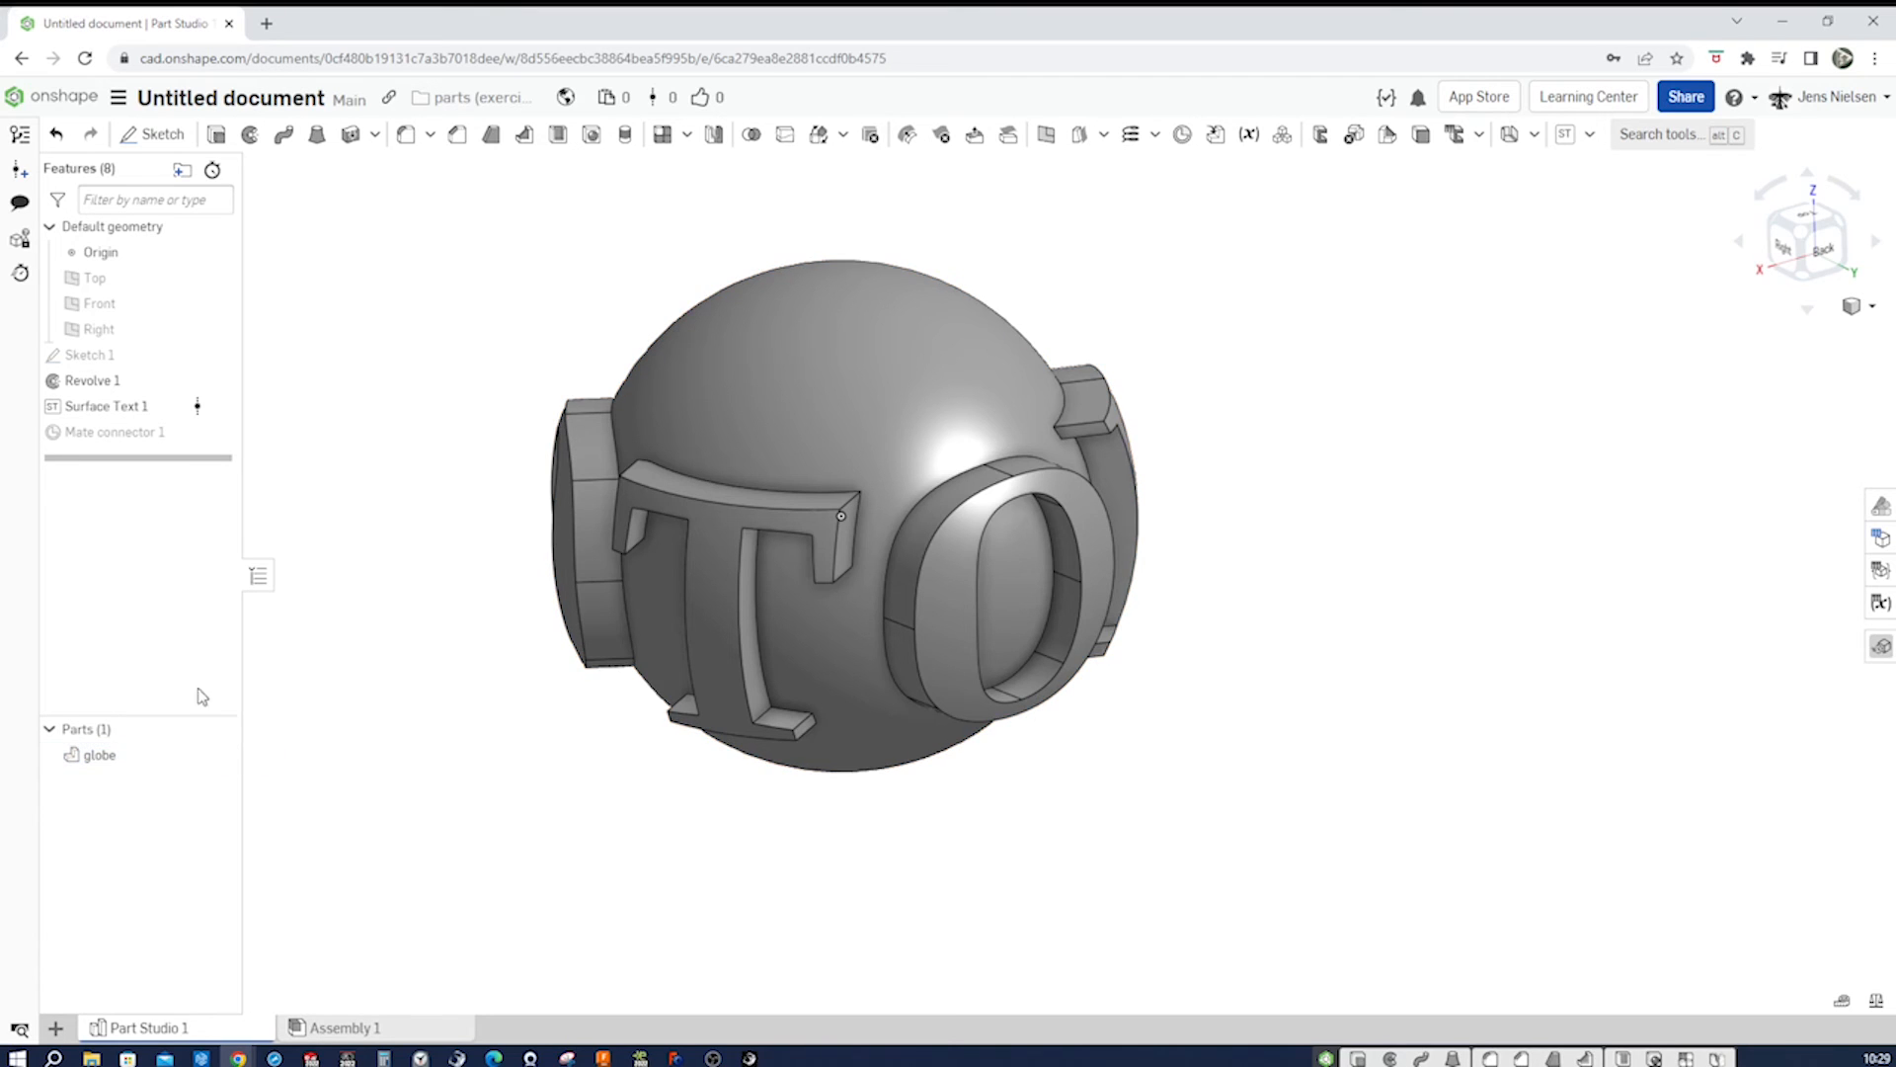
{"action": "right_click", "coordinate": [101, 755]}
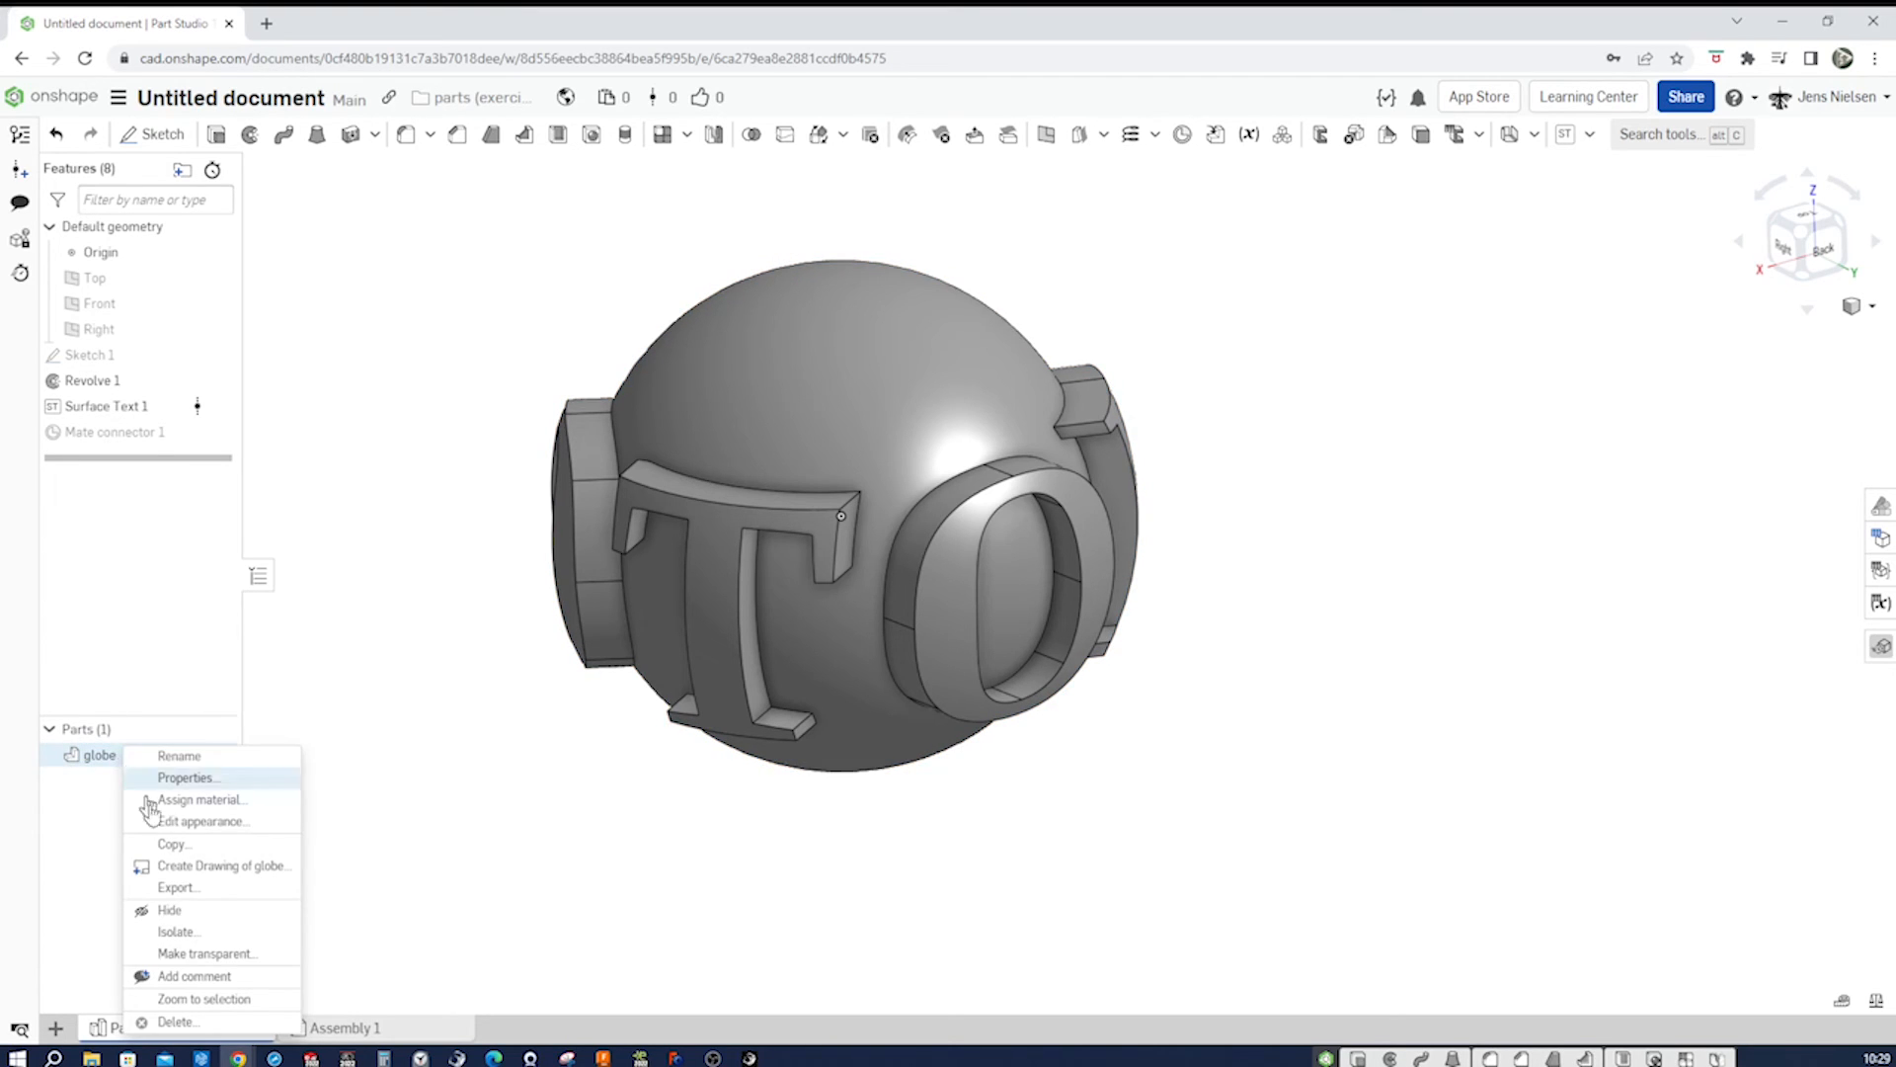
{"action": "left_click", "coordinate": [201, 822]}
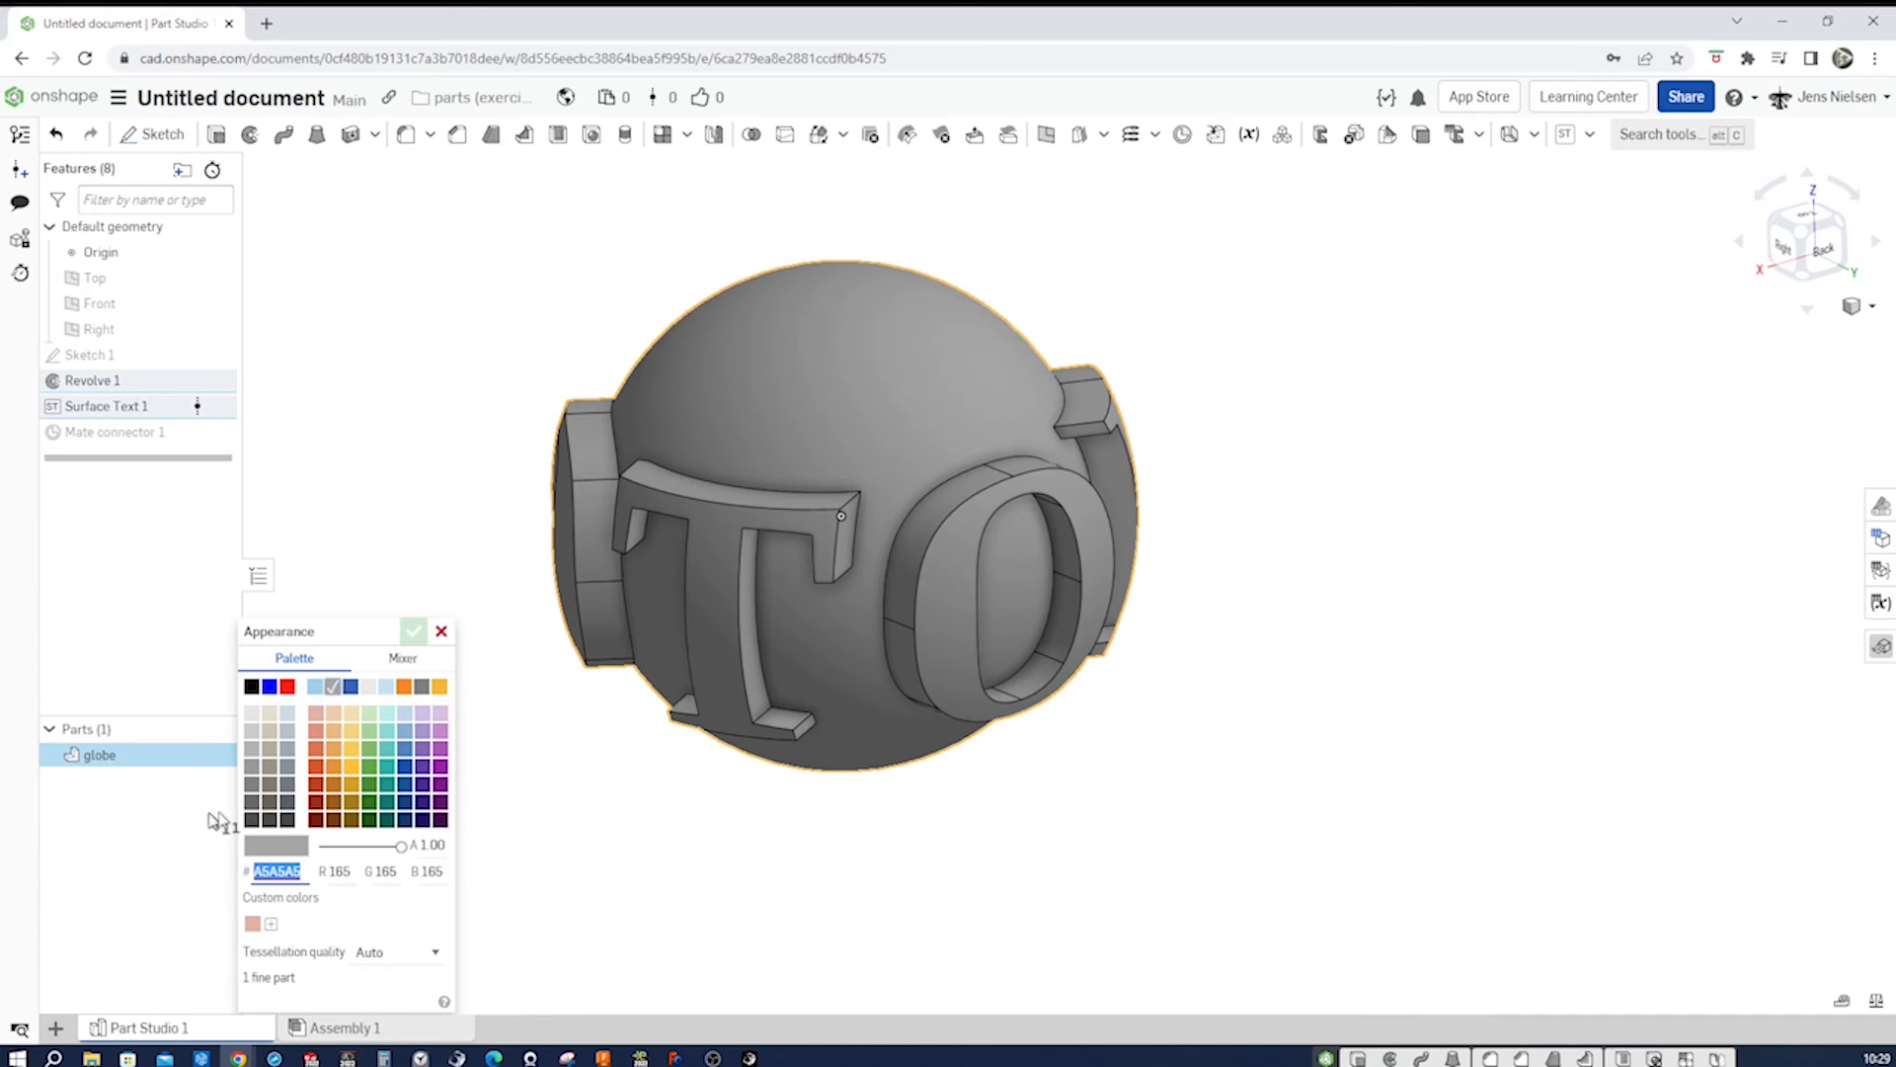
{"action": "mouse_move", "coordinate": [407, 725]}
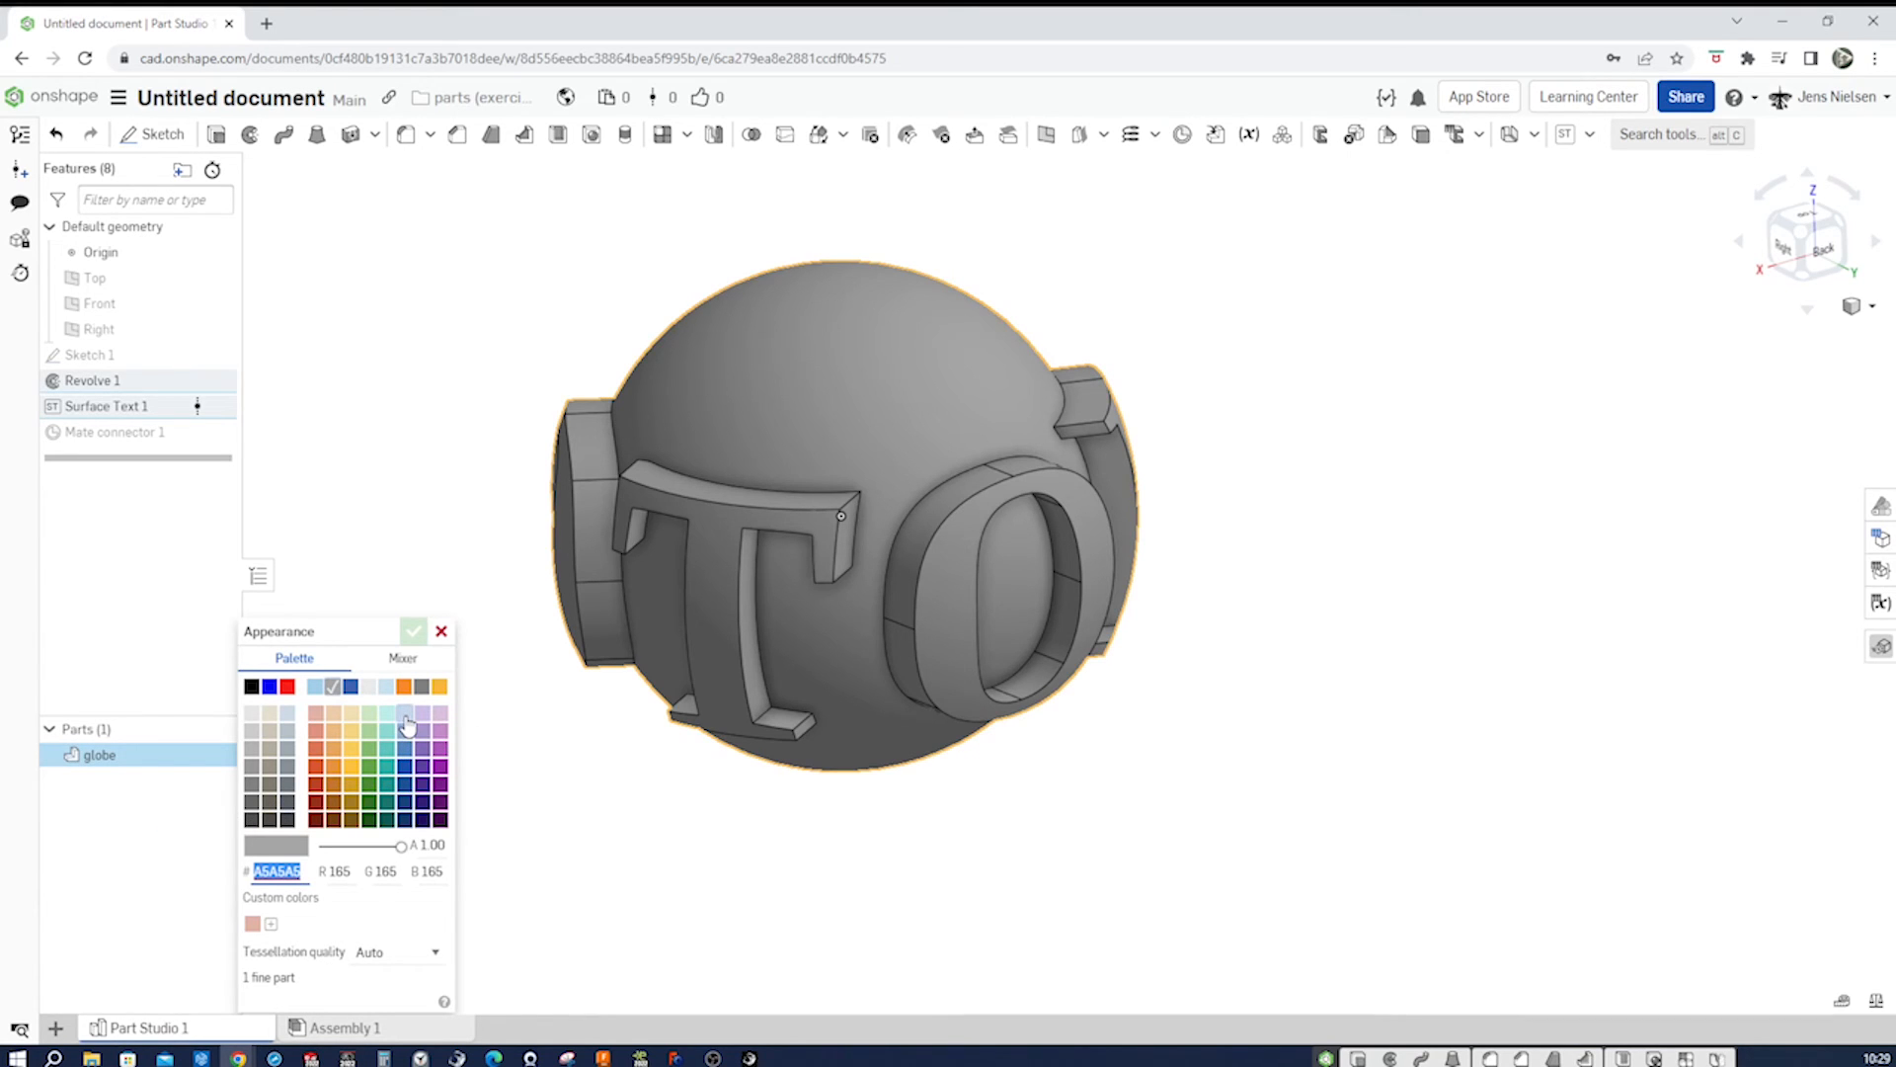
{"action": "left_click", "coordinate": [403, 714]}
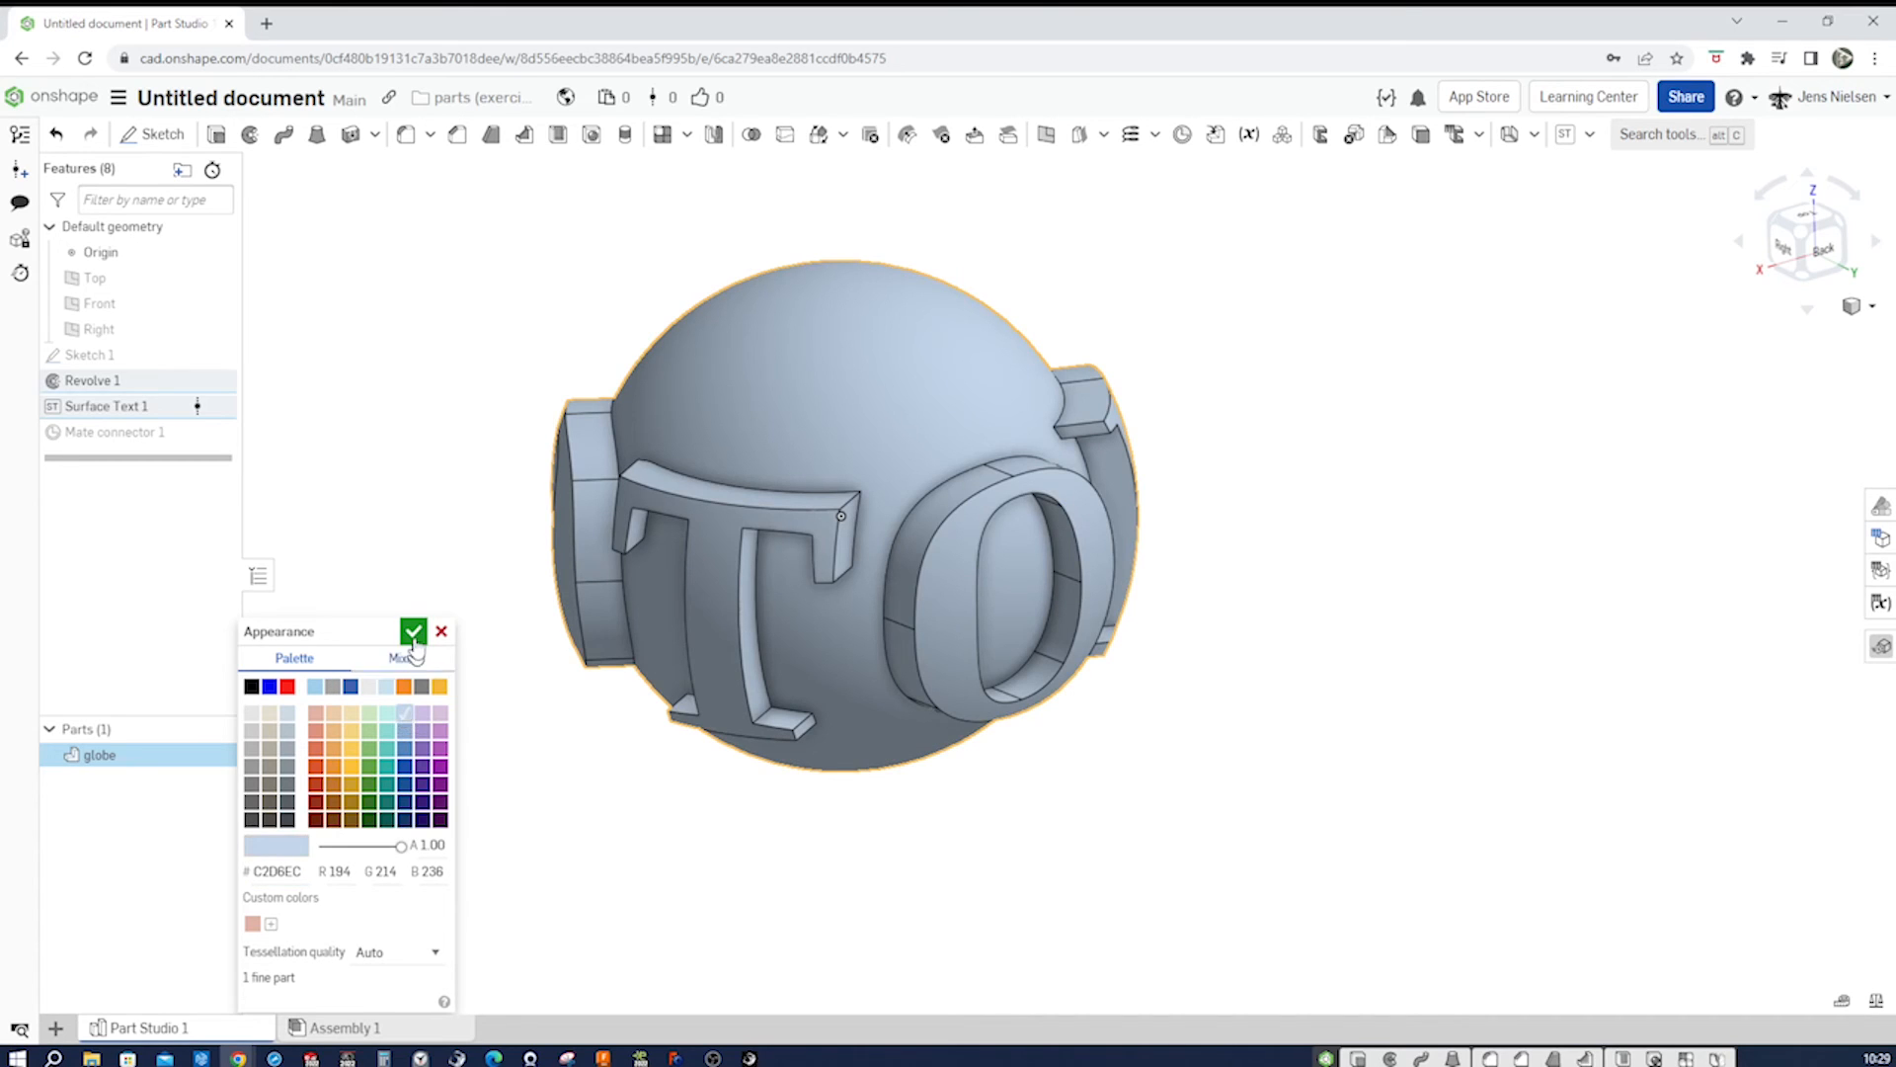
{"action": "left_click", "coordinate": [413, 632]}
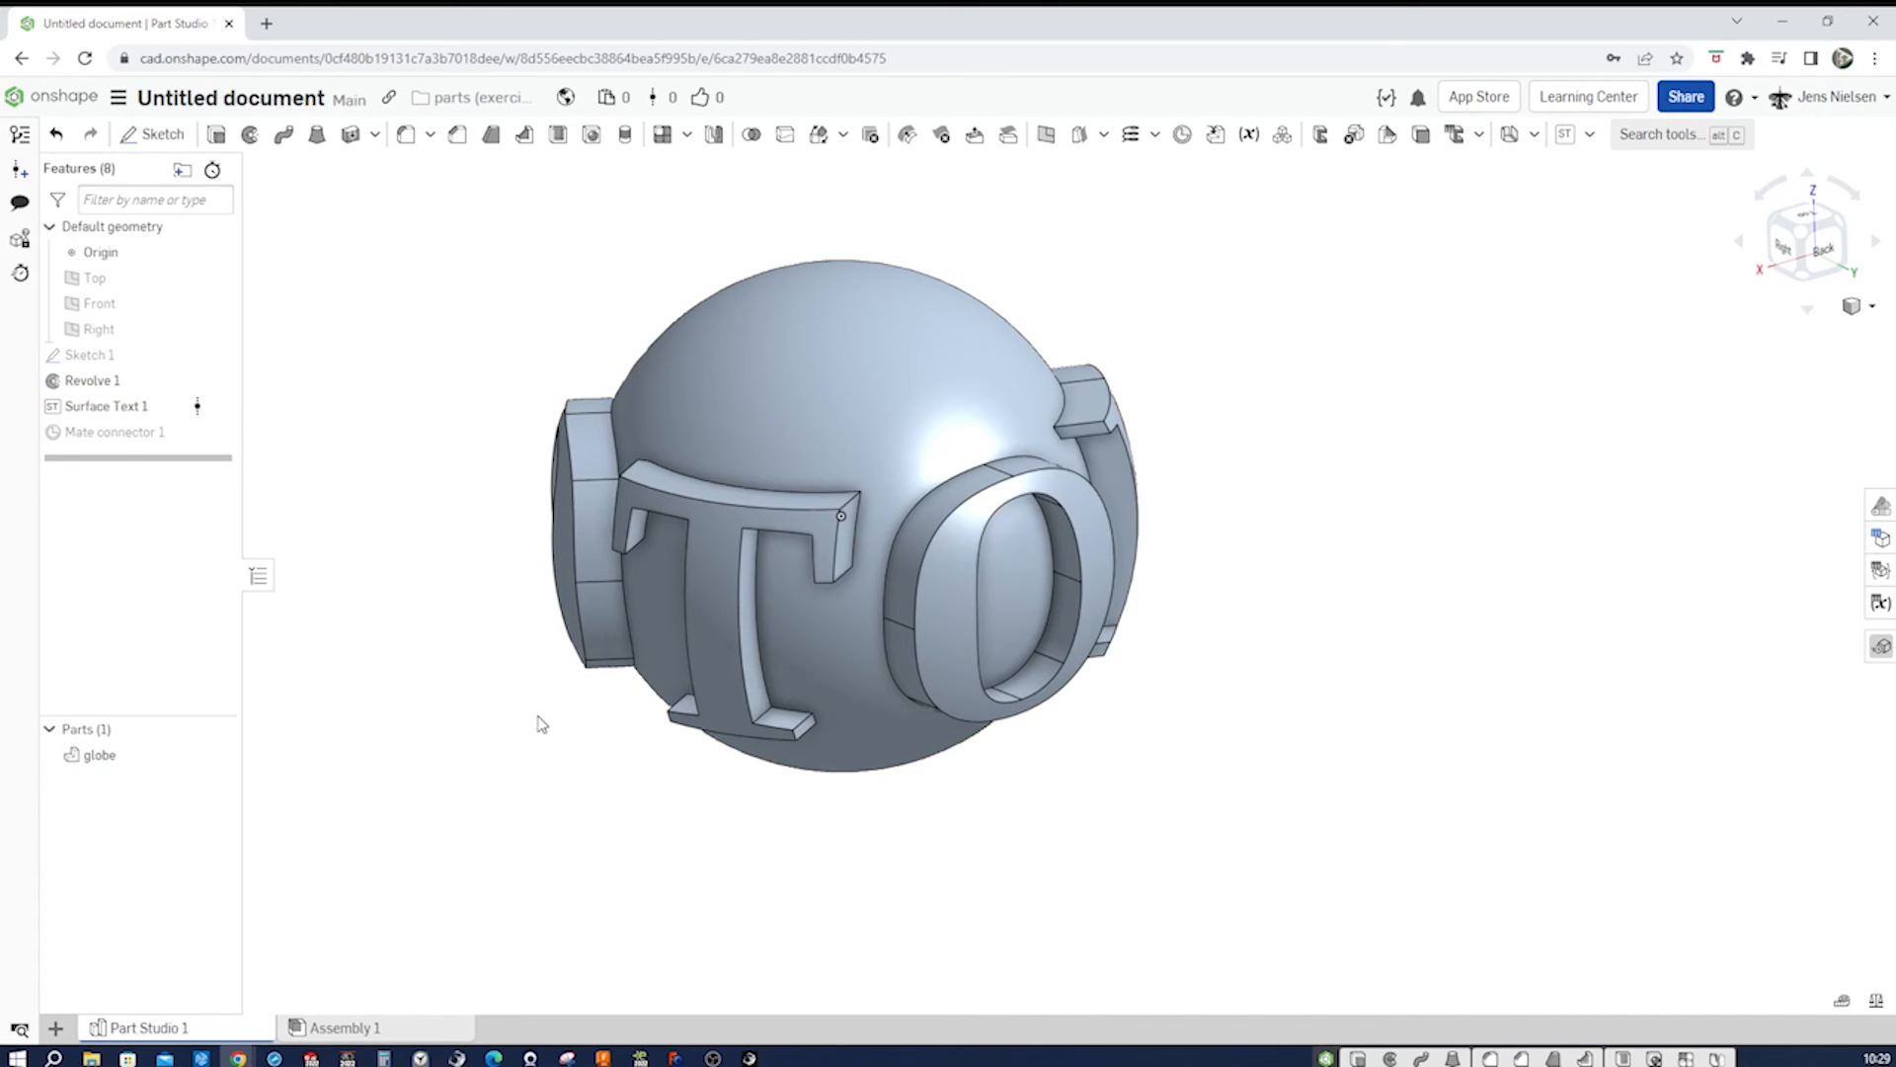
{"action": "mouse_move", "coordinate": [316, 499]}
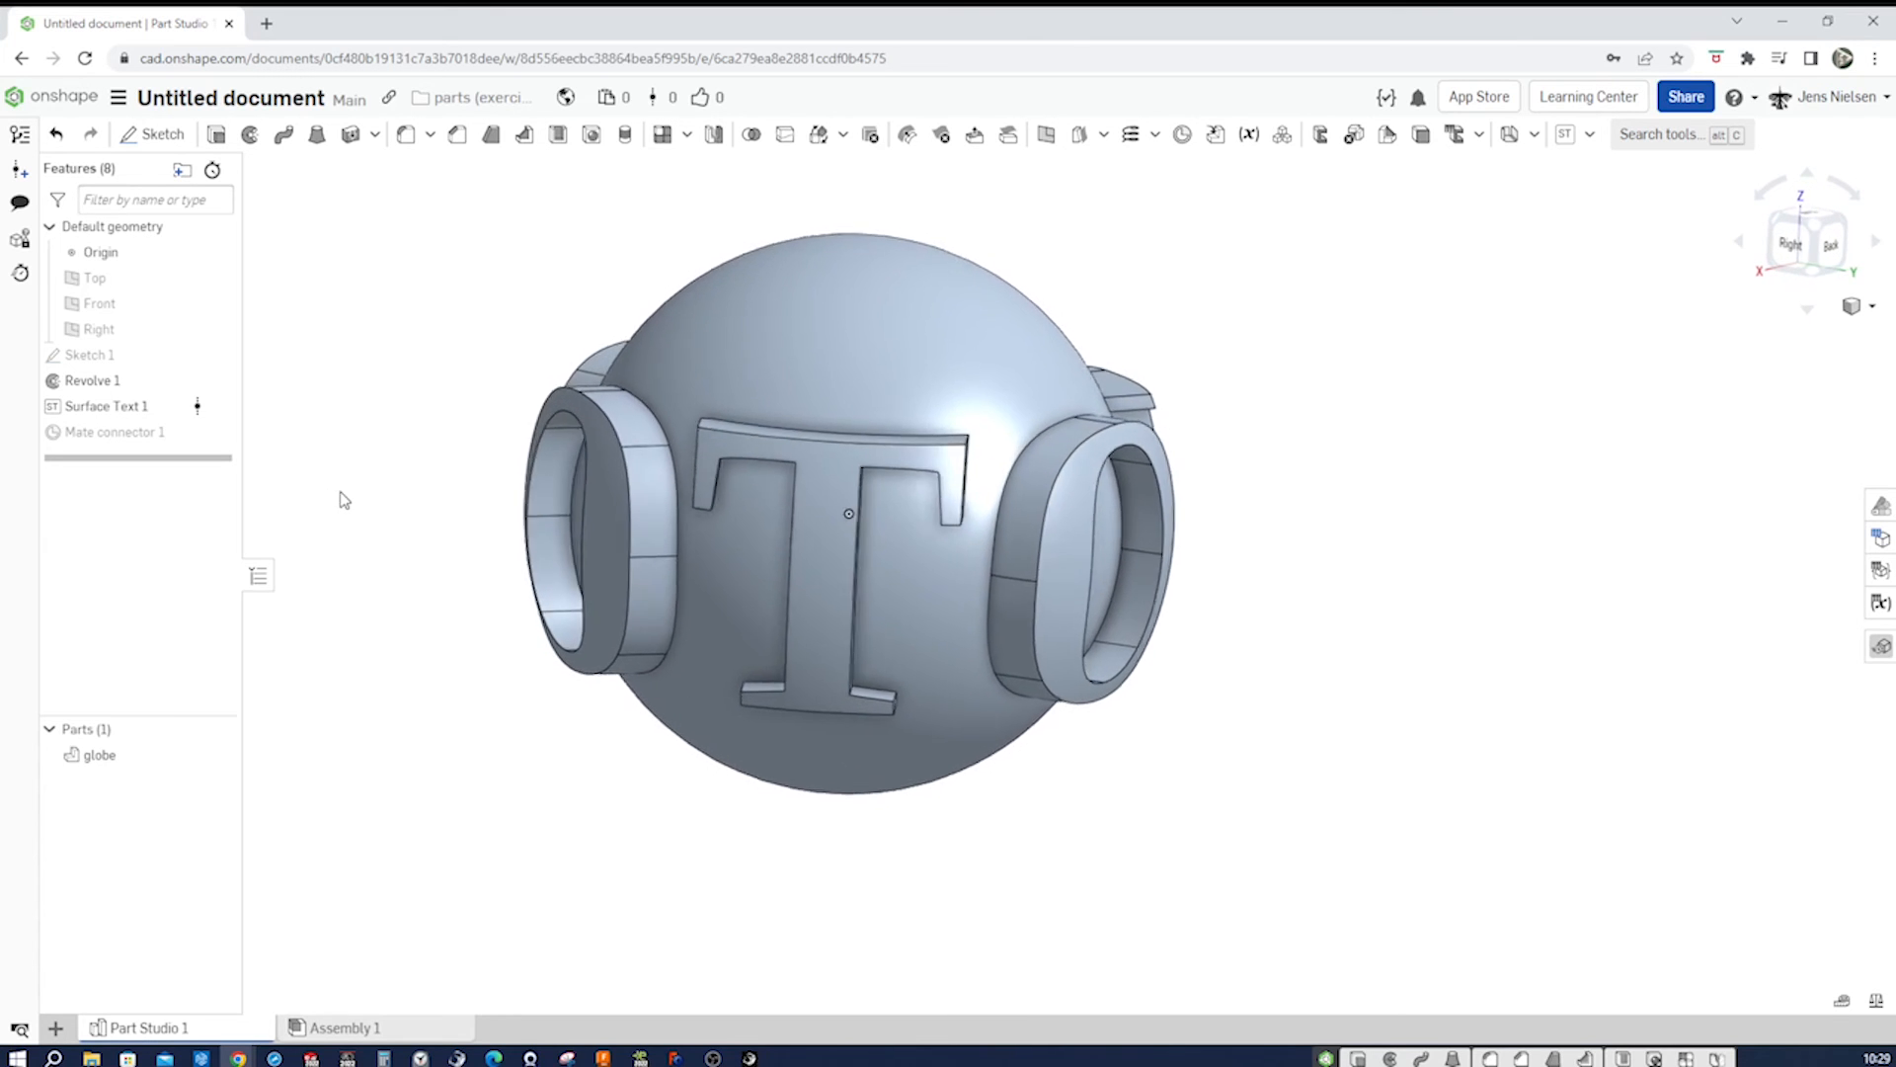
- Give Surface Text 1 its own green 5FA73D appearance and confirm it
{"action": "right_click", "coordinate": [105, 405]}
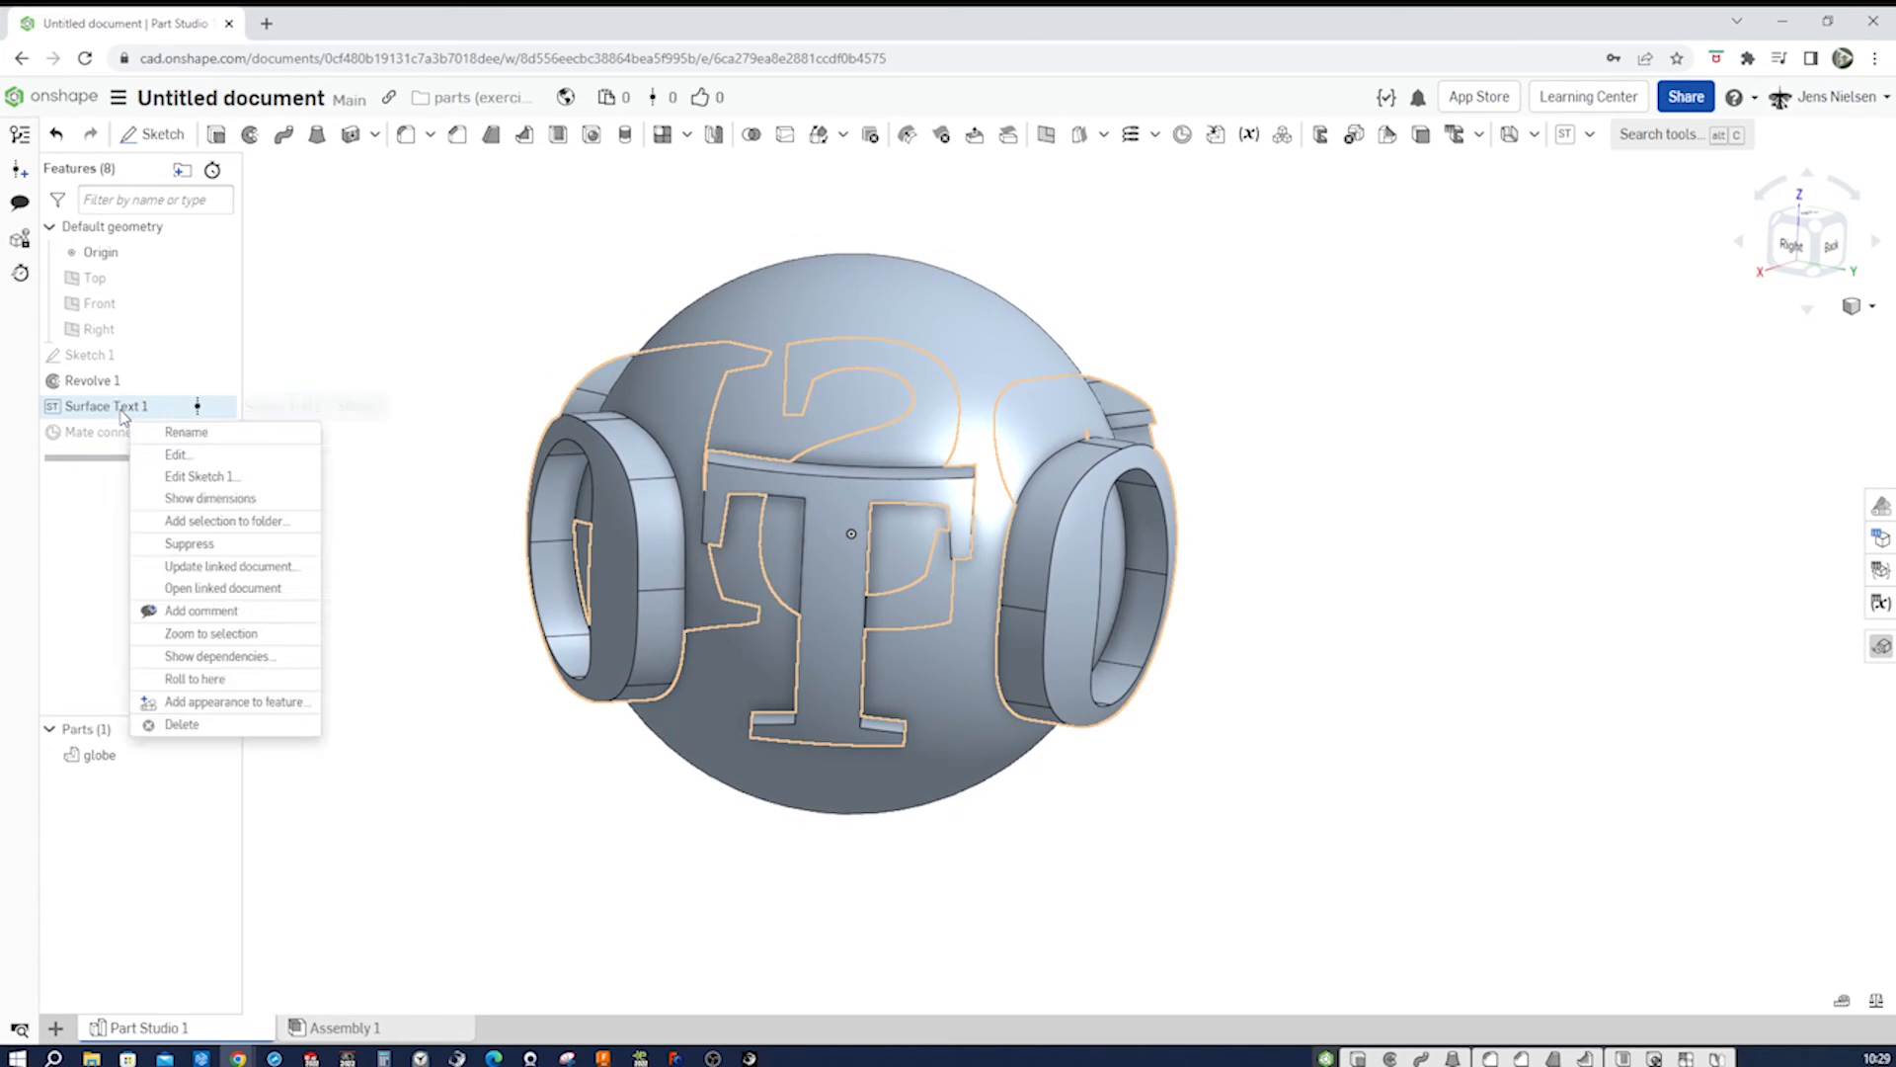
{"action": "mouse_move", "coordinate": [239, 656]}
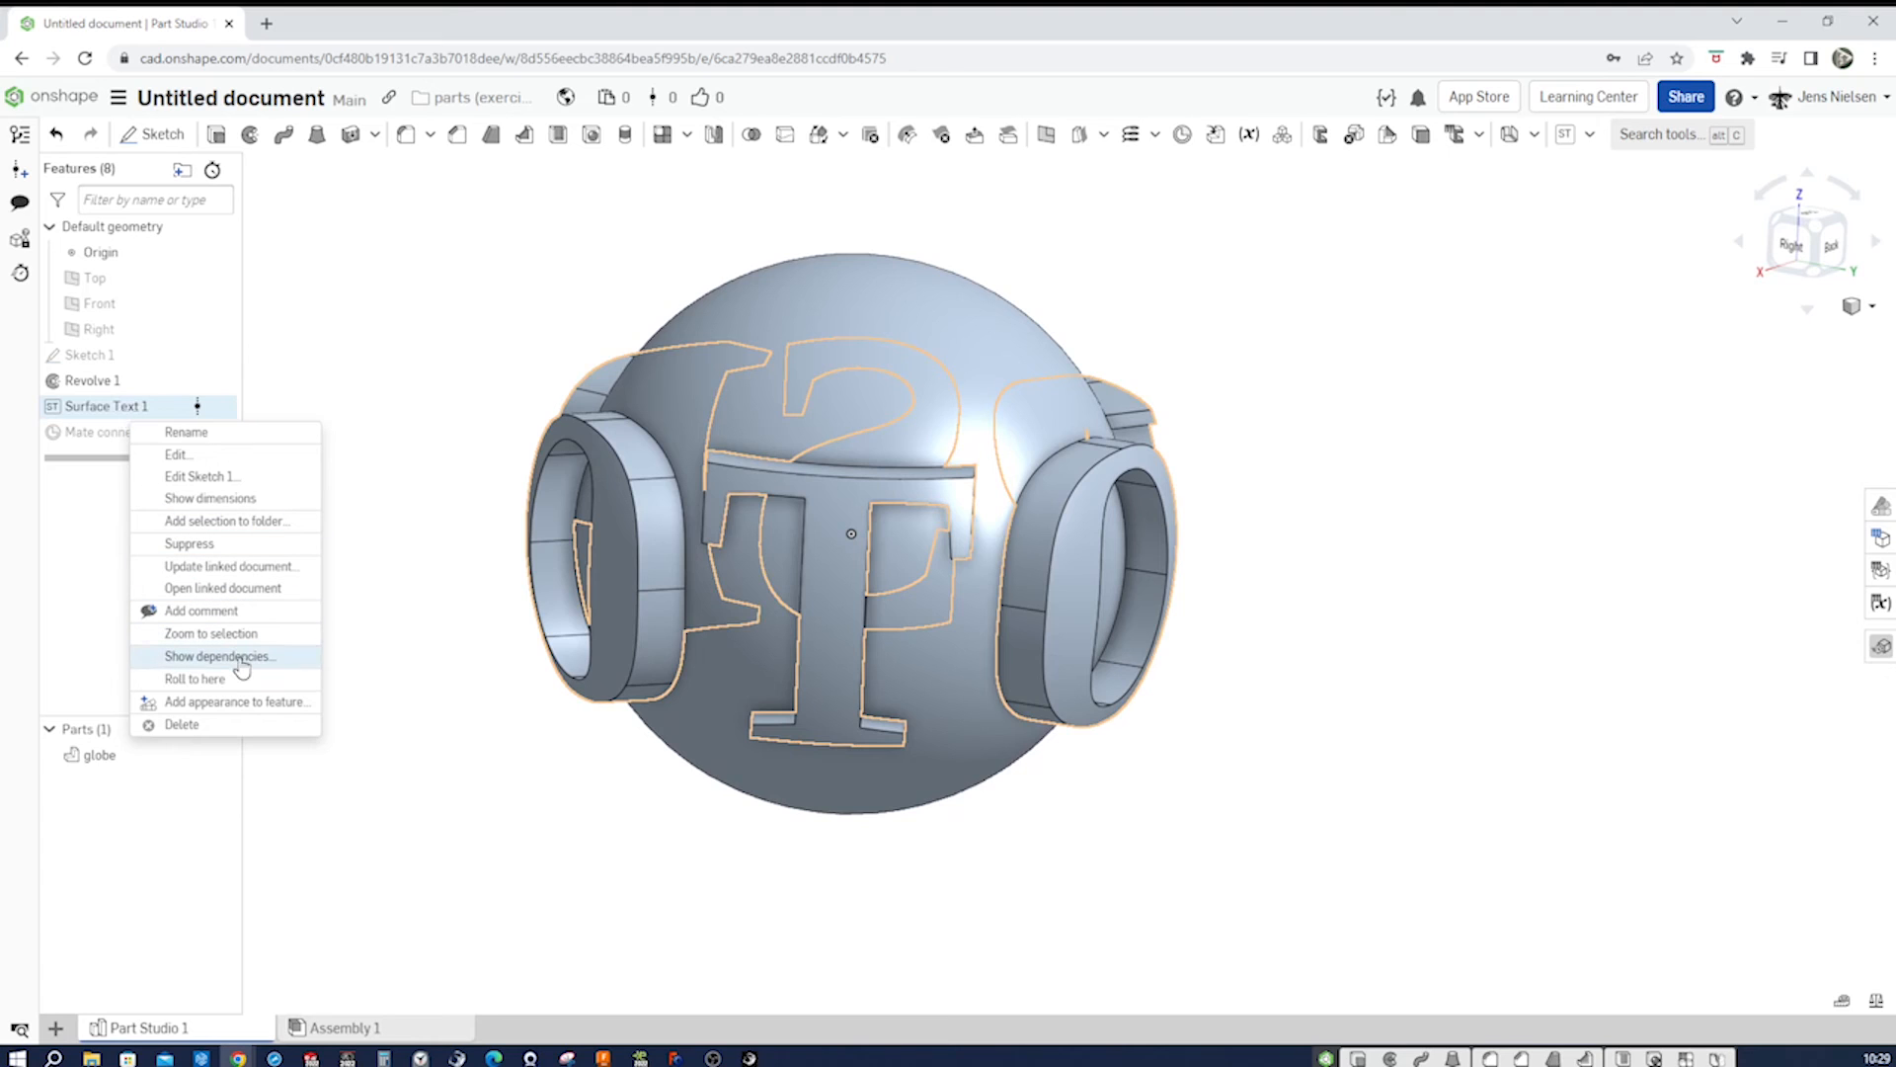
{"action": "mouse_move", "coordinate": [263, 709]}
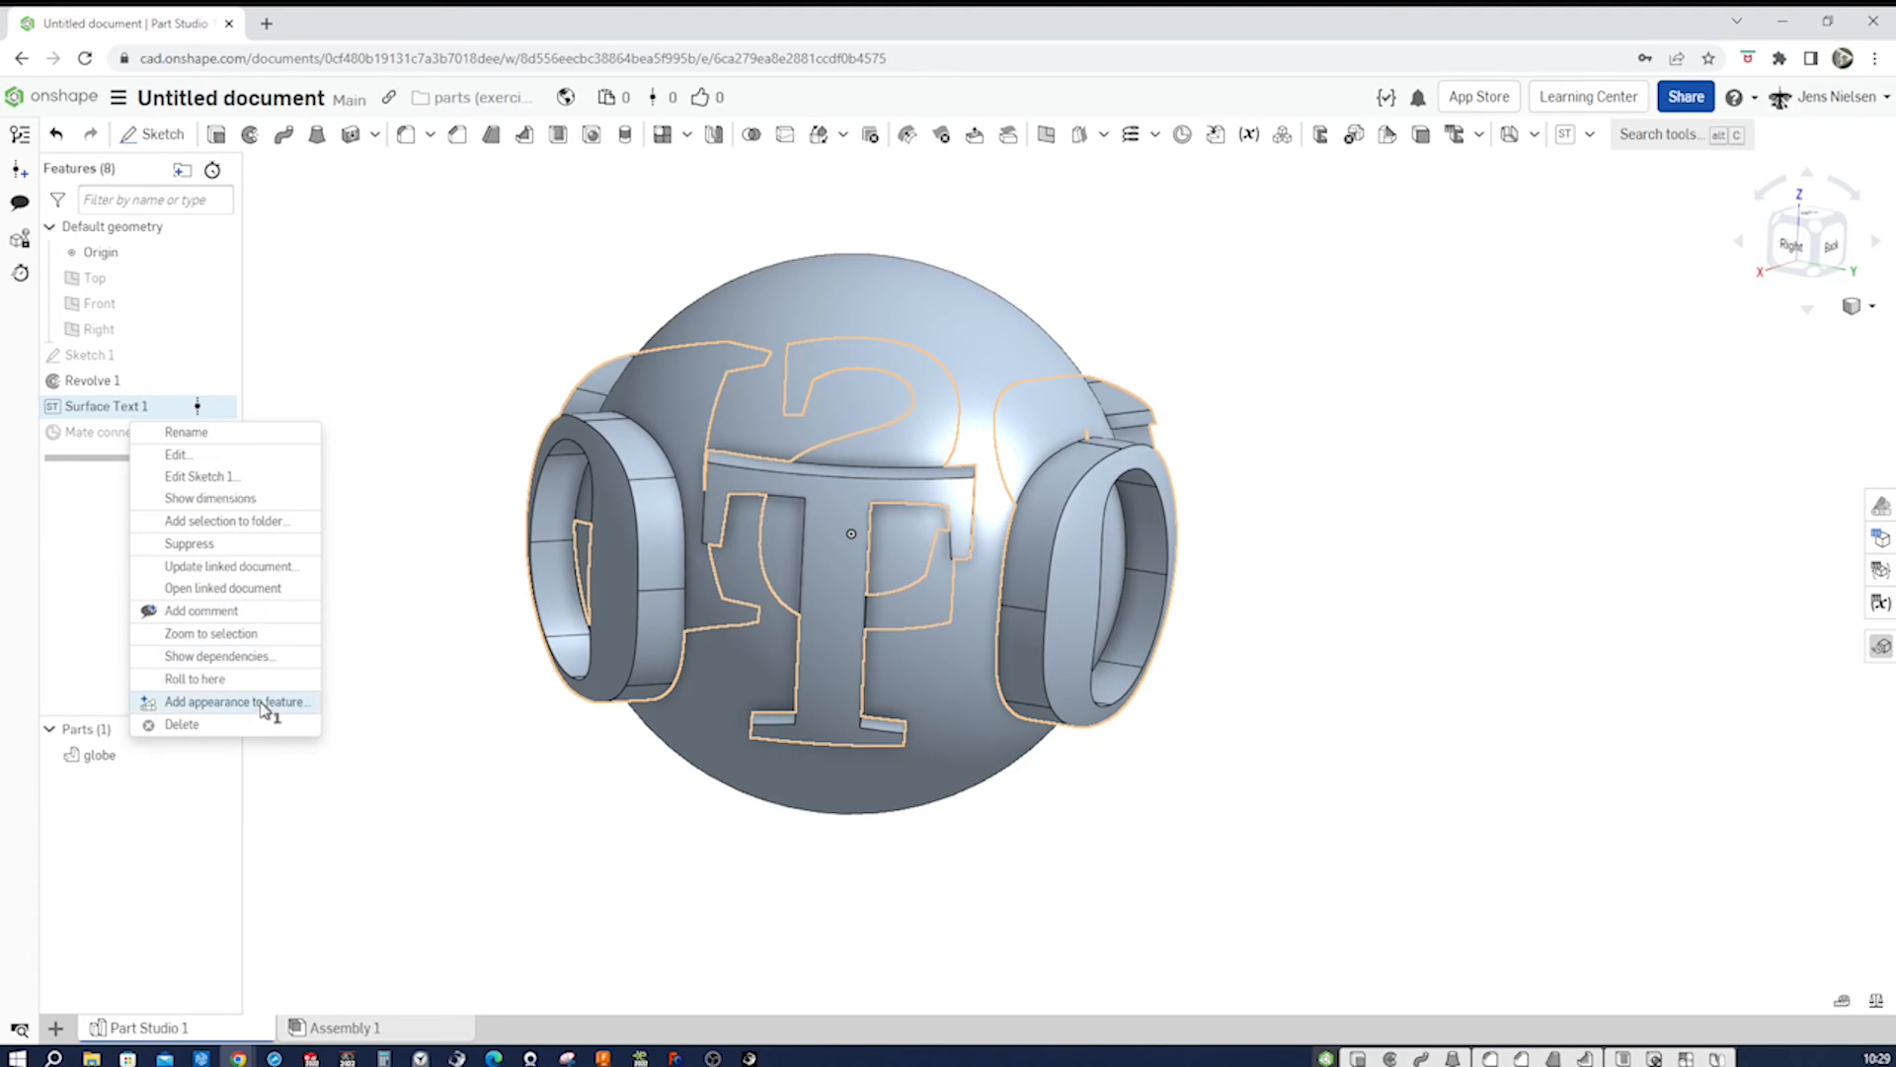
{"action": "left_click", "coordinate": [239, 702]}
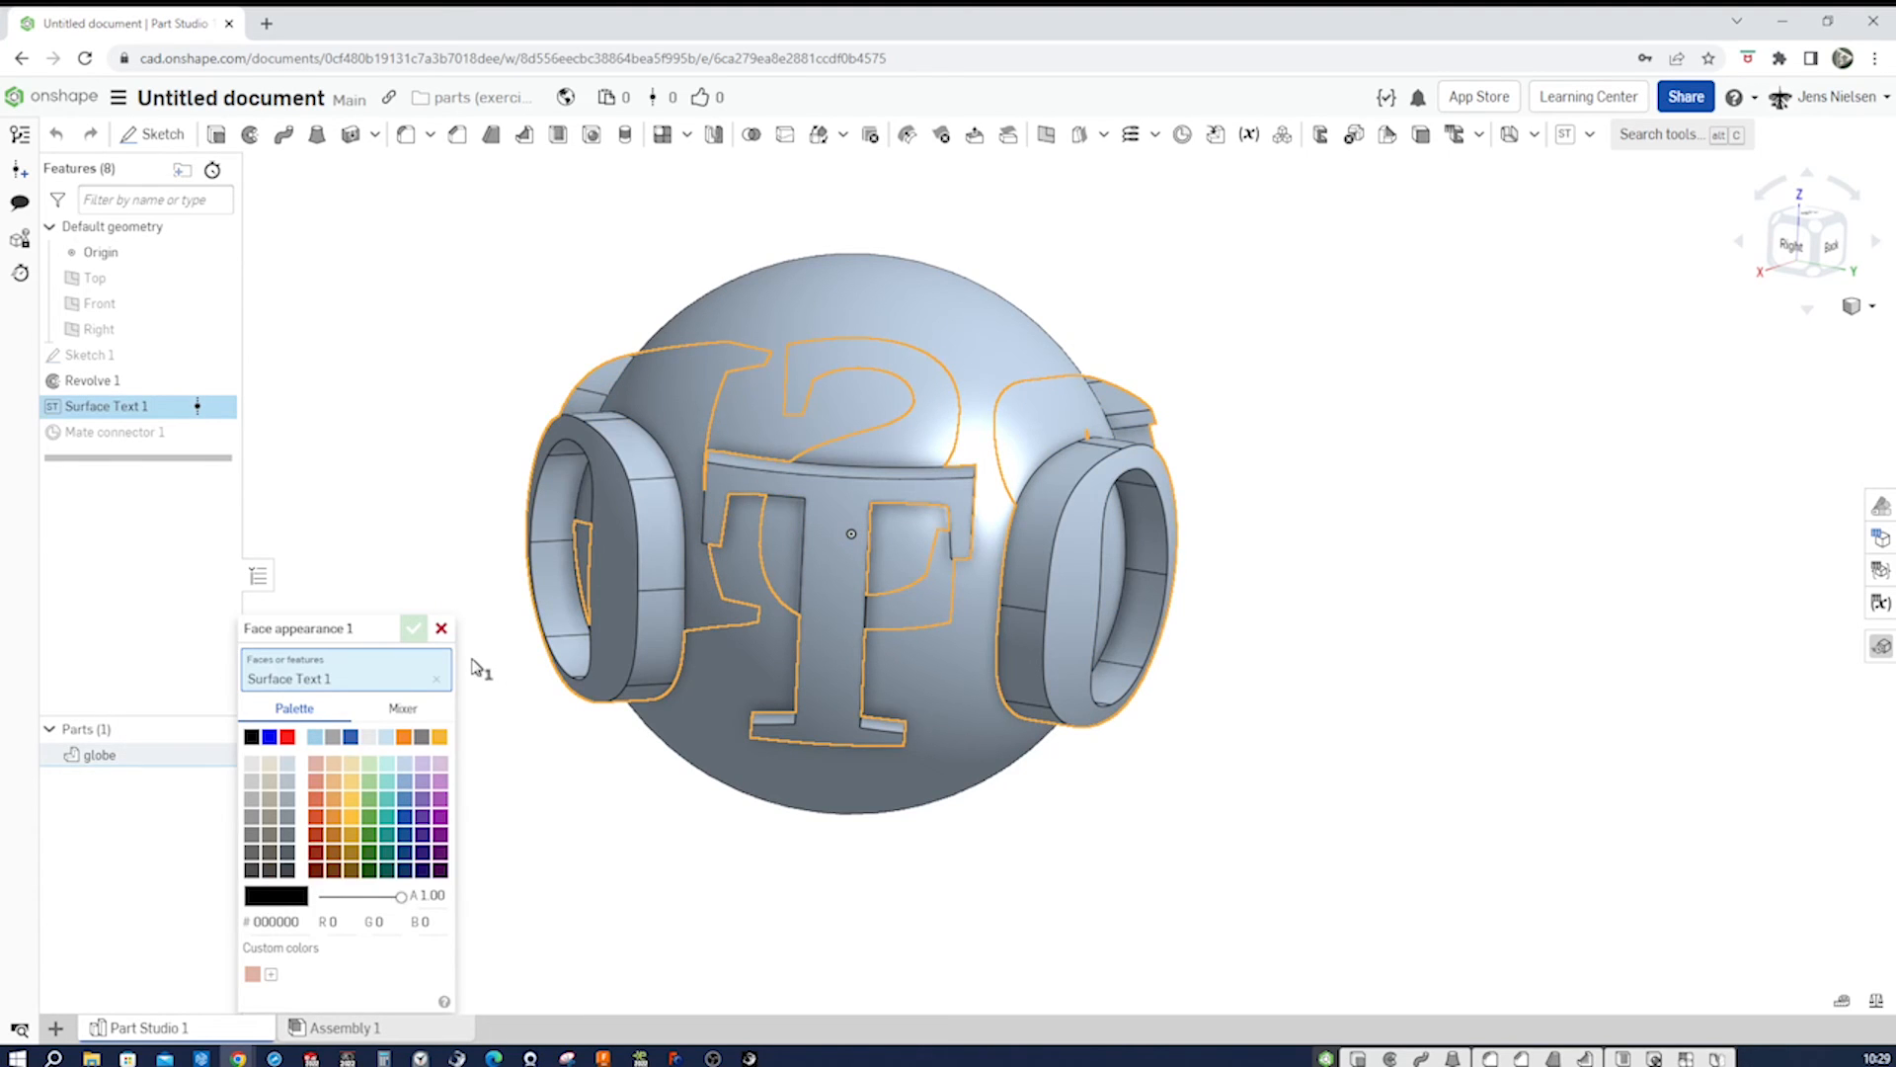
{"action": "left_click", "coordinate": [369, 808]}
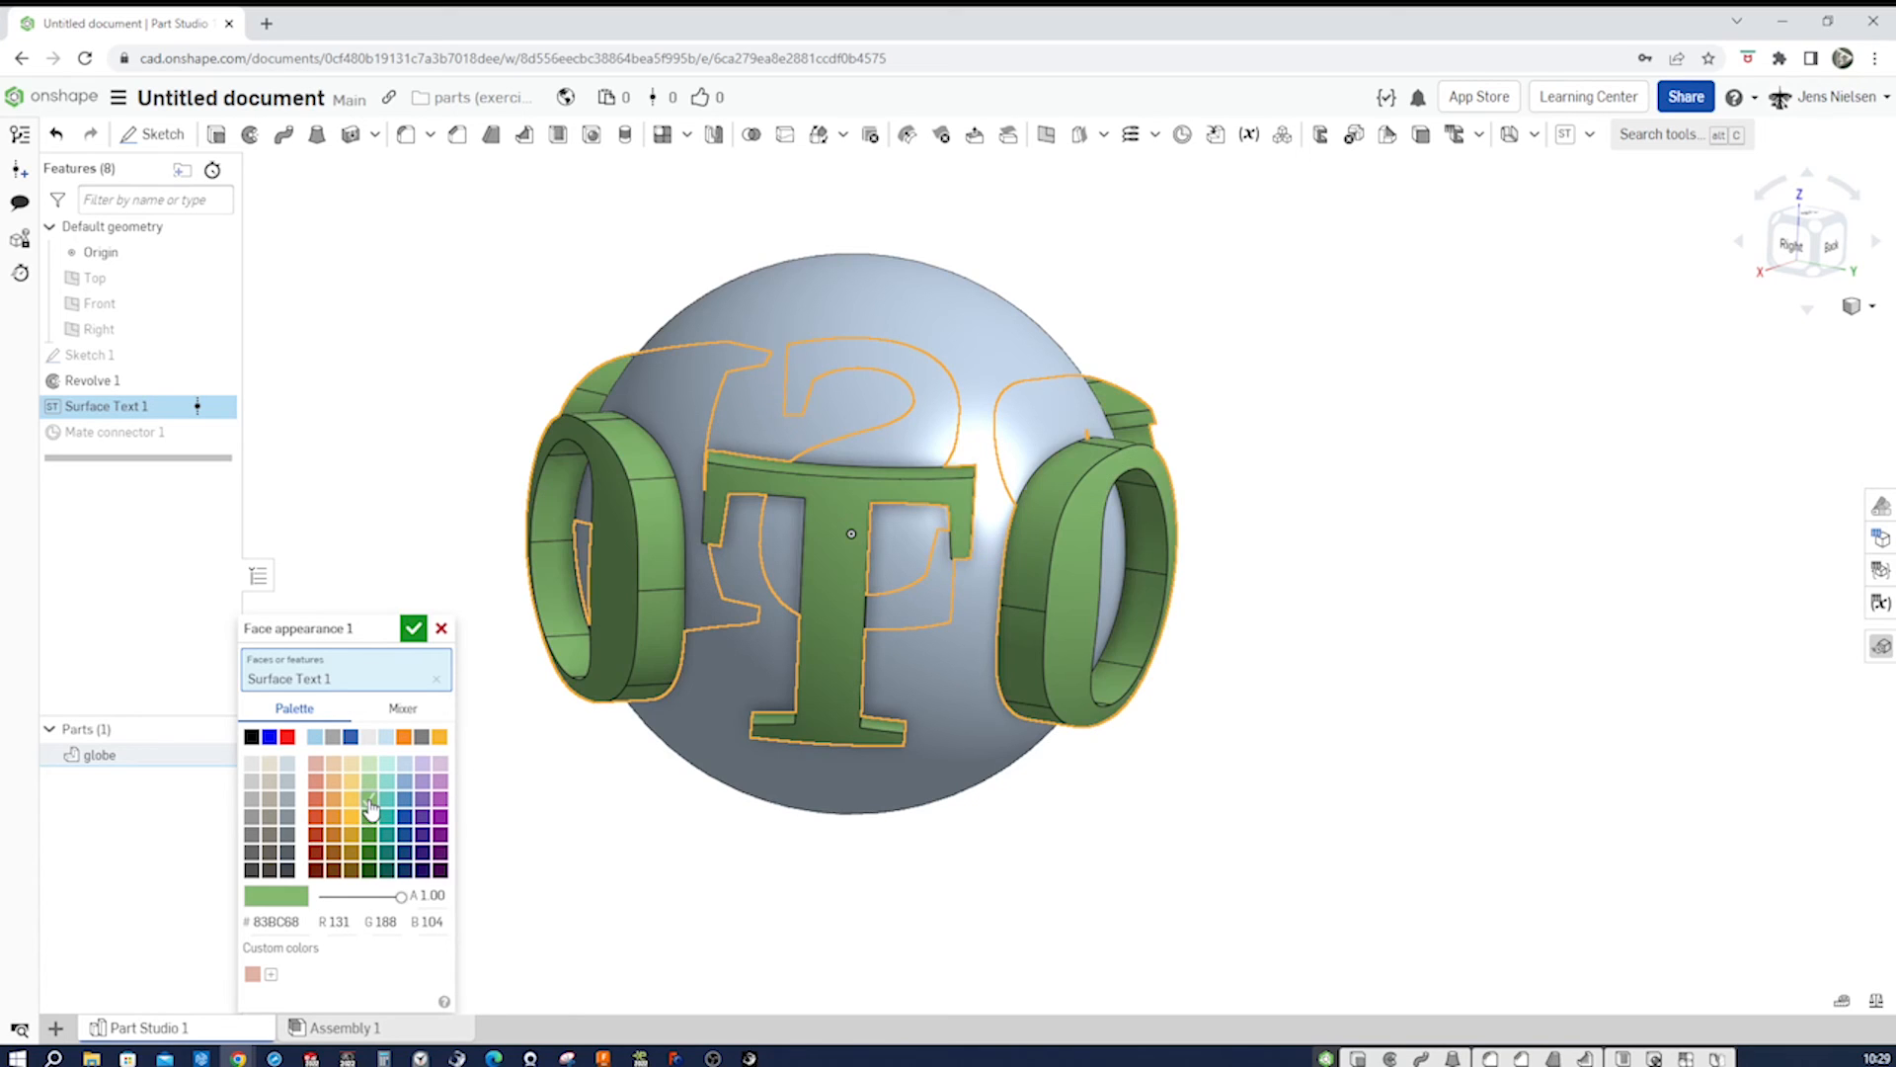
{"action": "left_click", "coordinate": [370, 819]}
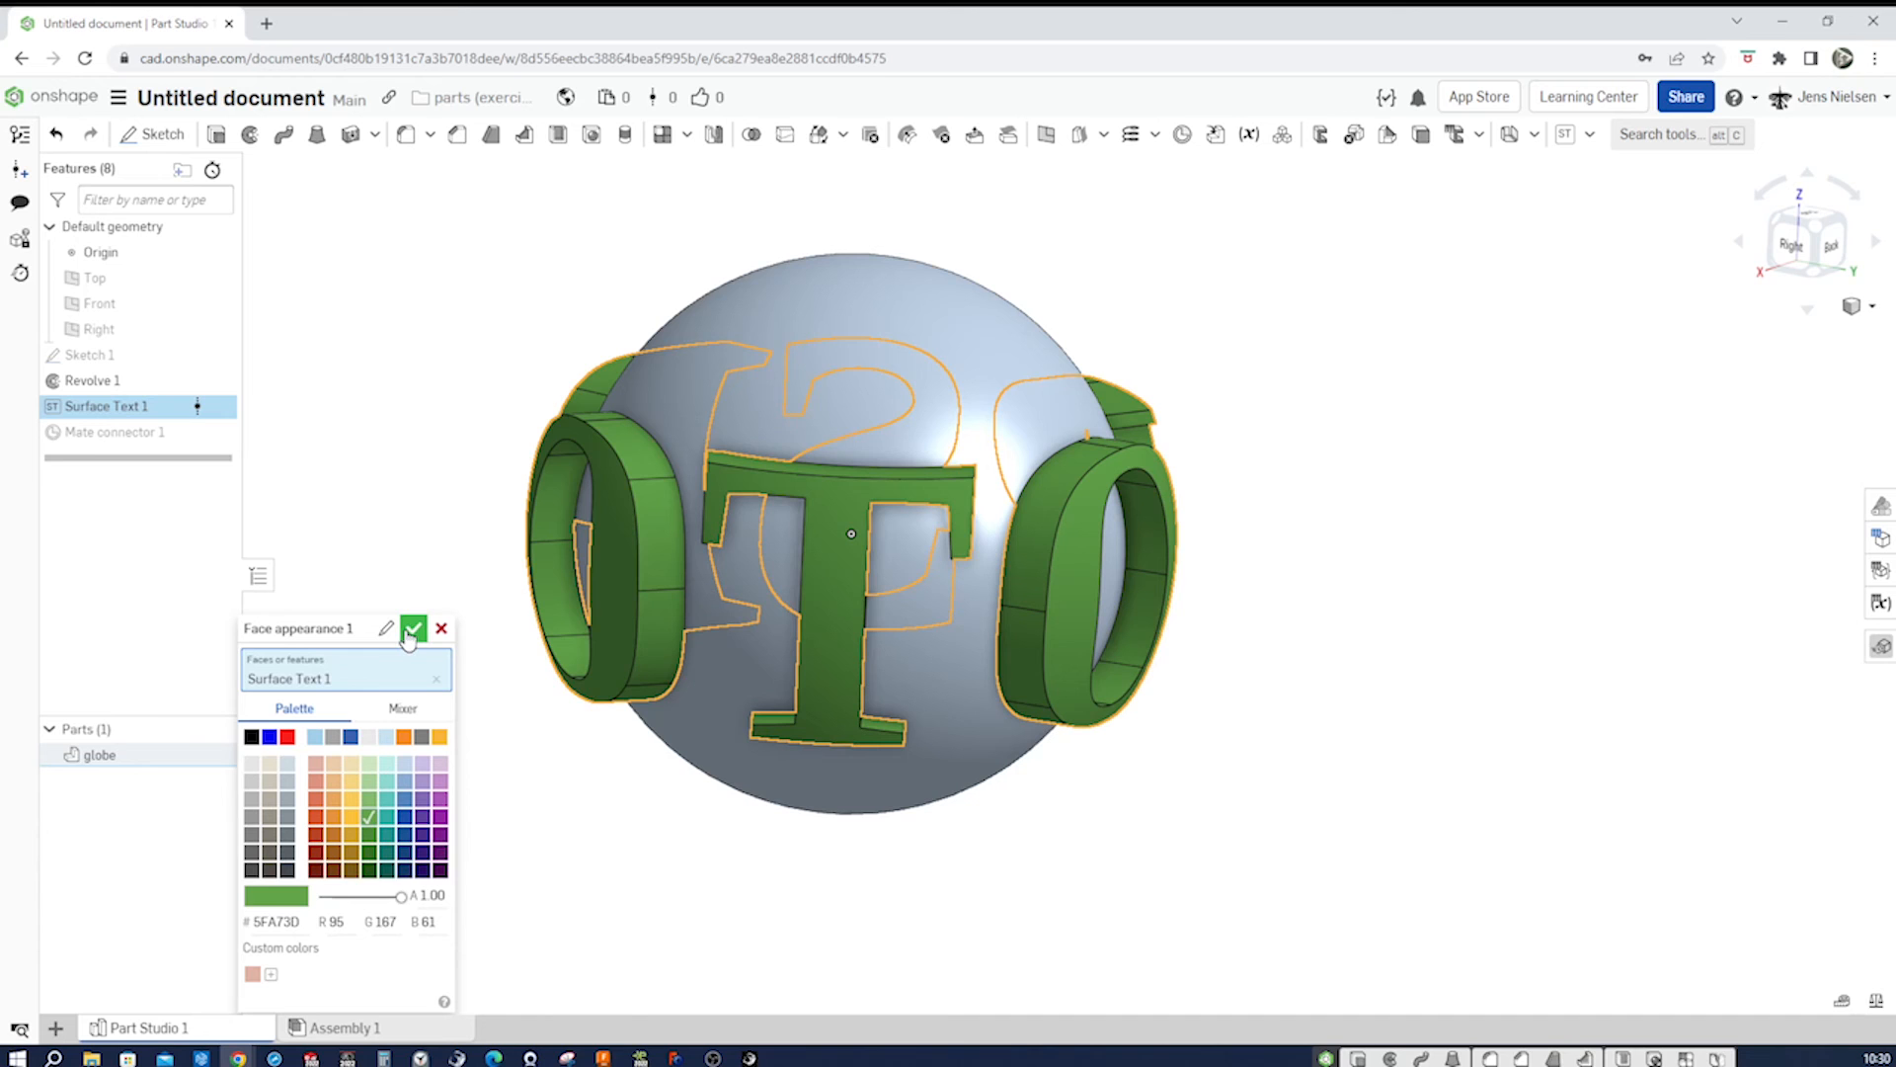
{"action": "left_click", "coordinate": [413, 628]}
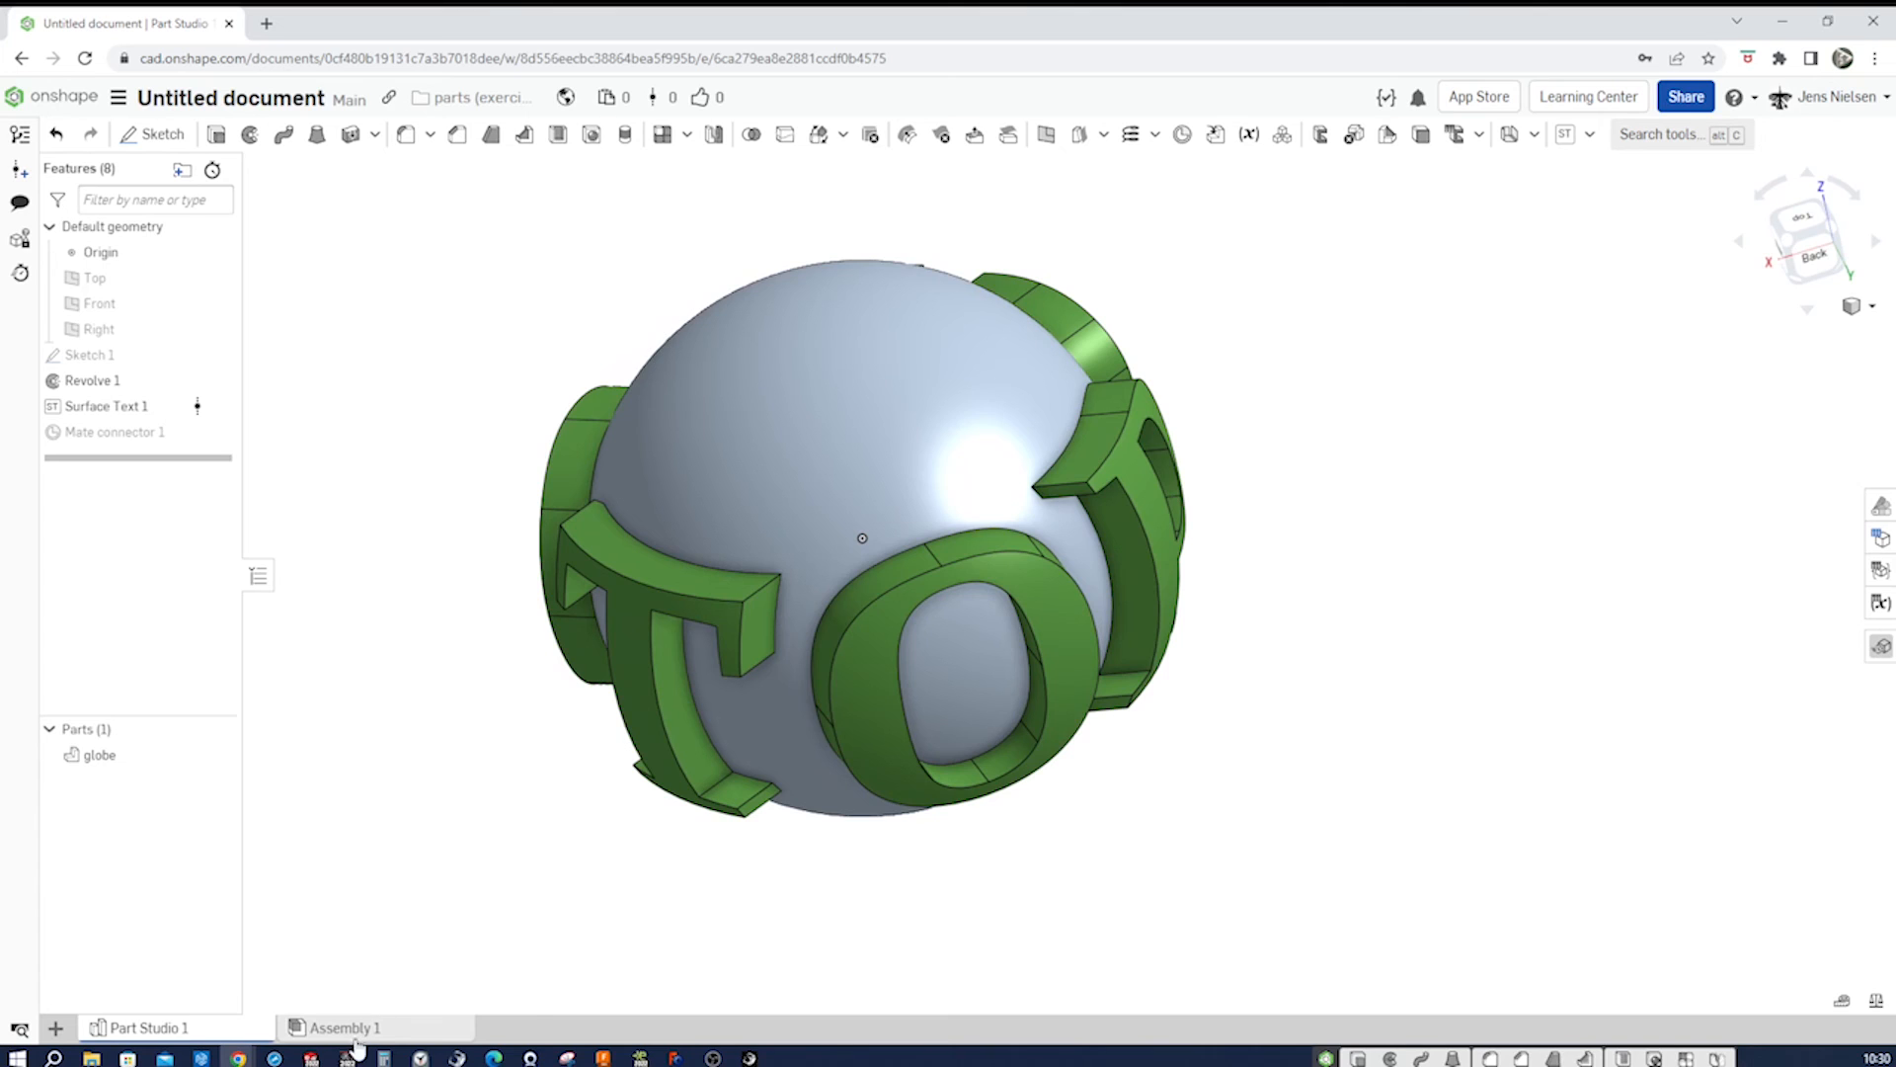
- In Assembly 1, confirm a mate connector on the origin's Z axis and start inserting parts
{"action": "left_click", "coordinate": [343, 1027]}
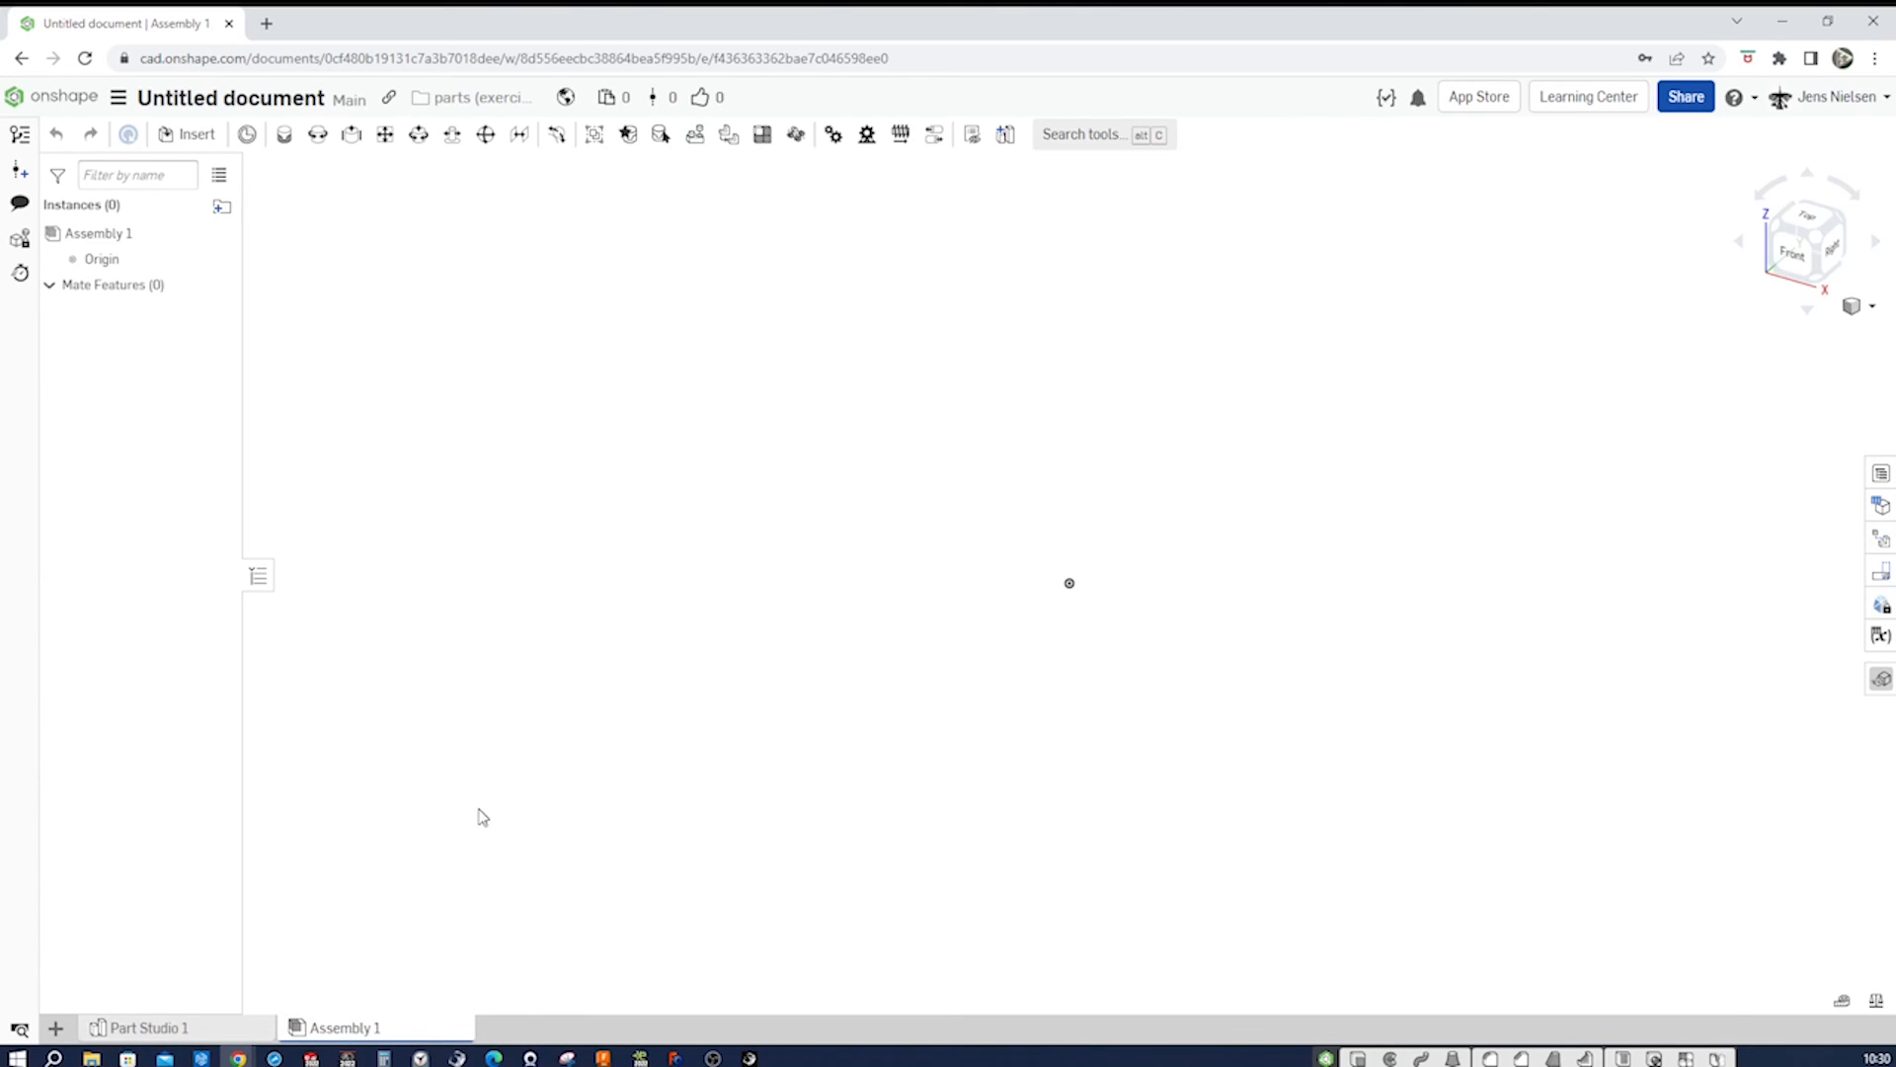
{"action": "left_click", "coordinate": [247, 134]}
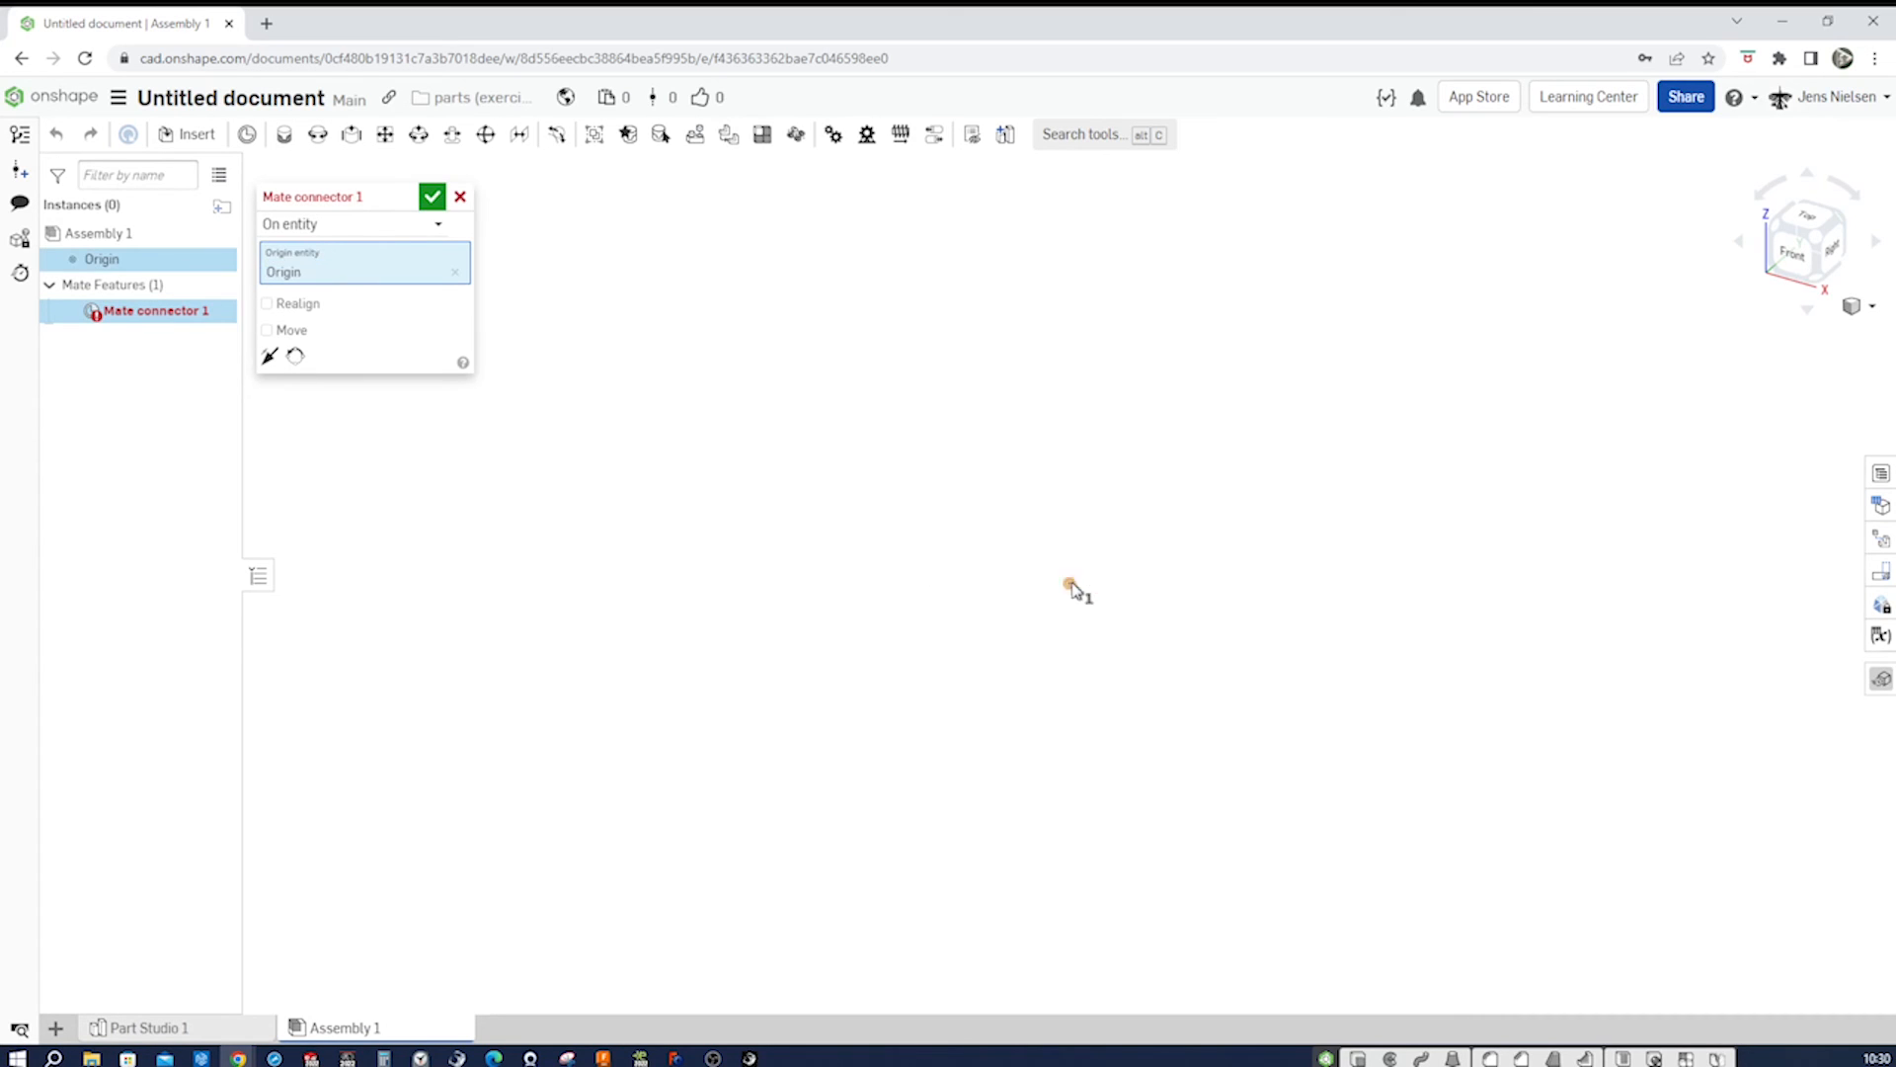
{"action": "left_click", "coordinate": [1069, 579]}
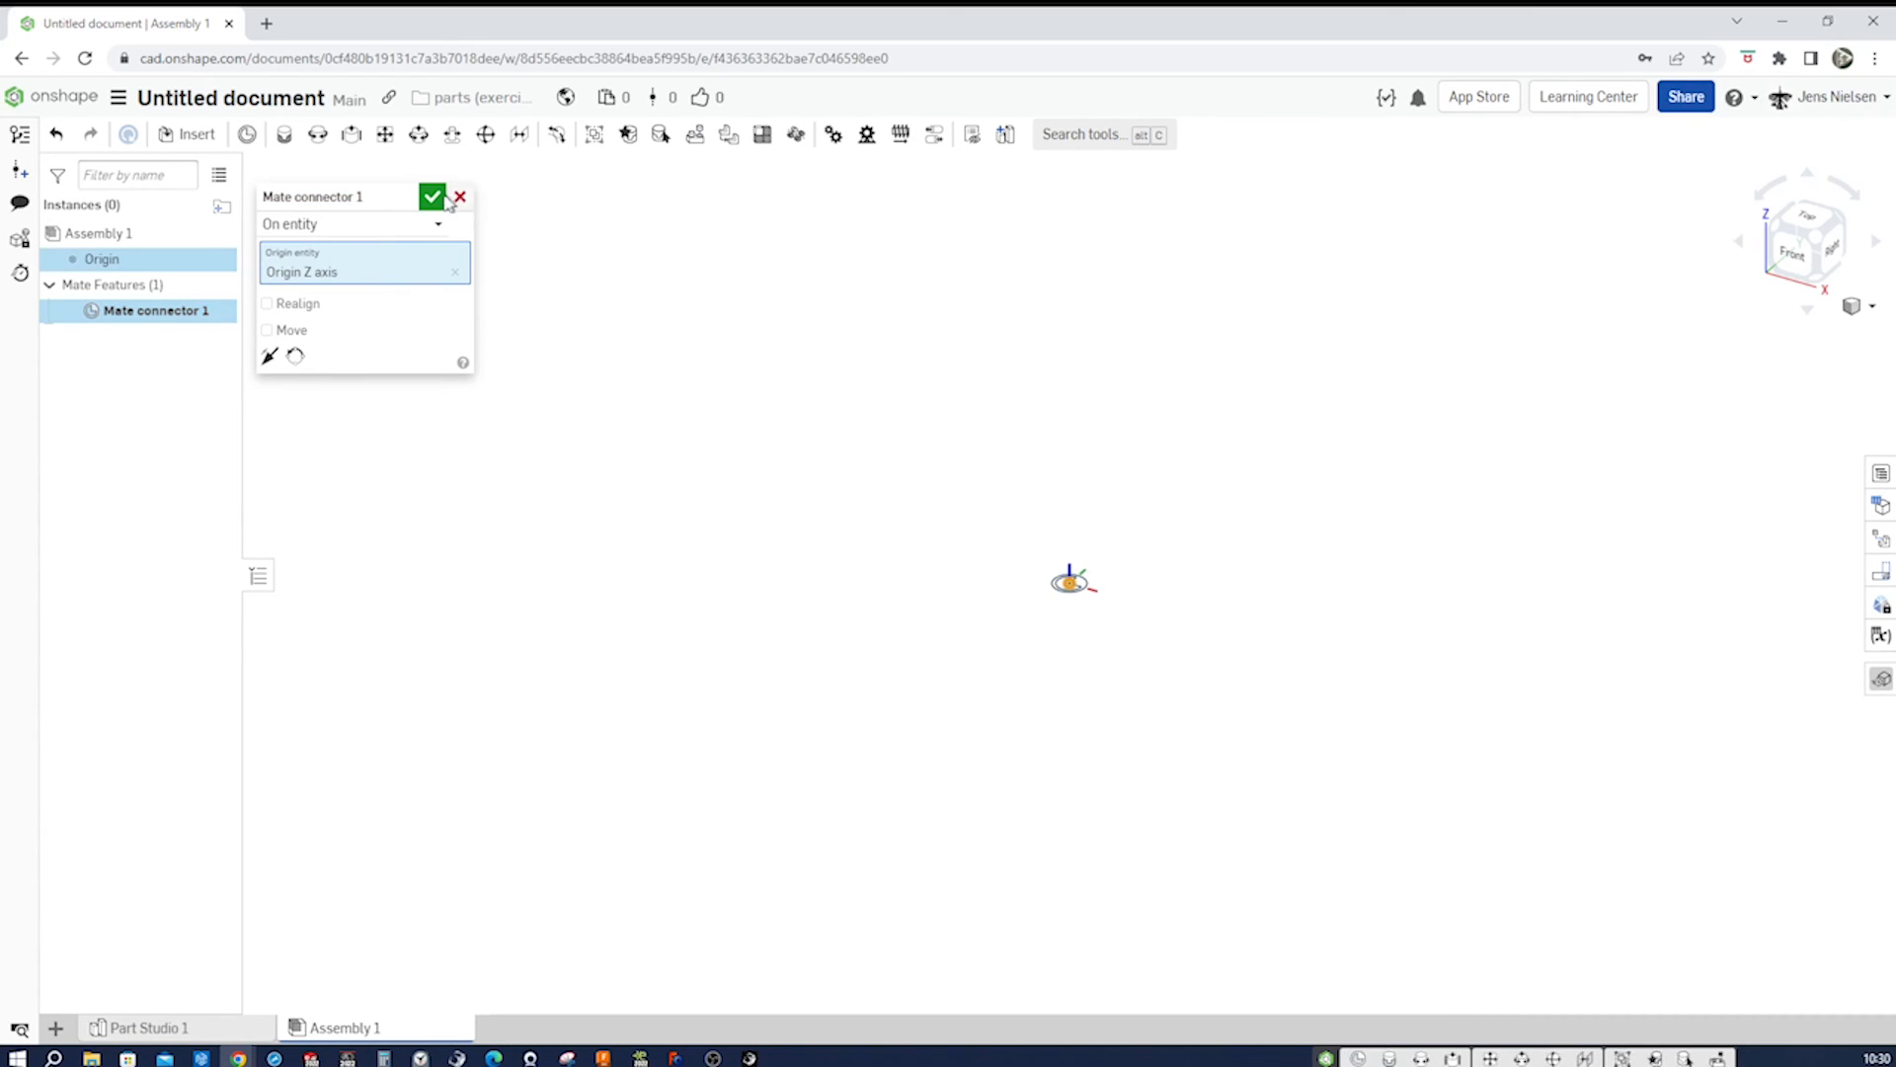
{"action": "left_click", "coordinate": [433, 195]}
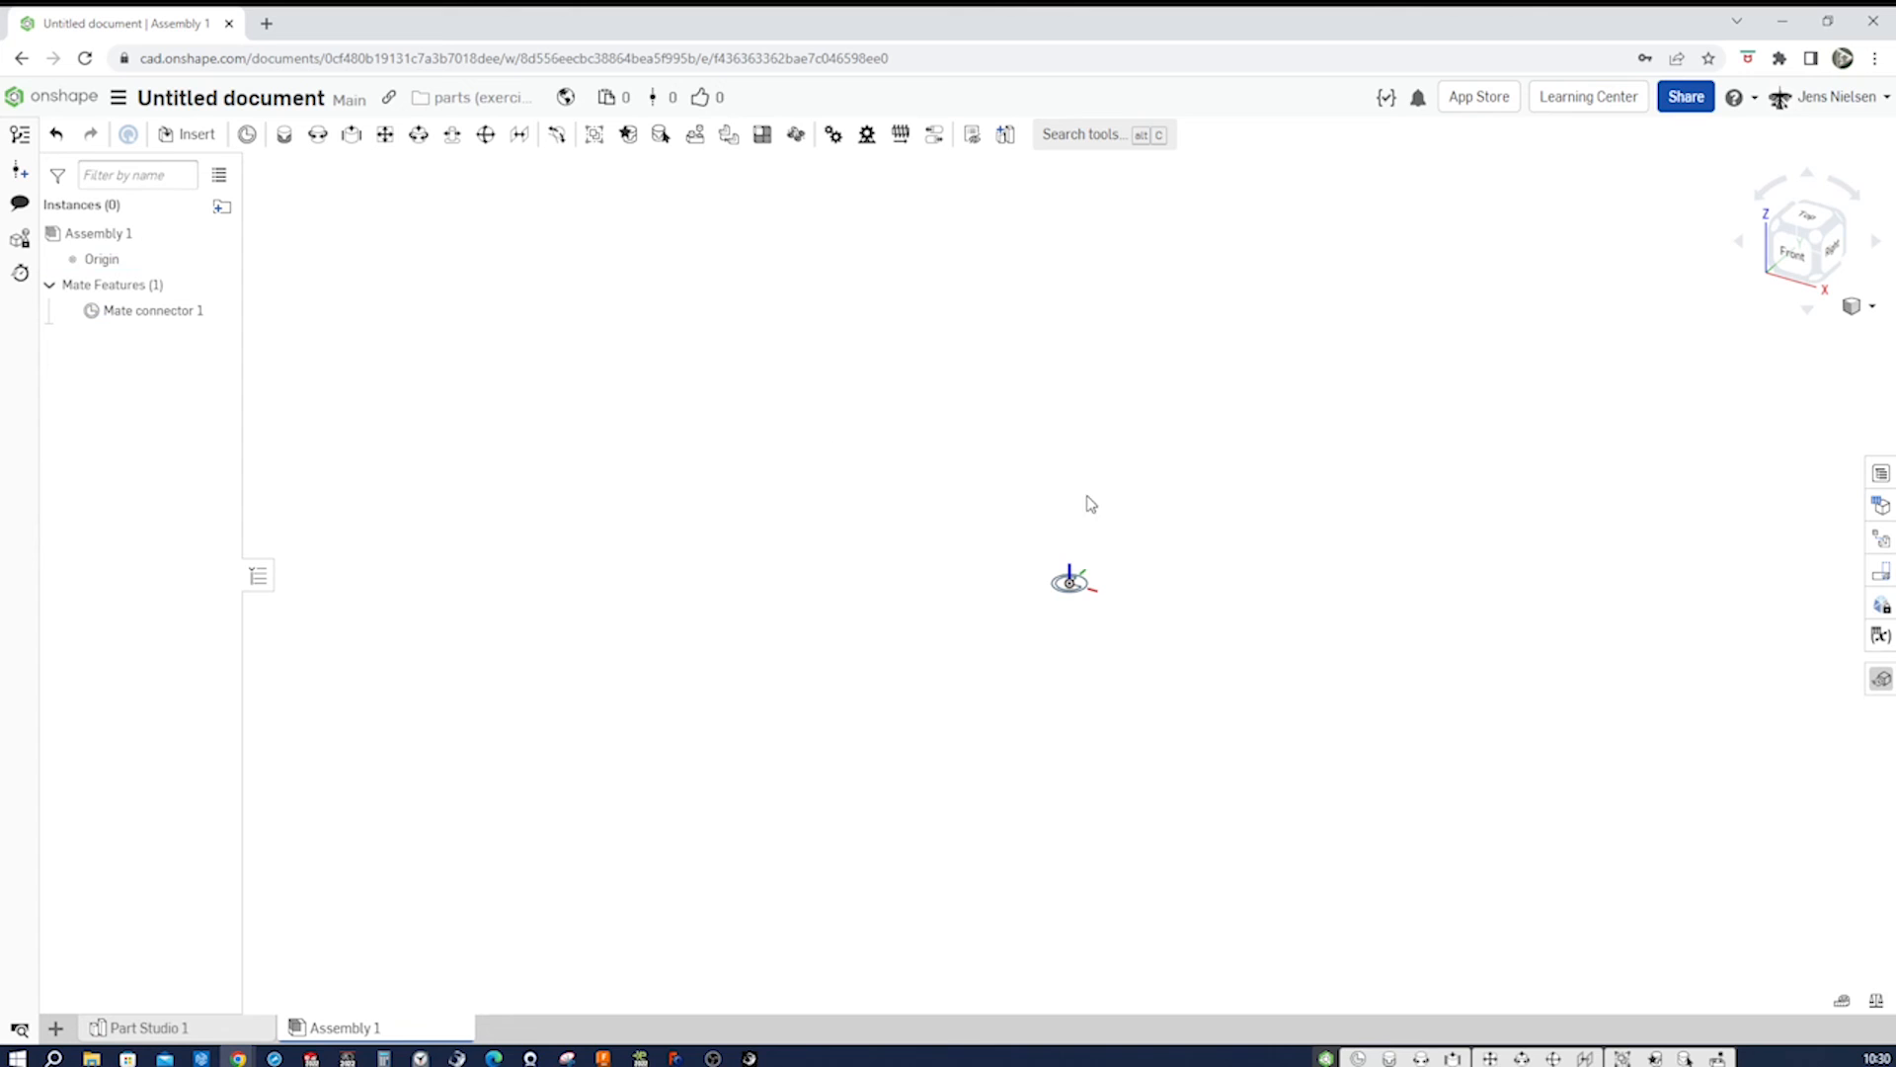
{"action": "left_click", "coordinate": [195, 134]}
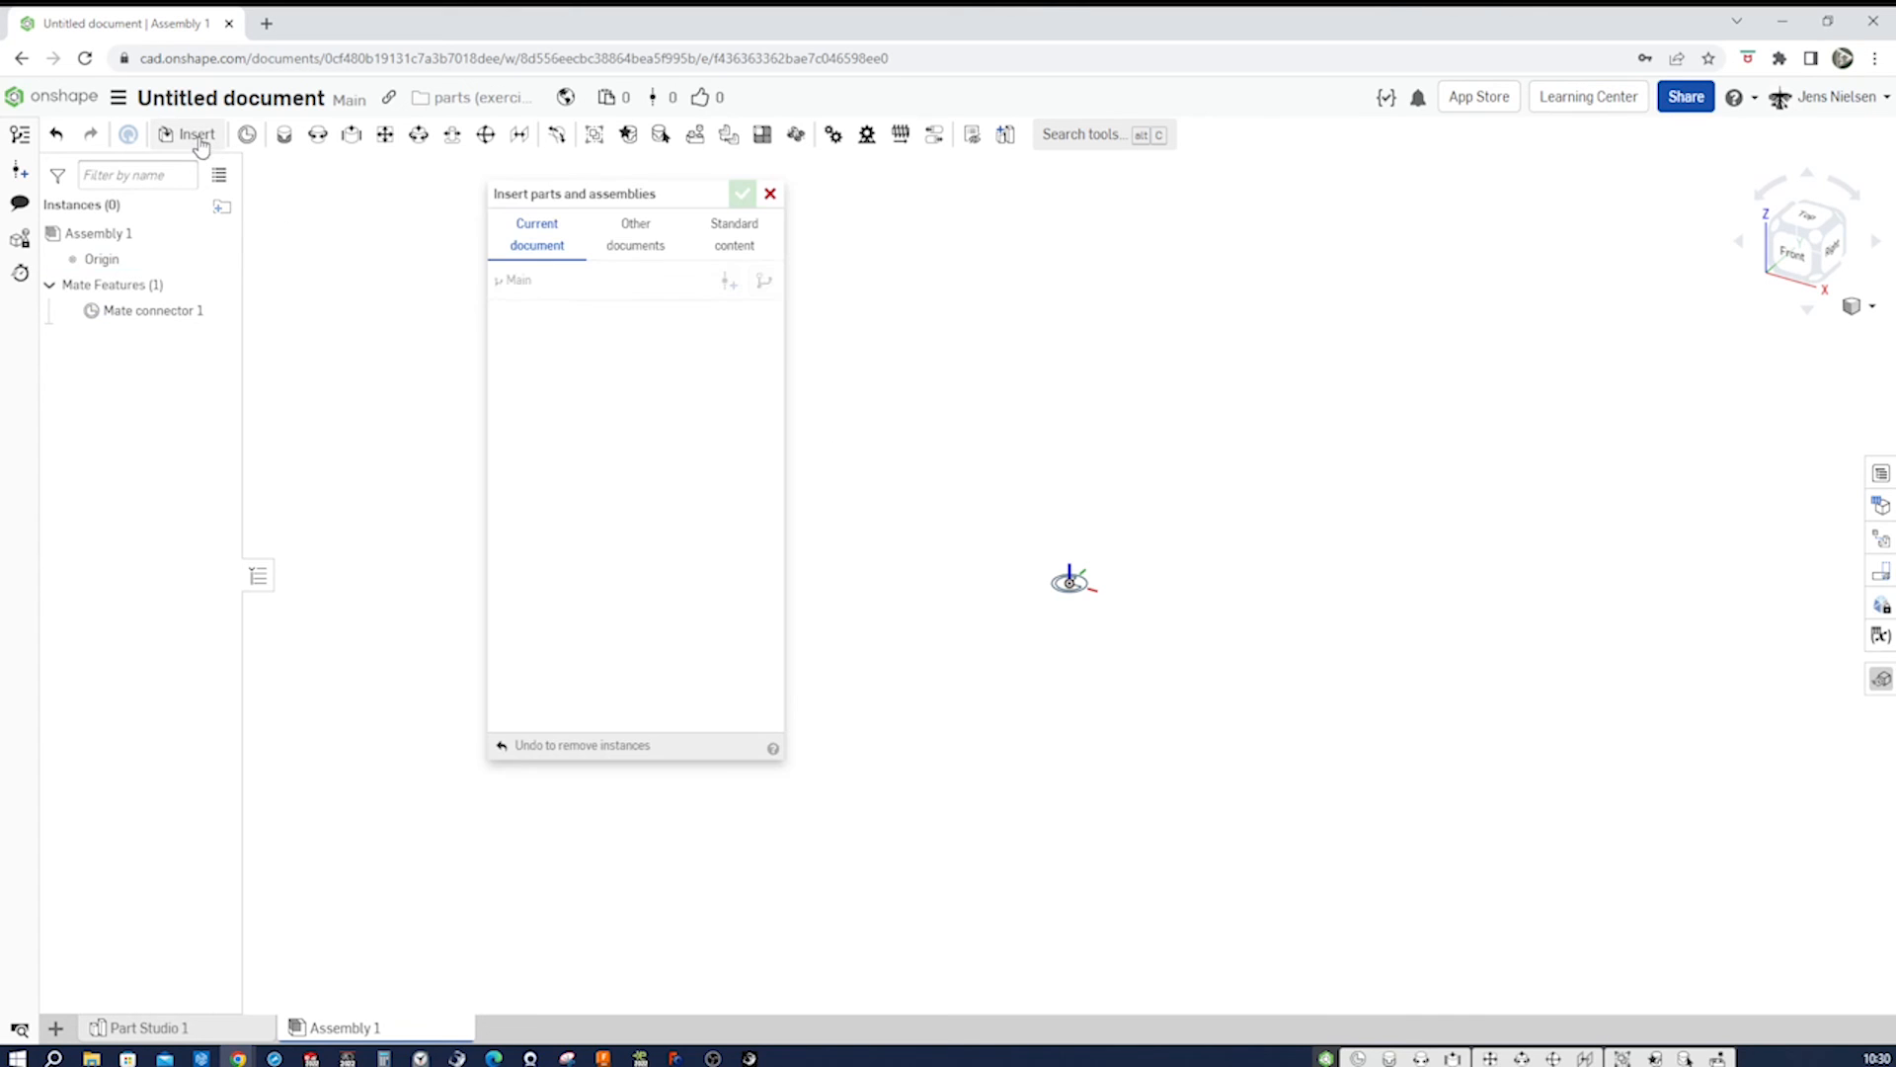
- Insert one instance of the globe part from Part Studio 1 into the assembly
{"action": "left_click", "coordinate": [614, 476]}
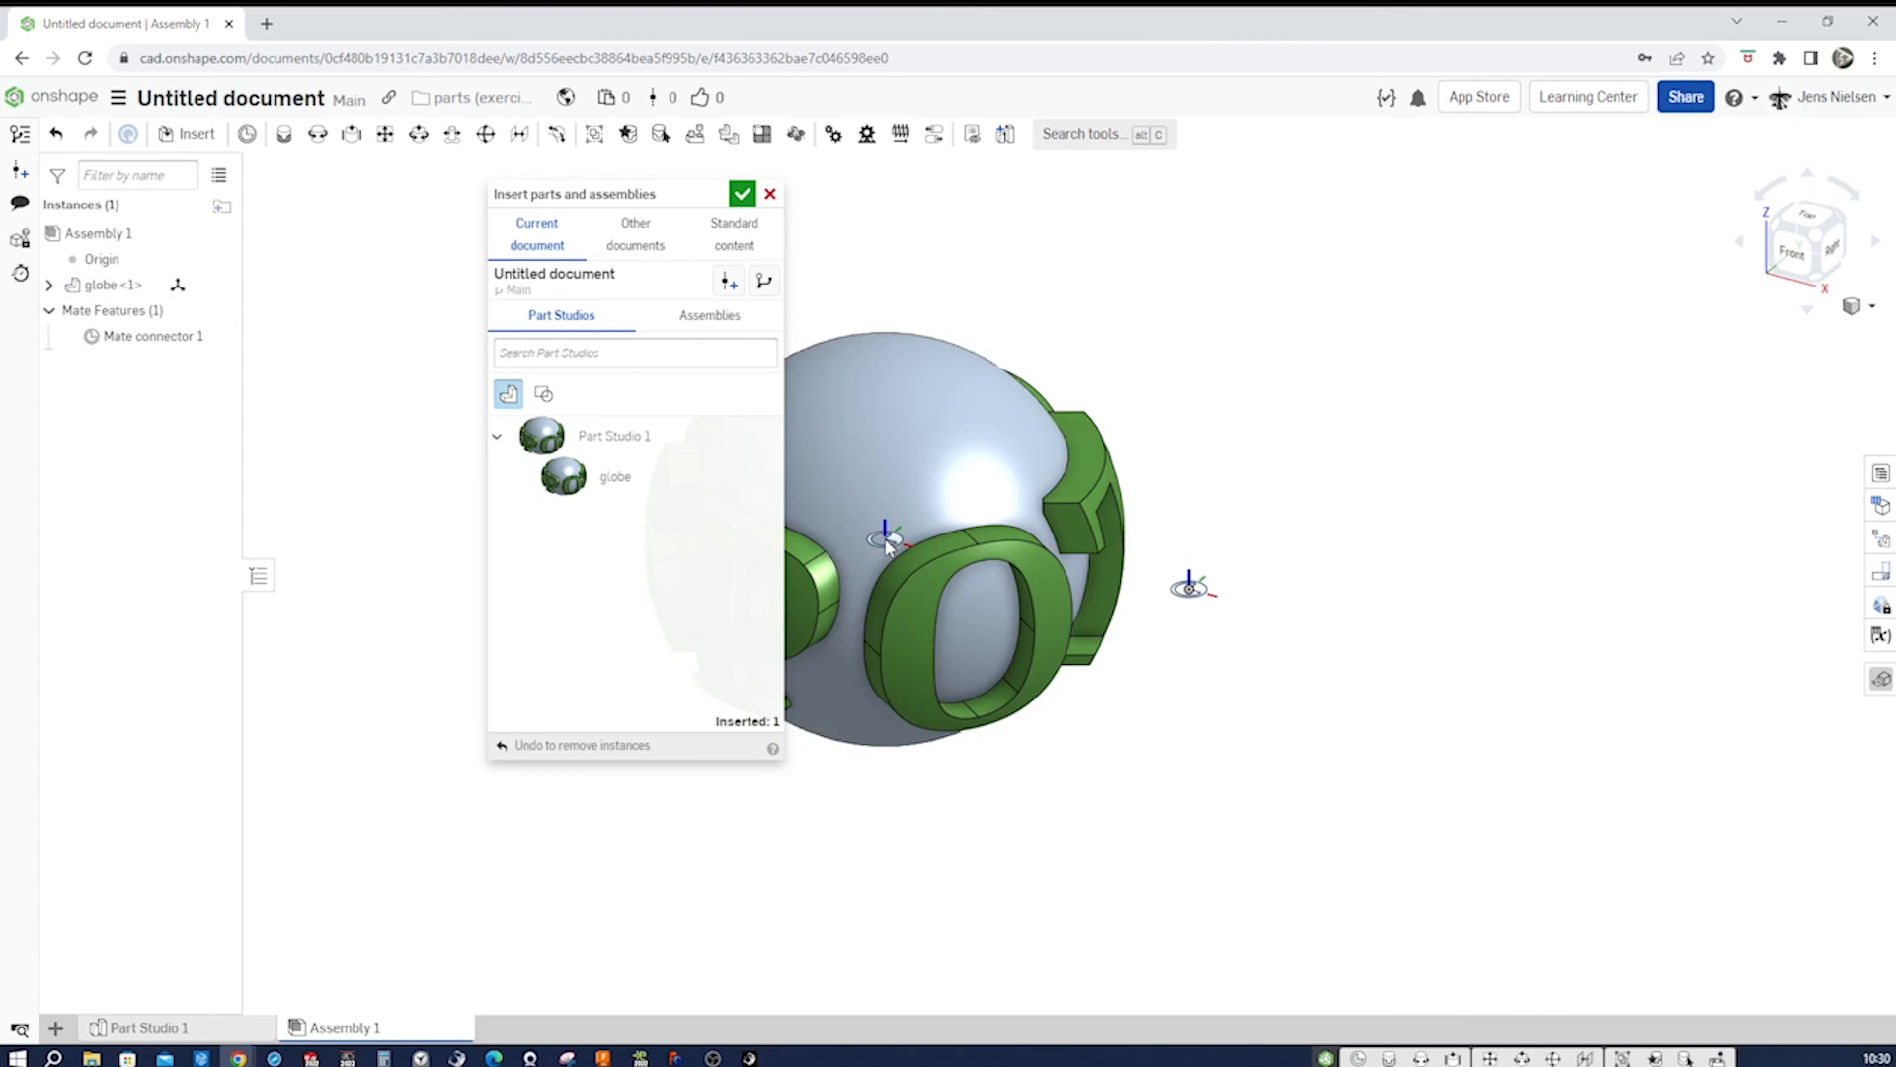
{"action": "left_click", "coordinate": [741, 194]}
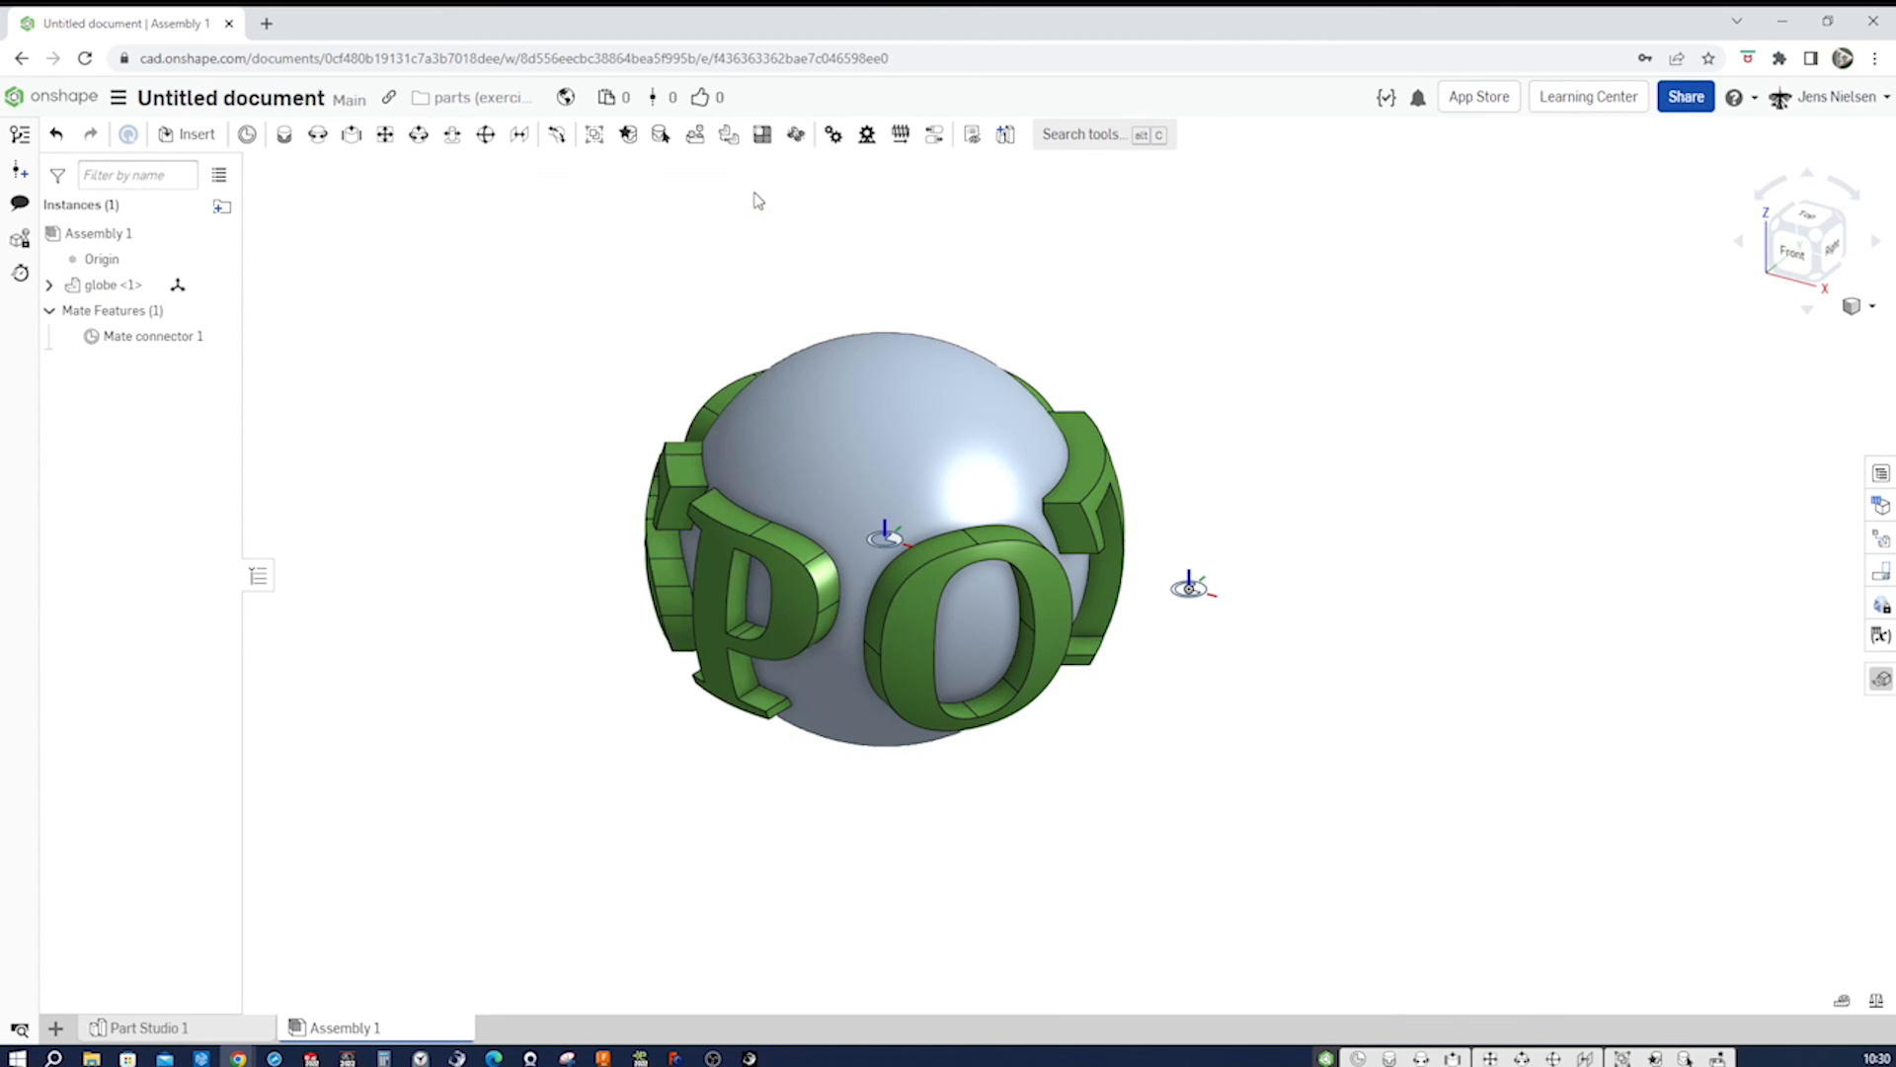
{"action": "mouse_move", "coordinate": [978, 302]}
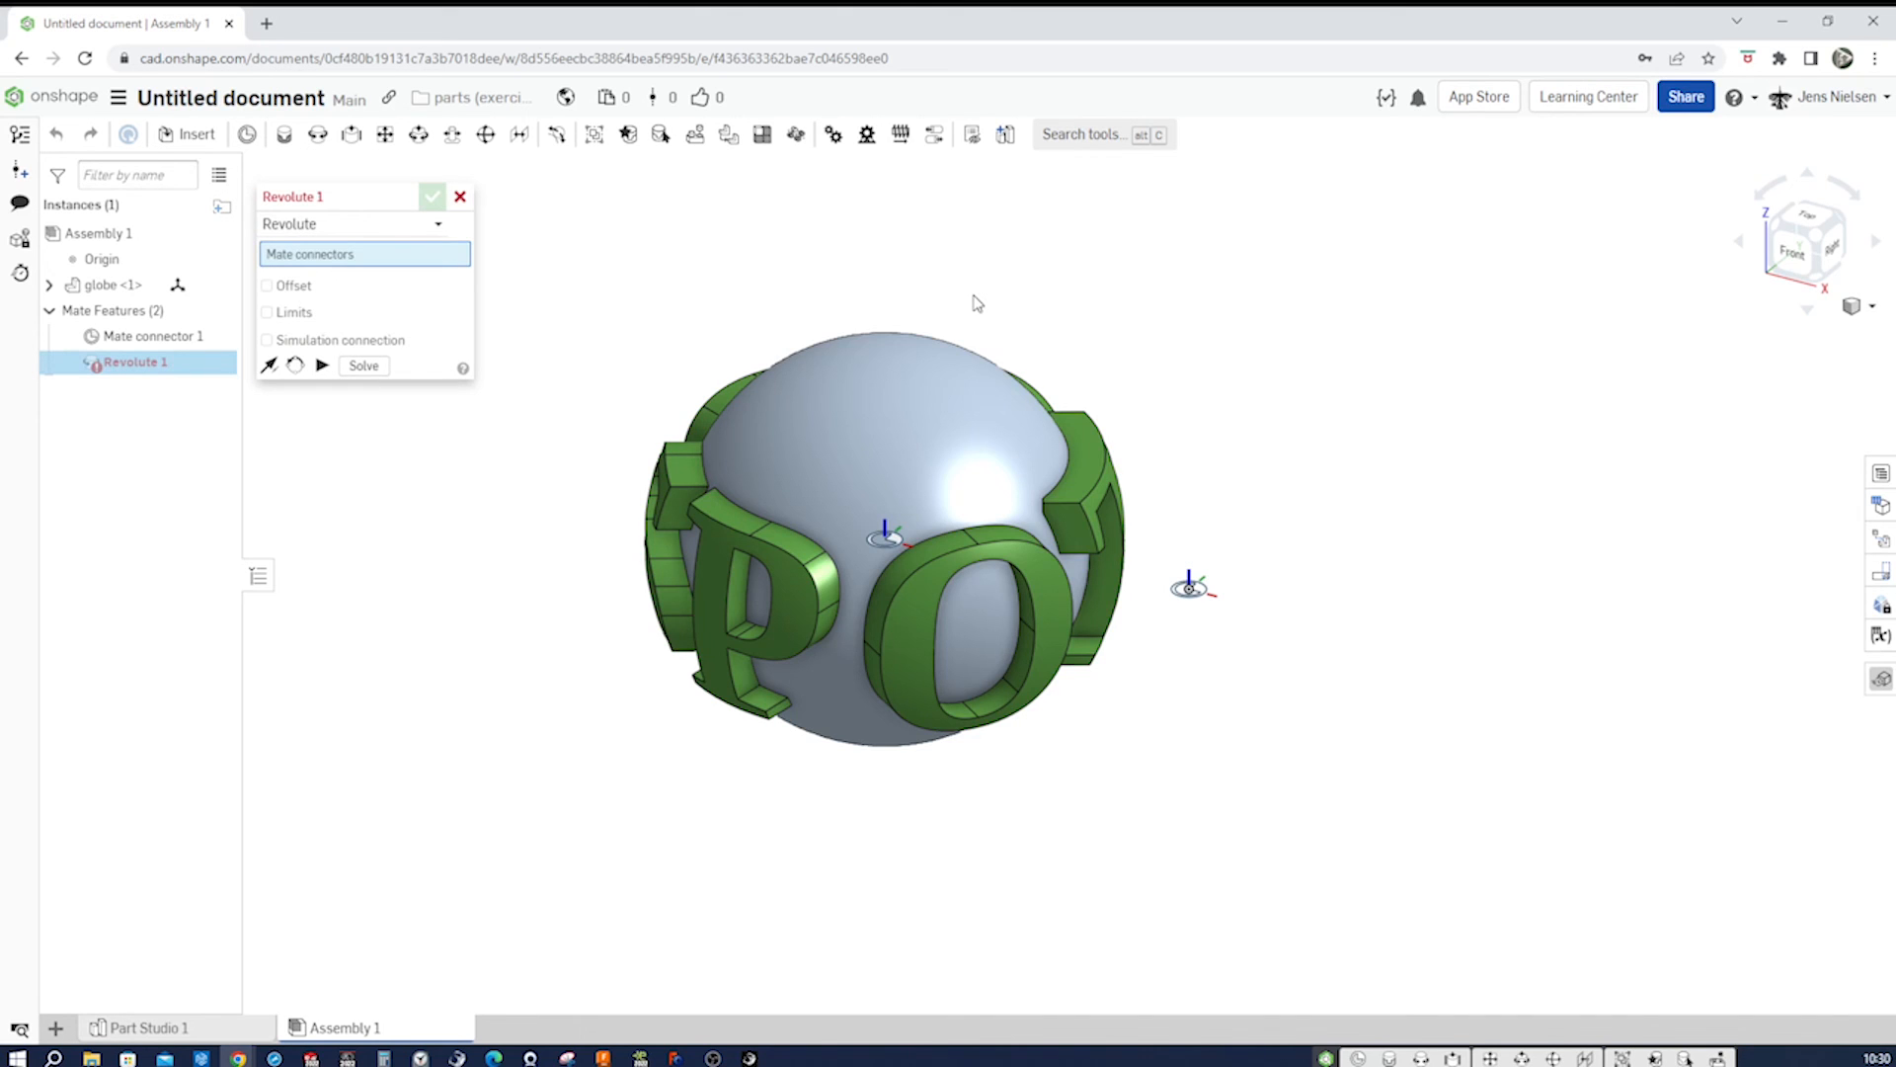
- Confirm Revolute 1 joining the globe's connector to the origin's, dismissing the extra mate
{"action": "left_click", "coordinate": [883, 545]}
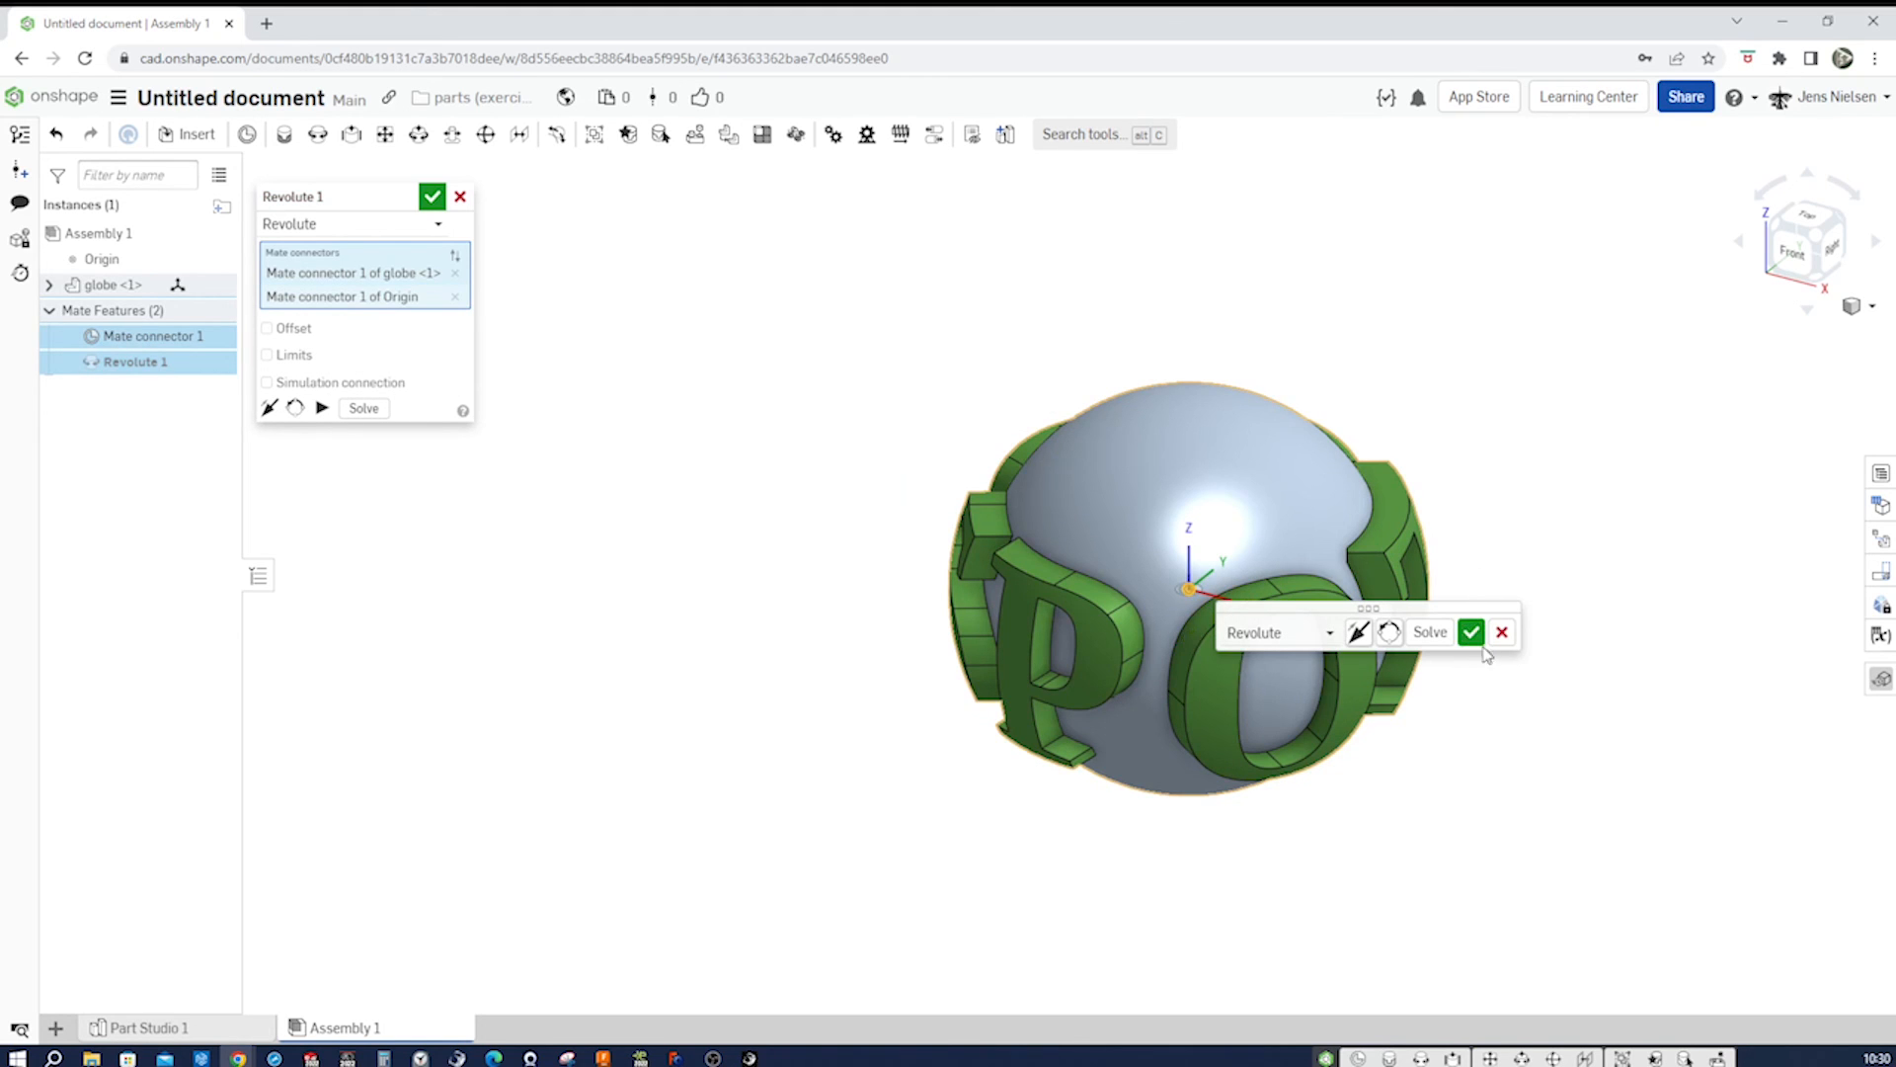
{"action": "left_click", "coordinate": [1471, 632]}
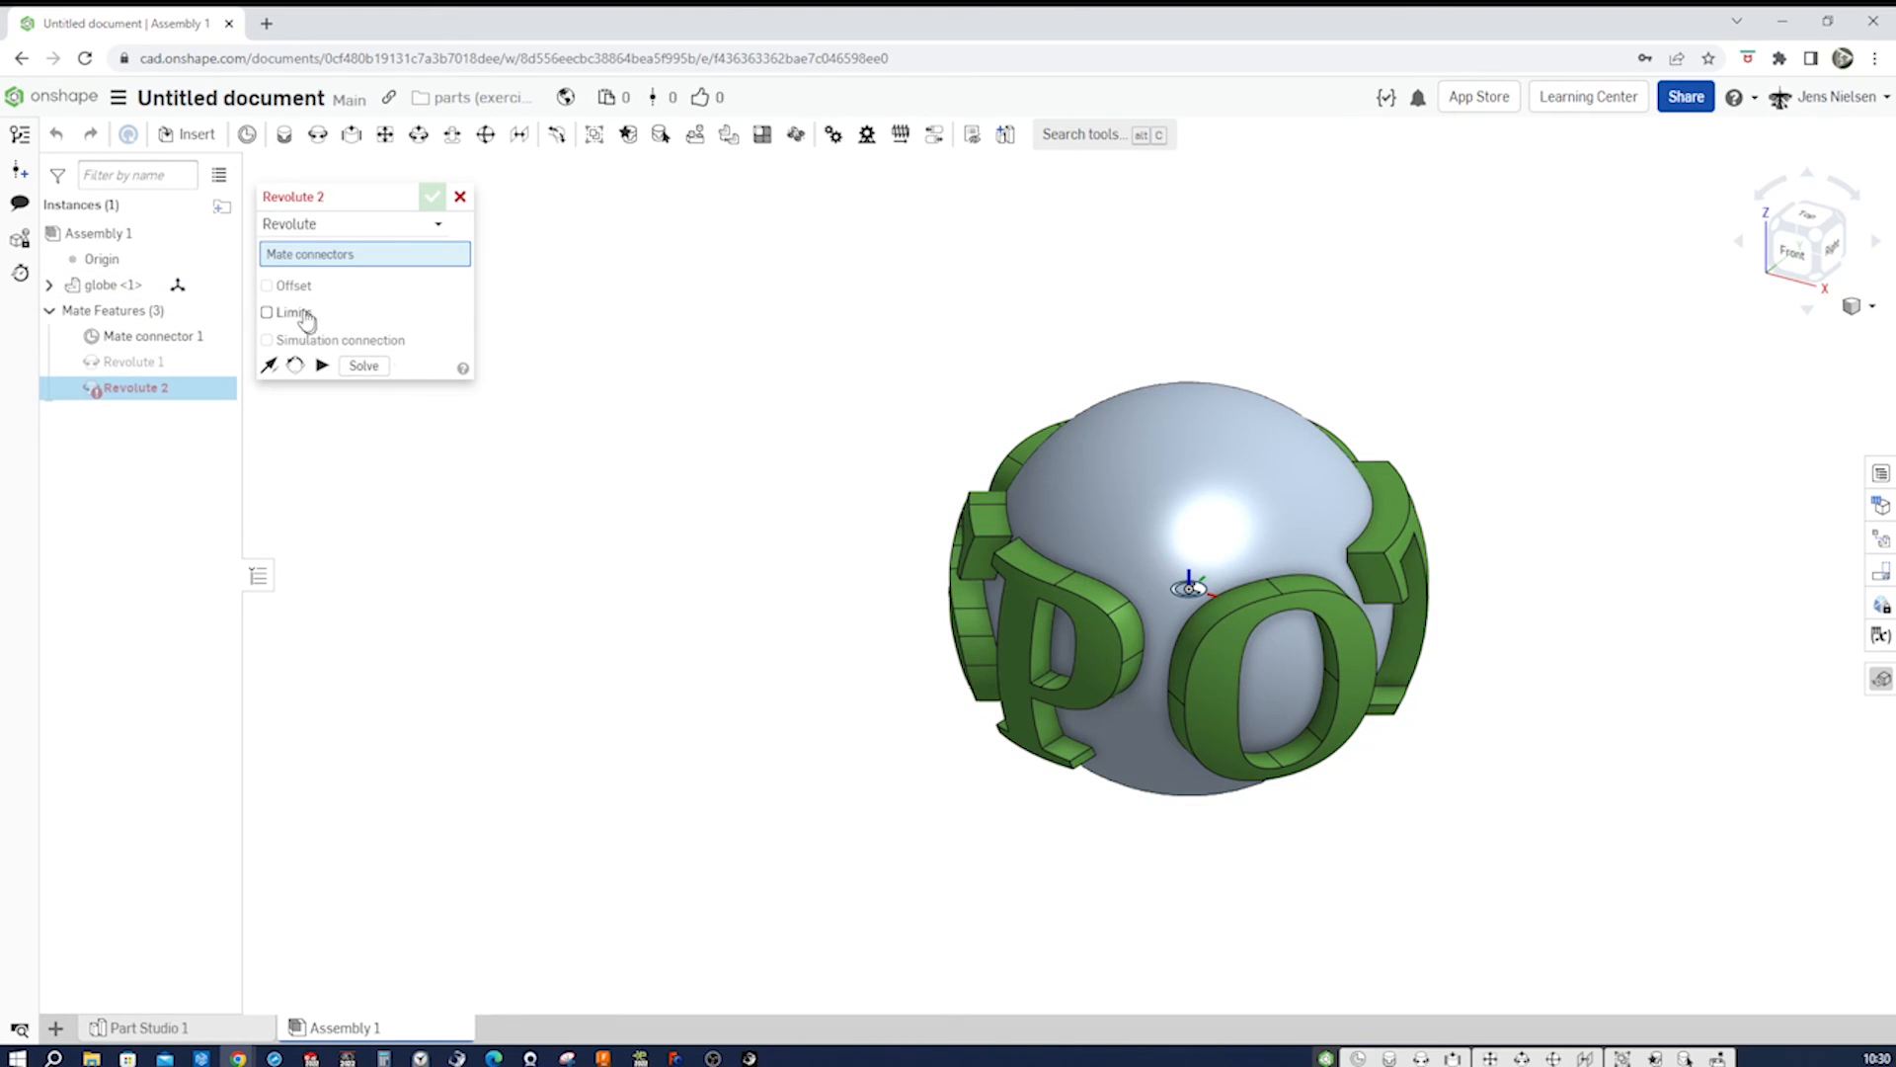
{"action": "left_click", "coordinate": [460, 195]}
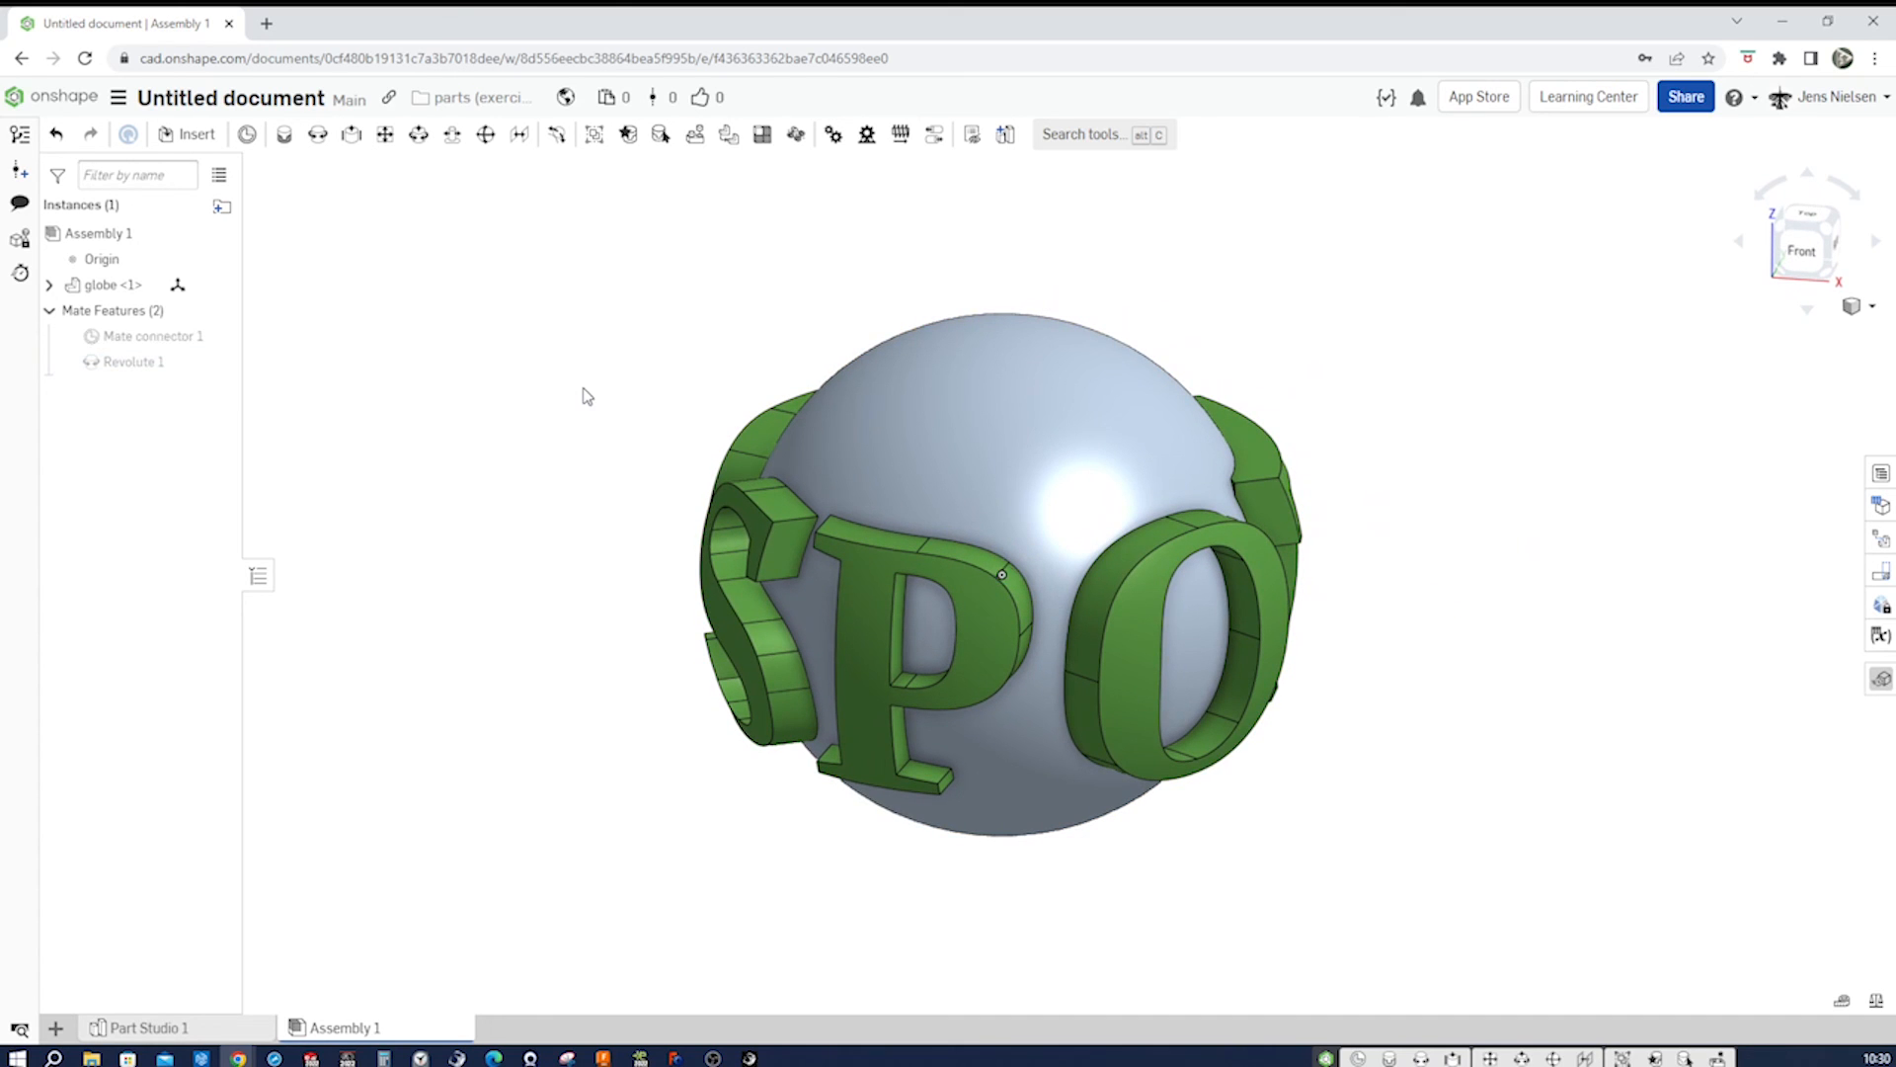
{"action": "left_click", "coordinate": [133, 362]}
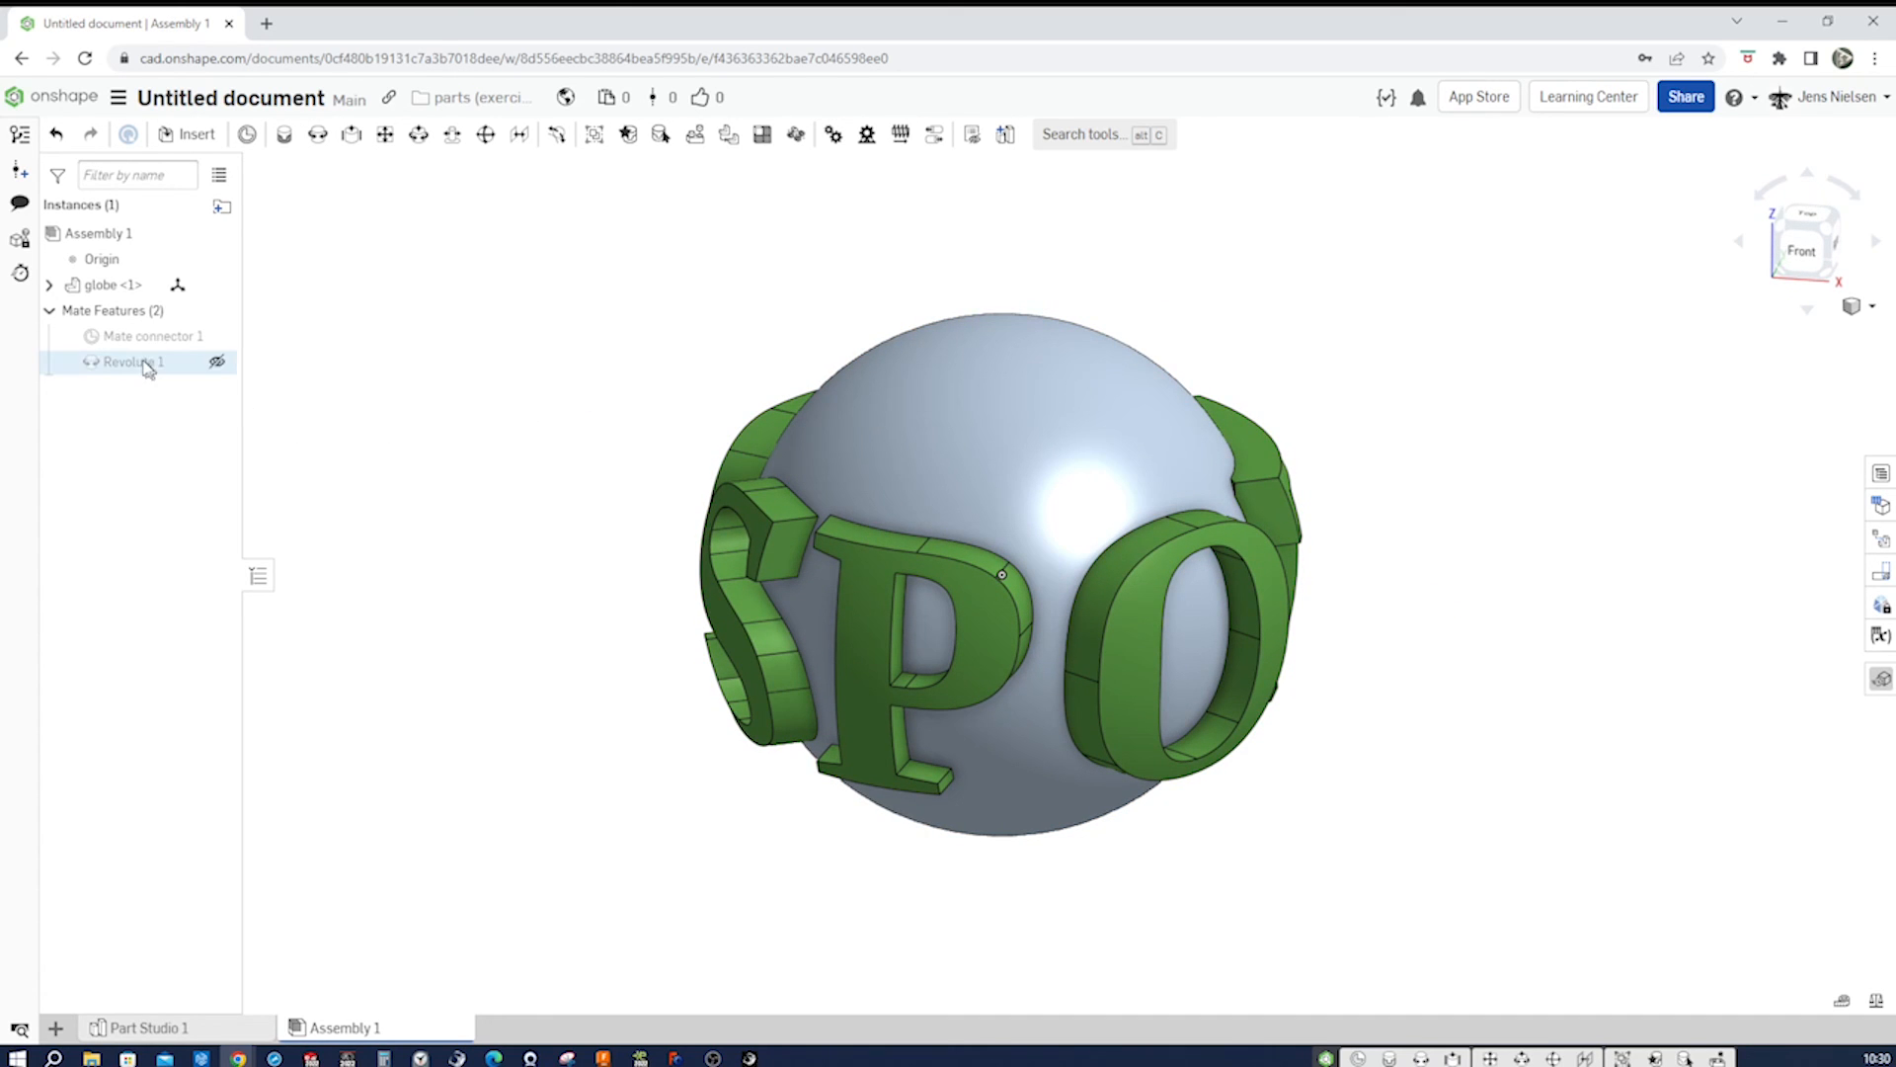
- Animate Revolute 1 over 0–360 deg with Reciprocate playback and play it, toggling play as it spins
{"action": "right_click", "coordinate": [130, 362]}
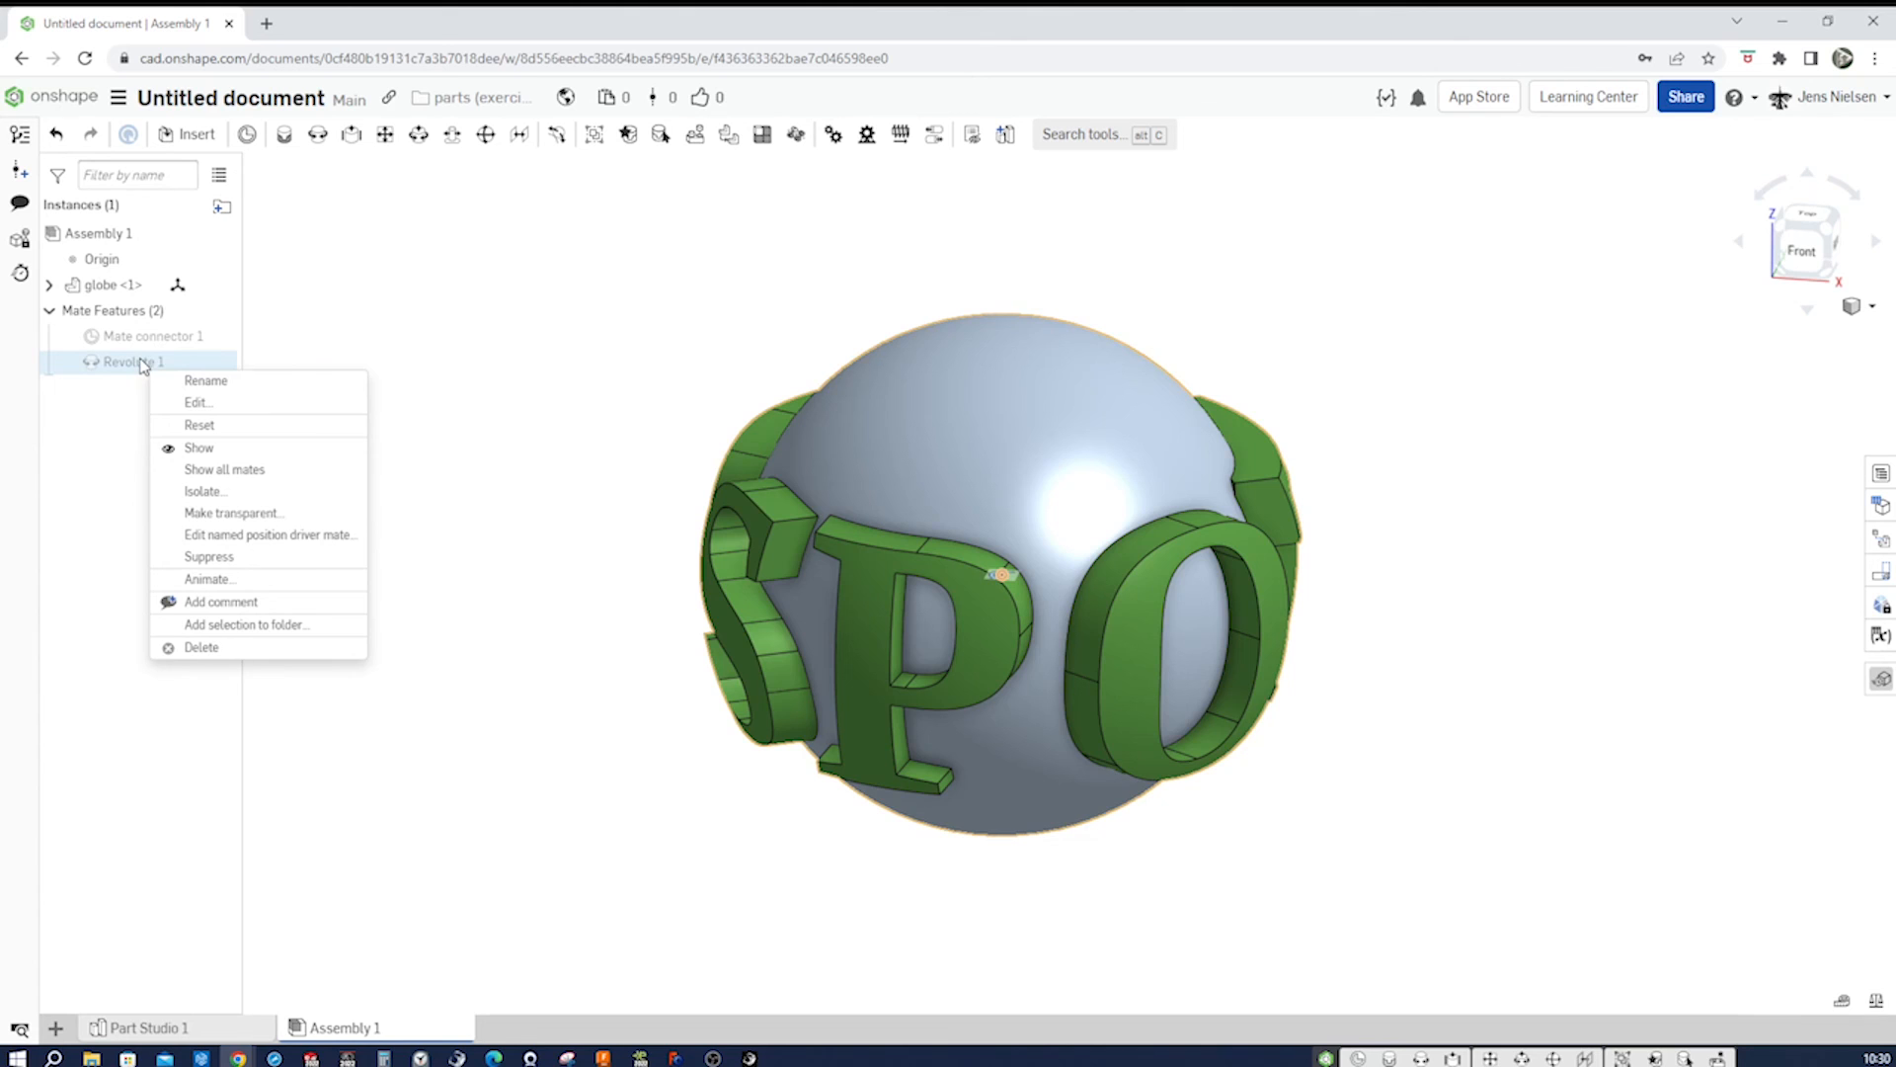
{"action": "left_click", "coordinate": [209, 579]}
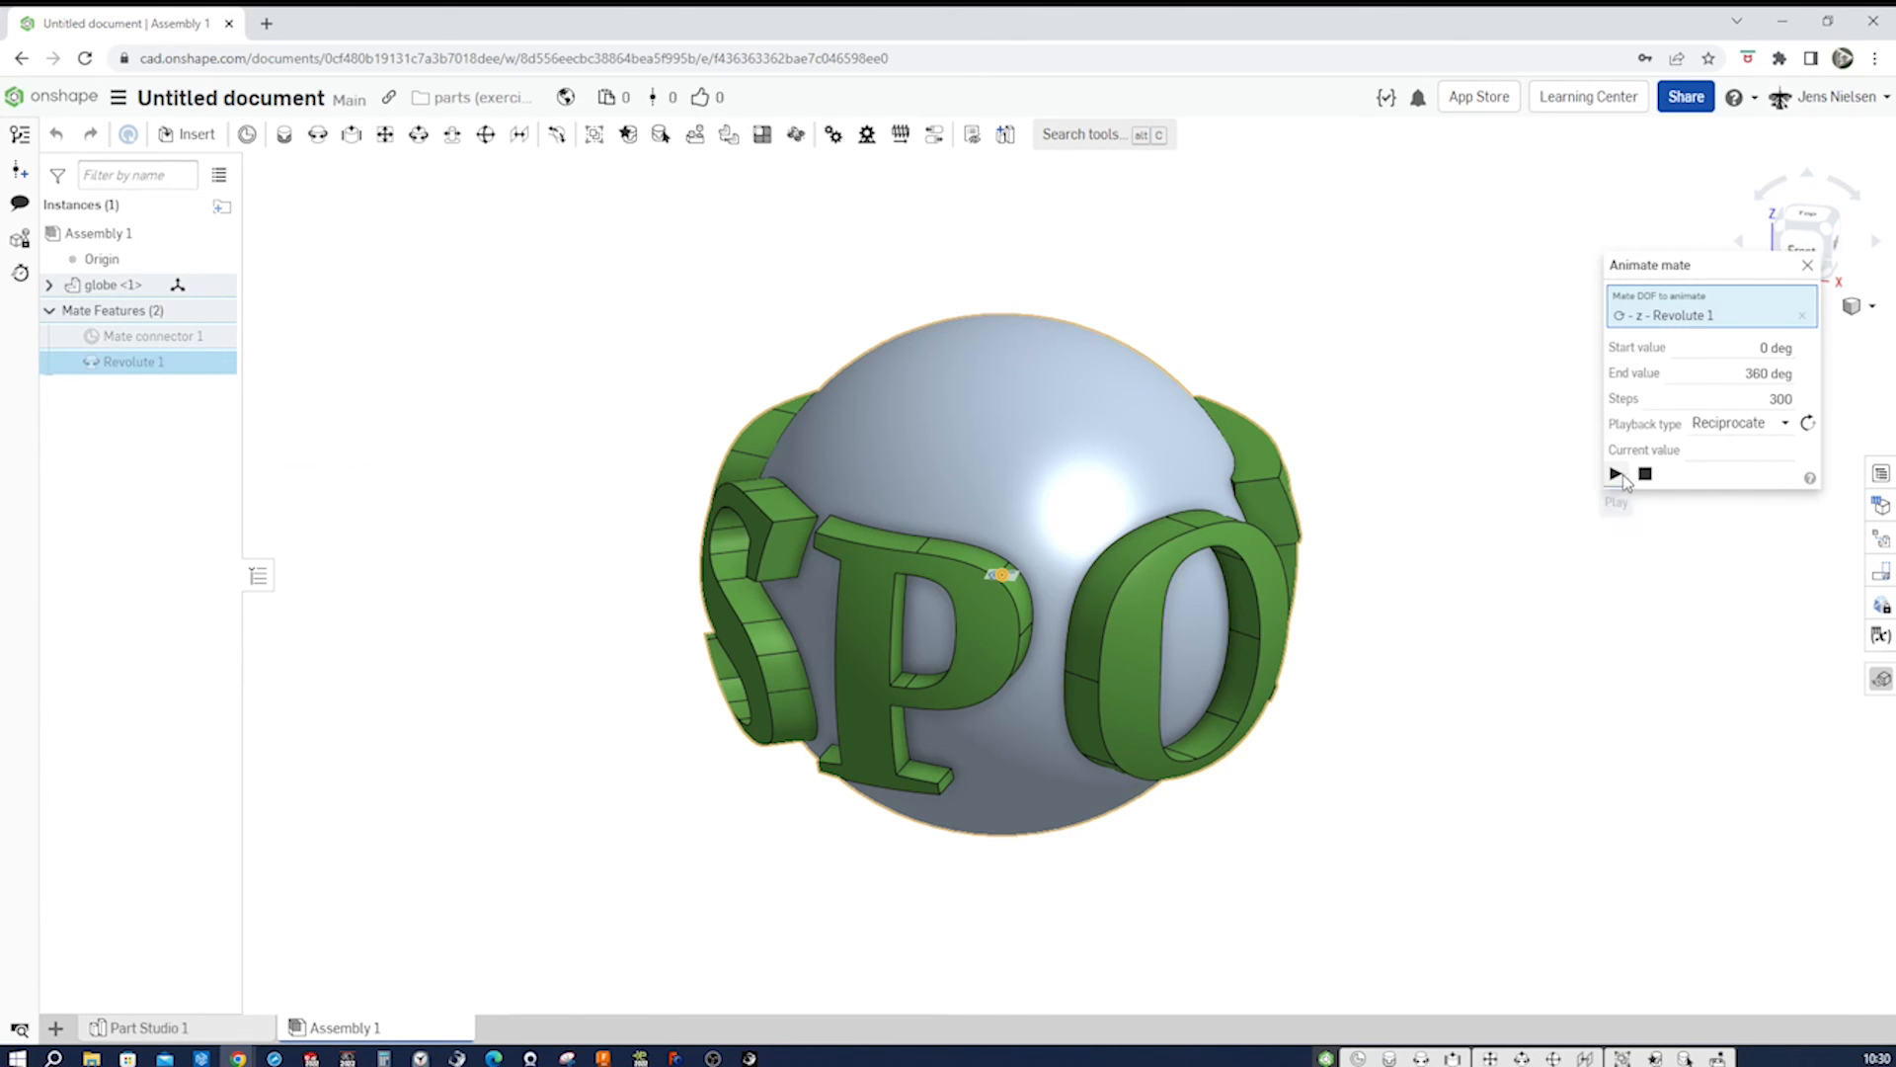
{"action": "left_click", "coordinate": [1614, 472]}
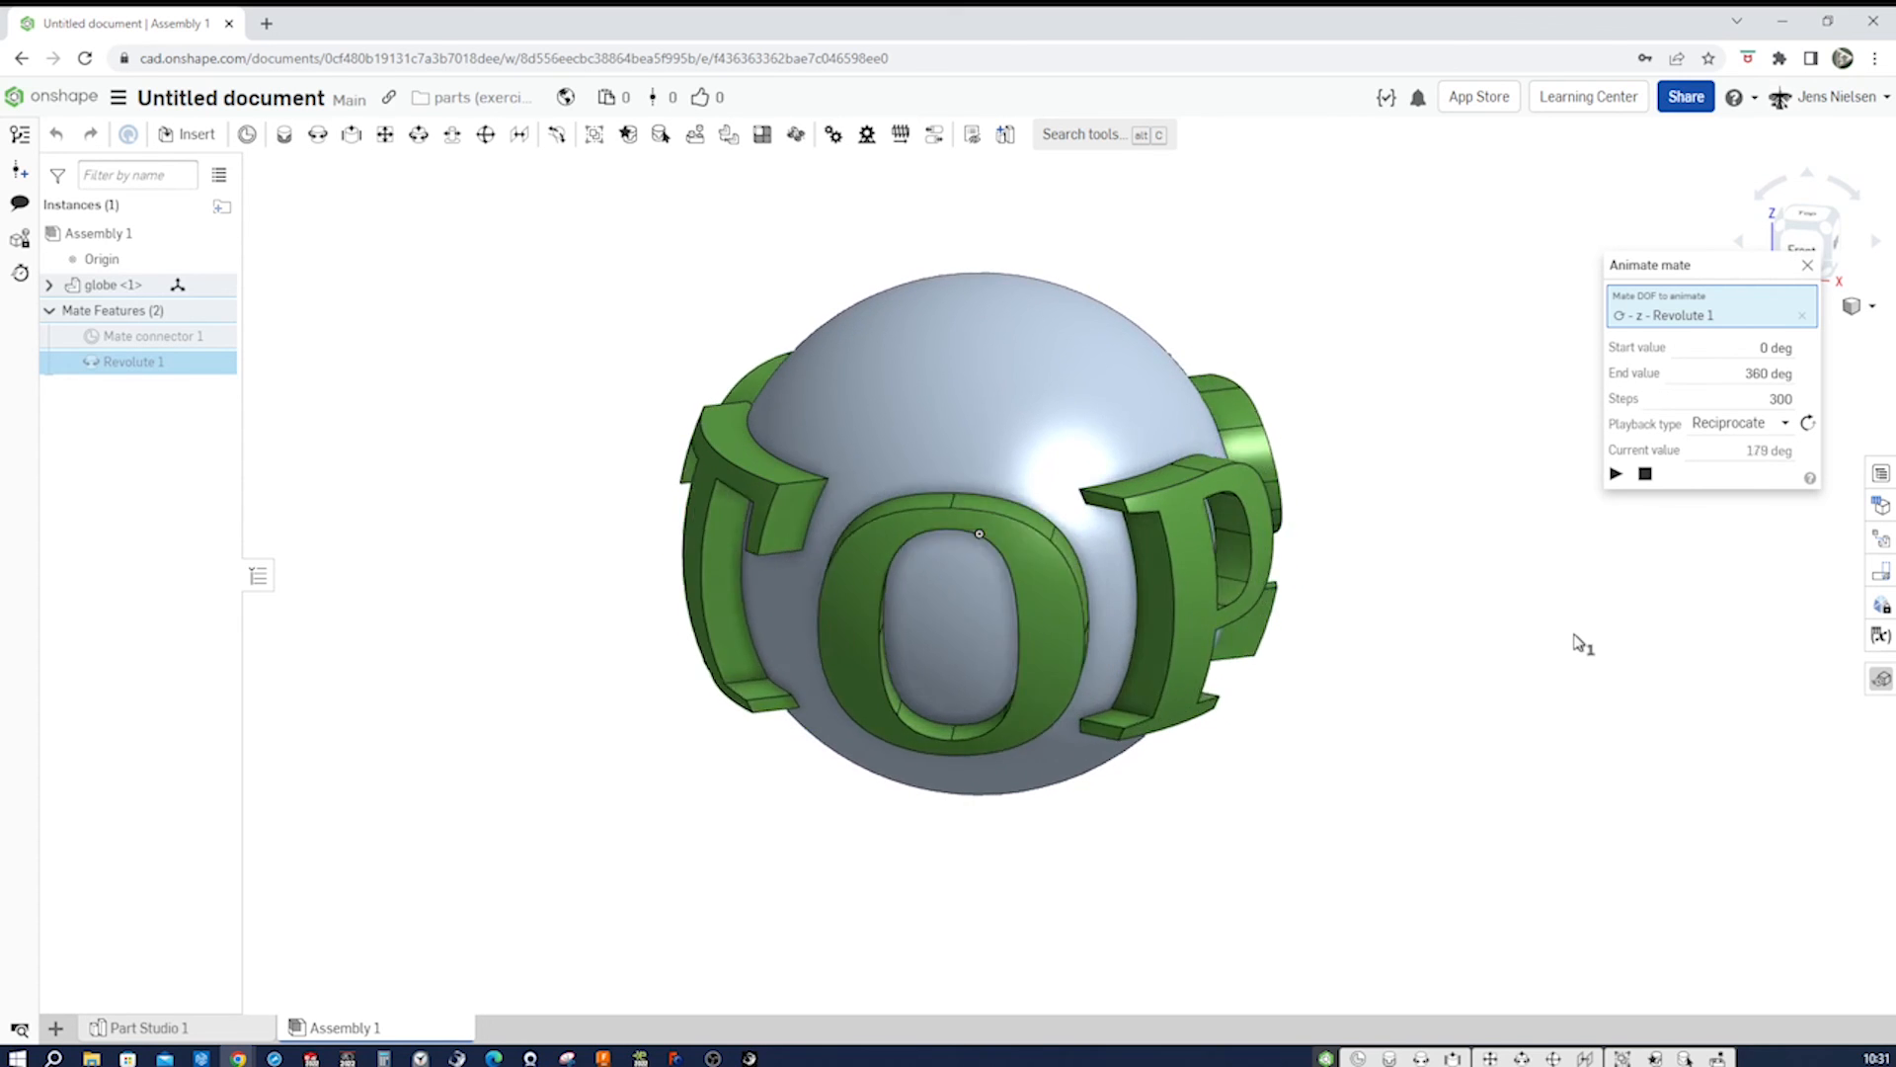
{"action": "left_click", "coordinate": [1614, 472]}
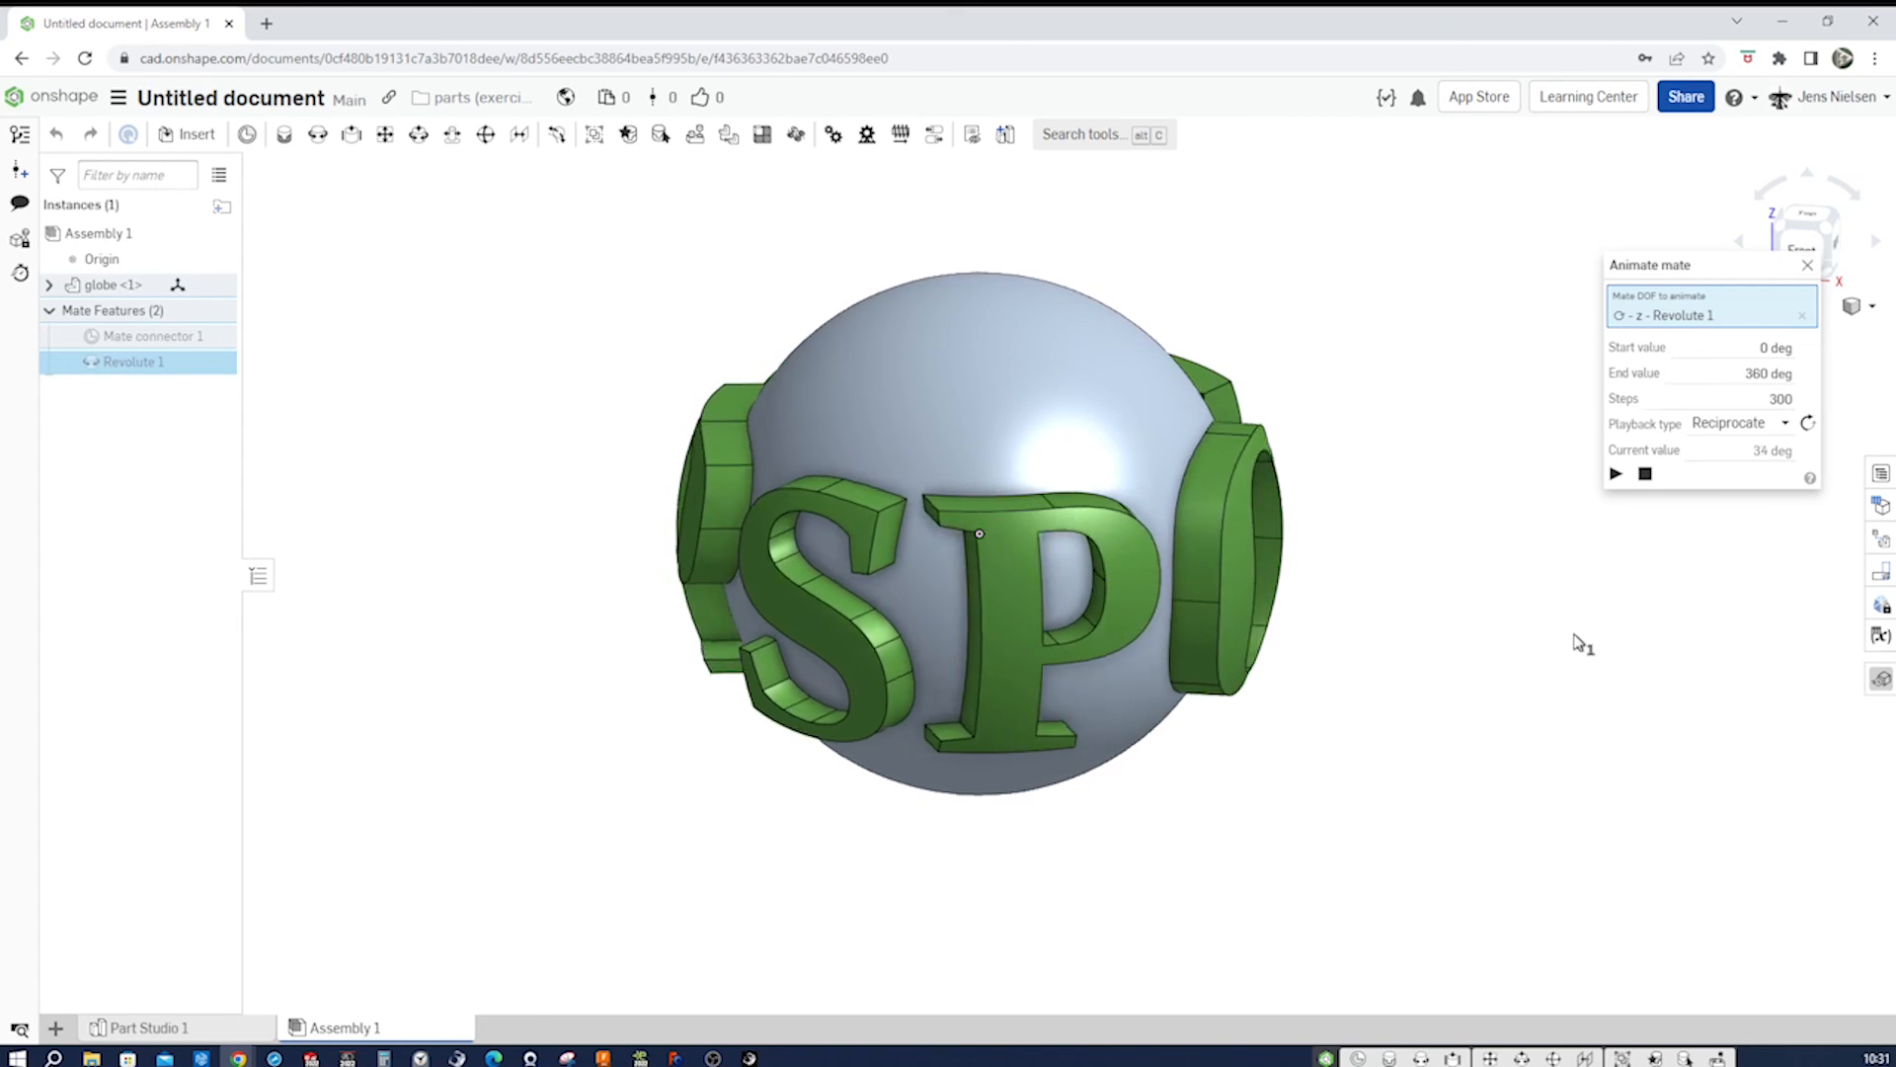
{"action": "left_click", "coordinate": [1614, 472]}
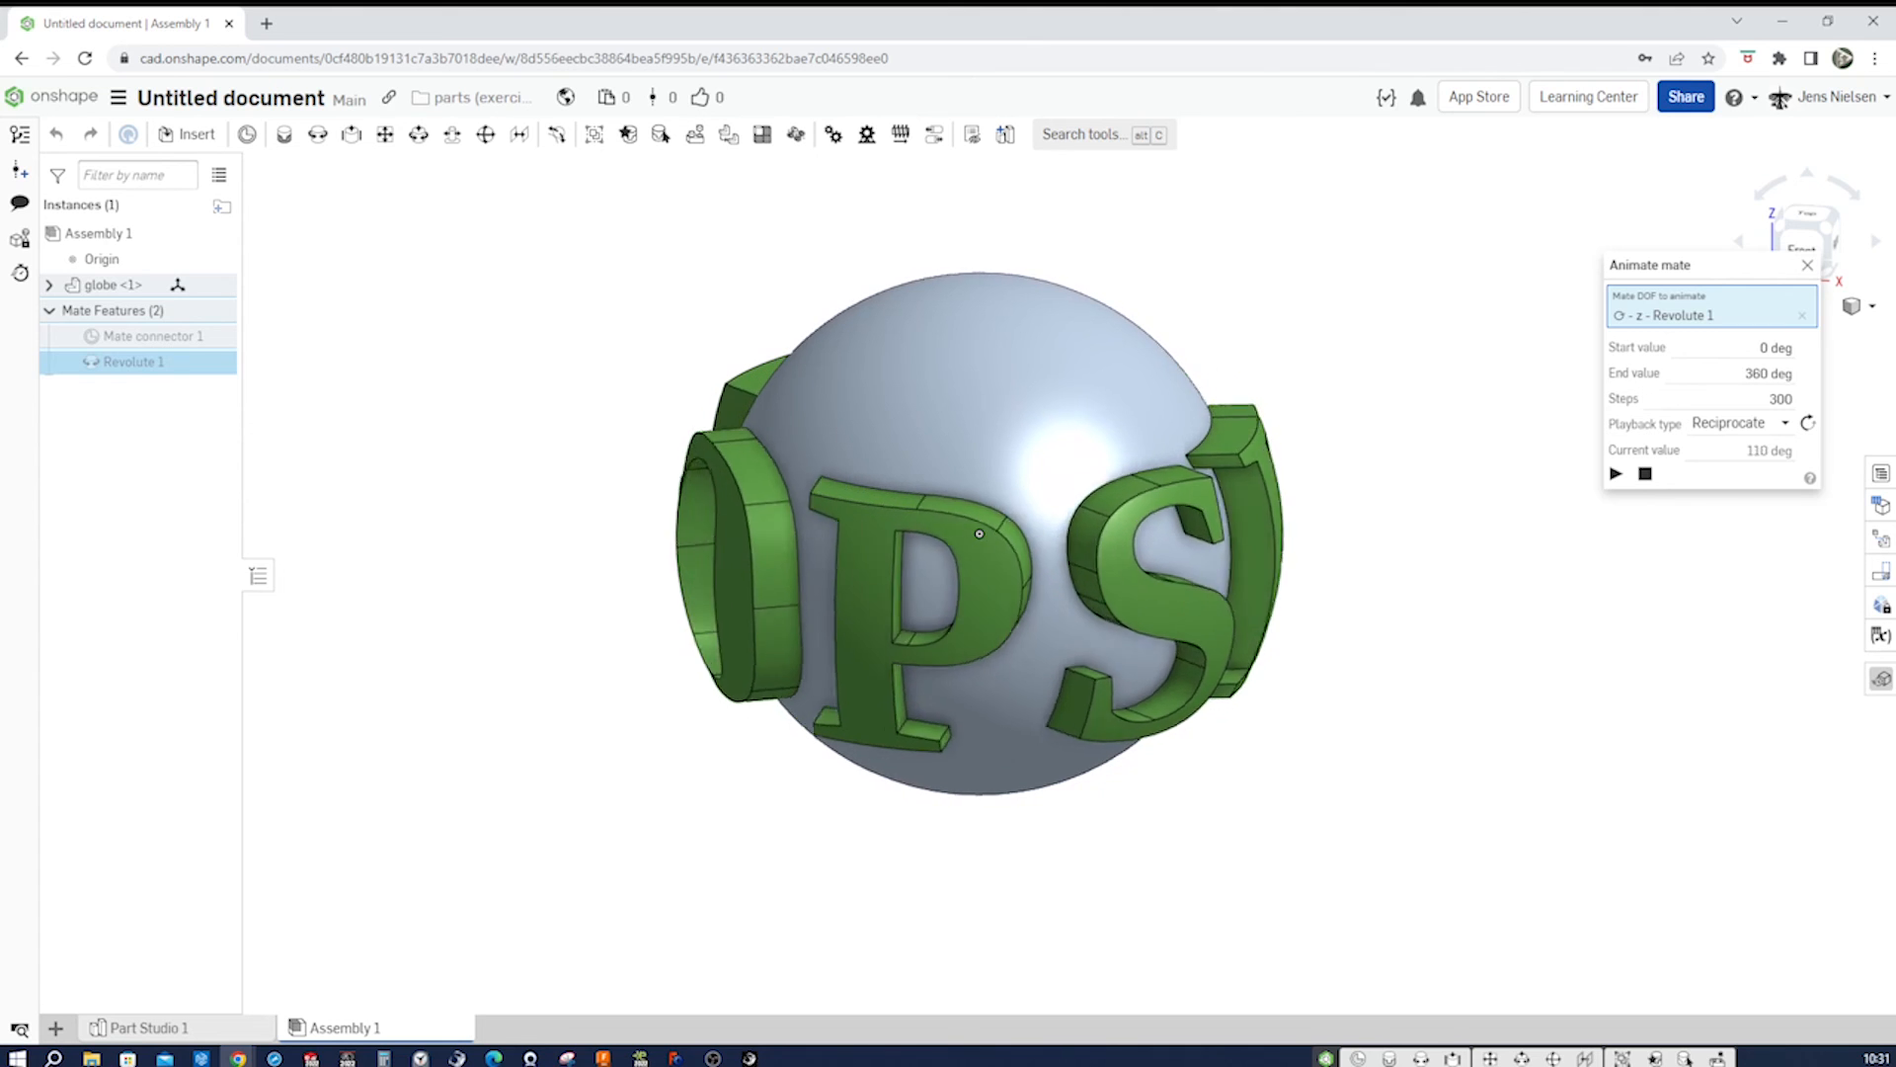